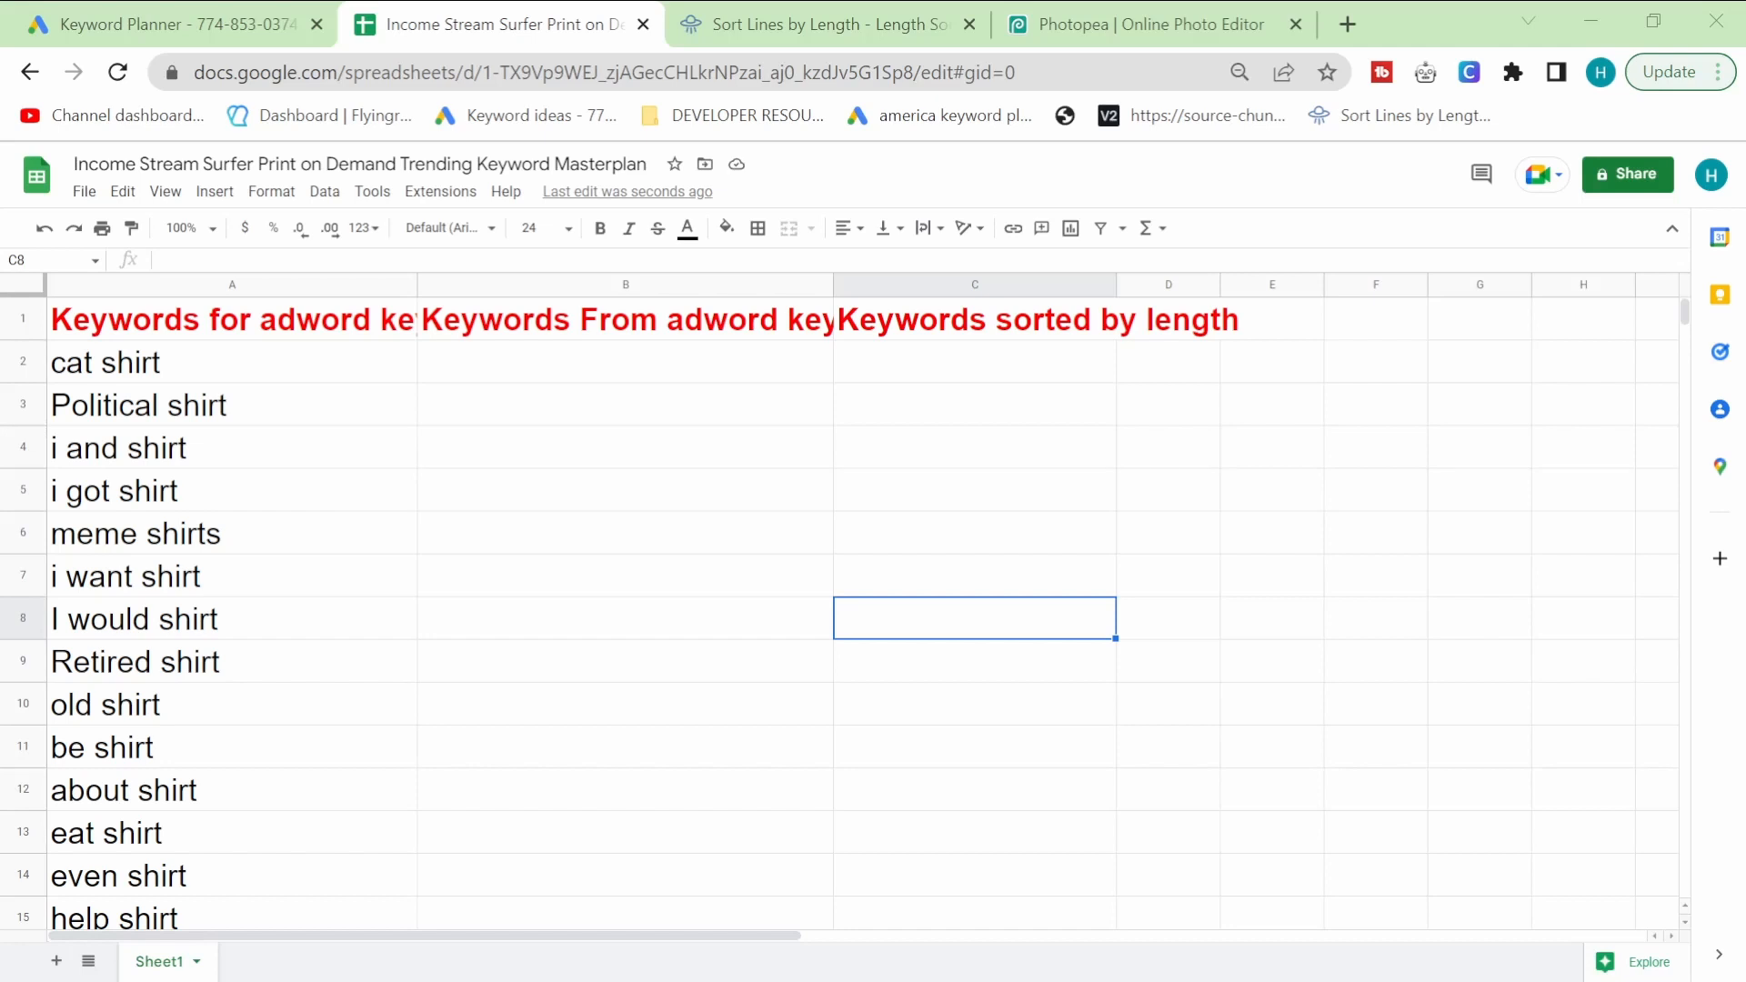
Step: Switch from the shirt keyword spreadsheet to the Google Ads Keyword Planner tab
{"action": "left_click", "coordinate": [167, 24]}
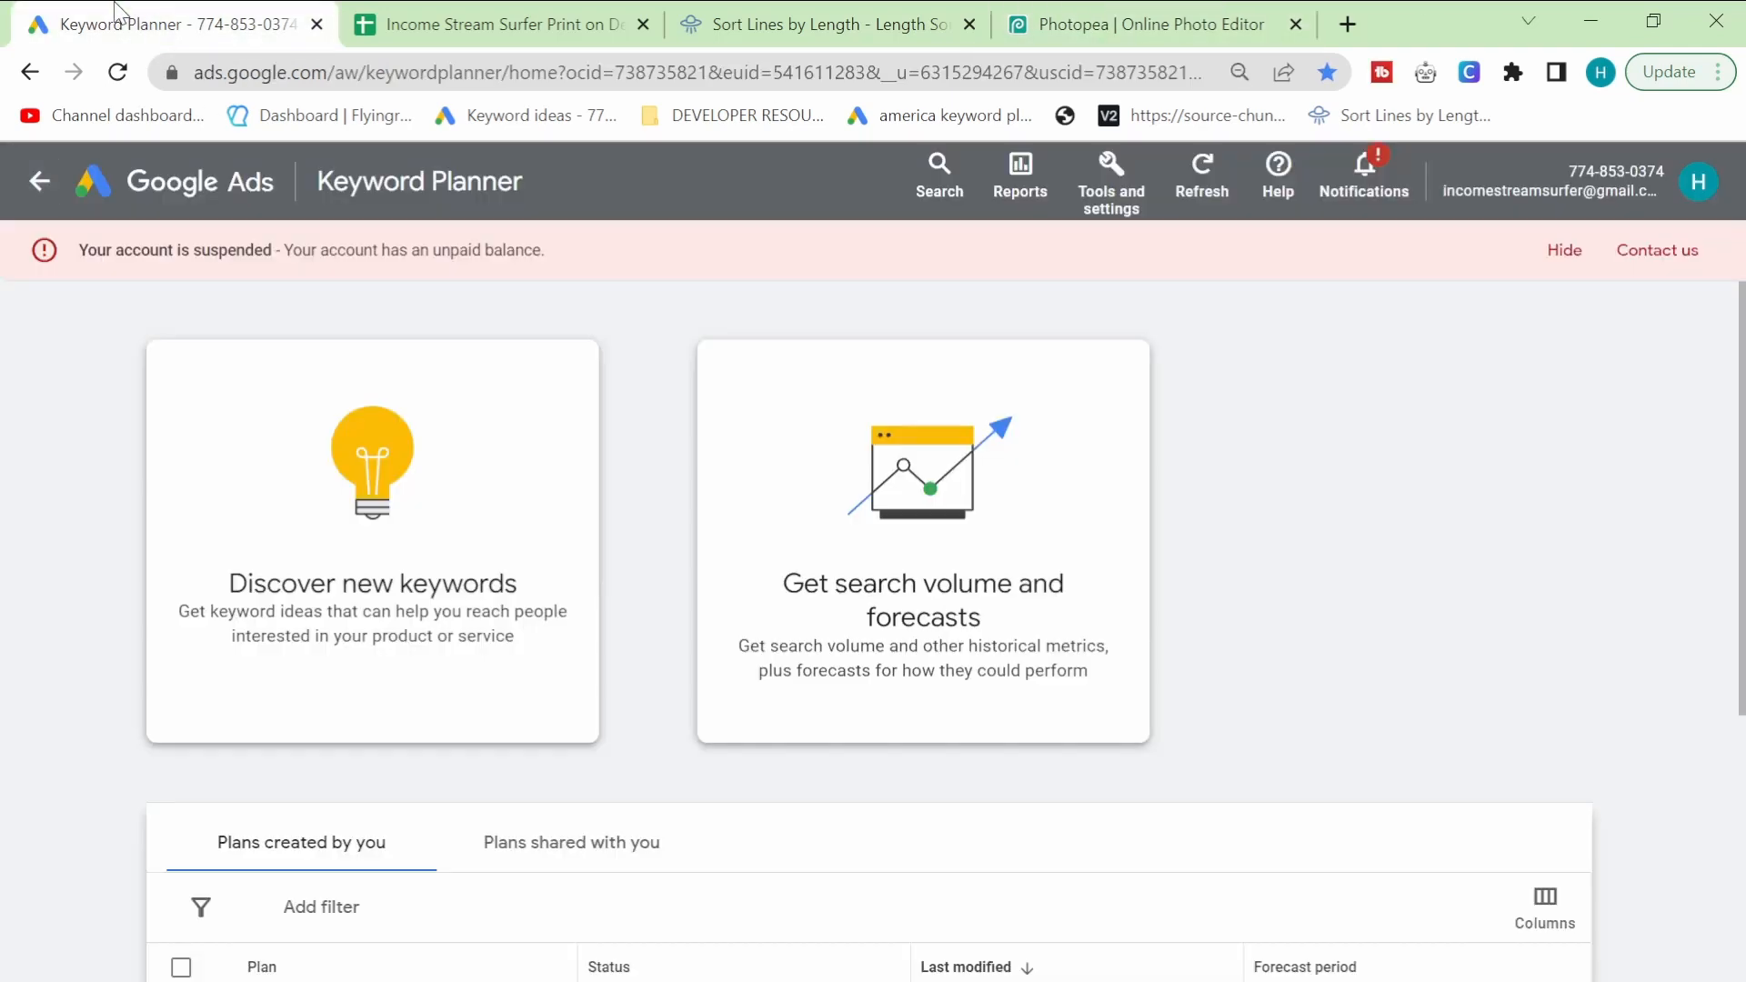
Step: Create a new Google Ads account in Expert Mode, skipping campaign creation
{"action": "left_click", "coordinate": [1696, 180]}
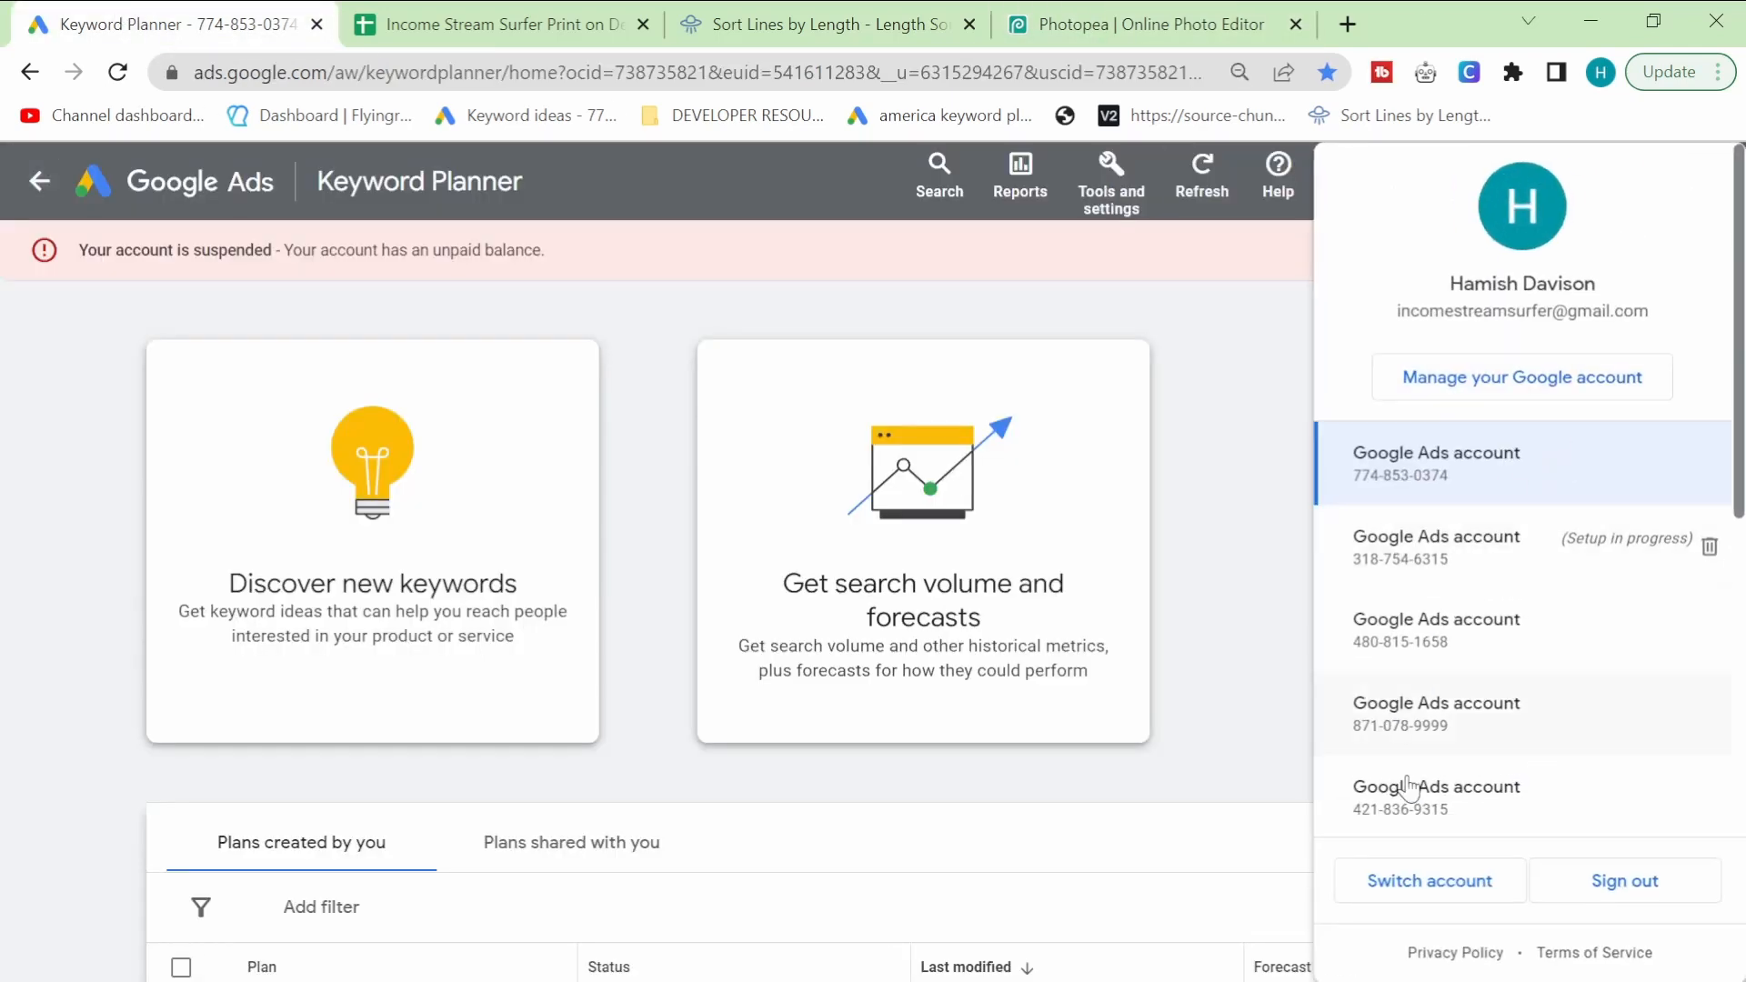
{"action": "scroll", "scroll_direction": "down", "scroll_amount": 3}
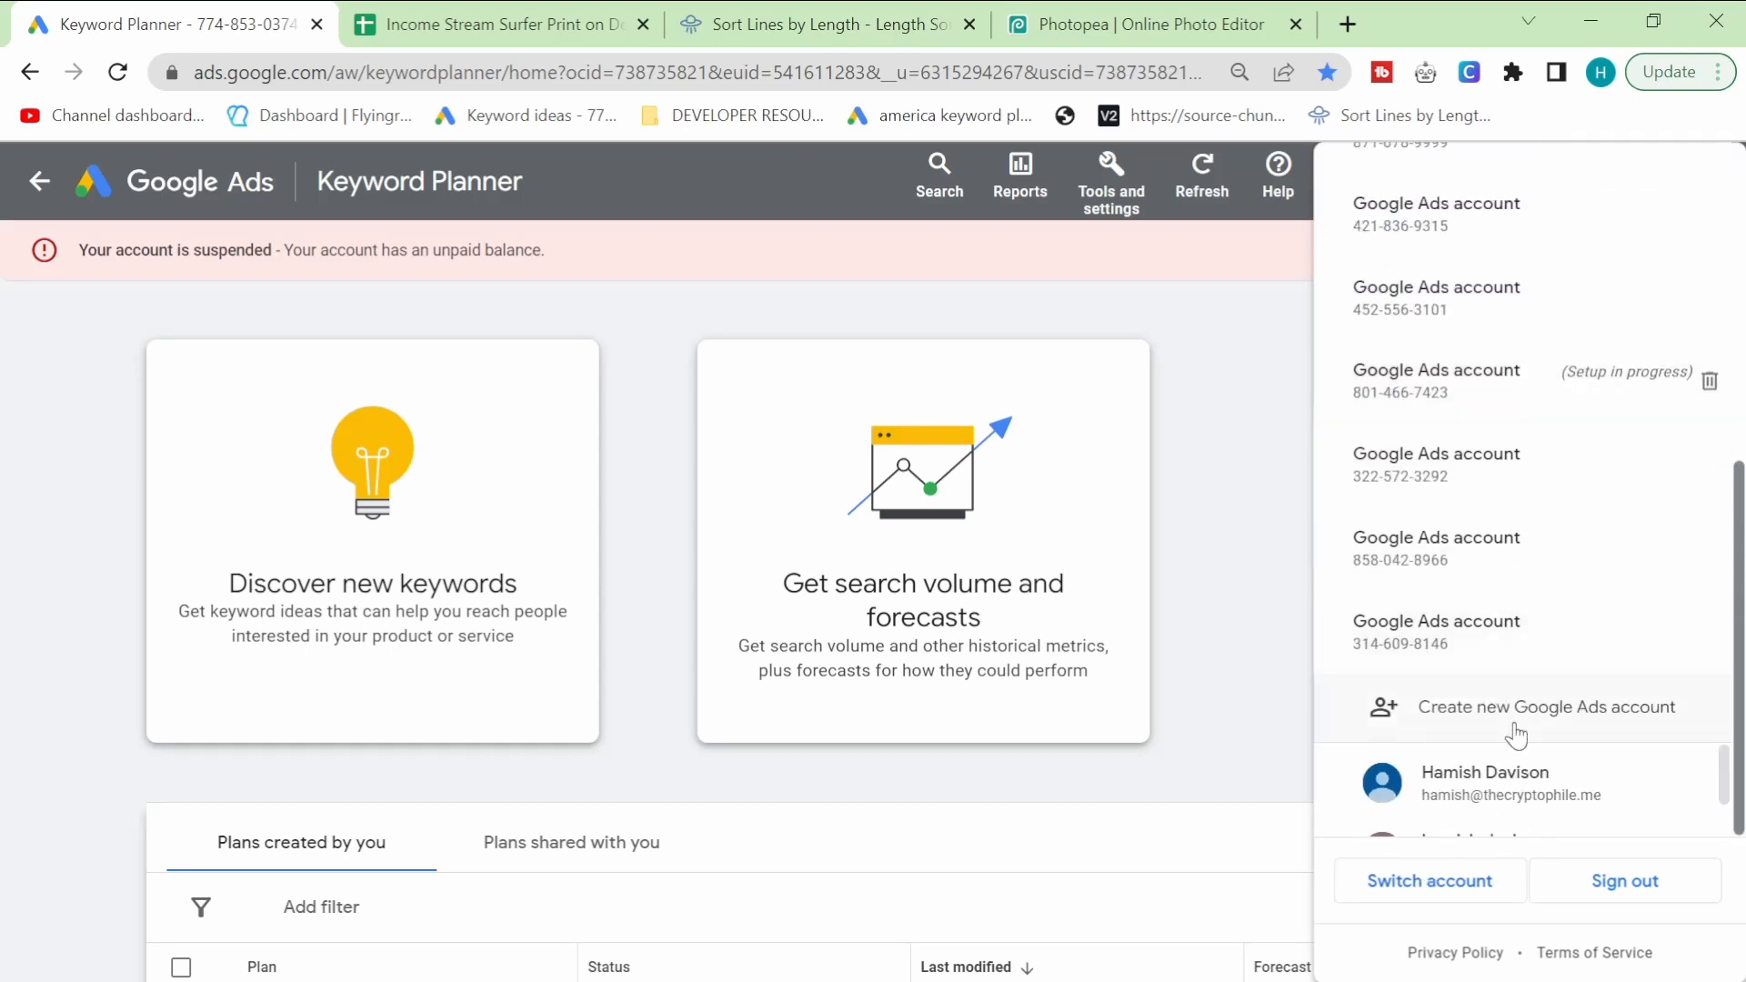
{"action": "left_click", "coordinate": [1545, 706]}
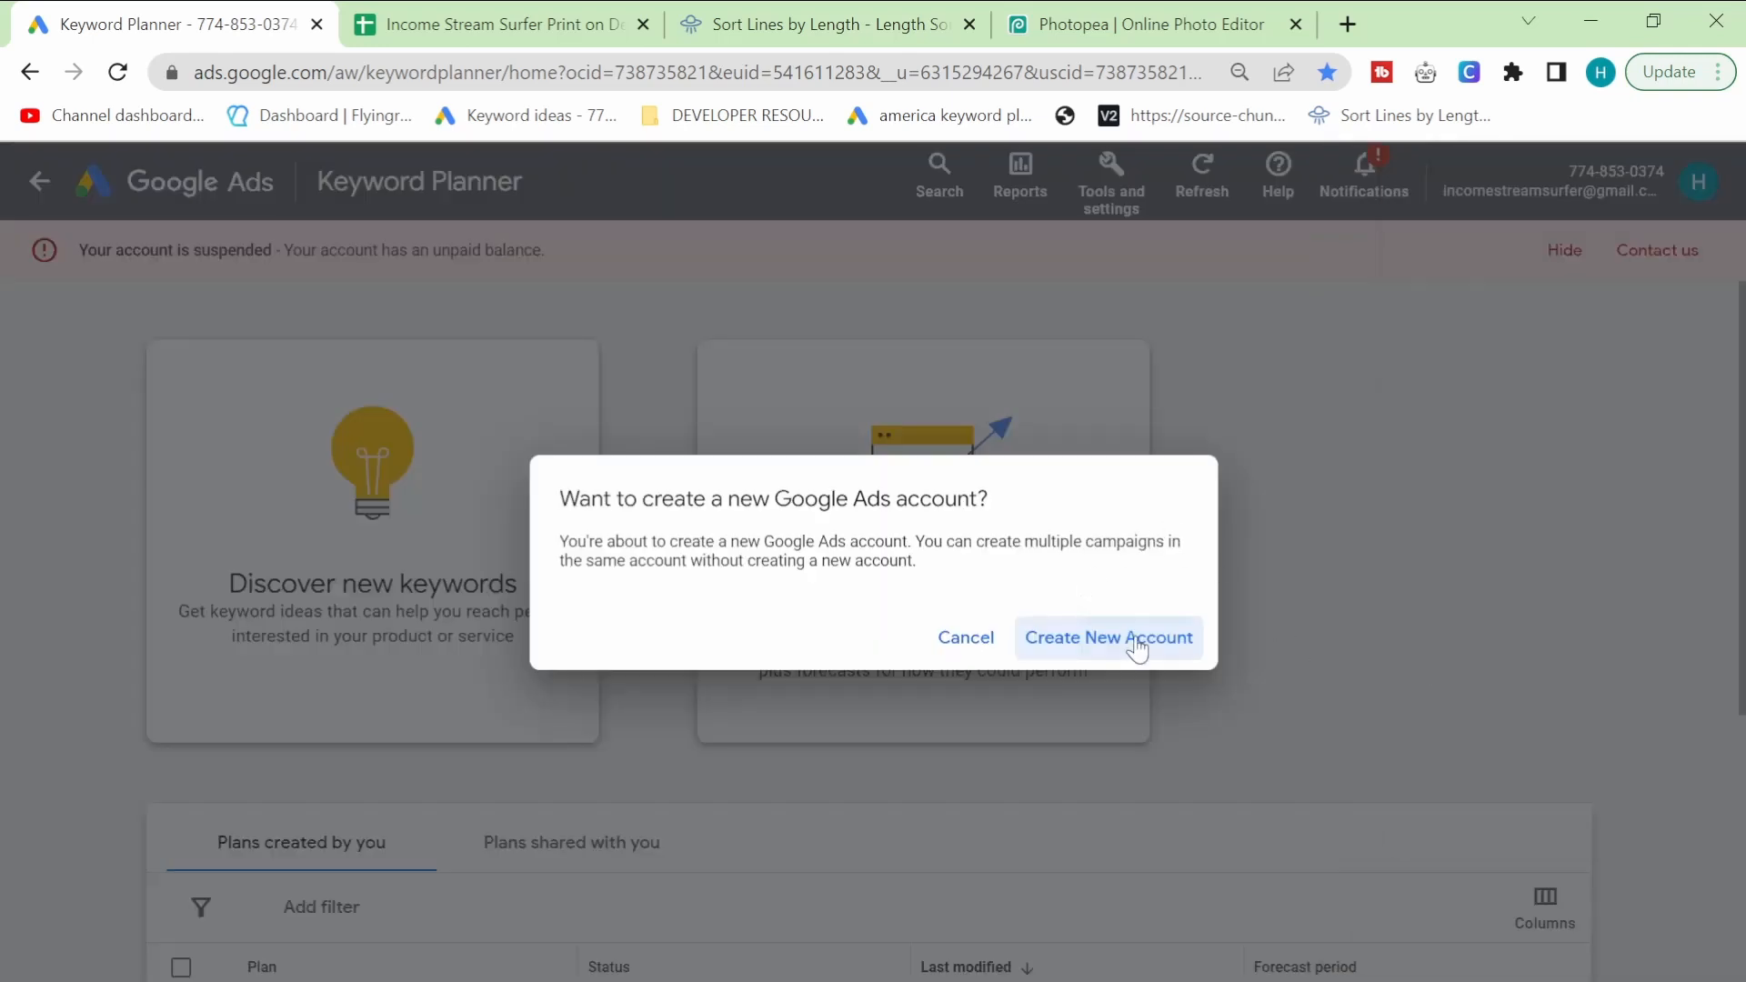
{"action": "left_click", "coordinate": [1108, 637]}
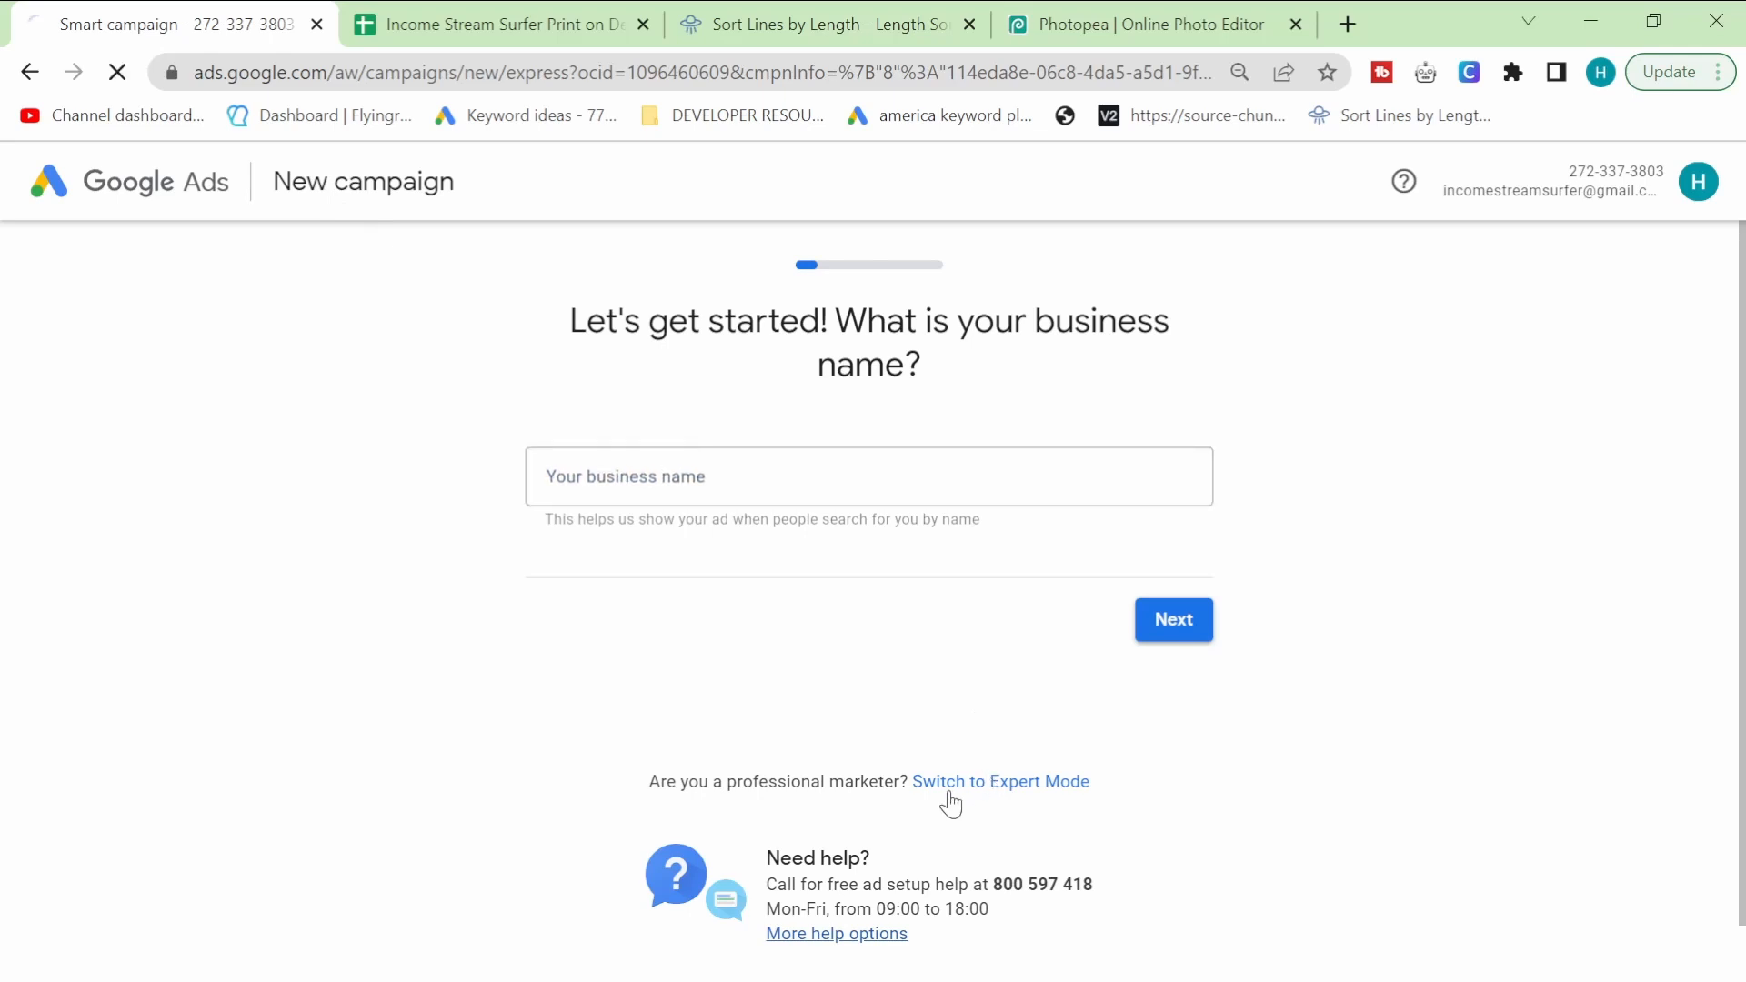
{"action": "left_click", "coordinate": [999, 780]}
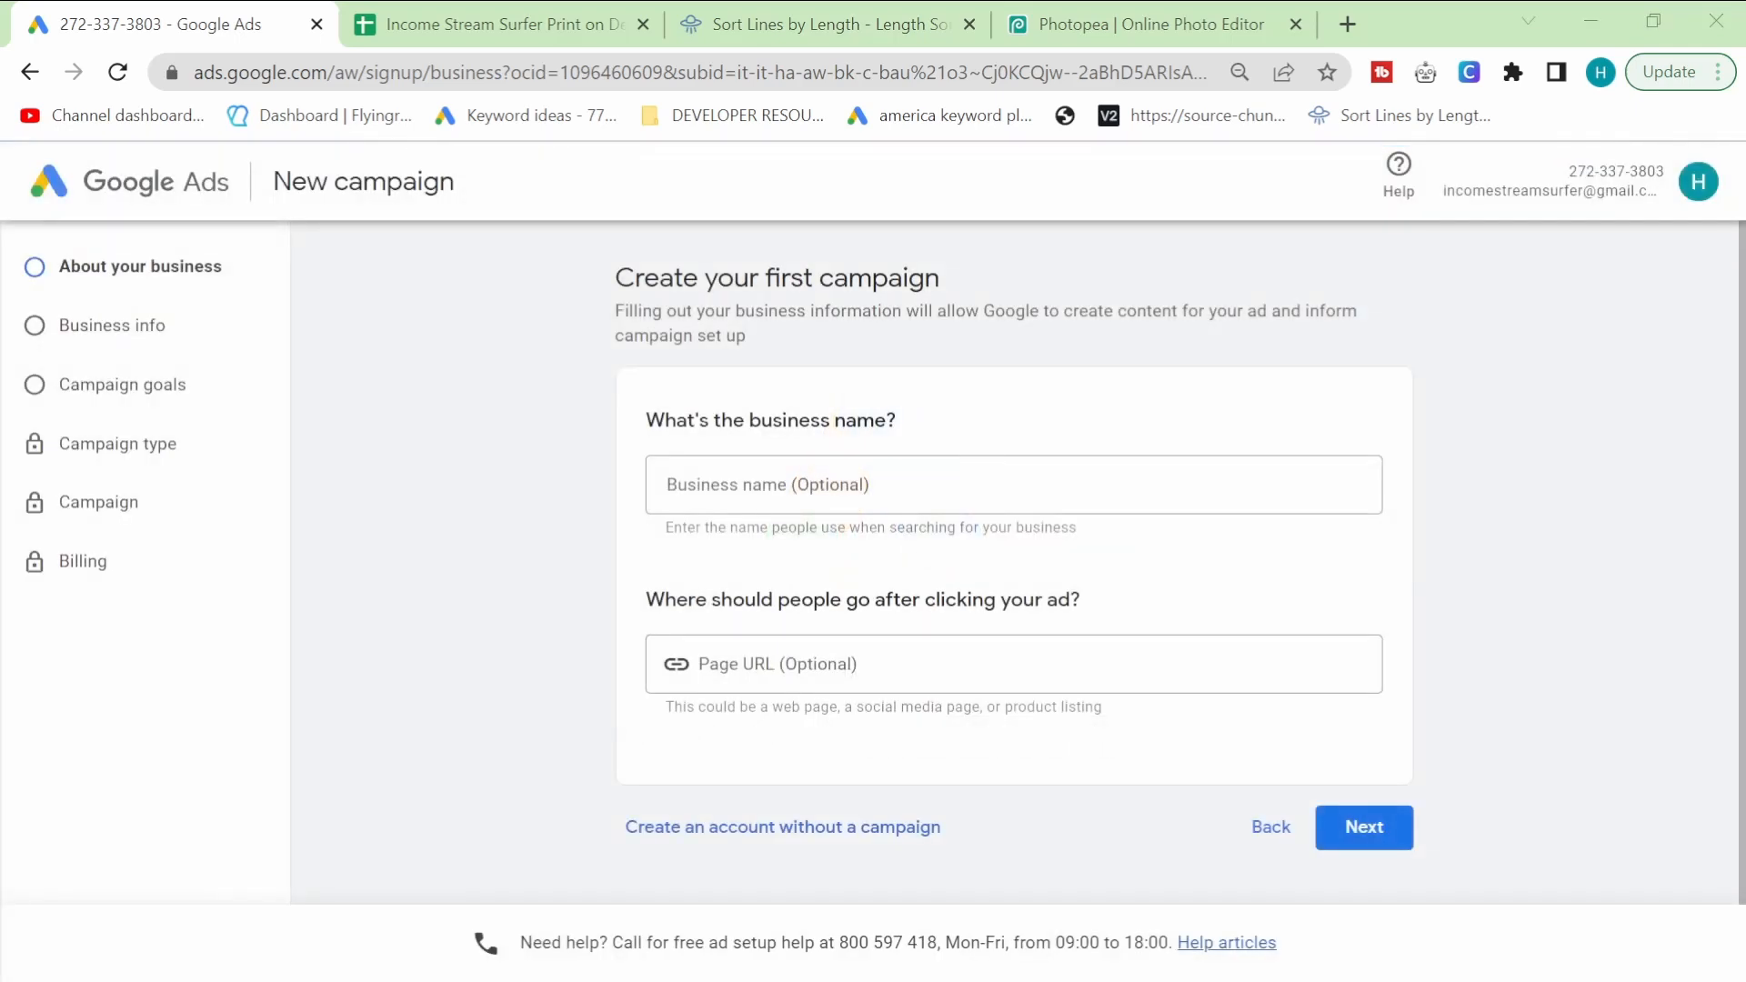
{"action": "left_click", "coordinate": [1011, 483]}
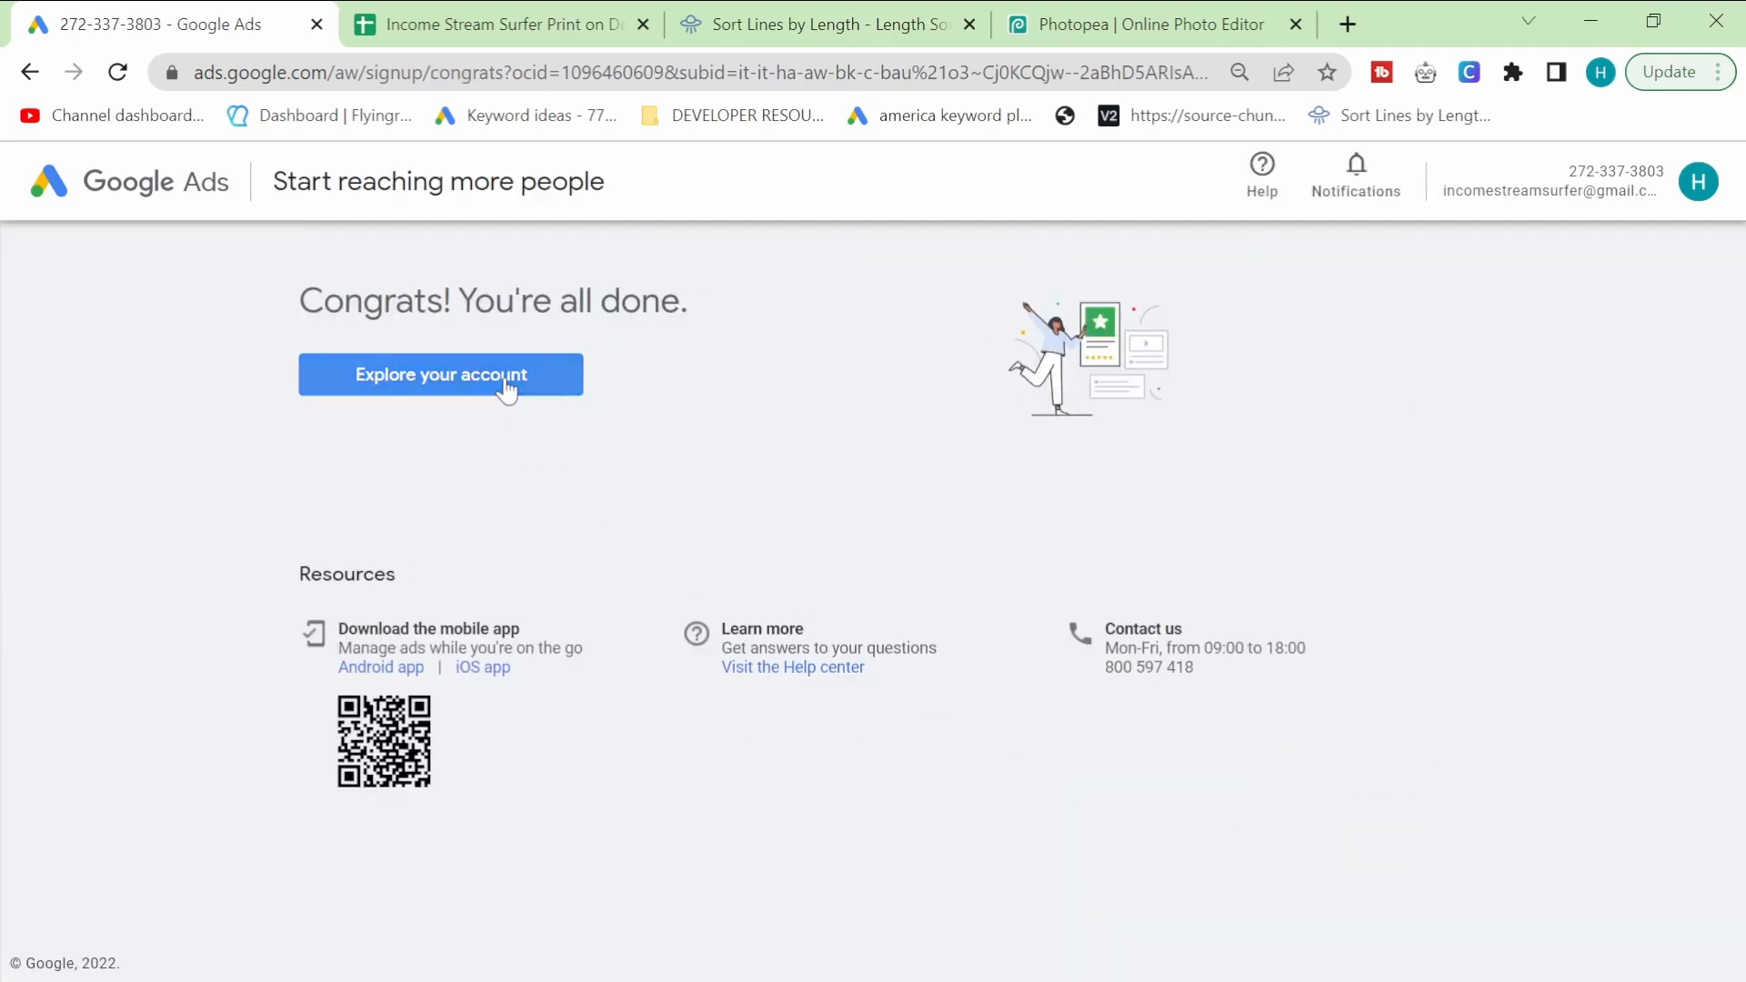
Step: Enter the new account and open Keyword Planner's Discover new keywords form
{"action": "left_click", "coordinate": [440, 373]}
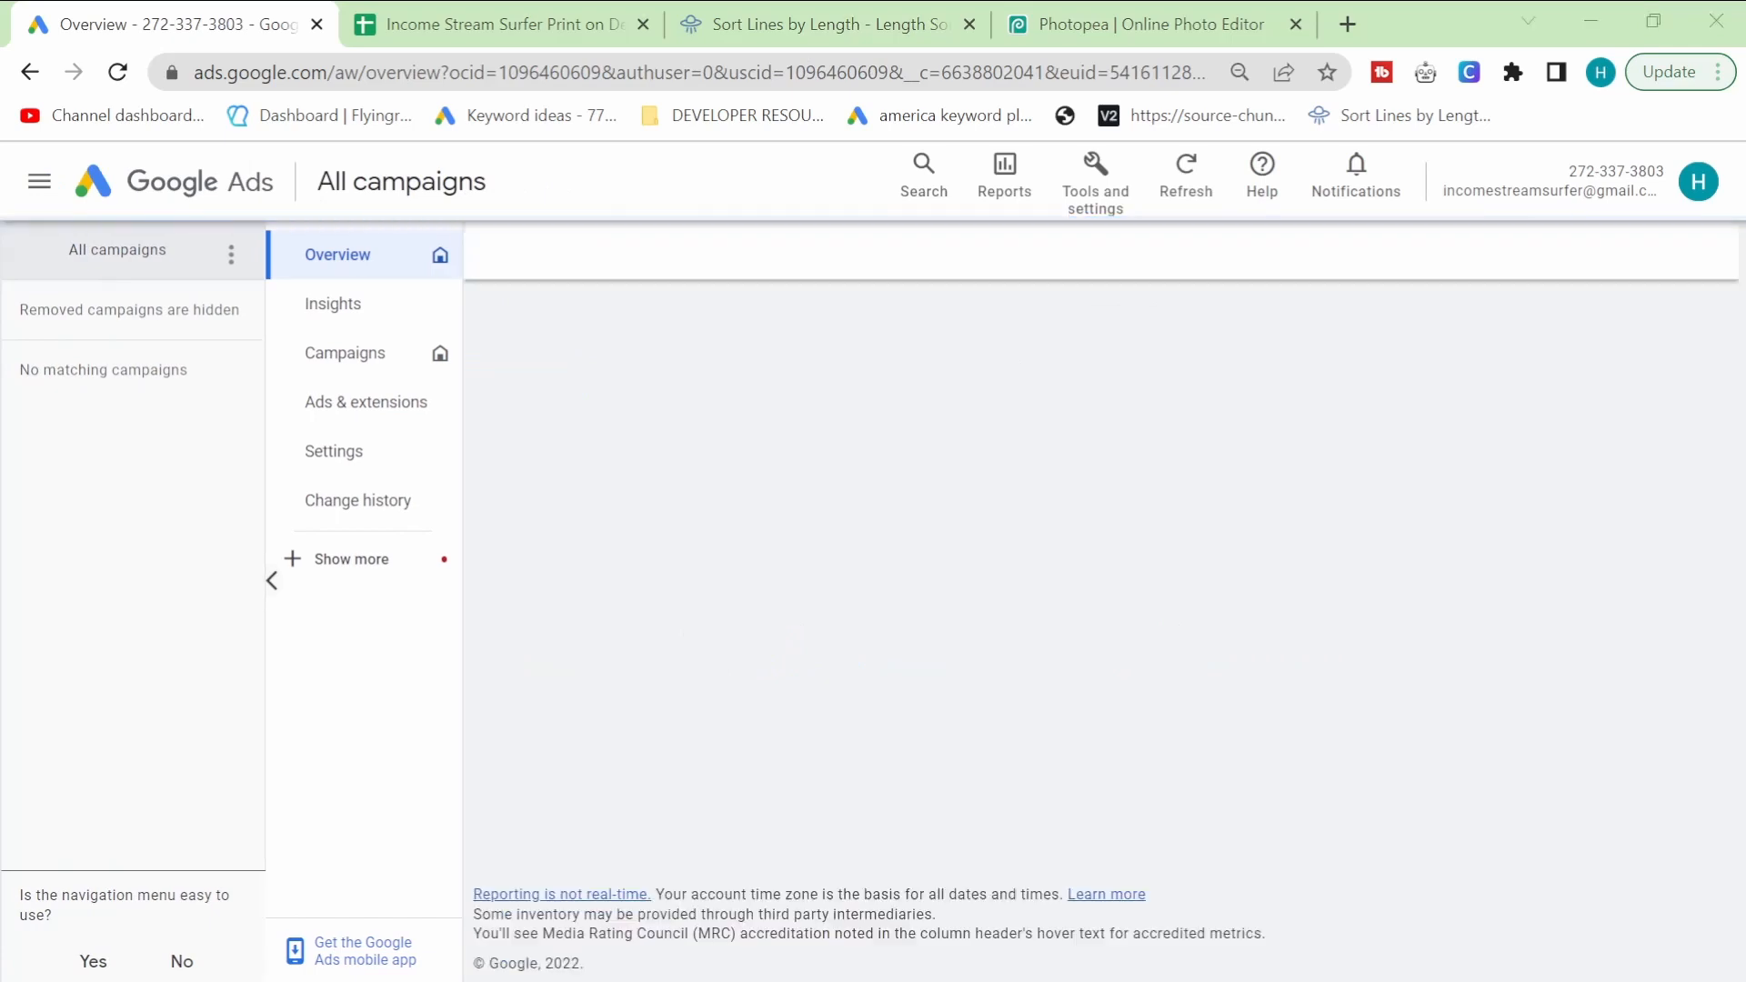
{"action": "left_click", "coordinate": [1093, 178]}
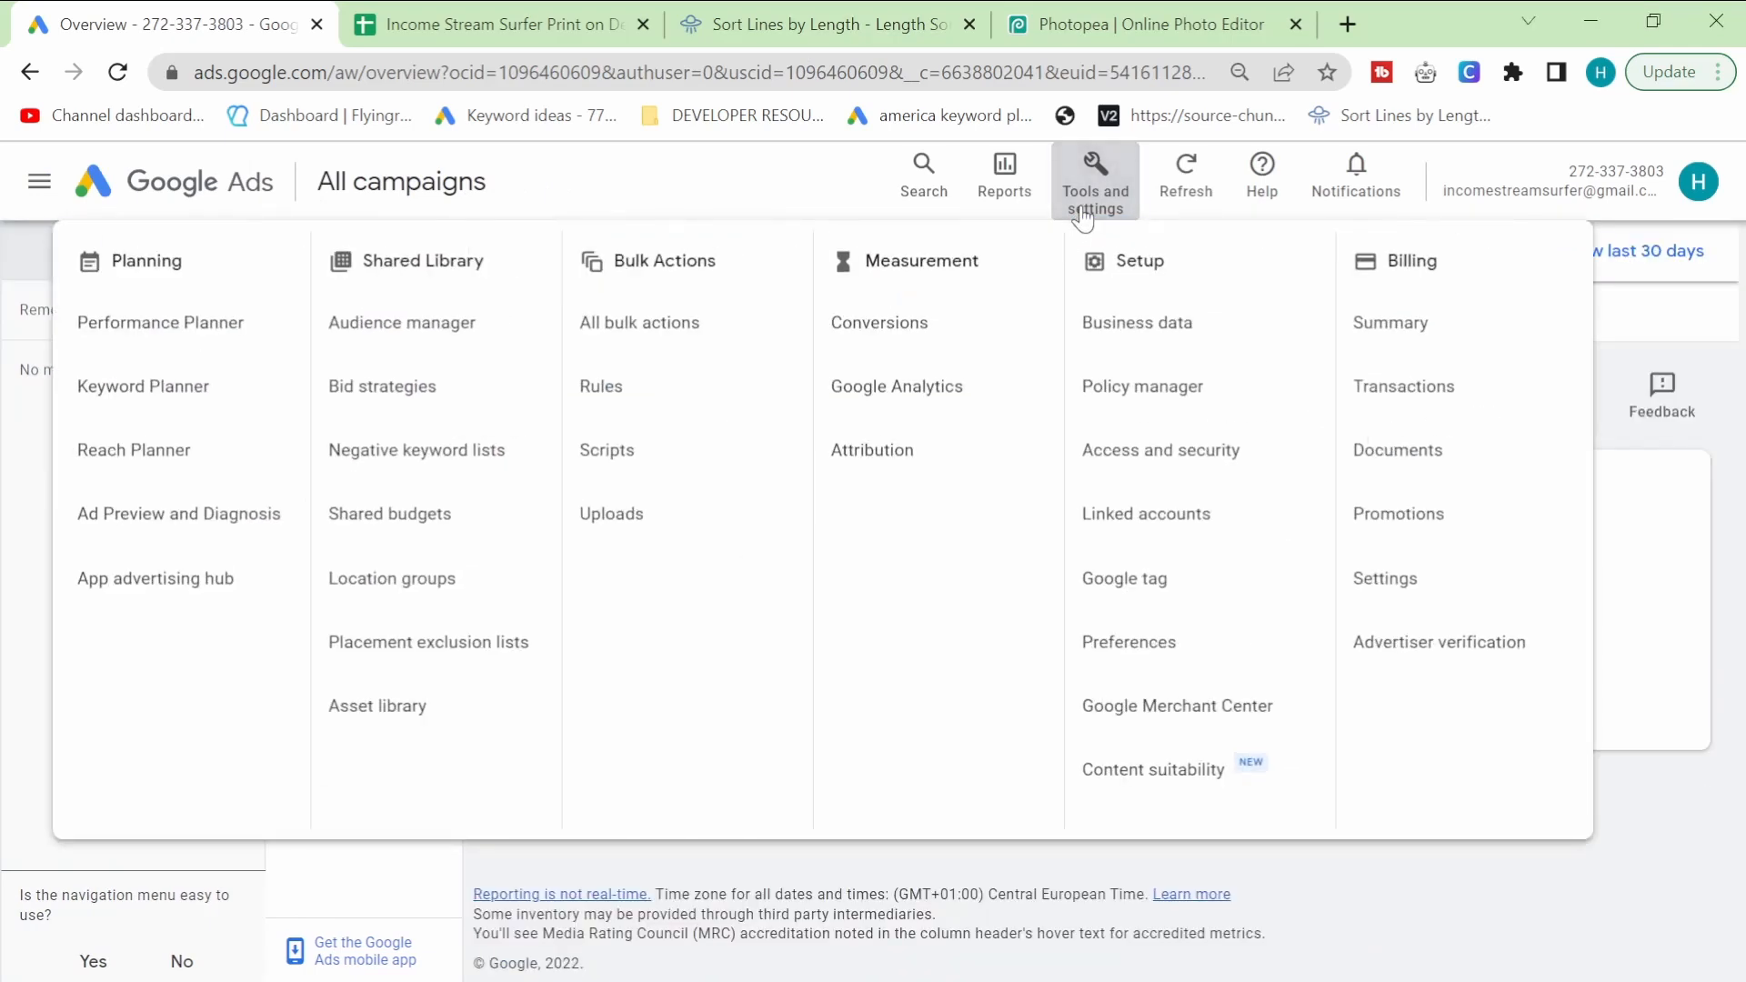
{"action": "left_click", "coordinate": [1093, 178]}
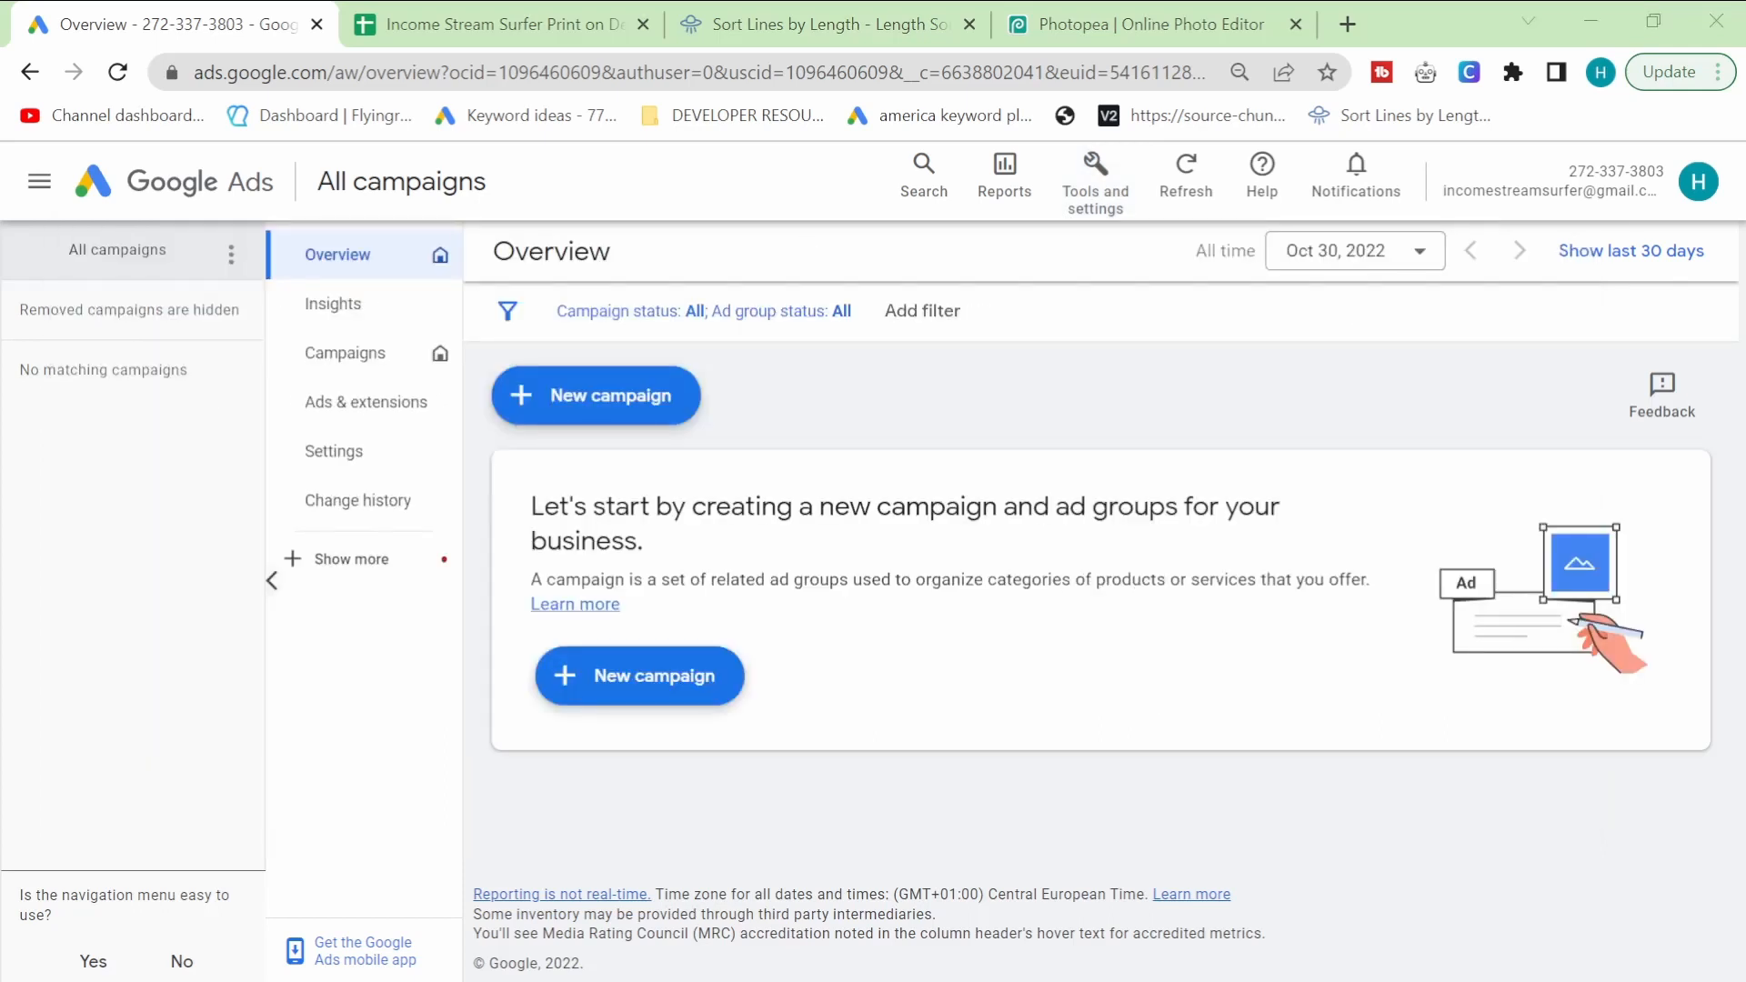
{"action": "mouse_move", "coordinate": [346, 353]}
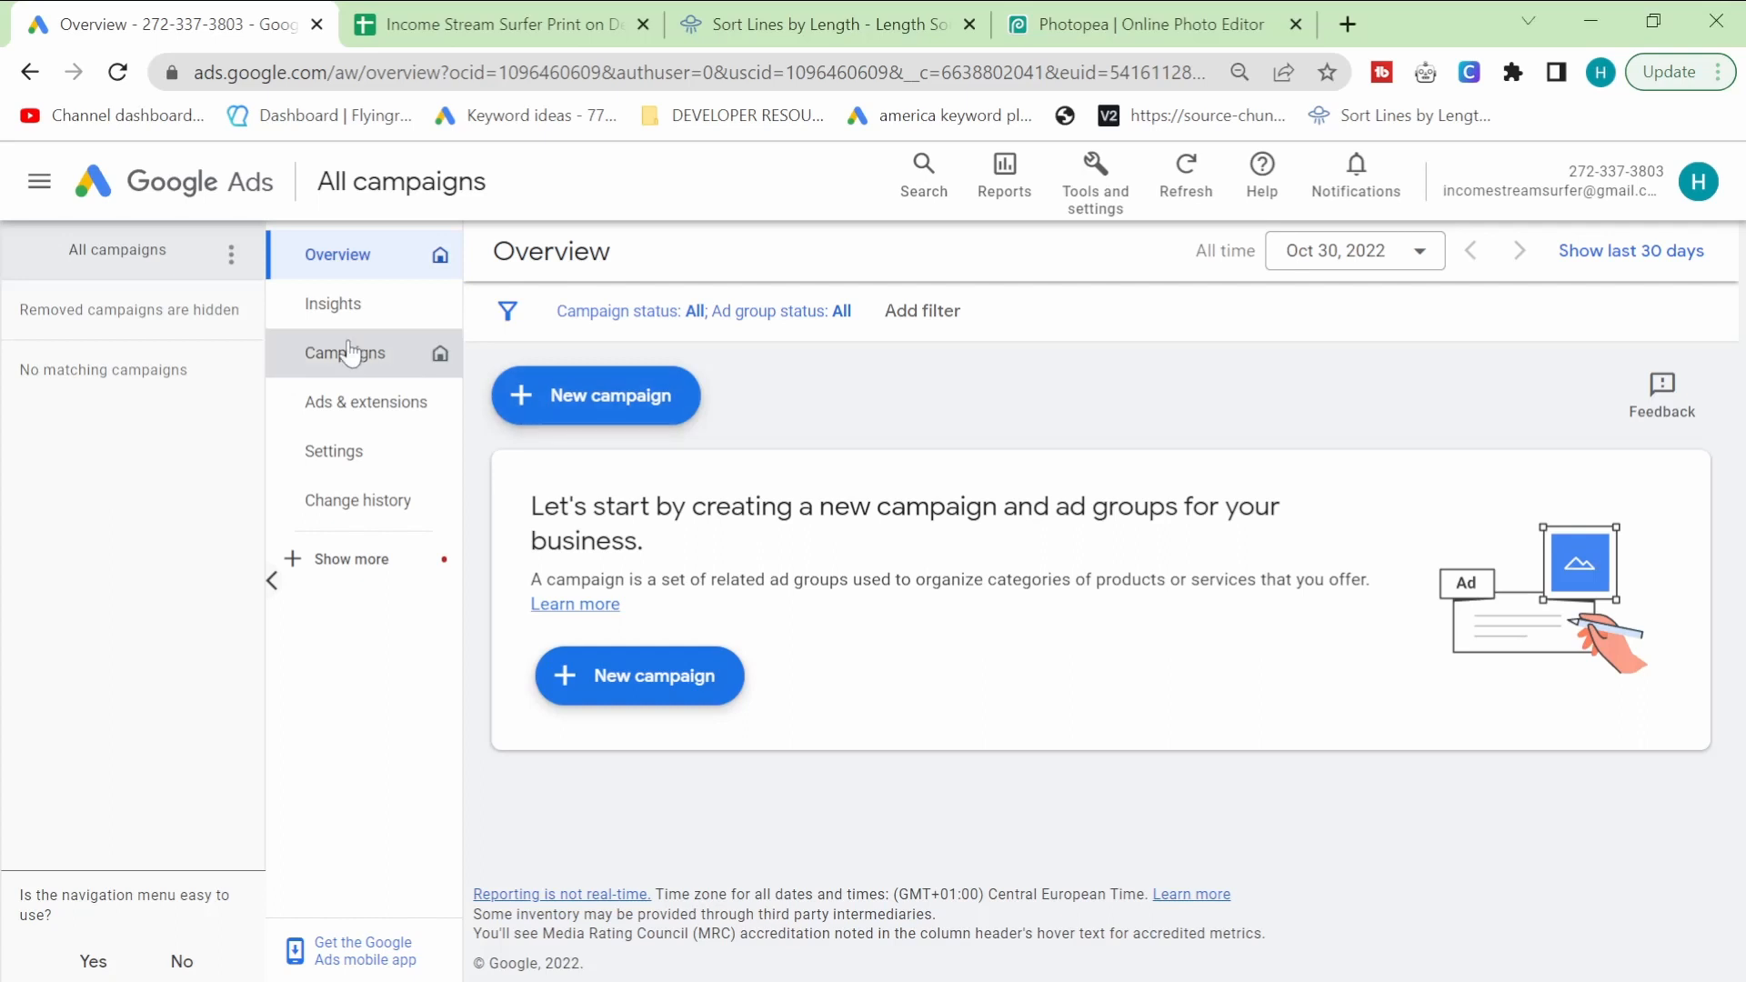
{"action": "left_click", "coordinate": [1092, 178]}
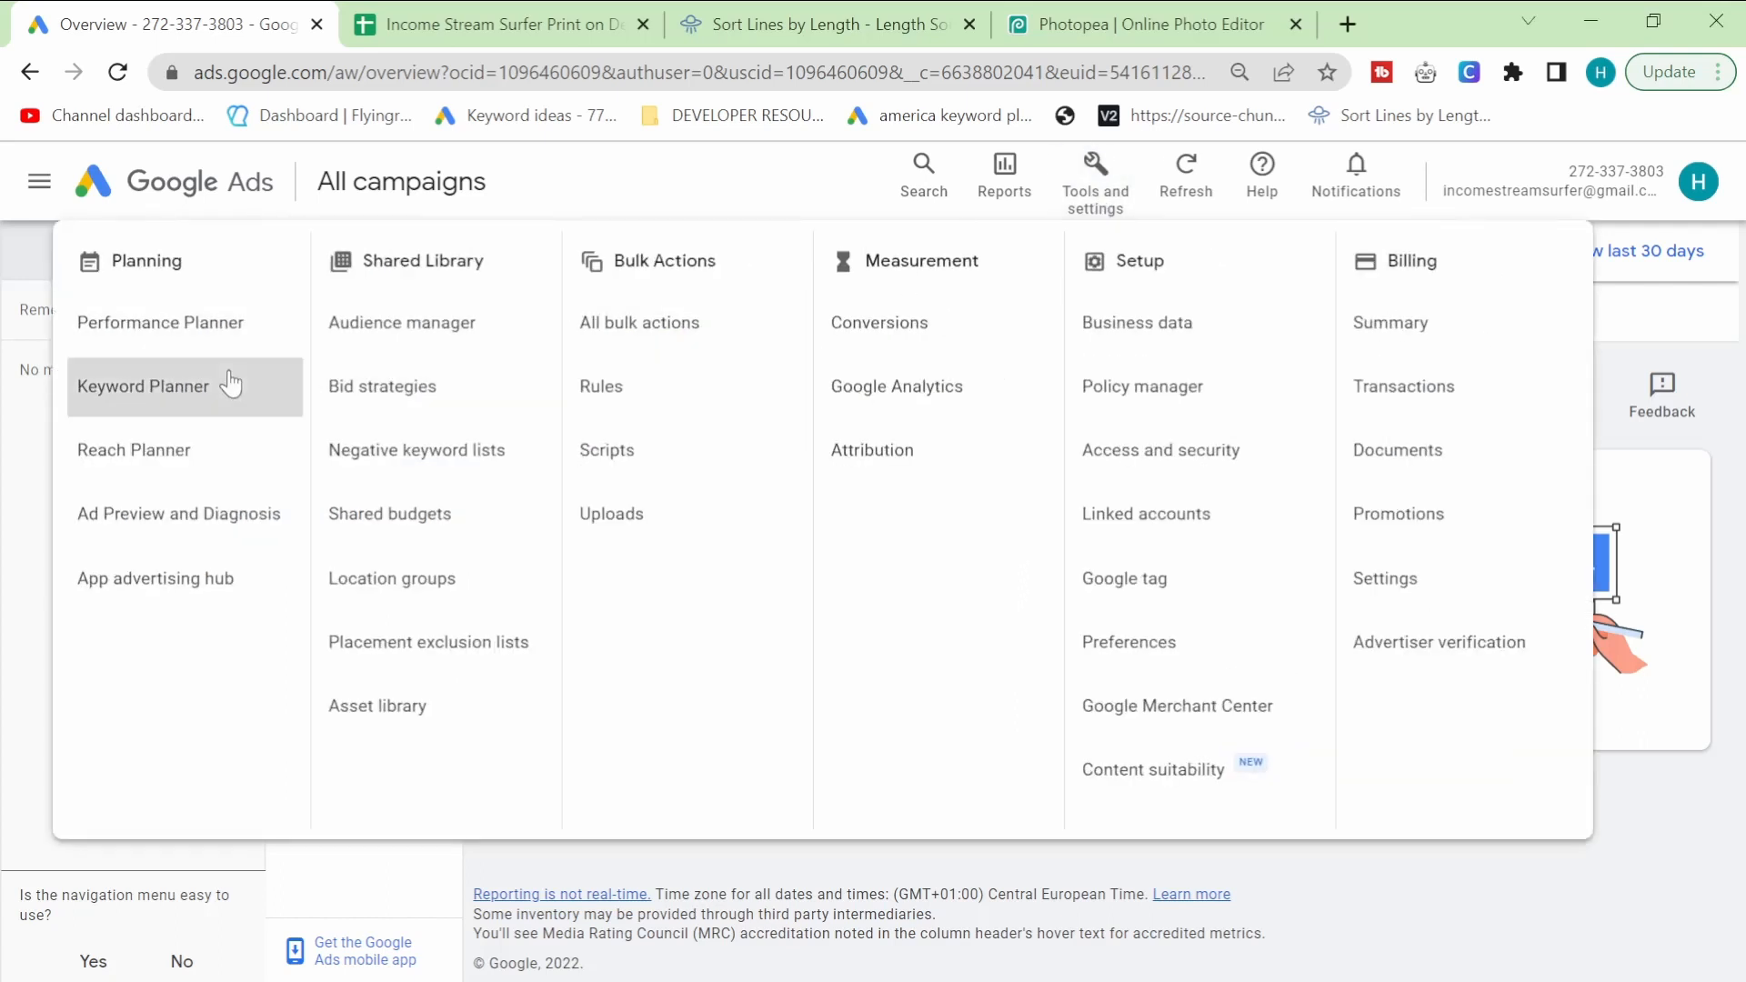
{"action": "left_click", "coordinate": [143, 387]}
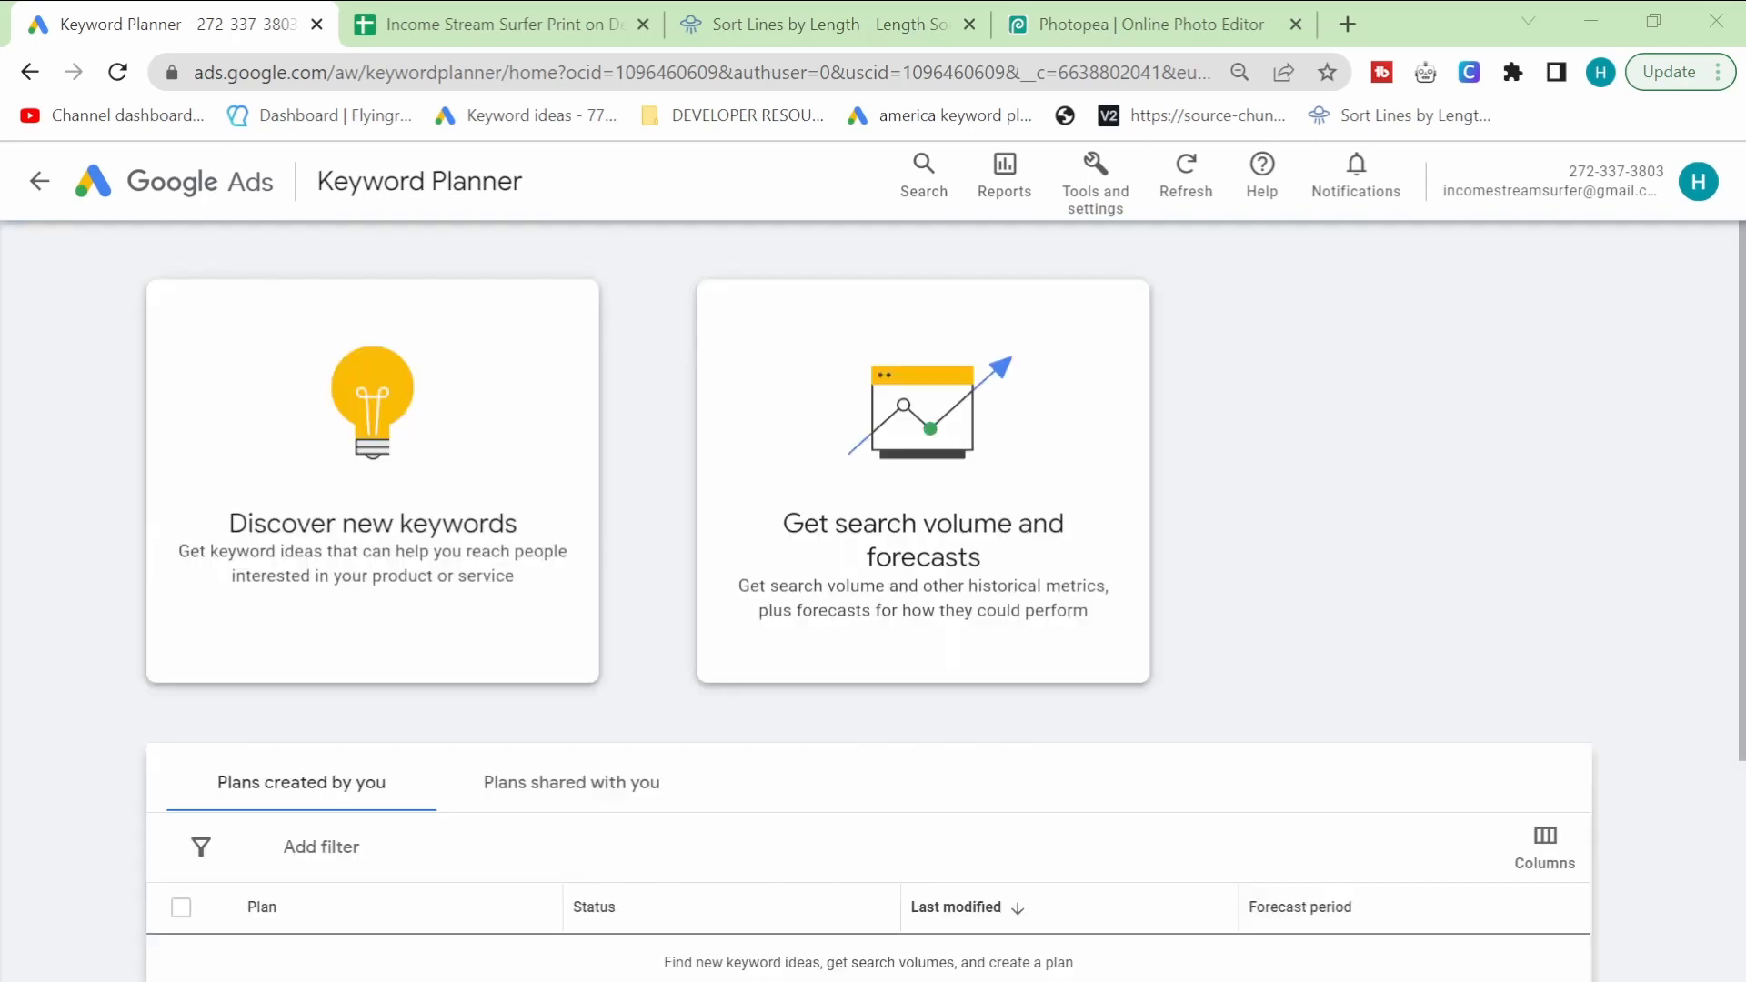
{"action": "left_click", "coordinate": [372, 481]}
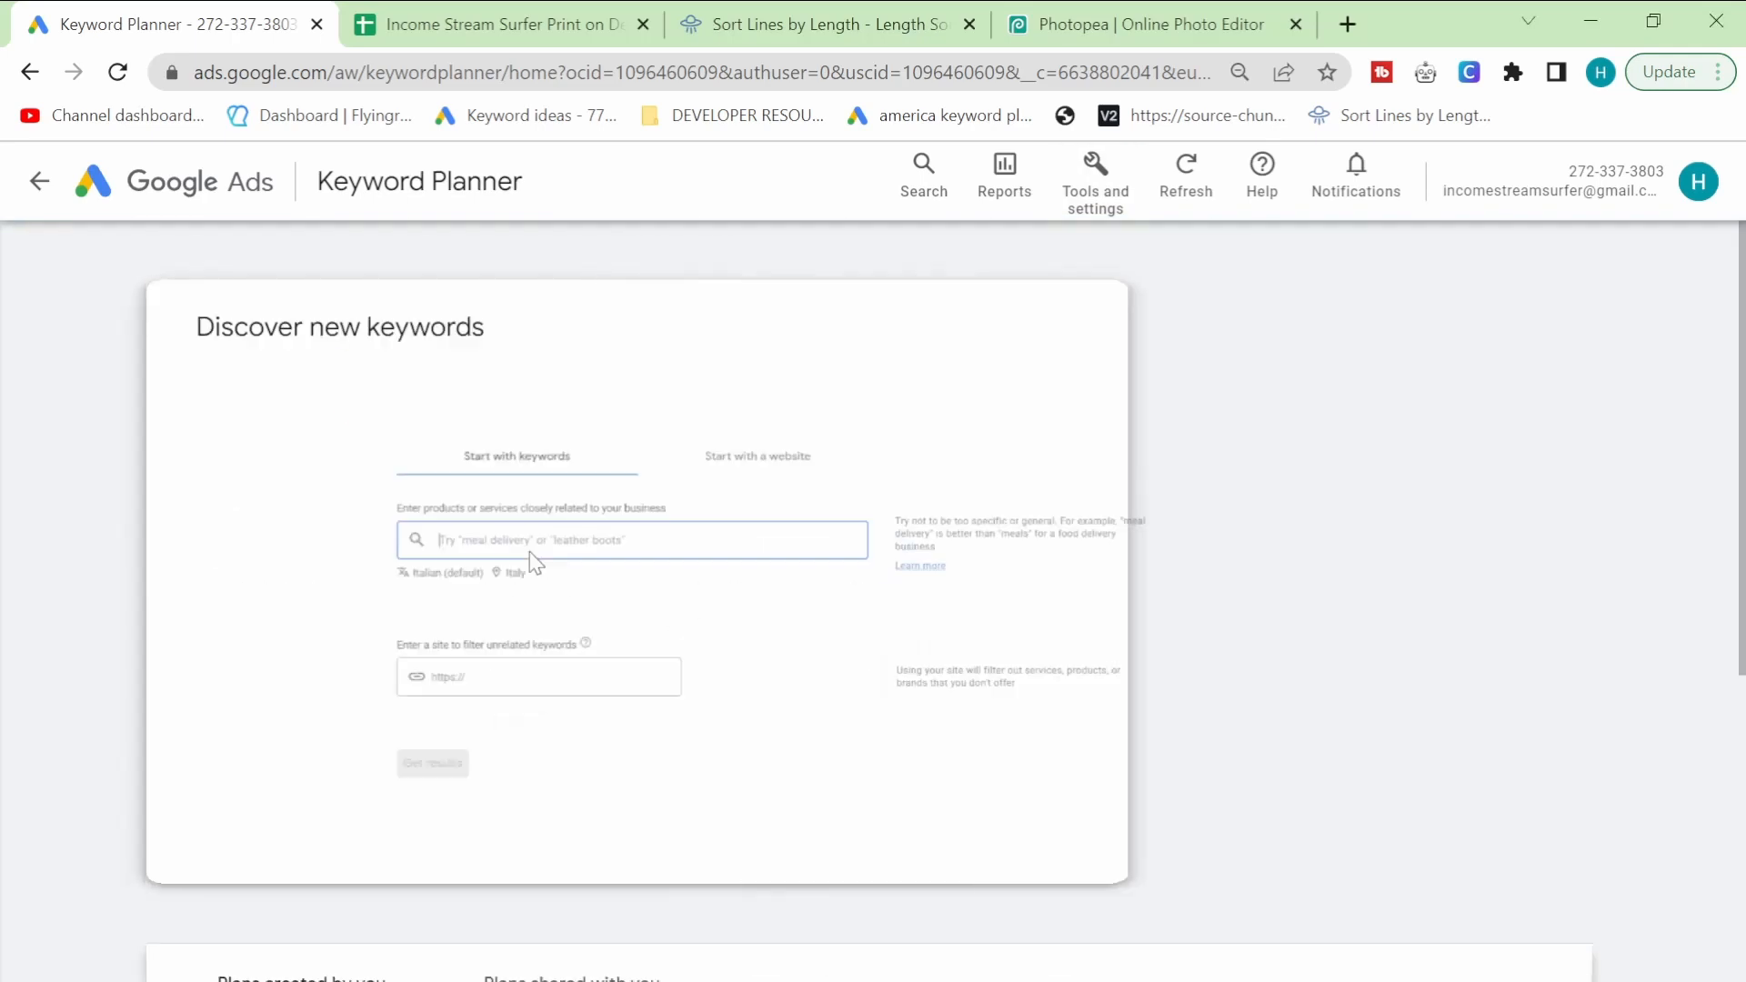
Step: Set target locations to Italy and United States, then return to the spreadsheet
{"action": "left_click", "coordinate": [442, 572]}
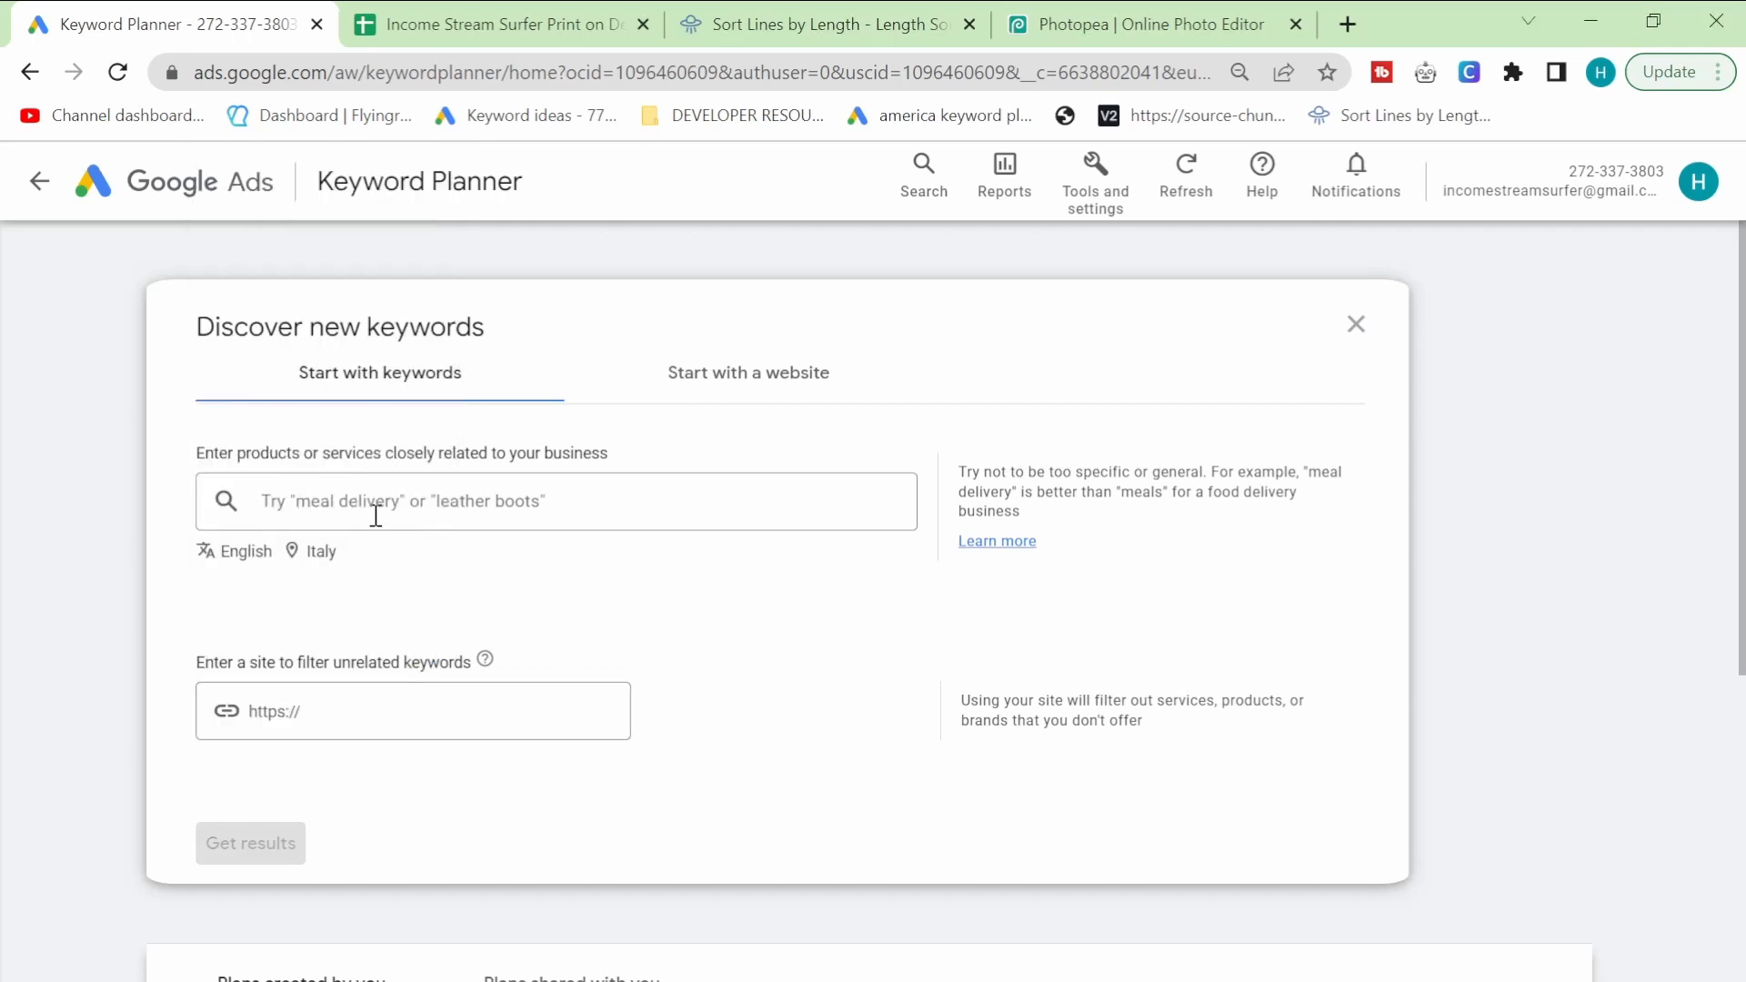
{"action": "left_click", "coordinate": [319, 551]}
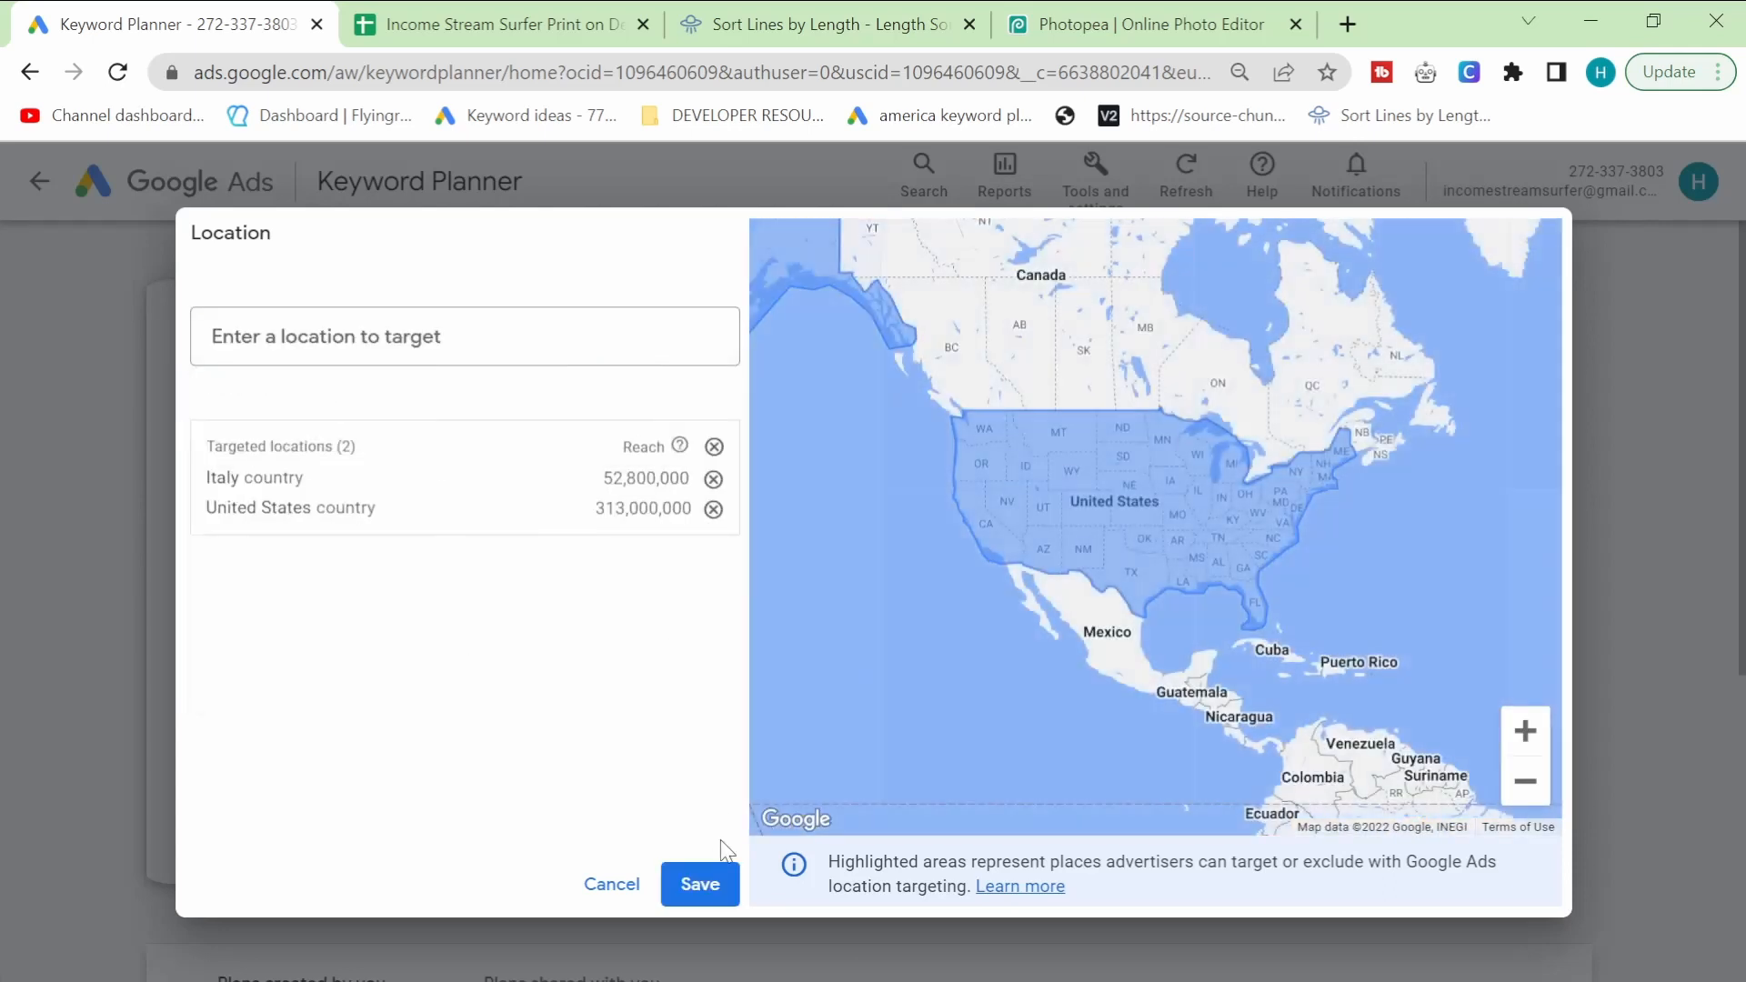
{"action": "left_click", "coordinate": [700, 883]}
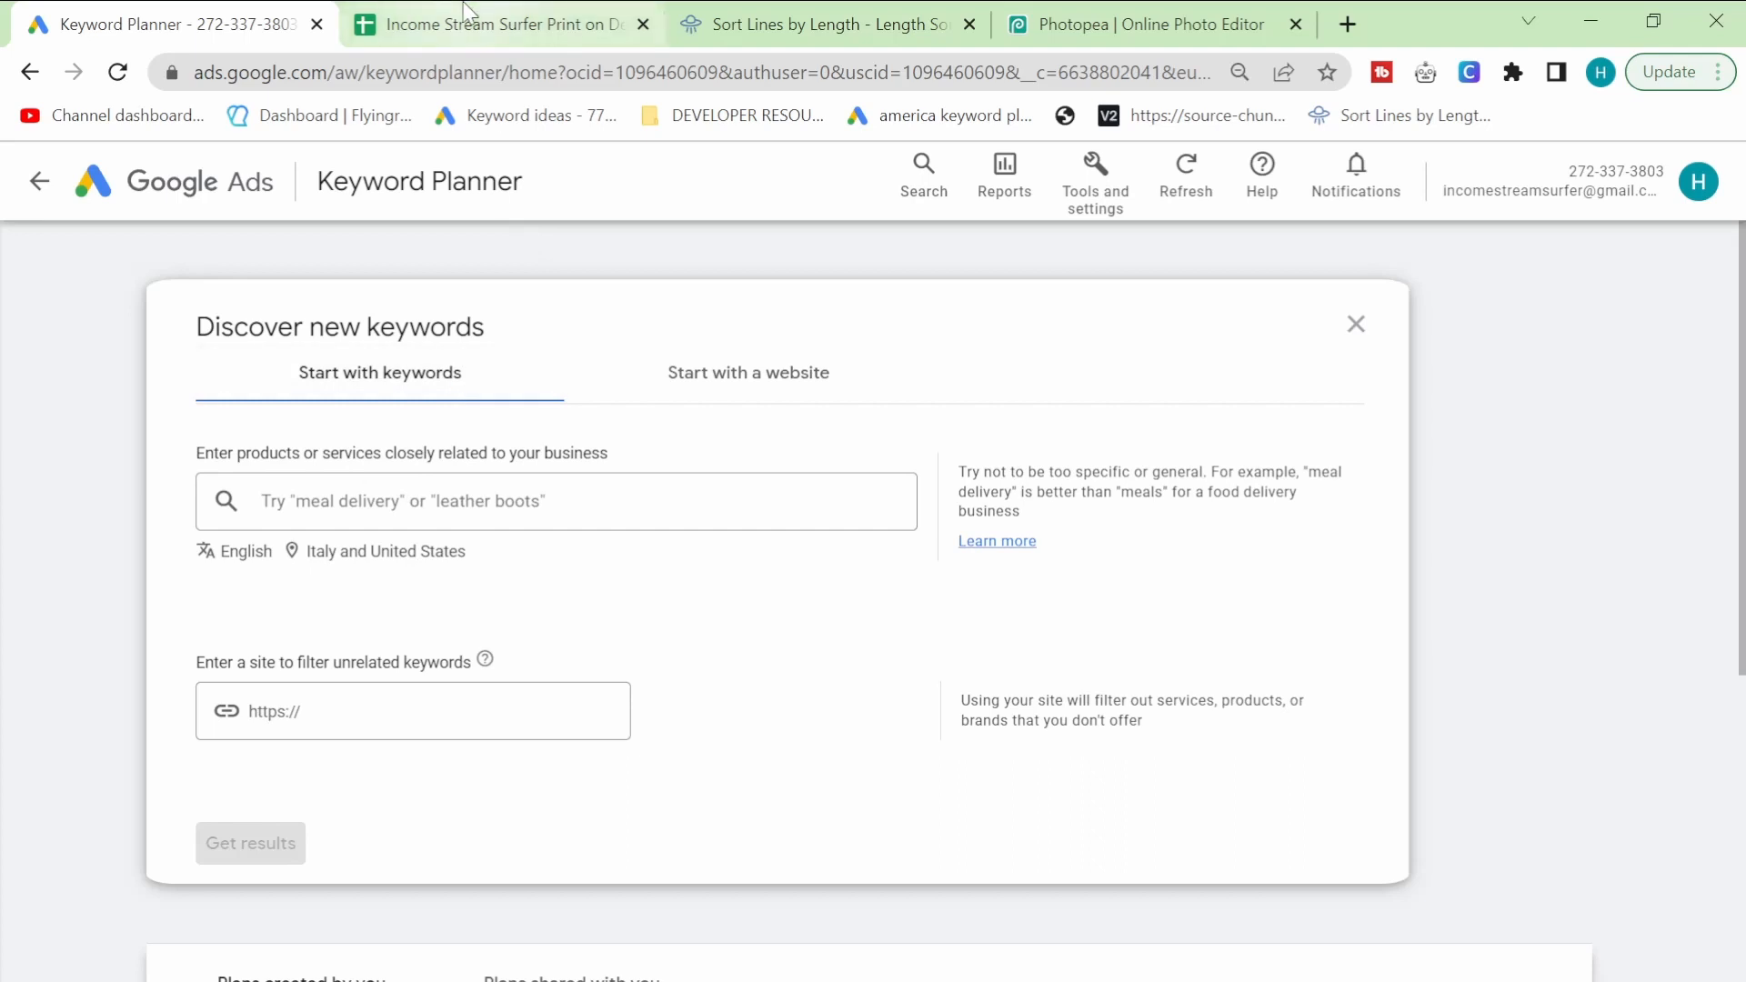
{"action": "left_click", "coordinate": [495, 23]}
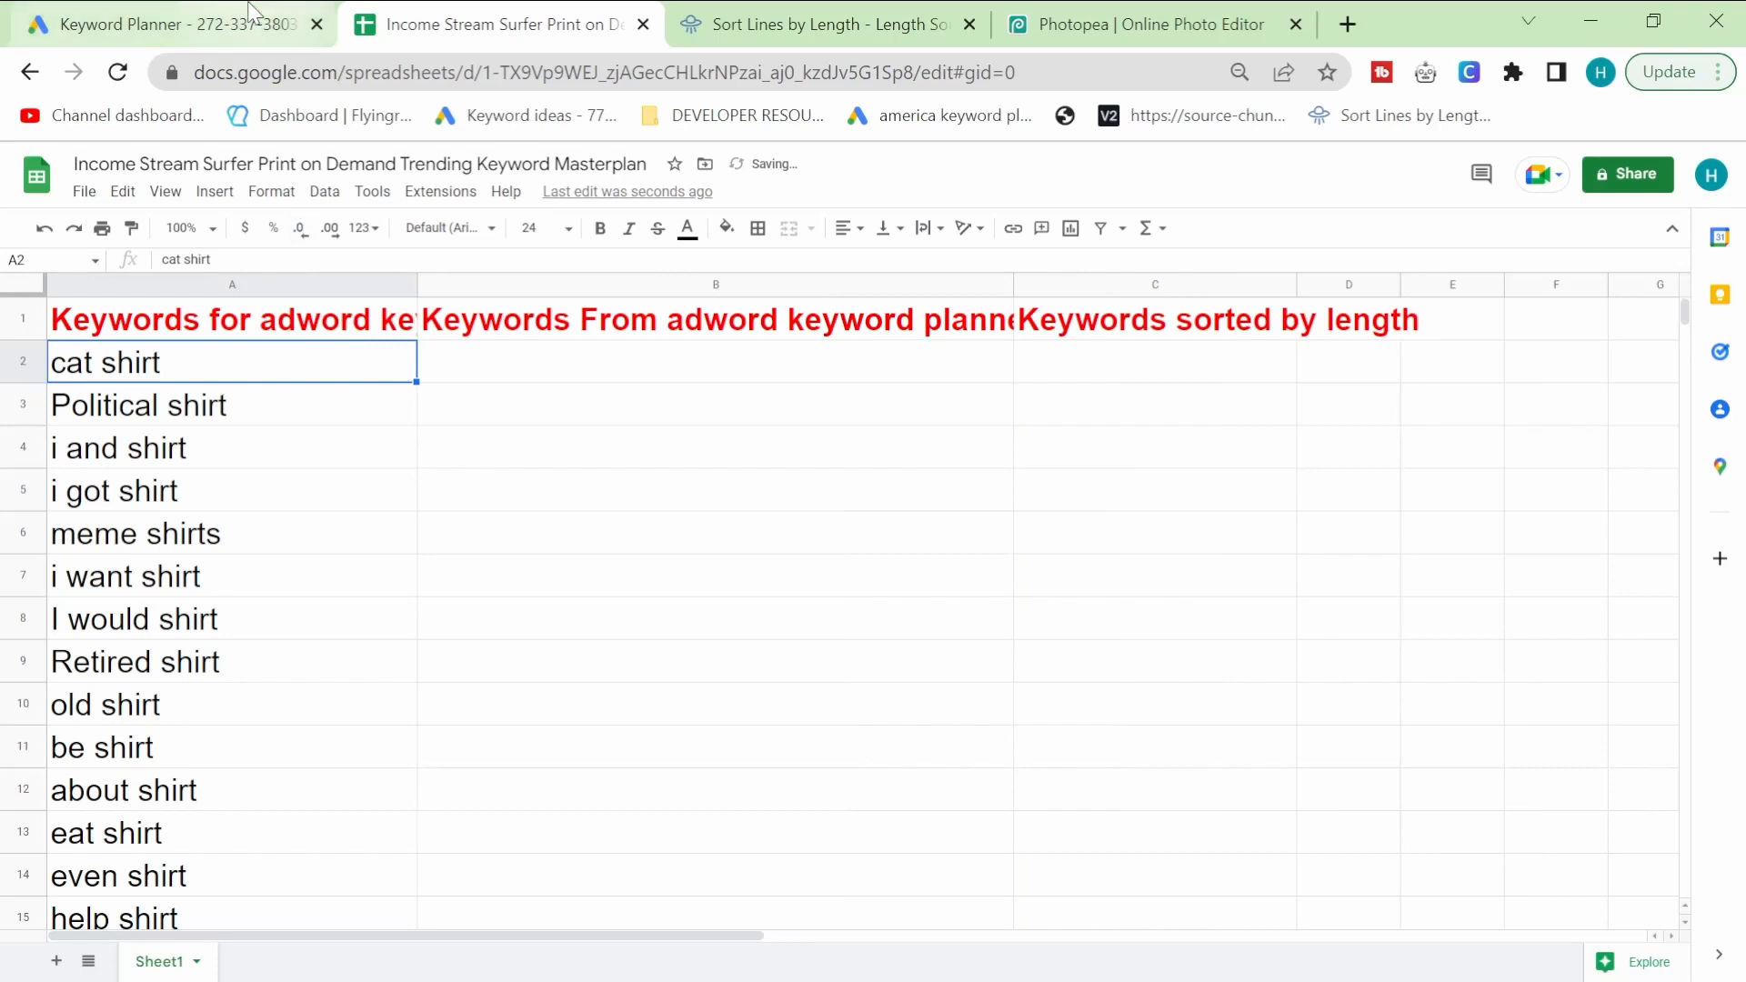
Step: Get 'cat shirt' keyword ideas, sort by three-month change, and select all
{"action": "left_click", "coordinate": [168, 23]}
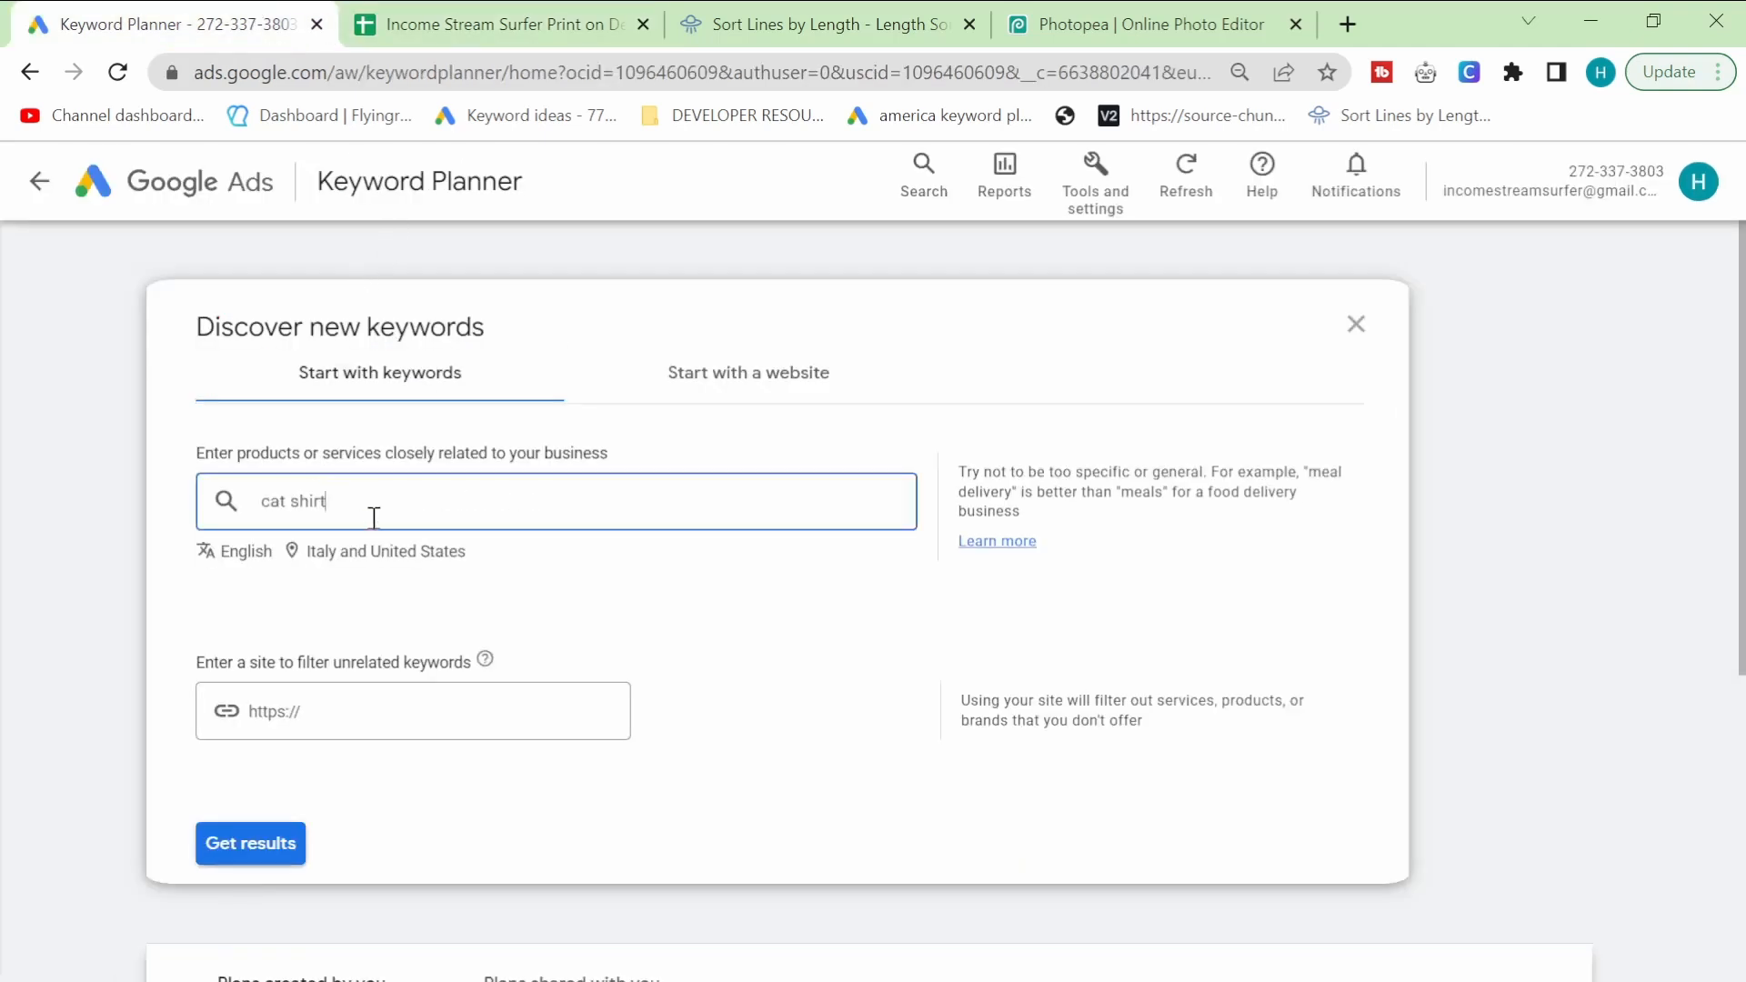
{"action": "left_click", "coordinate": [249, 842]}
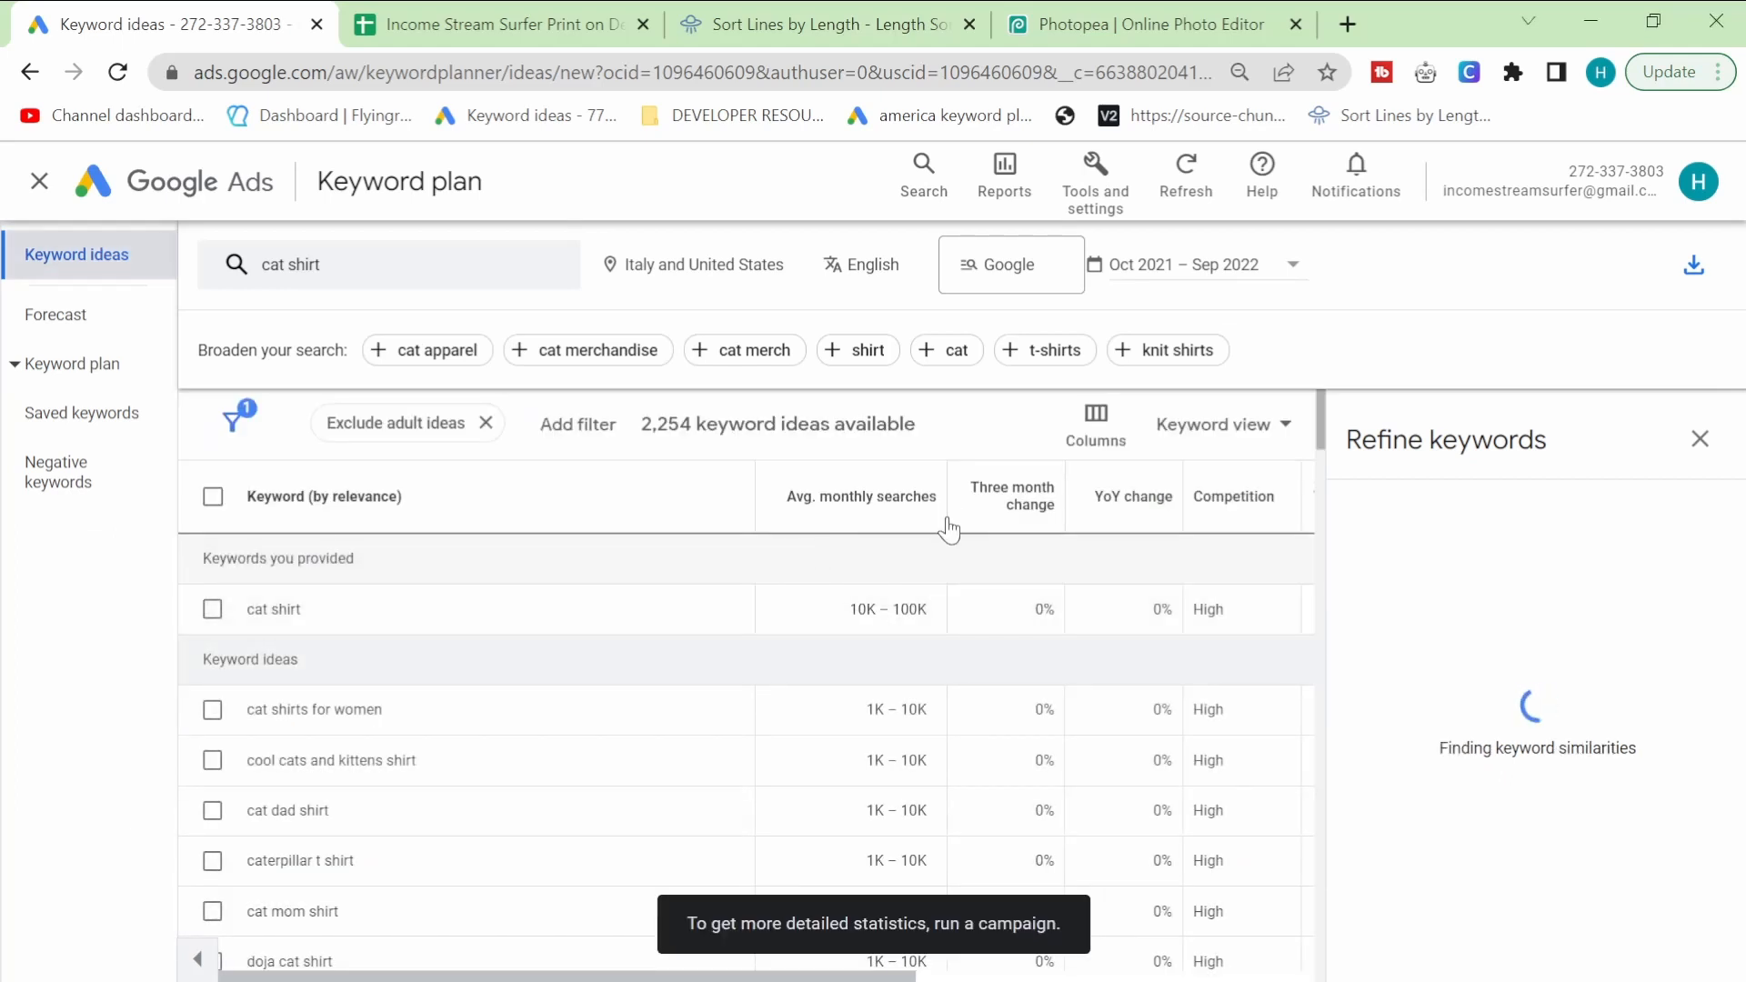
{"action": "left_click", "coordinate": [1011, 496]}
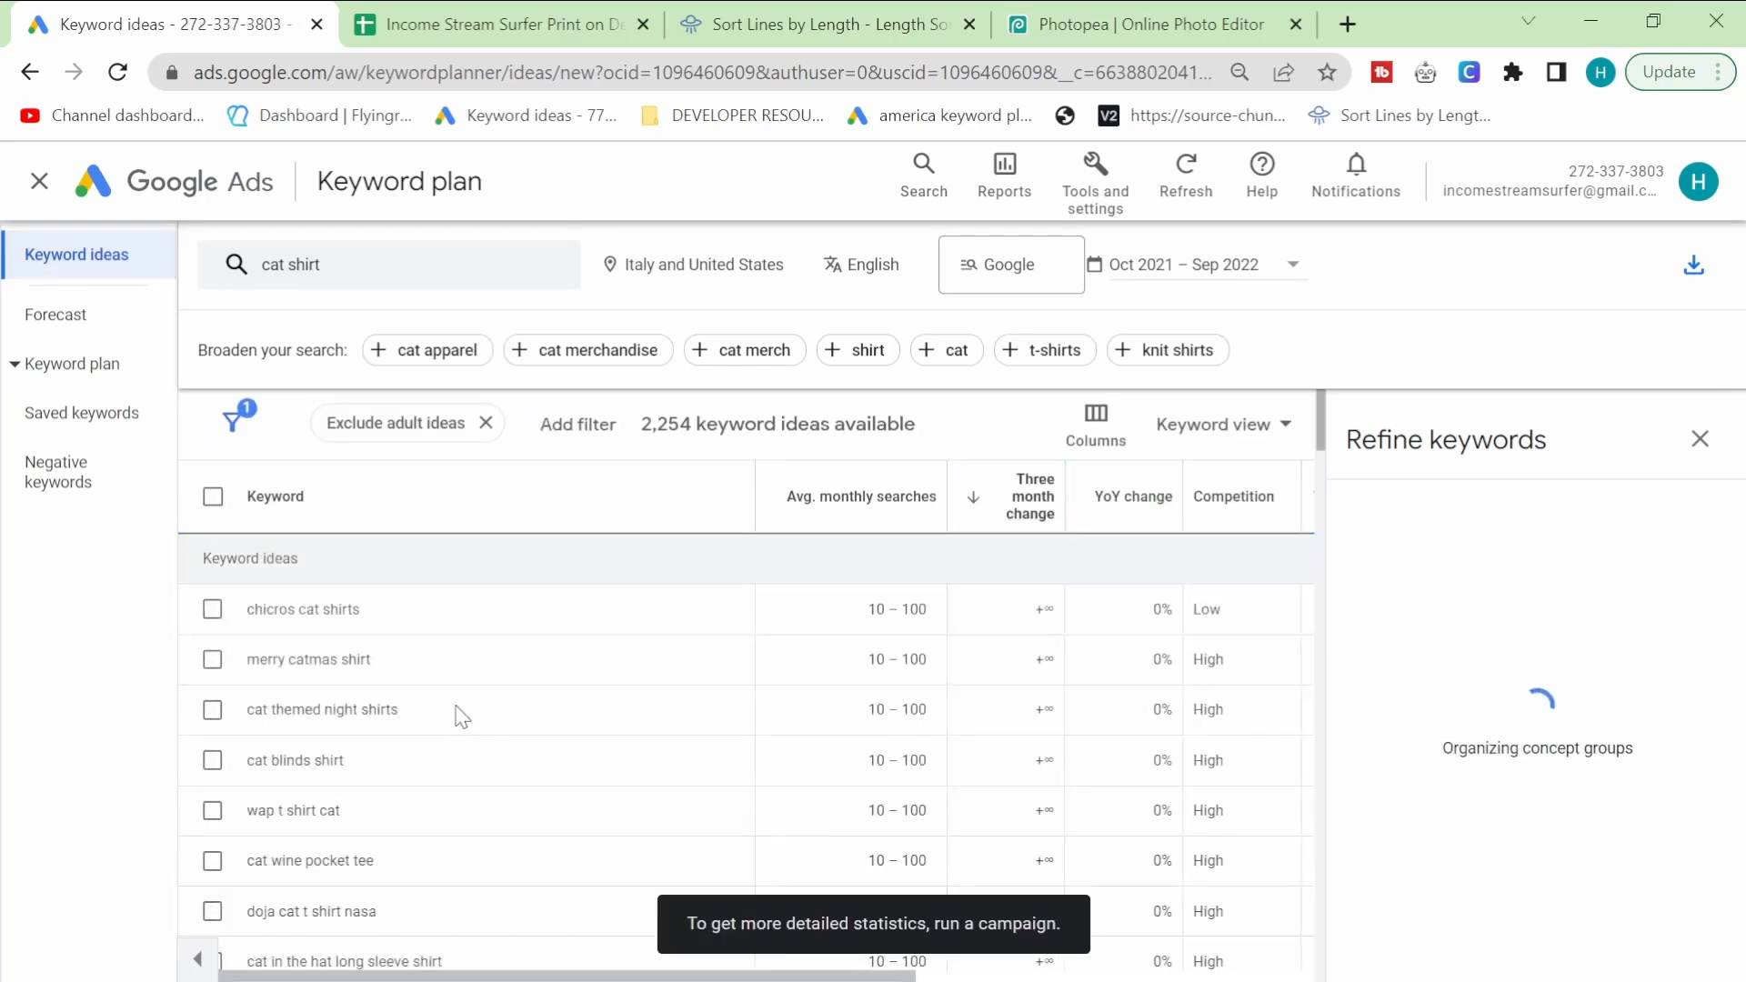
{"action": "left_click", "coordinate": [212, 496]}
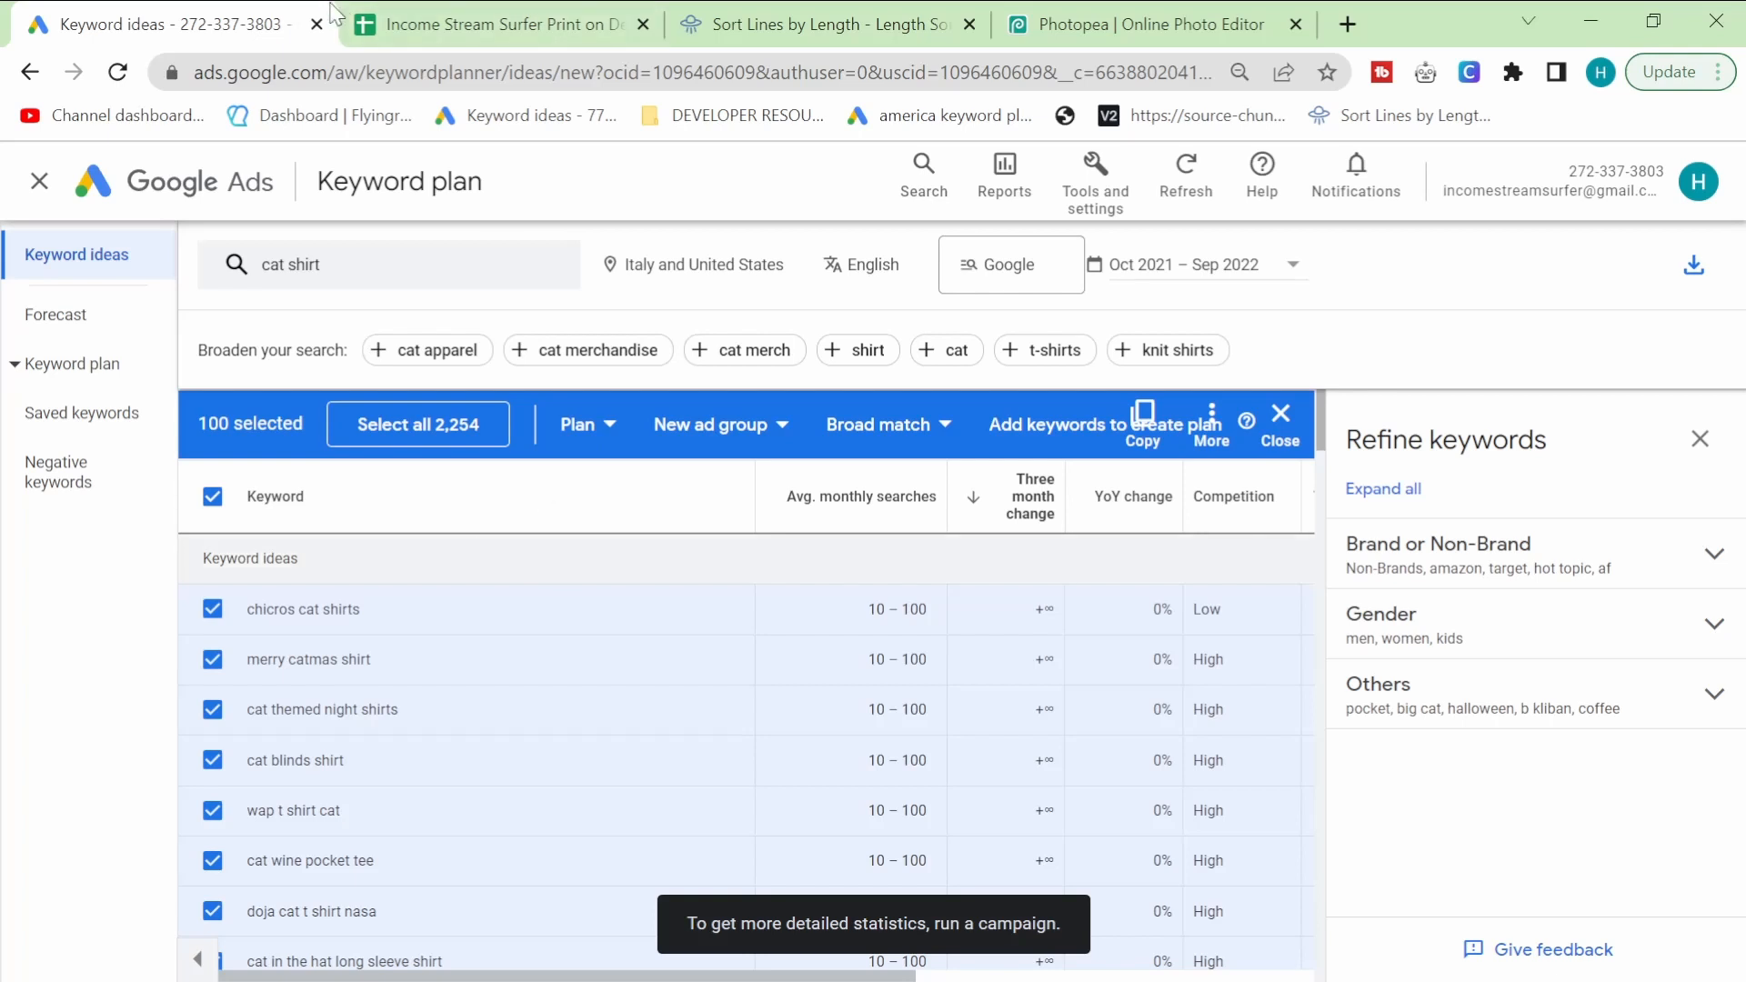
Step: Replace the seed with 'i got shirt', select all ideas and copy them
{"action": "left_click", "coordinate": [495, 23]}
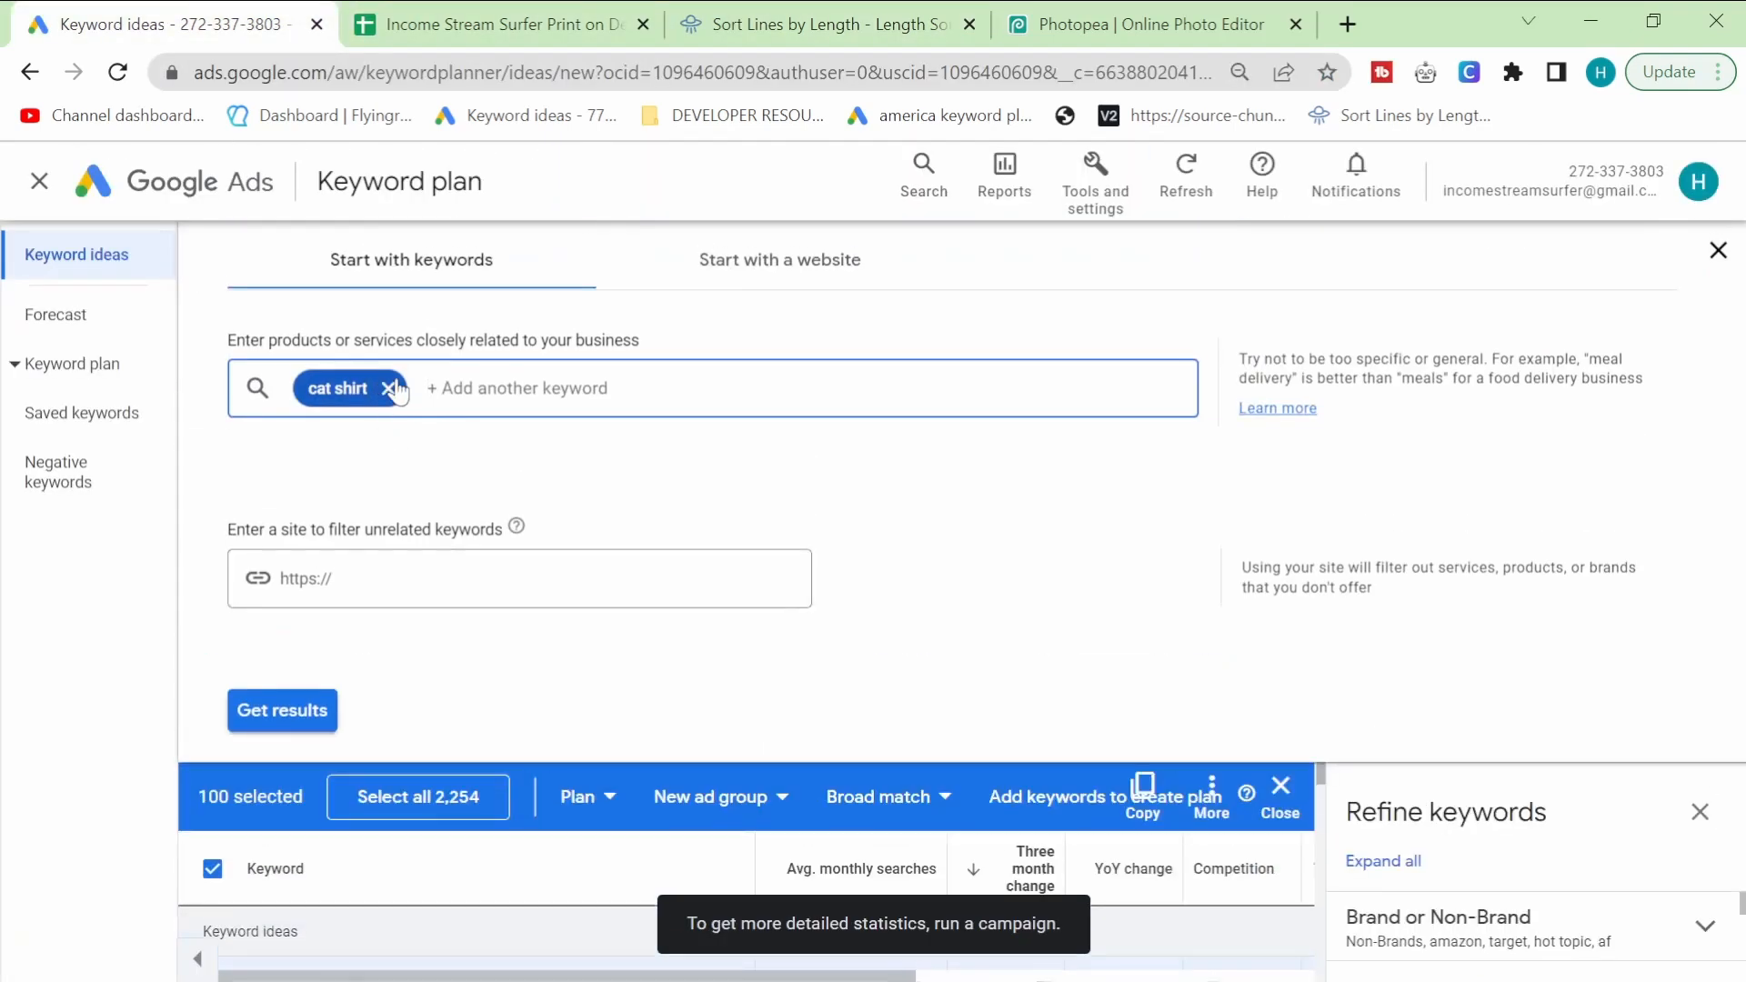
{"action": "left_click", "coordinate": [282, 710]}
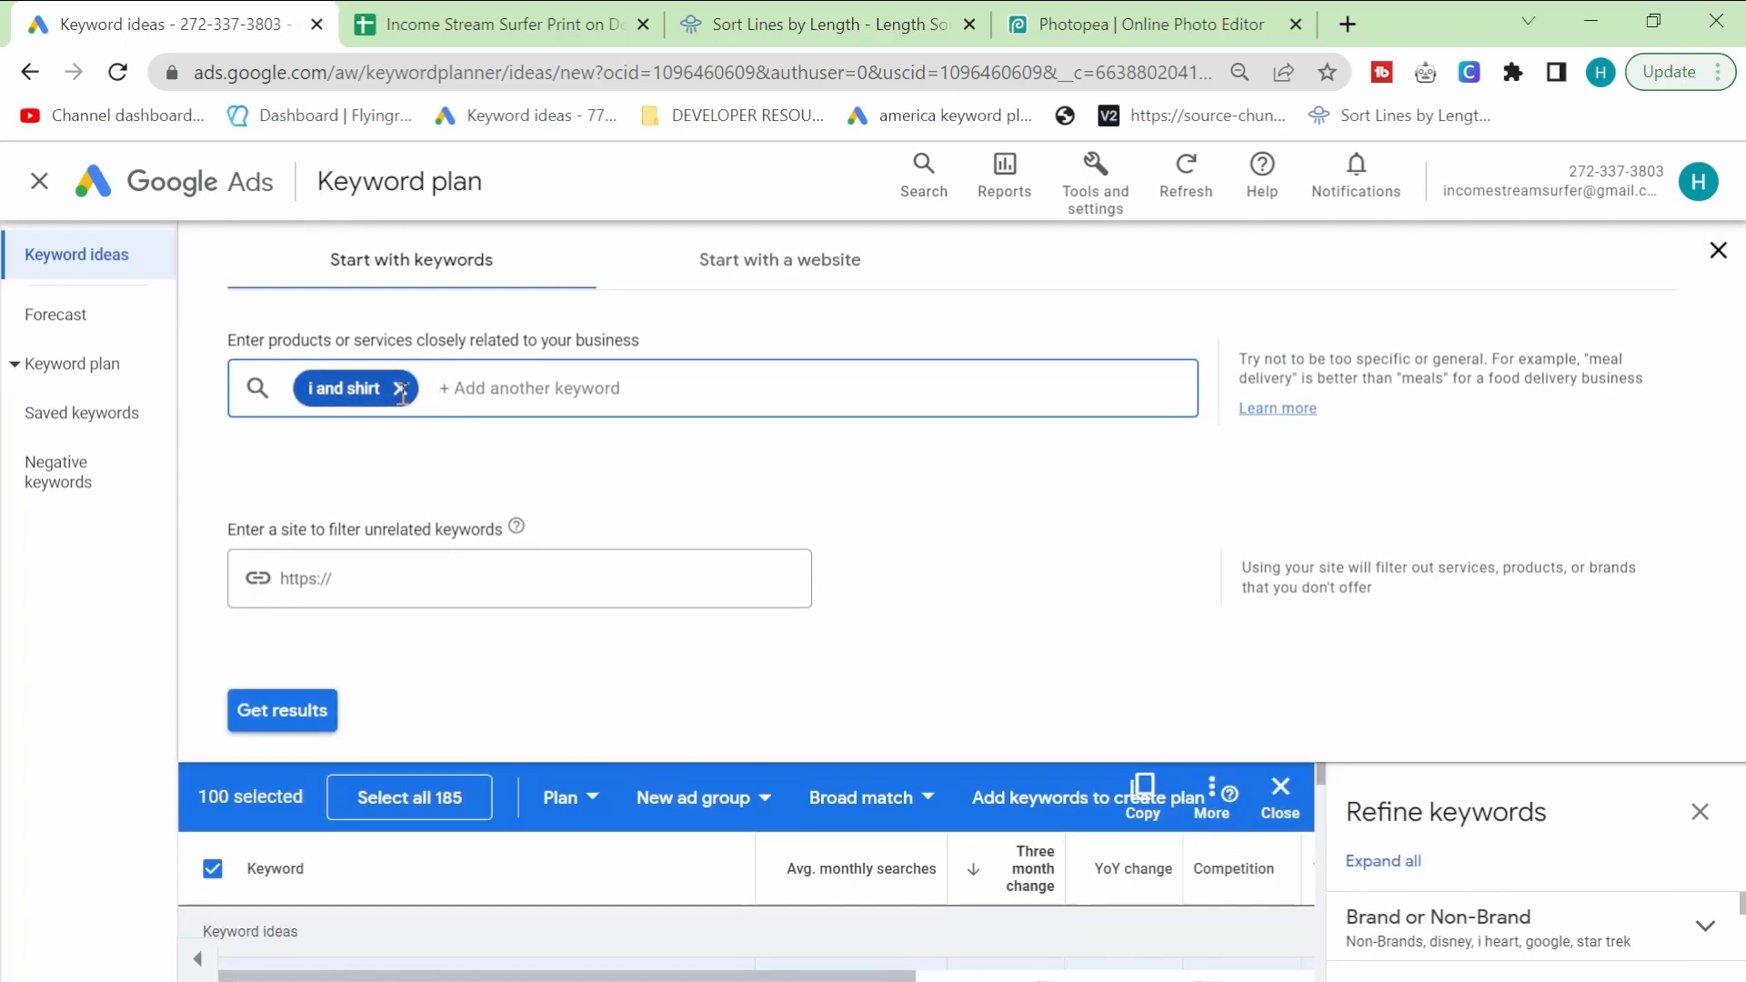
{"action": "left_click", "coordinate": [281, 710]}
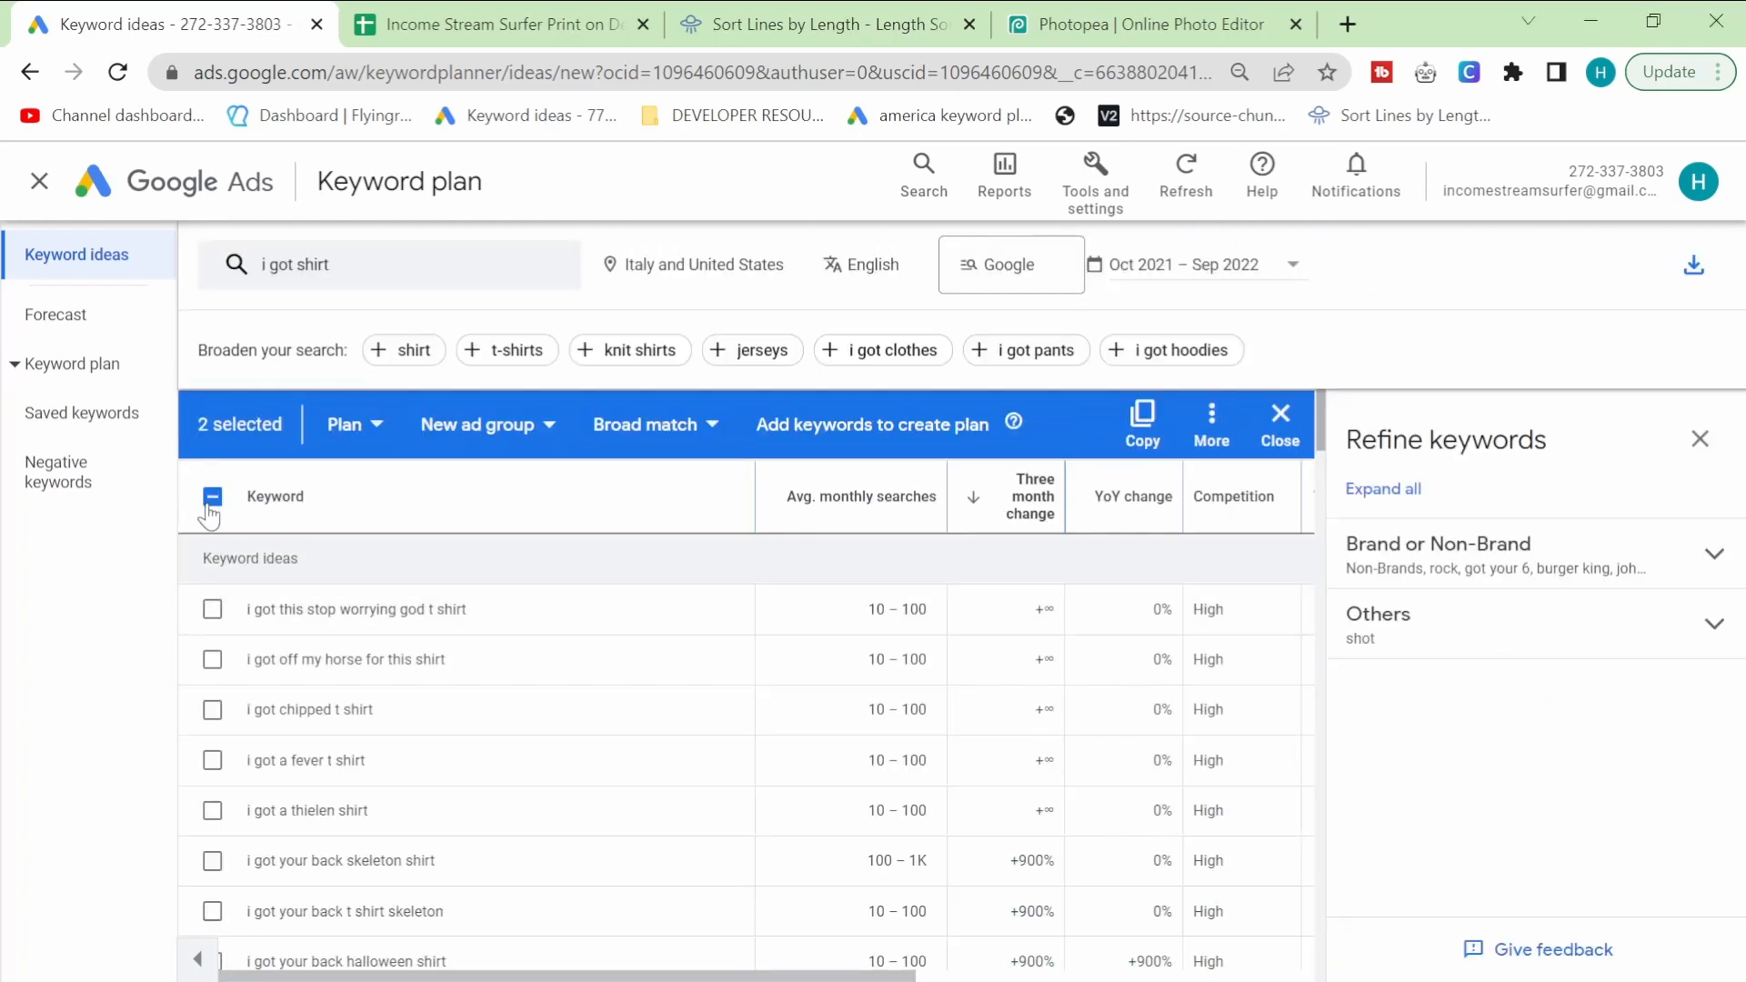
{"action": "left_click", "coordinate": [212, 497]}
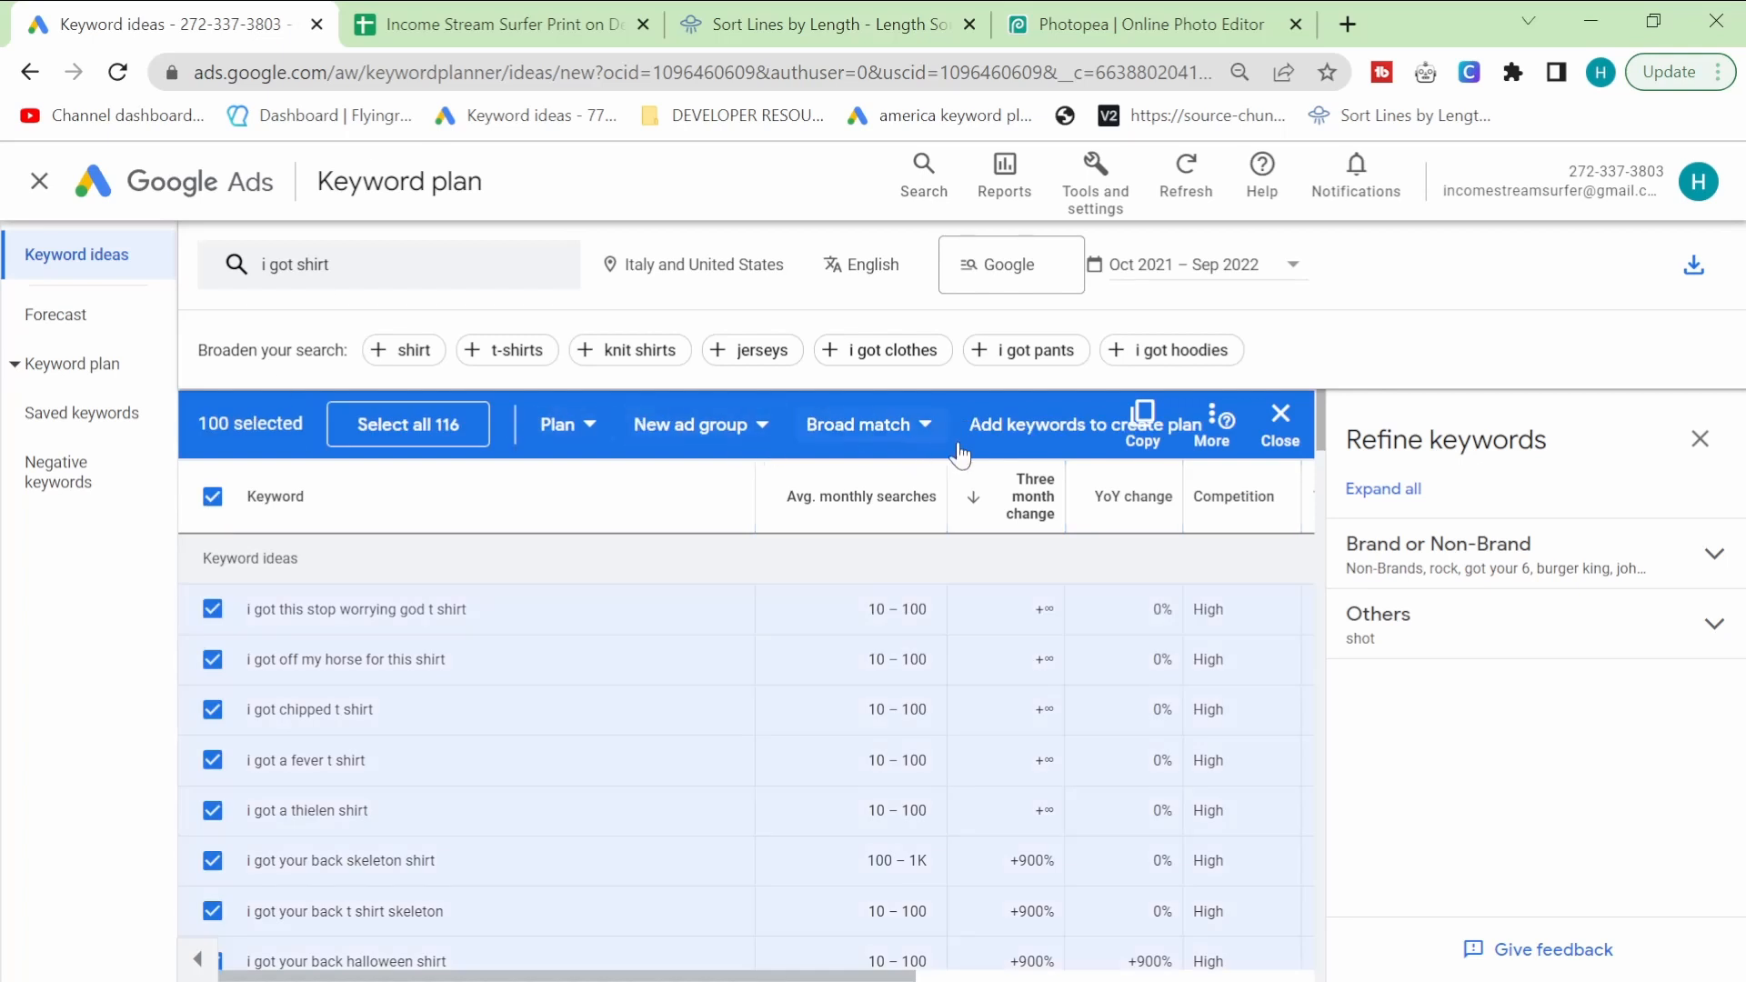
{"action": "left_click", "coordinate": [490, 25]}
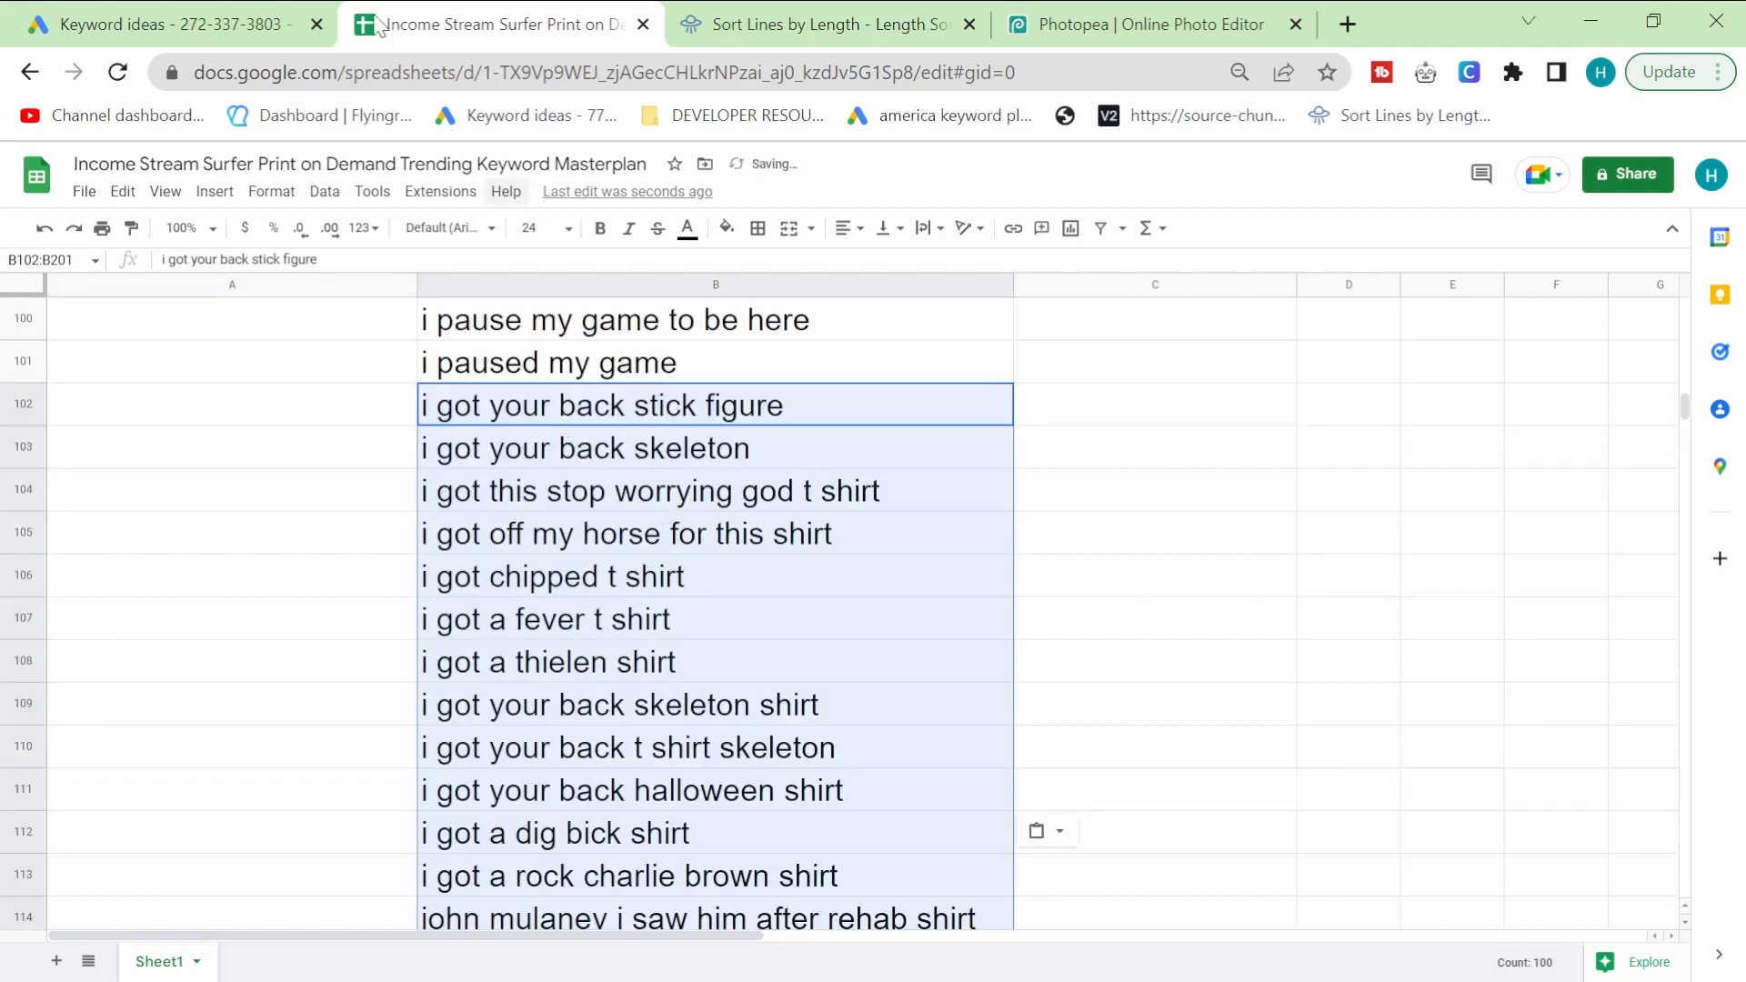
Step: Search ideas for 'i want shirt', select all and copy them
{"action": "scroll", "scroll_direction": "up", "scroll_amount": 3}
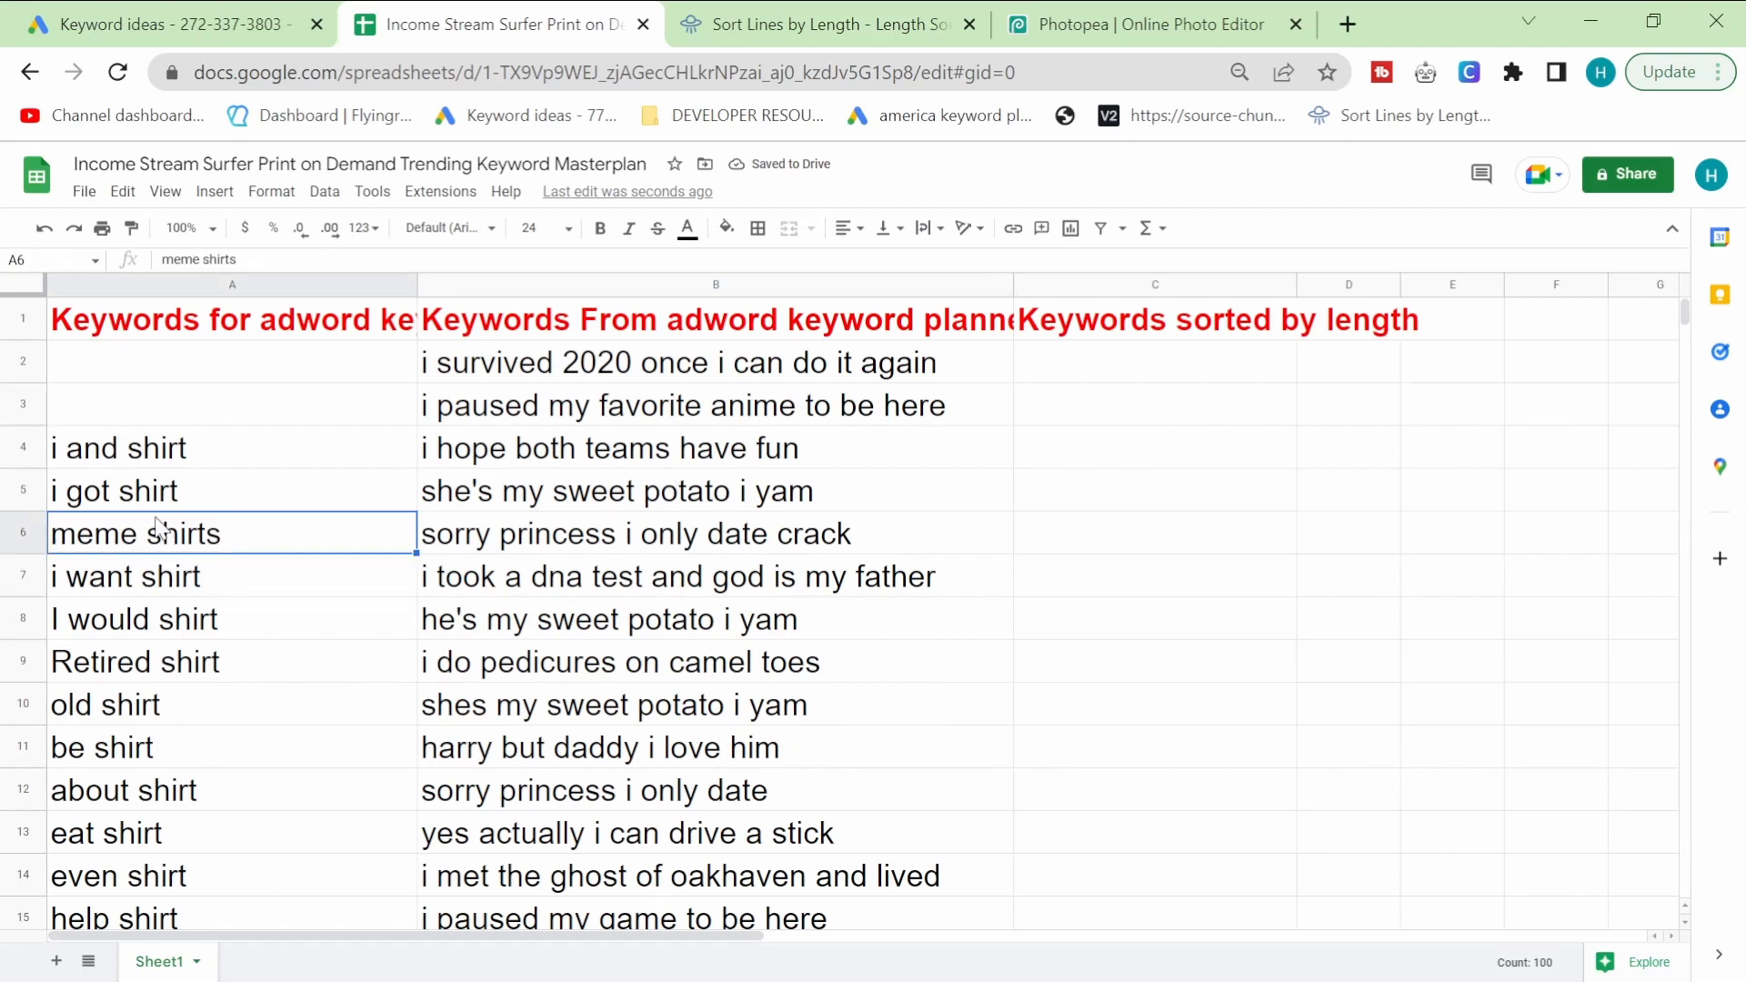
{"action": "left_click", "coordinate": [168, 23]}
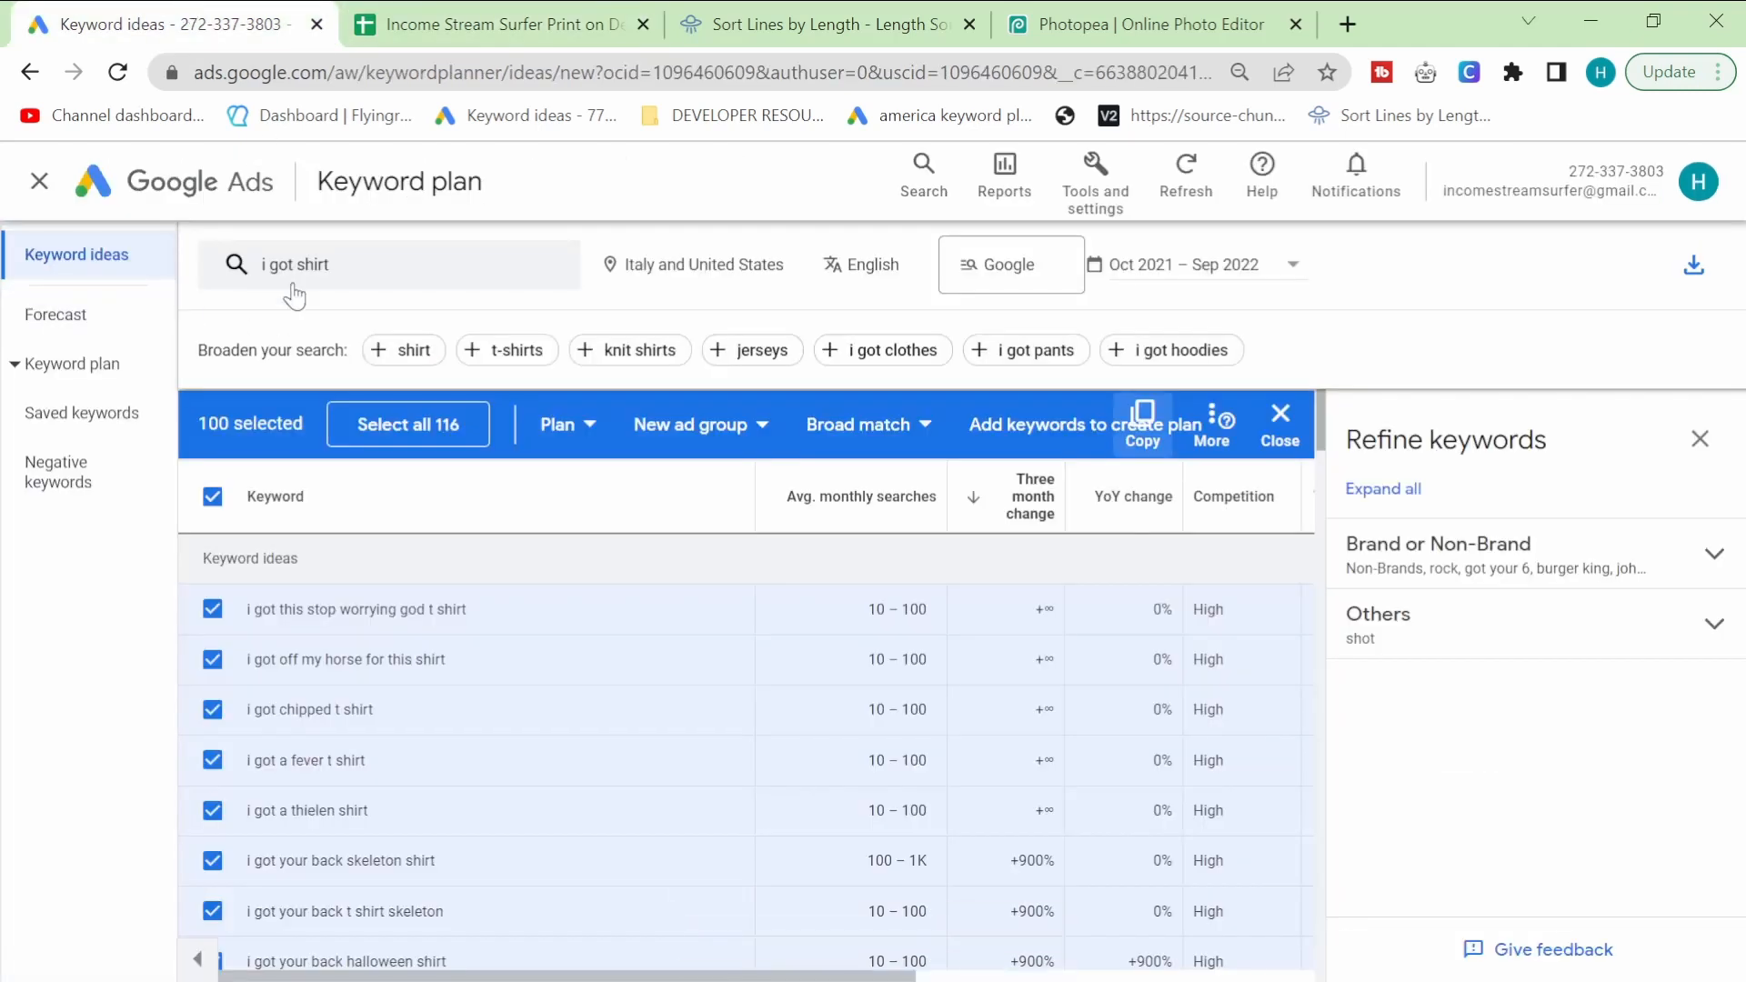
{"action": "left_click", "coordinate": [390, 264]}
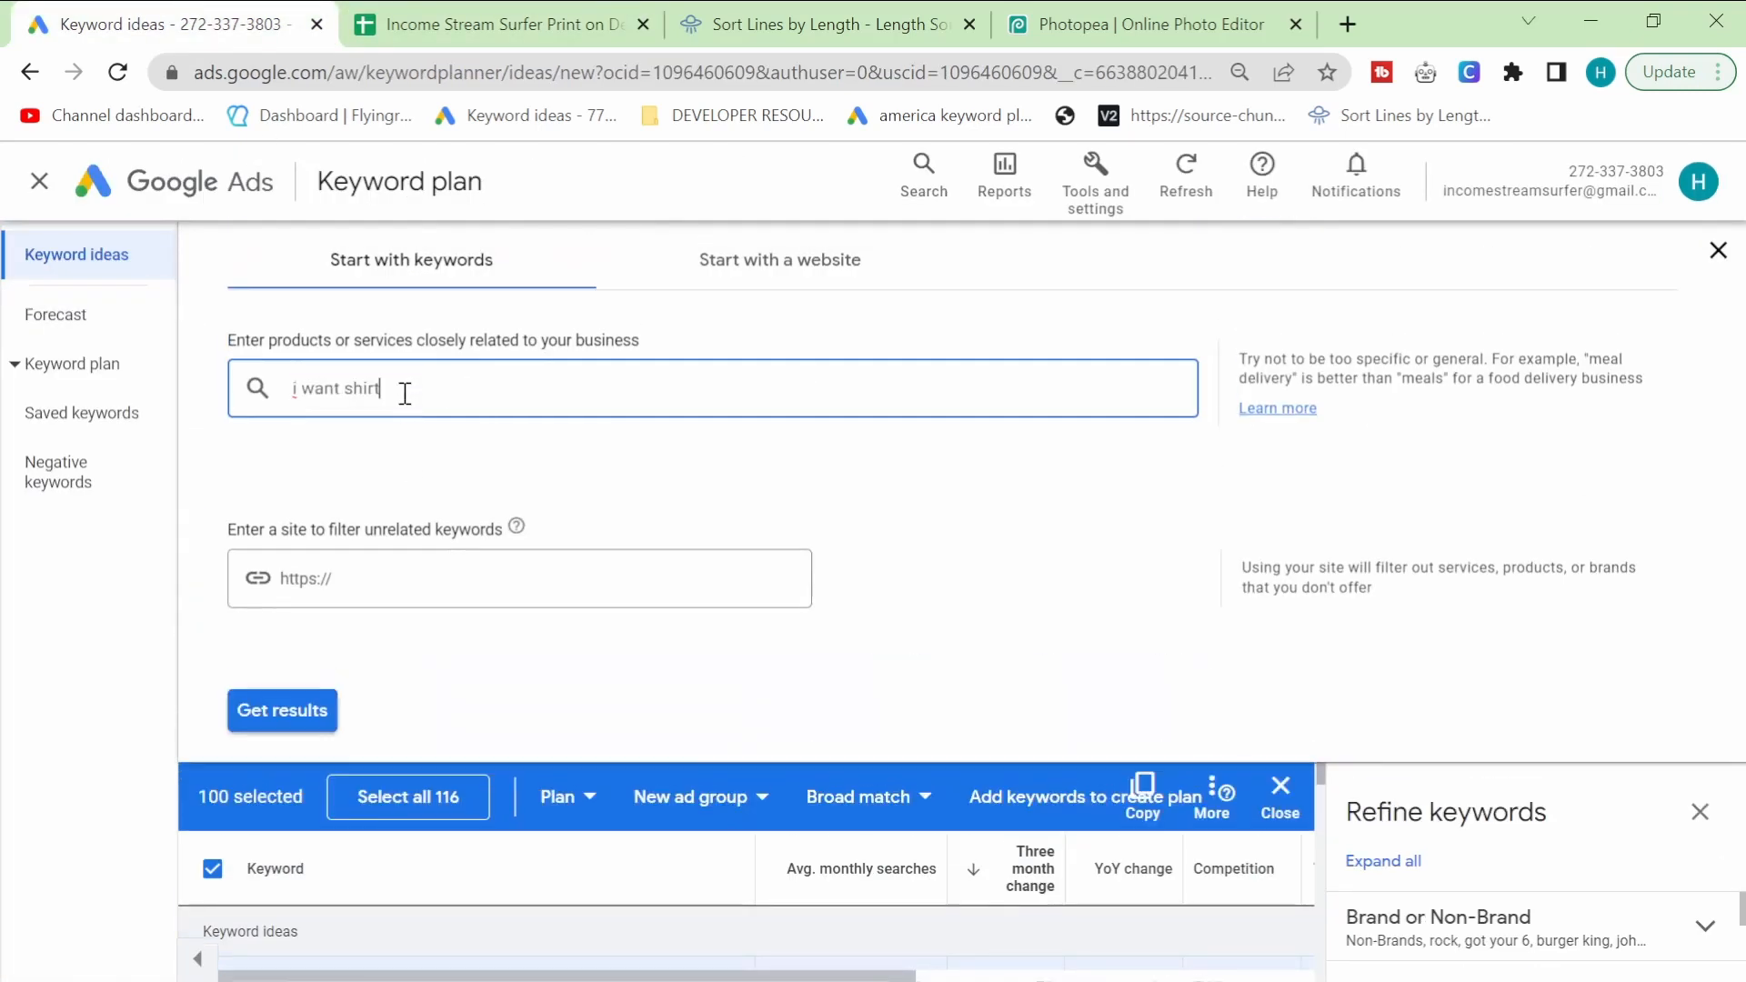
{"action": "left_click", "coordinate": [282, 710]}
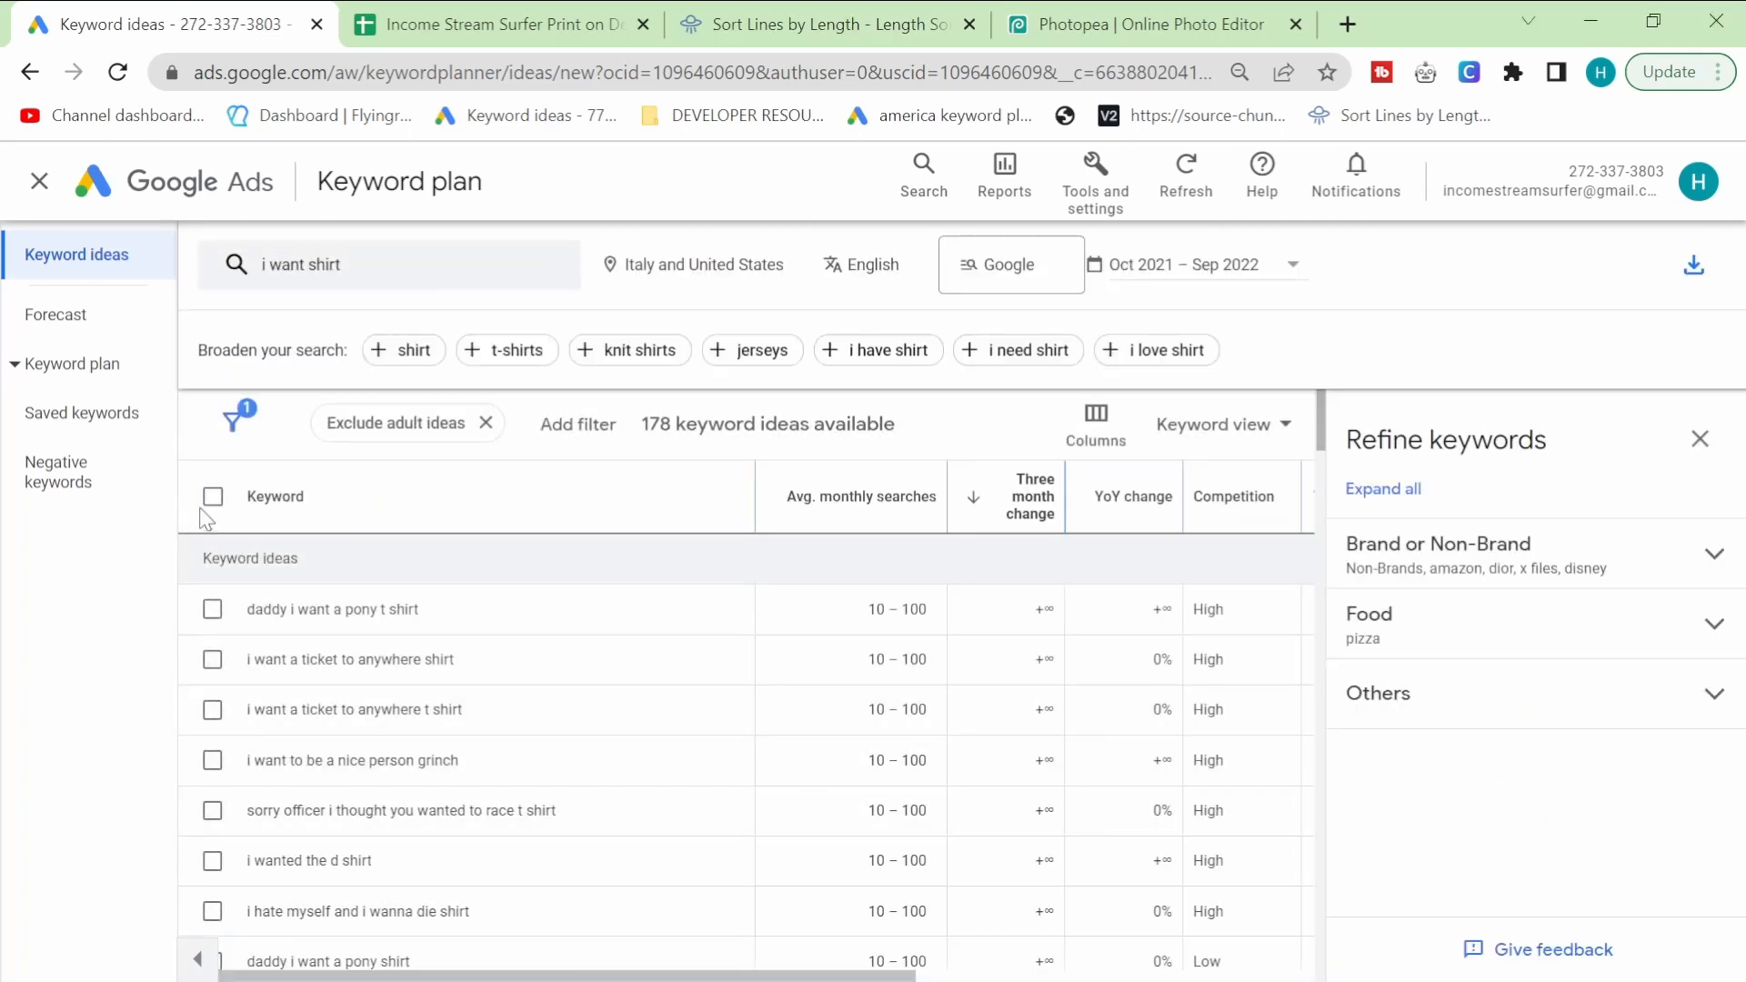
{"action": "left_click", "coordinate": [213, 496]}
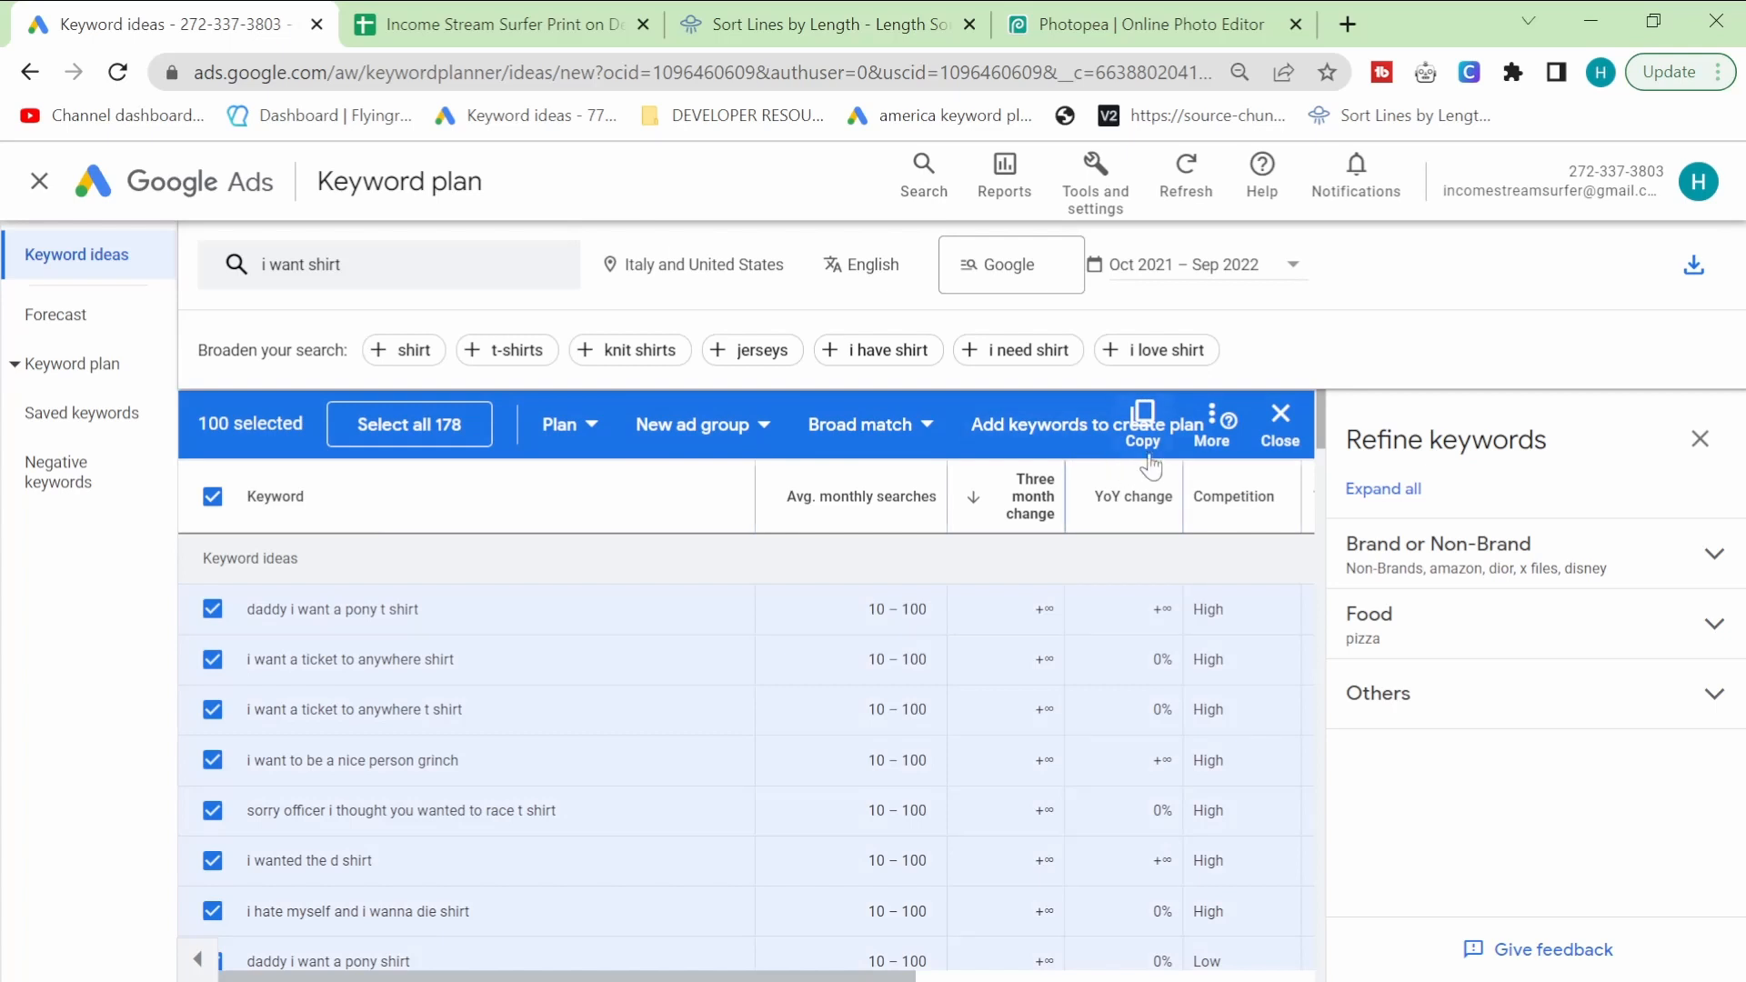
{"action": "left_click", "coordinate": [497, 24]}
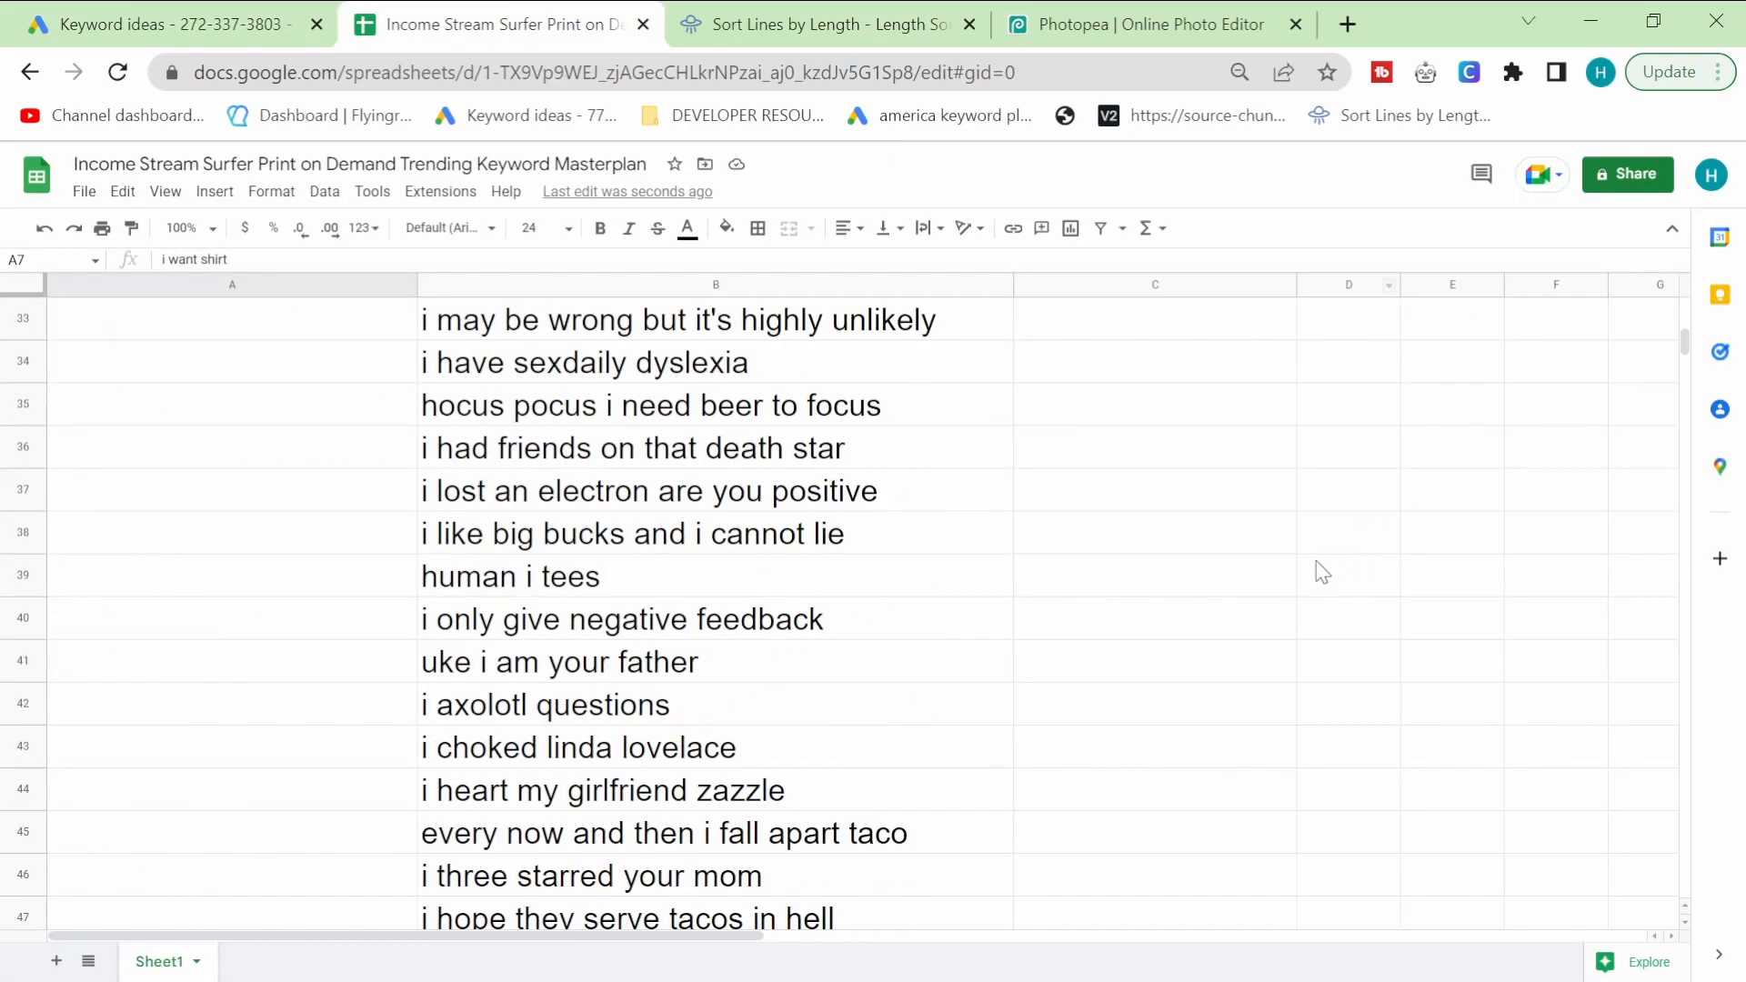
Step: Take 'my shirt' from column A and get its keyword ideas
{"action": "scroll", "scroll_direction": "down", "scroll_amount": 3}
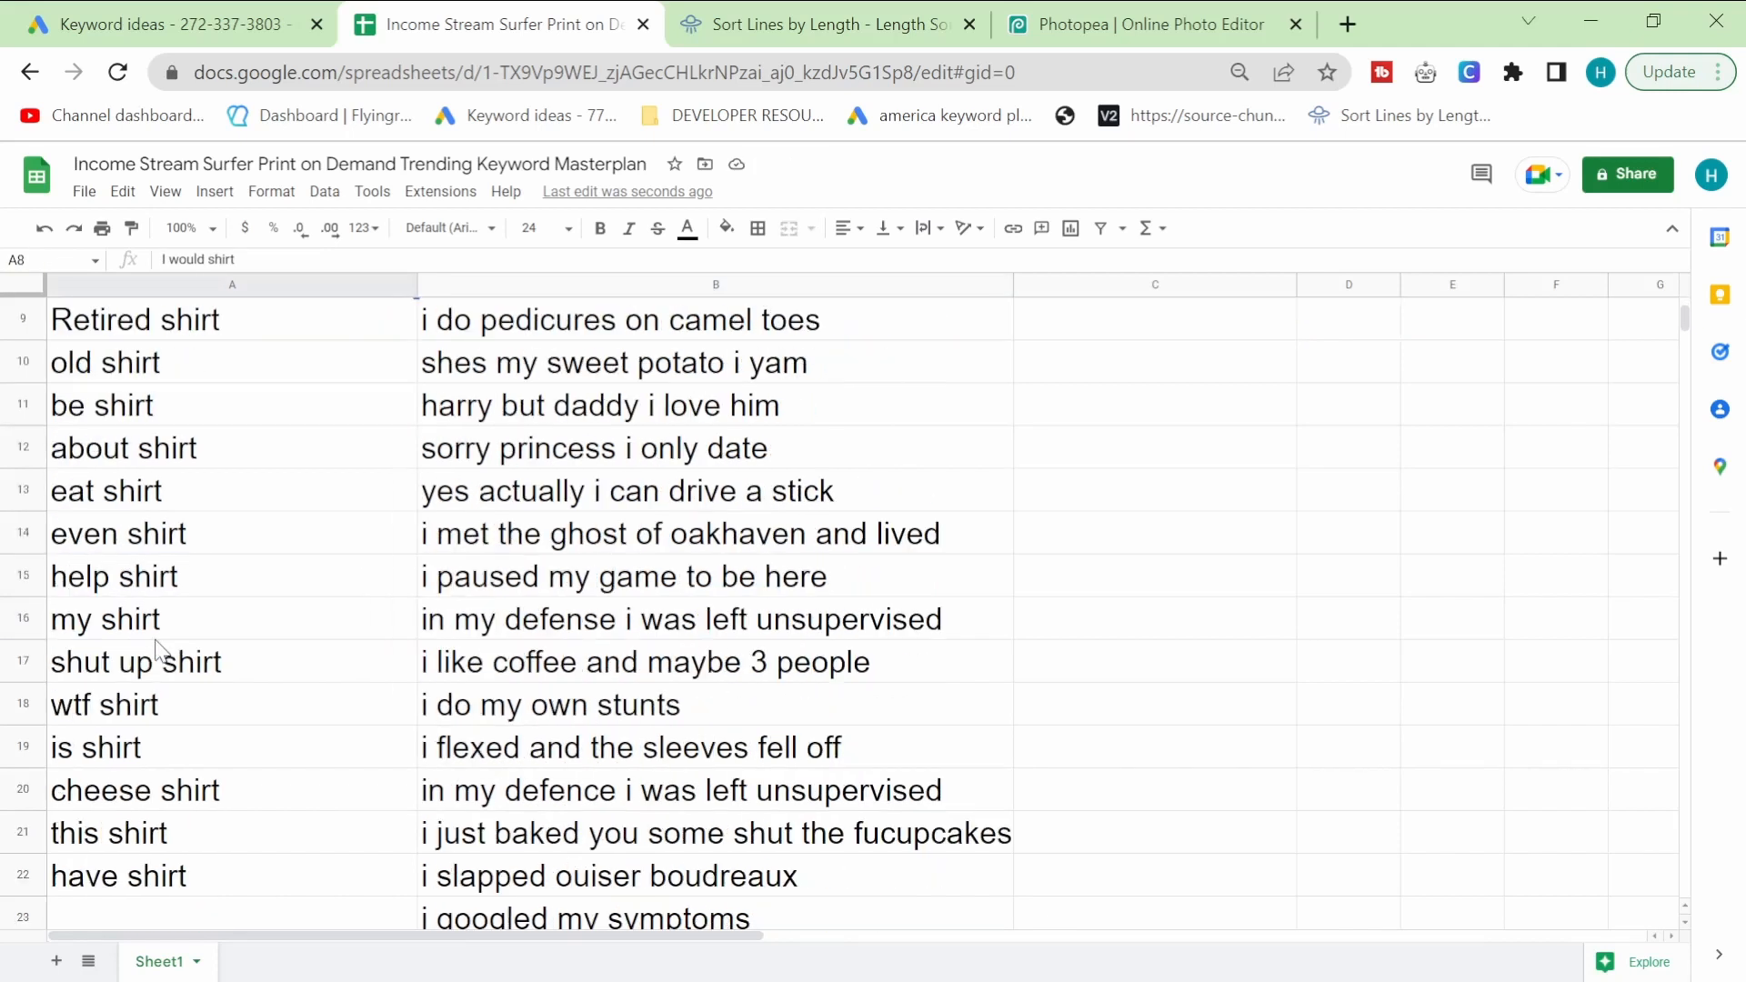
{"action": "left_click", "coordinate": [136, 660]}
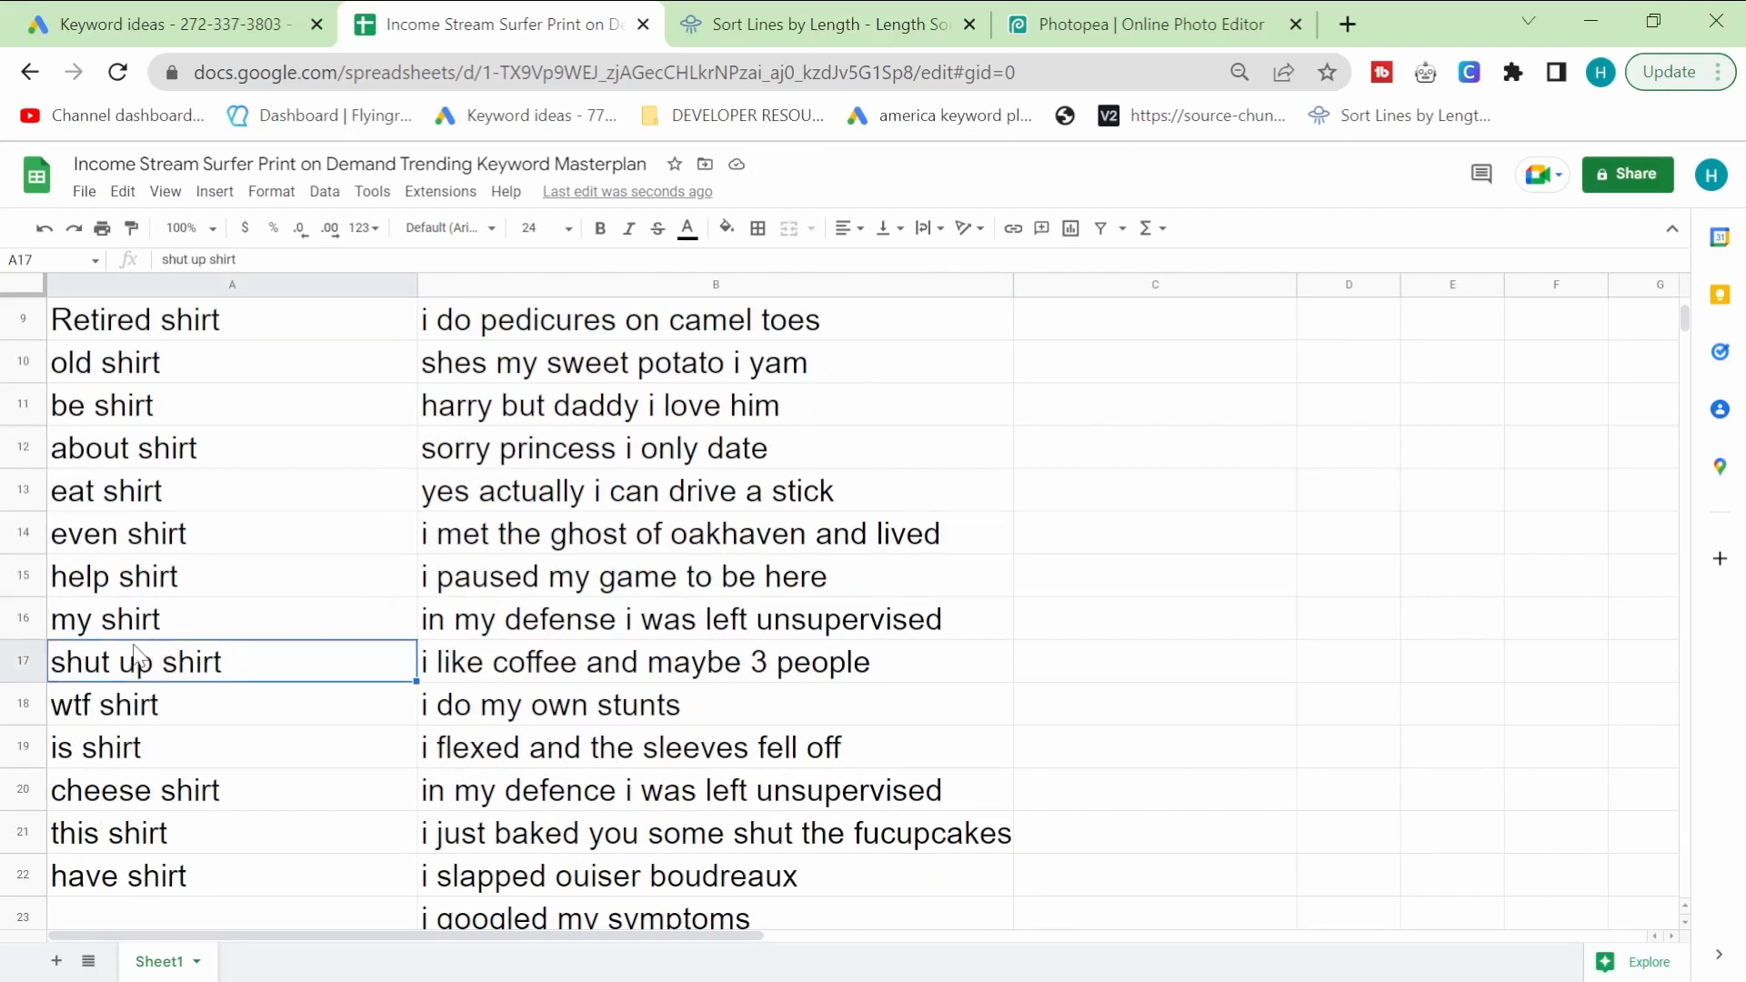
{"action": "left_click", "coordinate": [167, 23]}
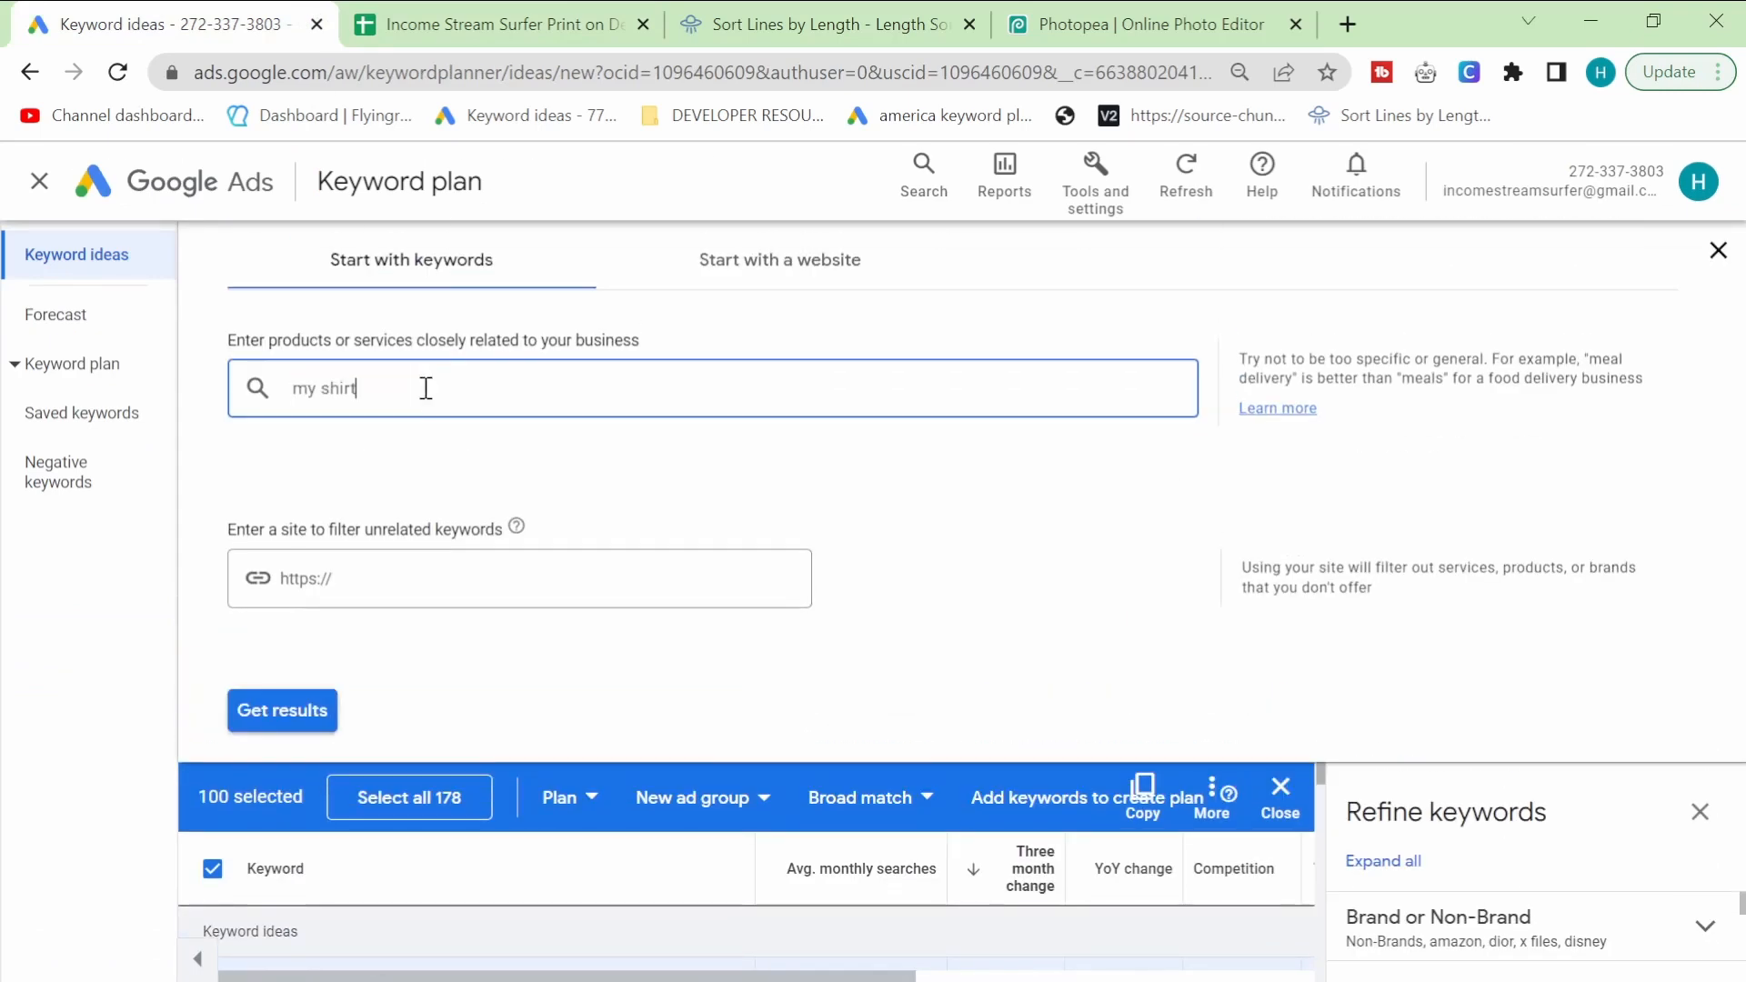
{"action": "left_click", "coordinate": [281, 711]}
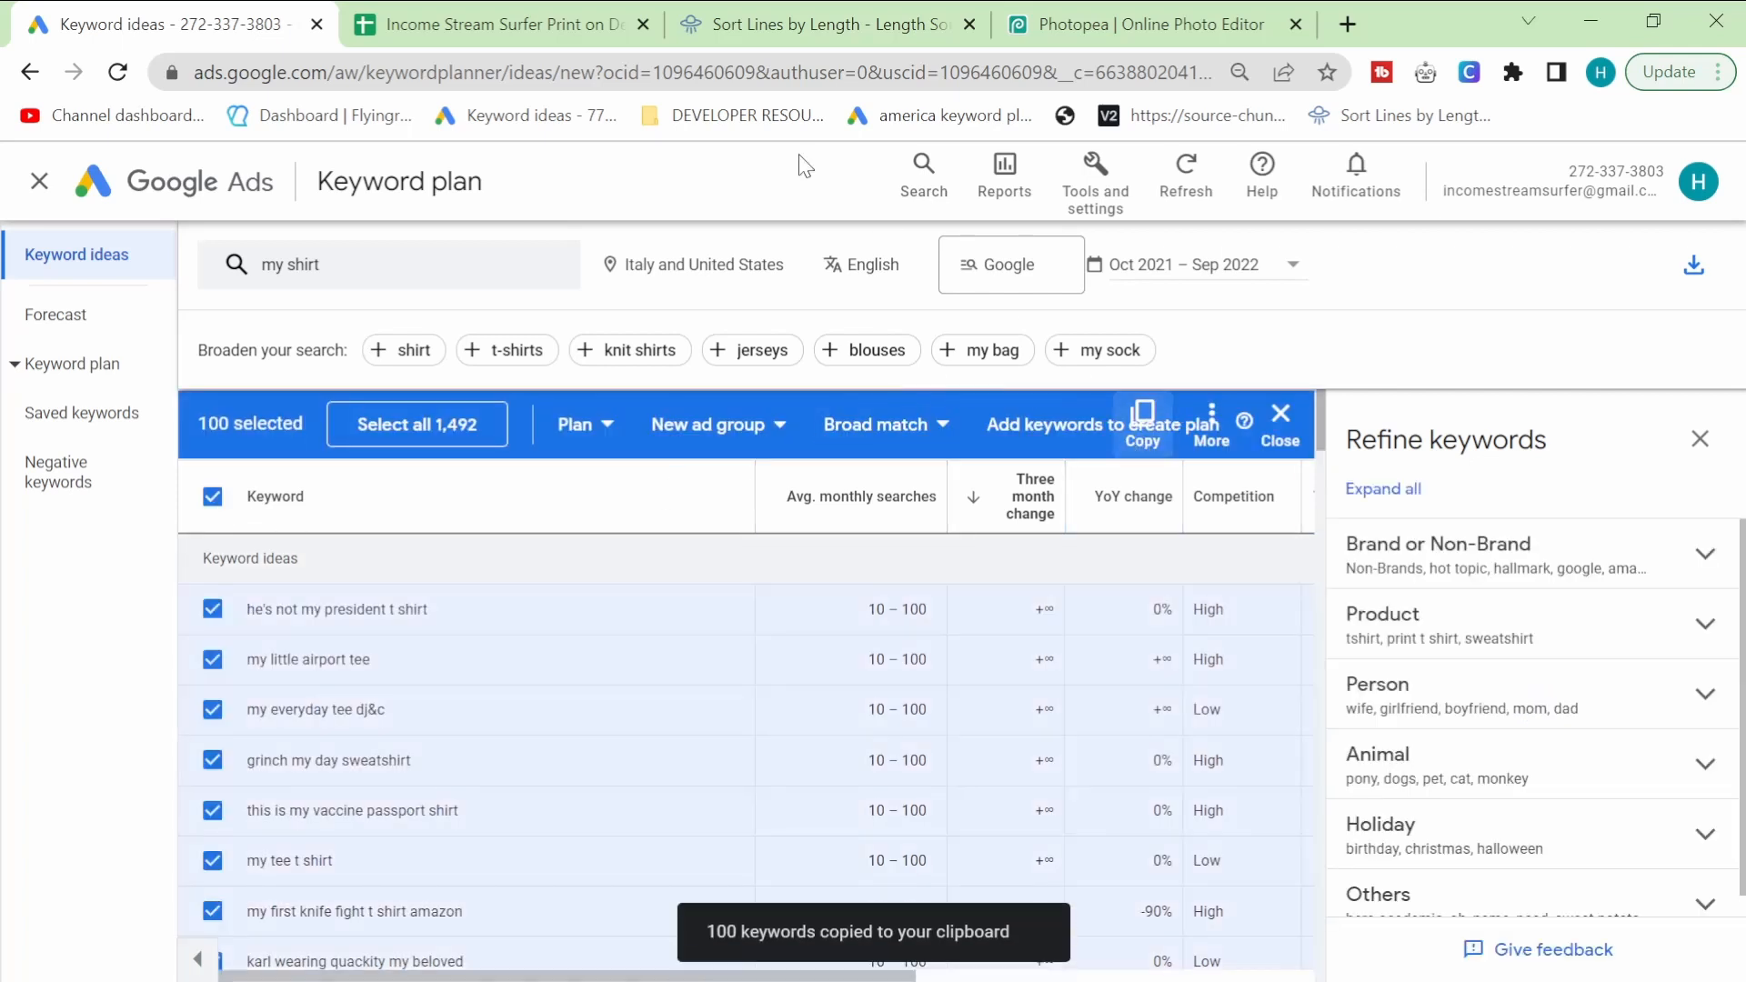
Step: Paste the 'my shirt' ideas into rows 302–401 and copy all of column B
{"action": "left_click", "coordinate": [499, 23]}
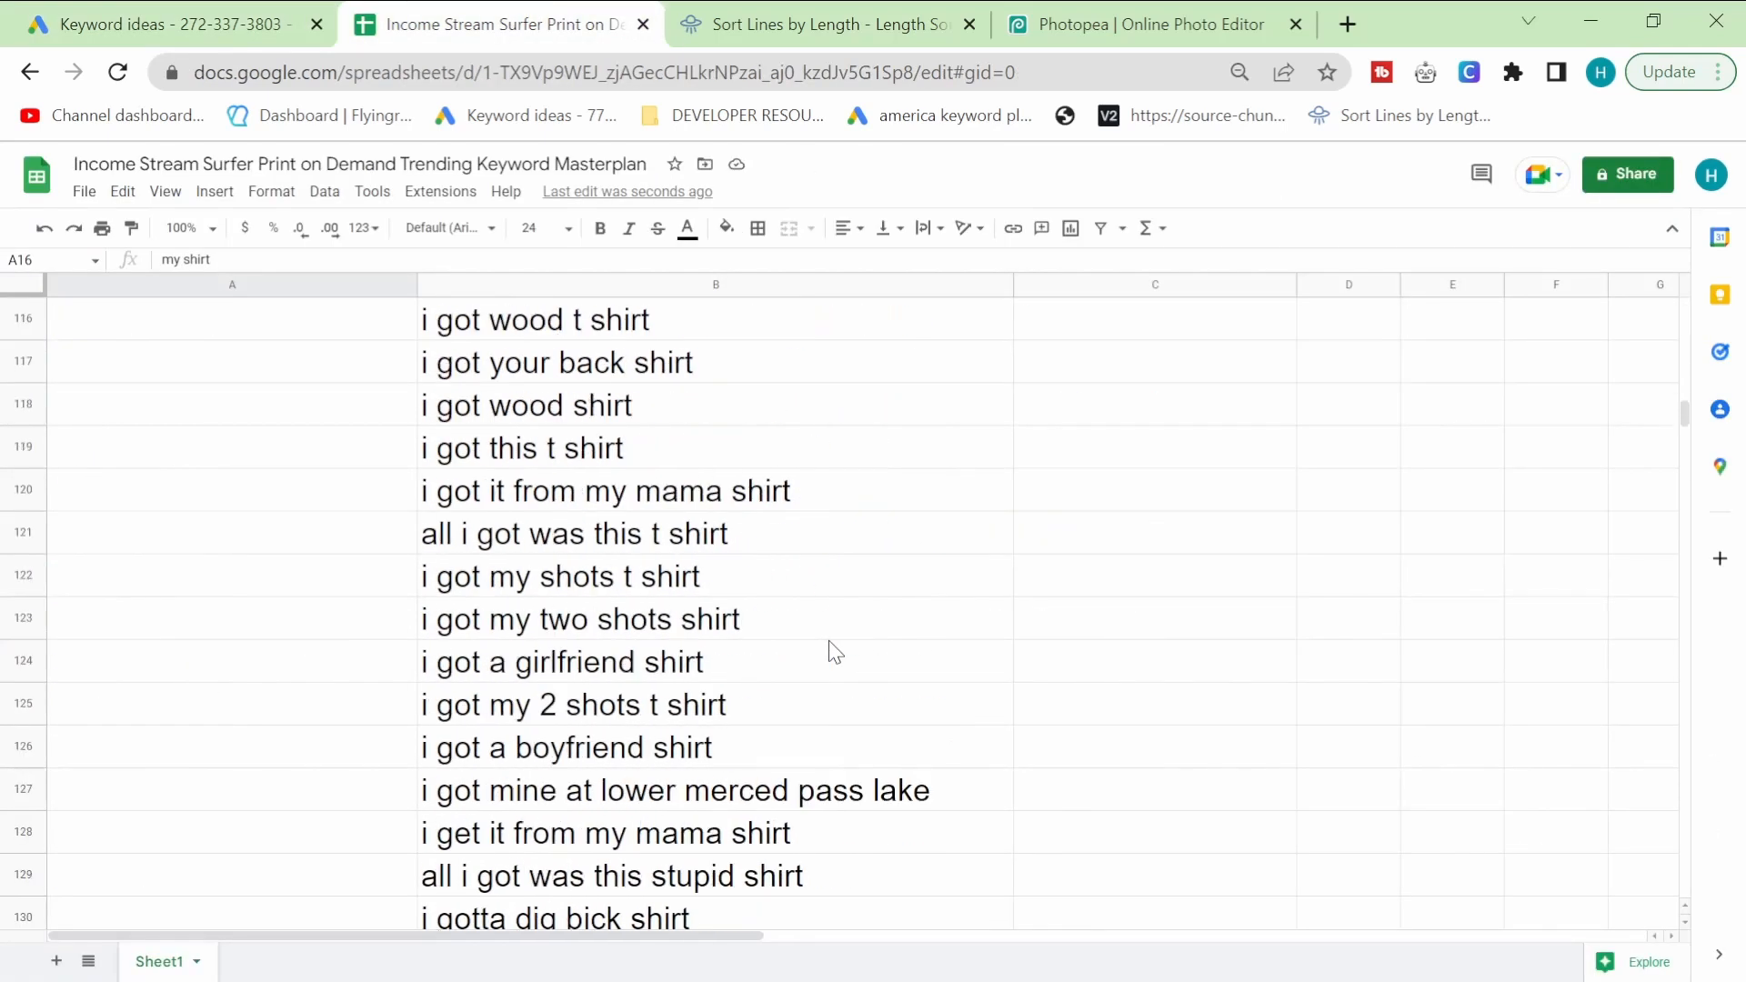
{"action": "scroll", "scroll_direction": "down", "scroll_amount": 3}
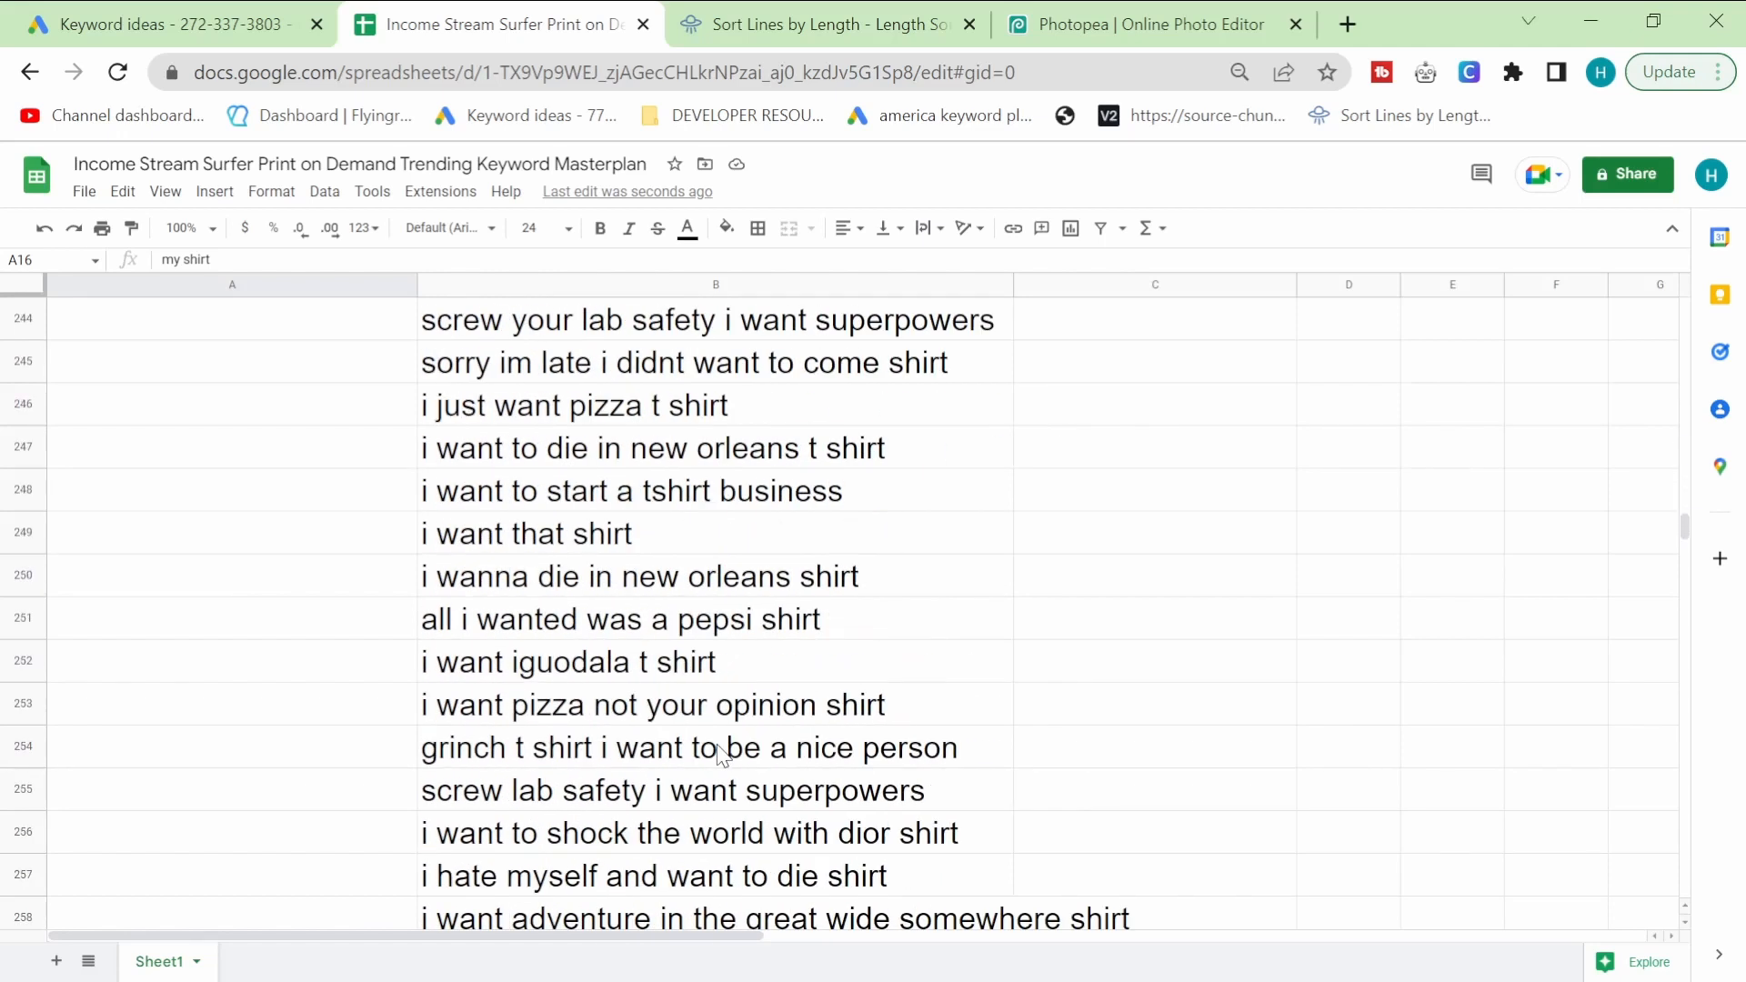
{"action": "scroll", "scroll_direction": "down", "scroll_amount": 3}
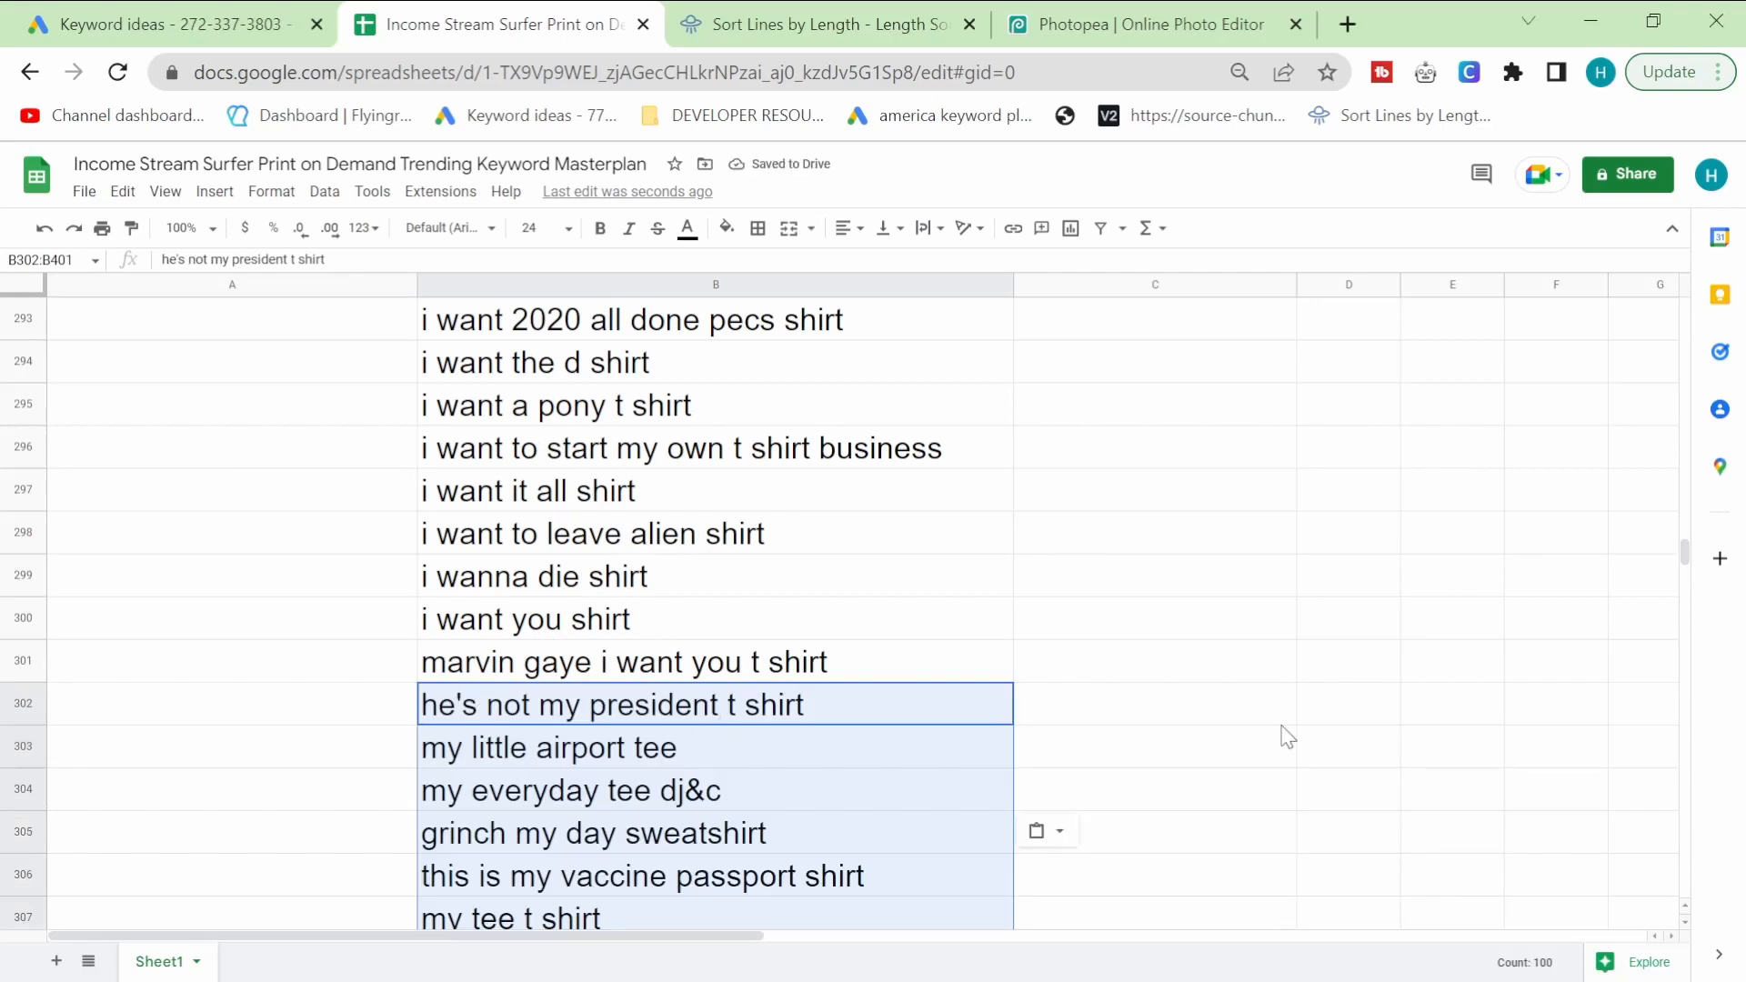
{"action": "scroll", "scroll_direction": "down", "scroll_amount": 3}
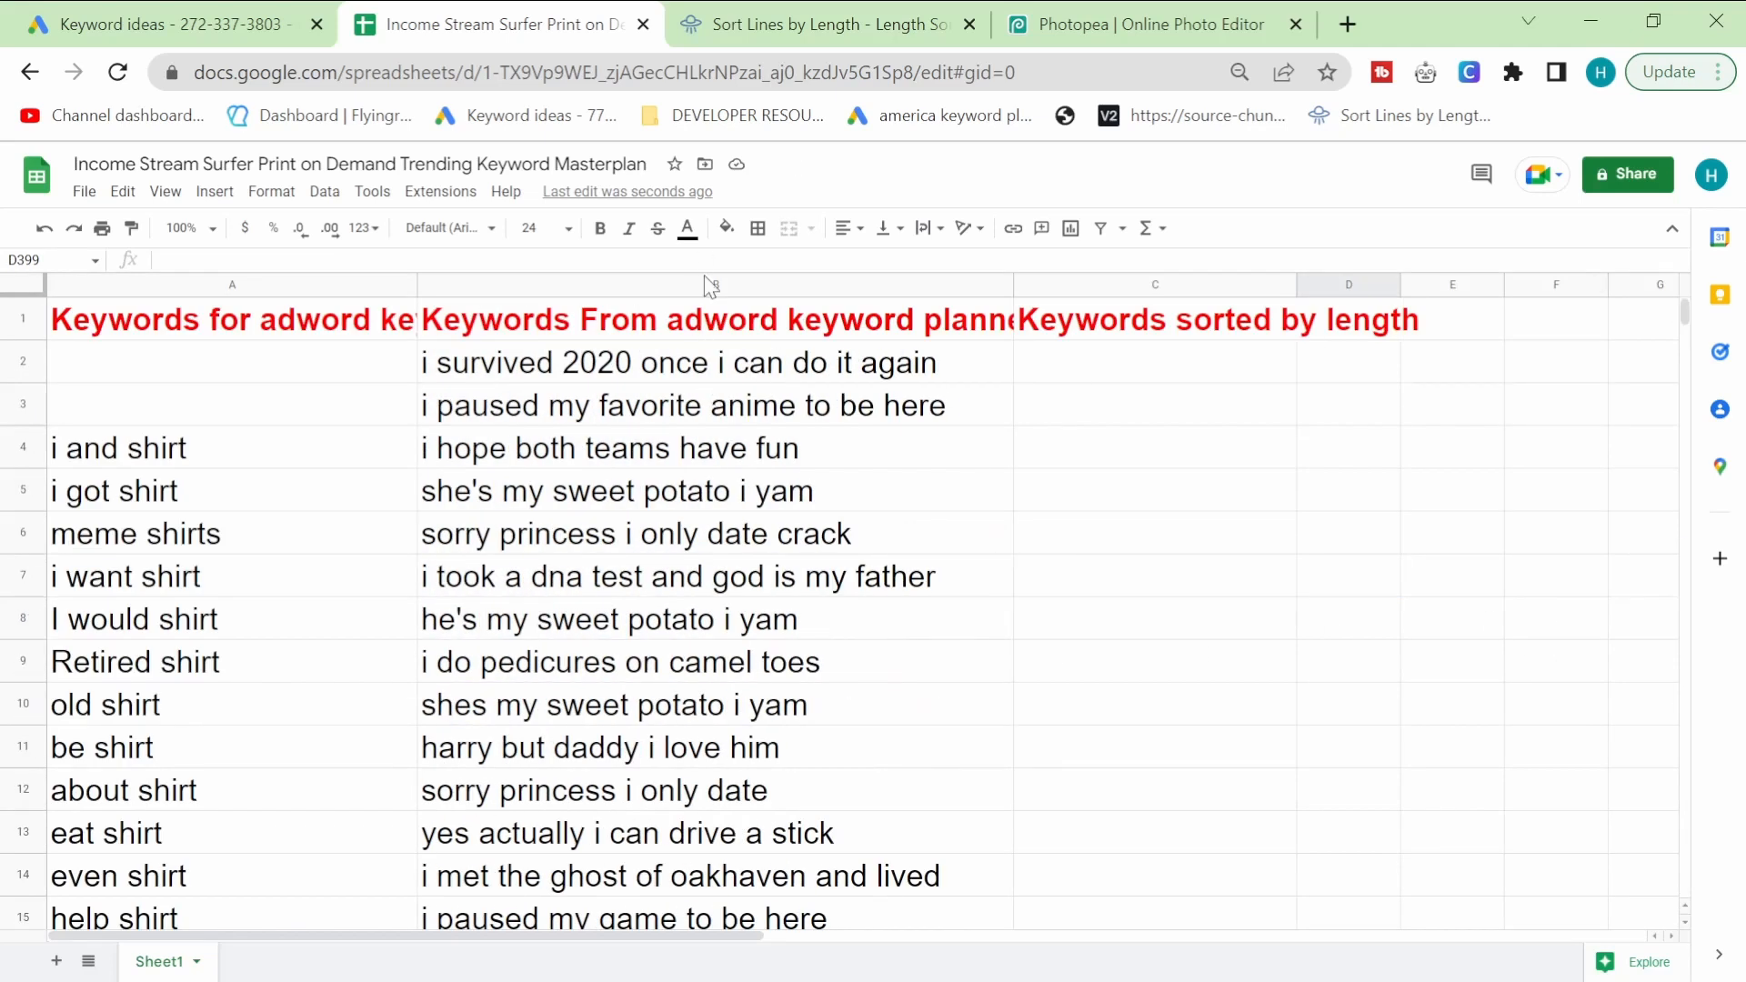
{"action": "scroll", "scroll_direction": "down", "scroll_amount": 3}
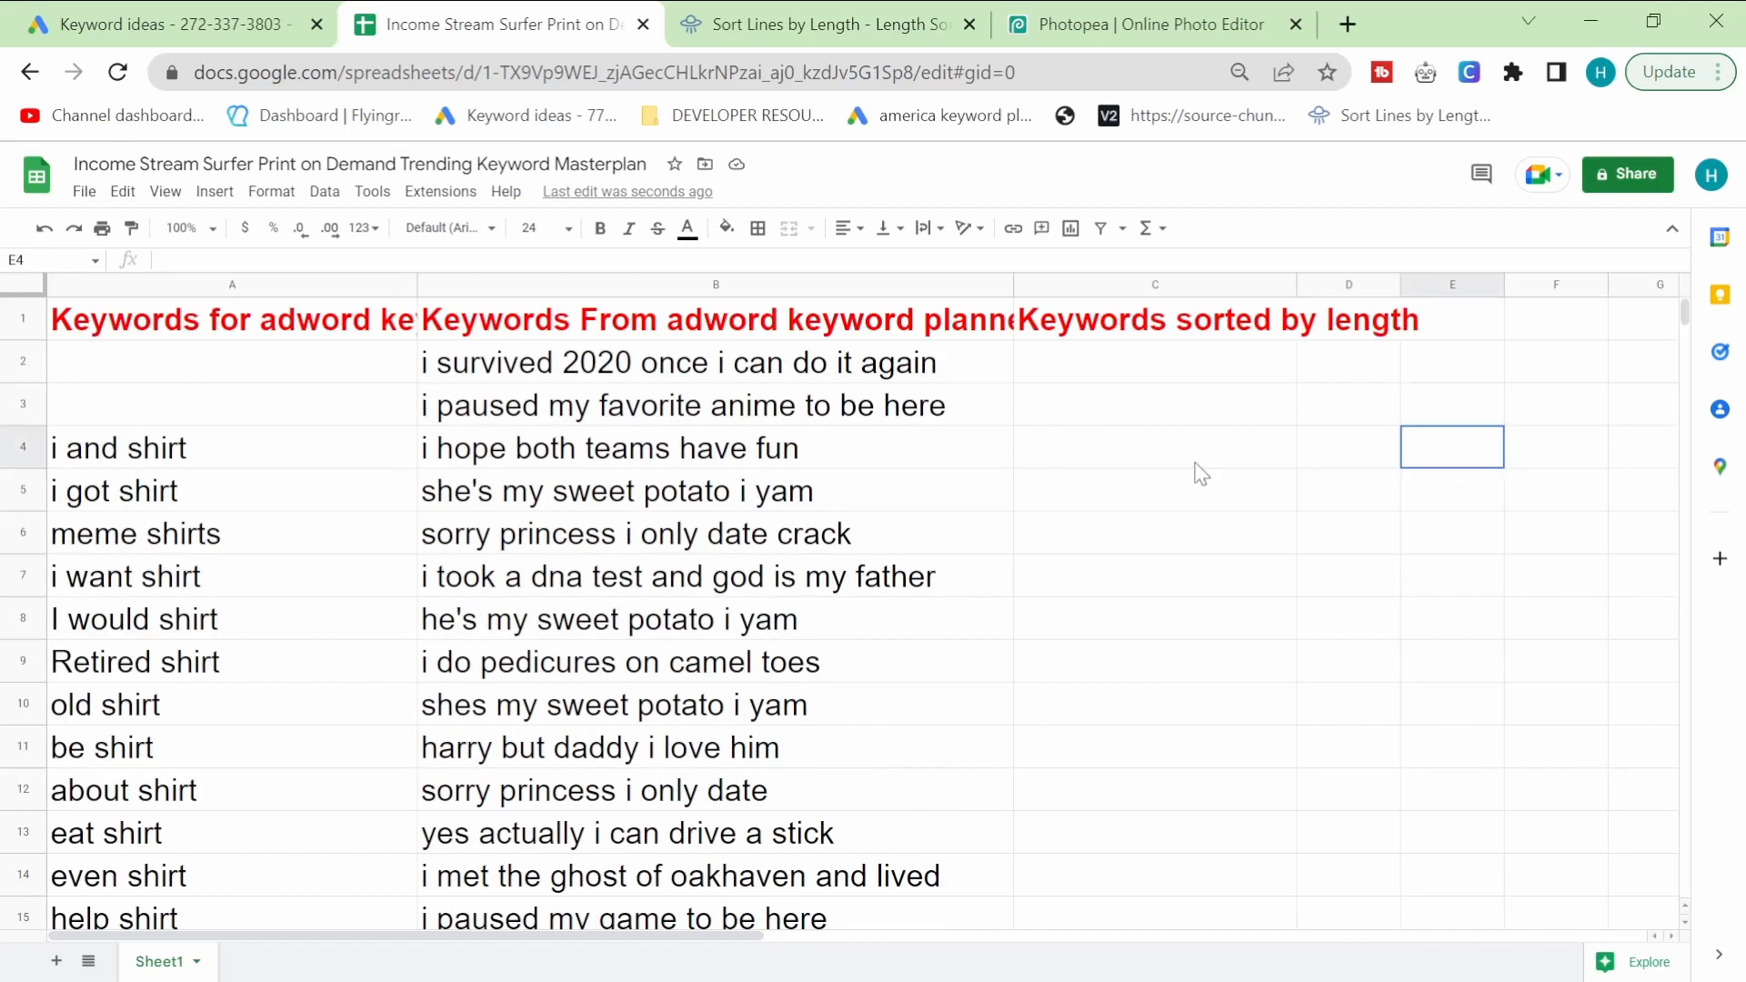
{"action": "left_click", "coordinate": [715, 284]}
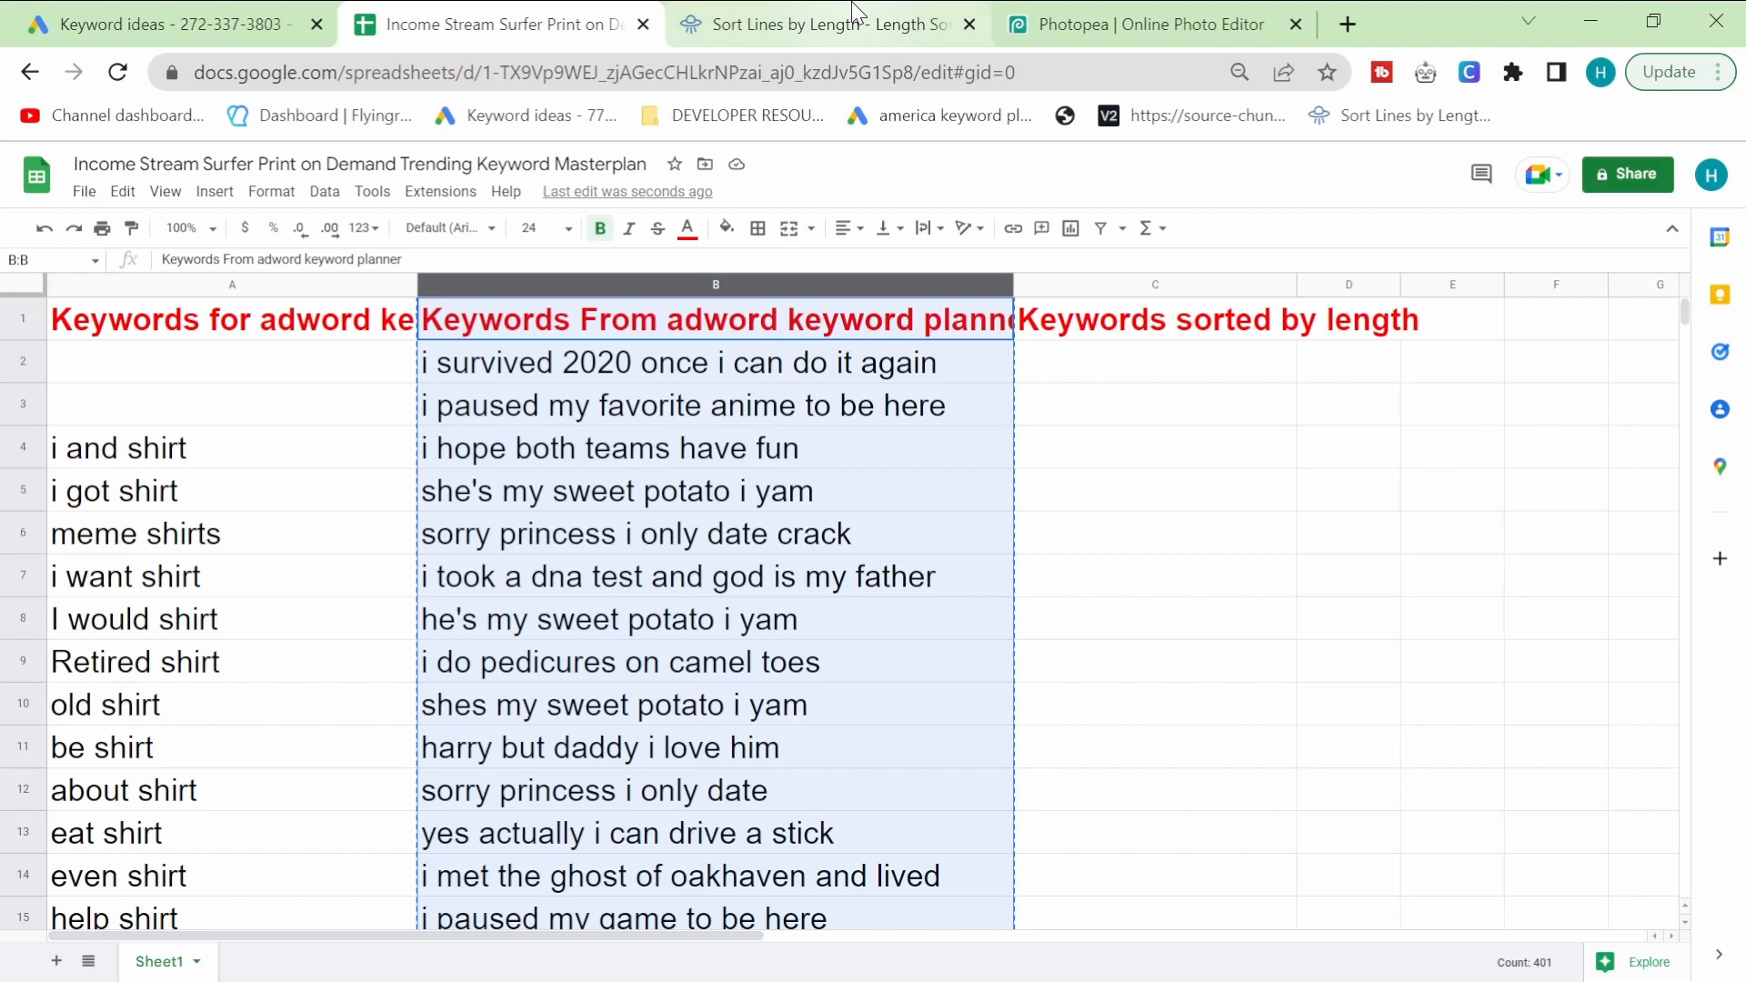
Step: Sort the 401 keywords shortest to longest in Text Length Sorter and select the output
{"action": "left_click", "coordinate": [824, 24]}
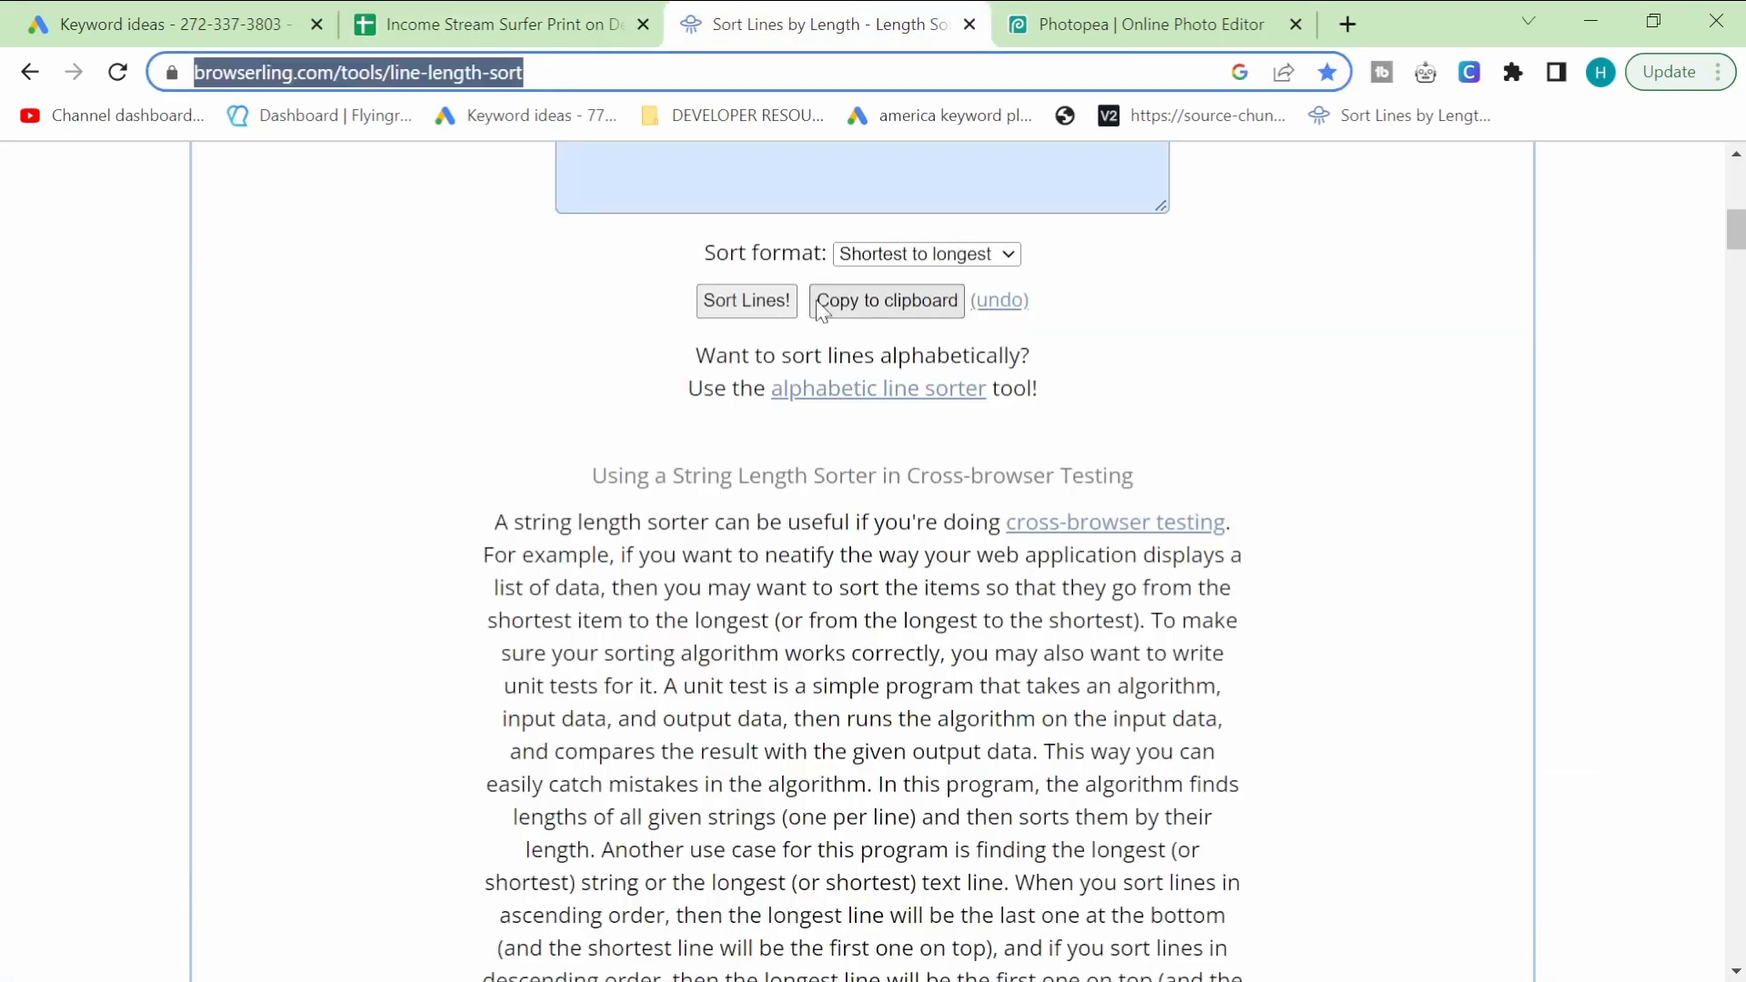
{"action": "scroll", "scroll_direction": "up", "scroll_amount": 3}
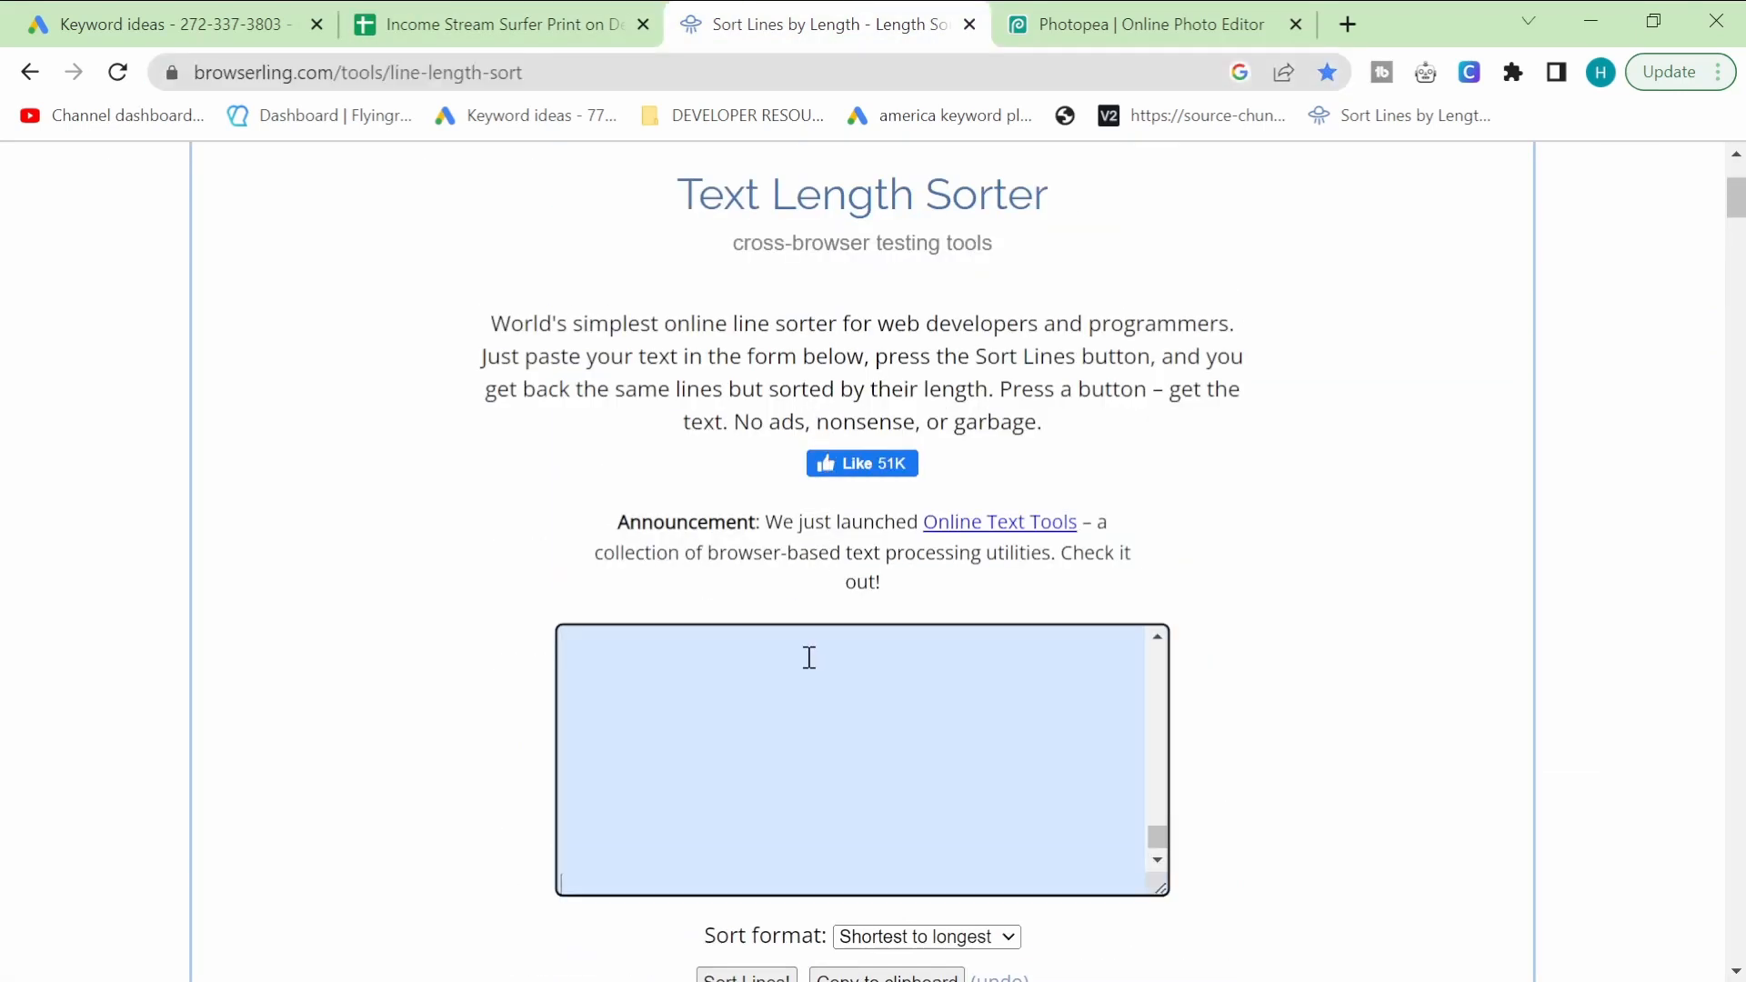
{"action": "scroll", "scroll_direction": "down", "scroll_amount": 3}
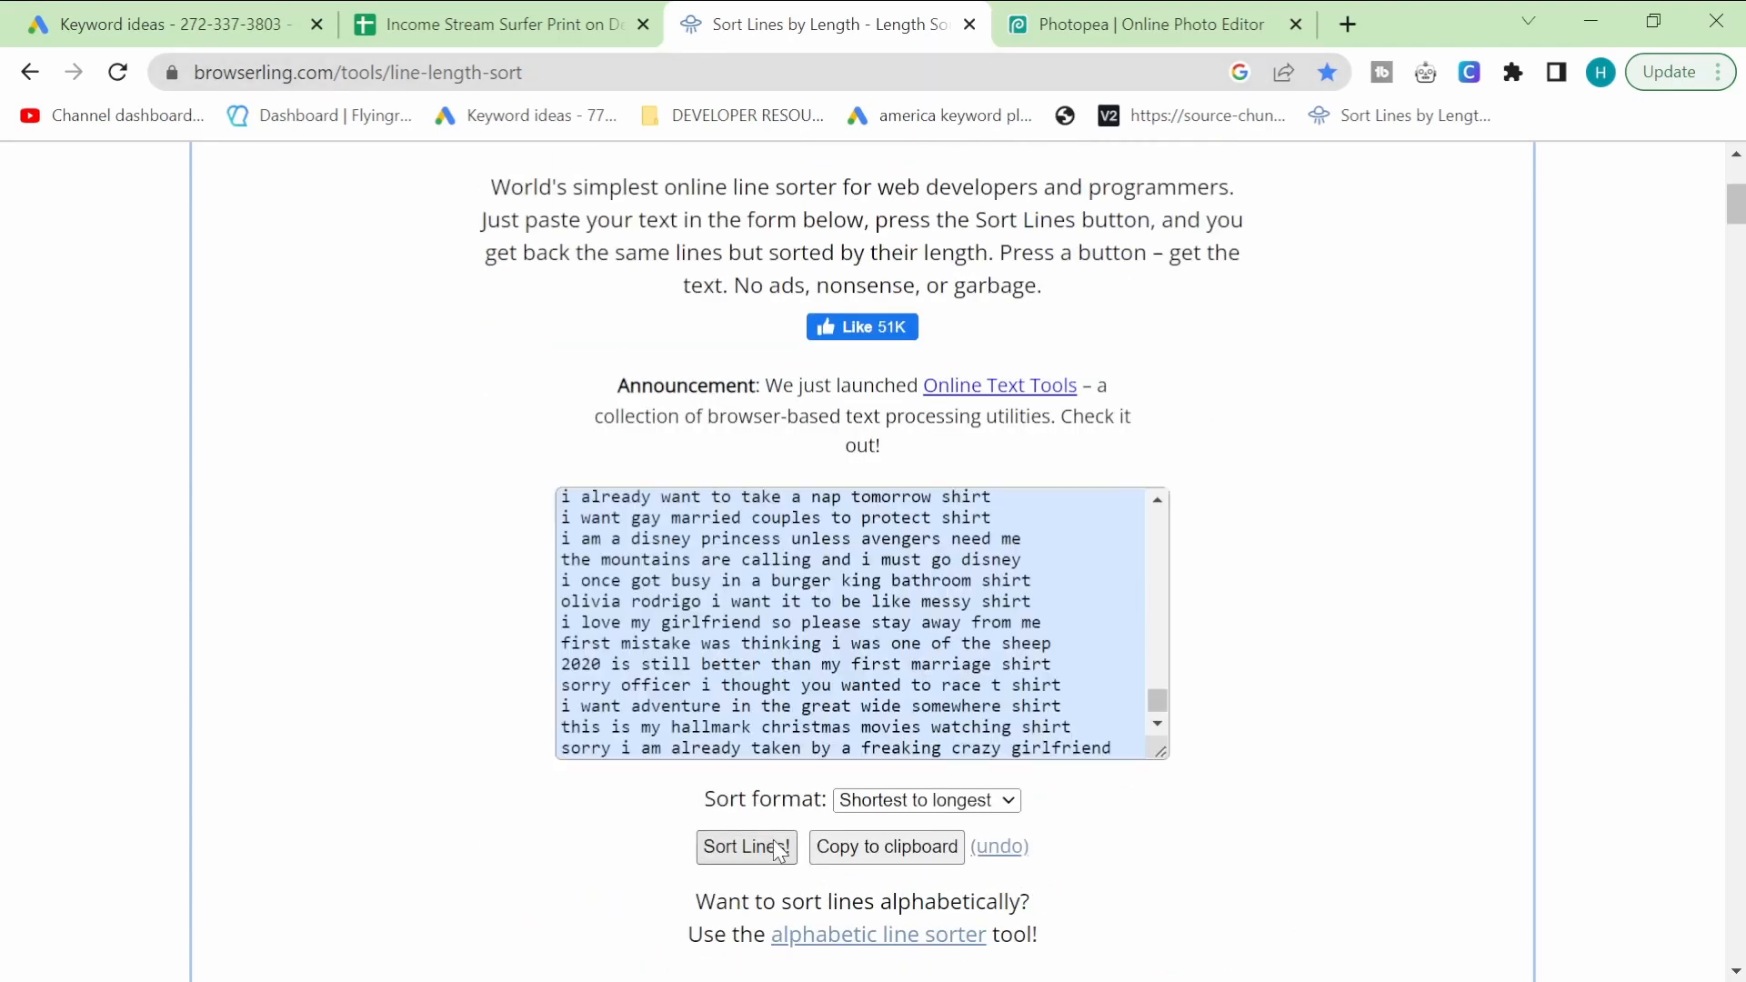
{"action": "left_click", "coordinate": [745, 846]}
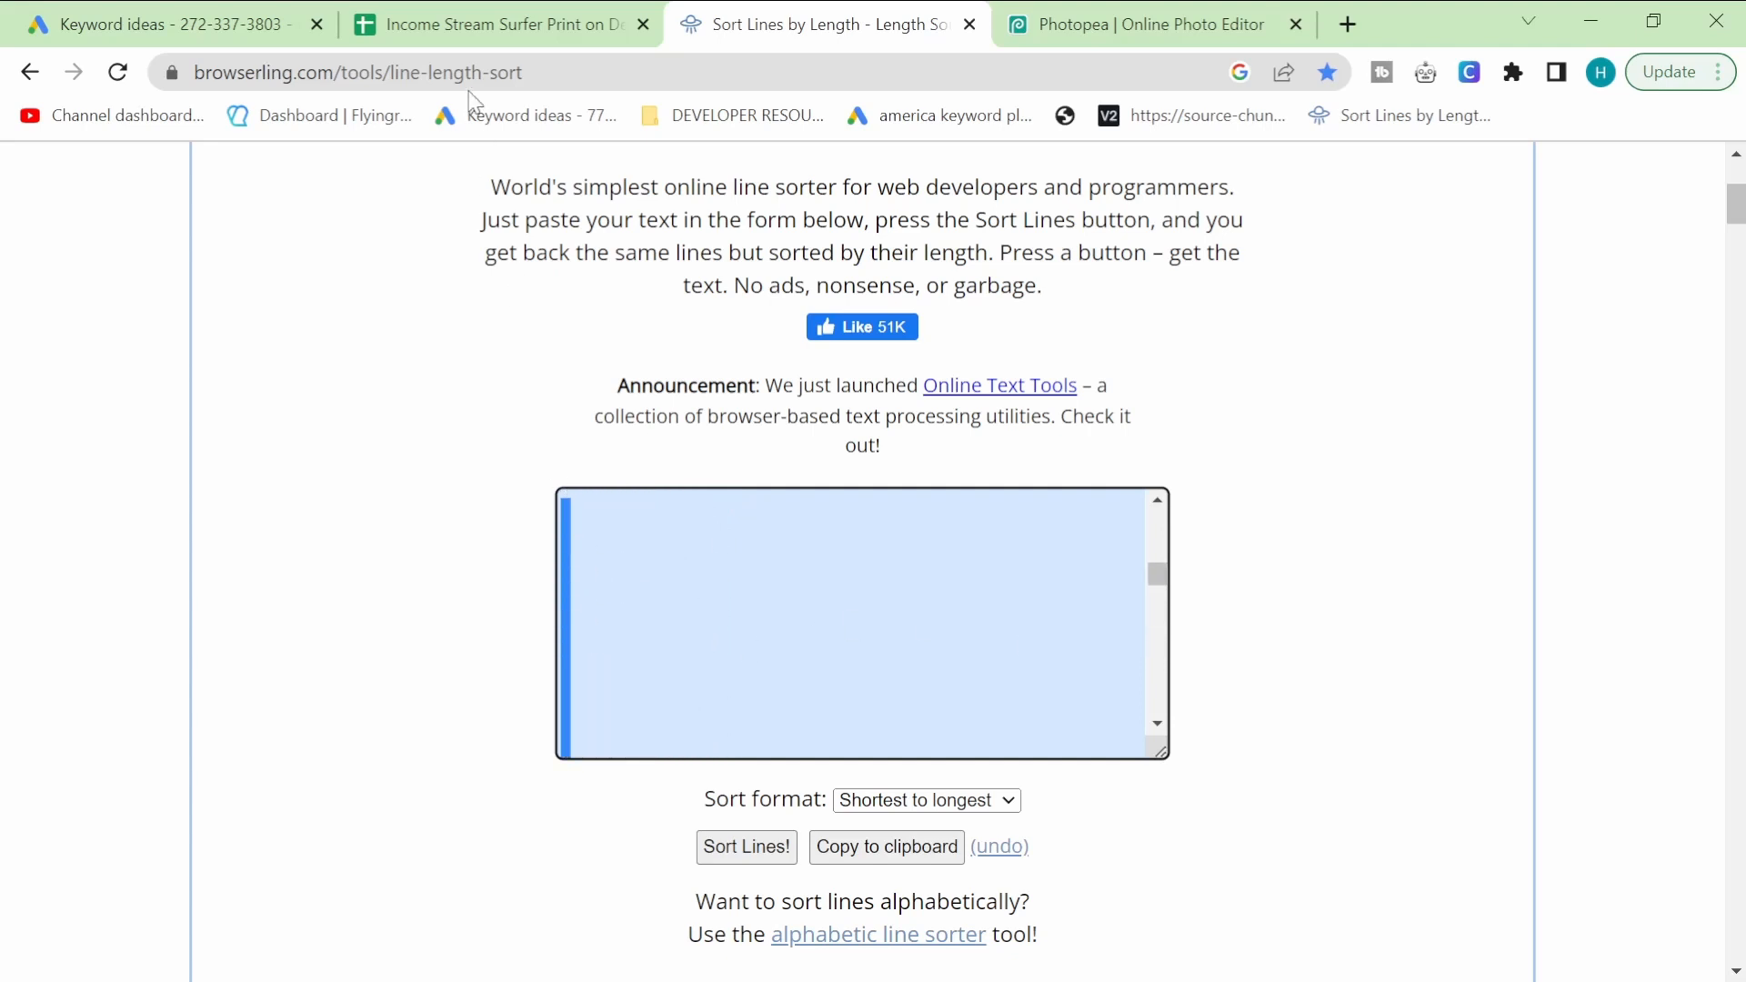
{"action": "type", "text": "human i tees"}
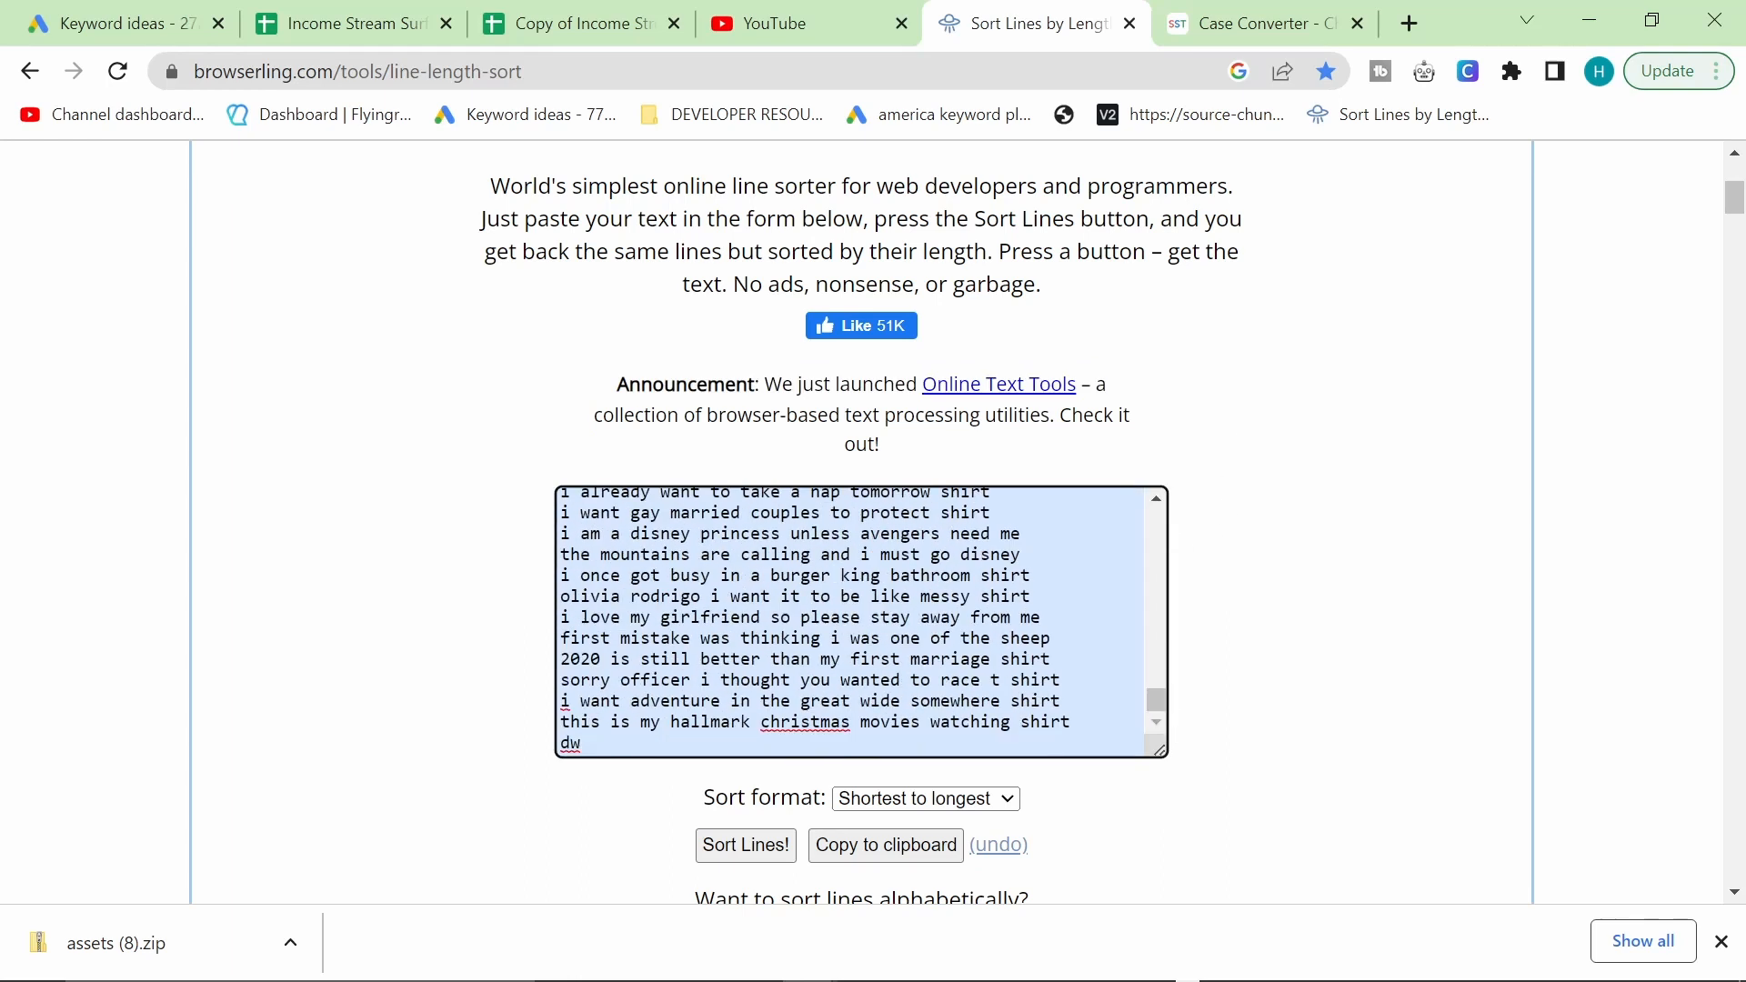
{"action": "triple_click", "coordinate": [802, 700]}
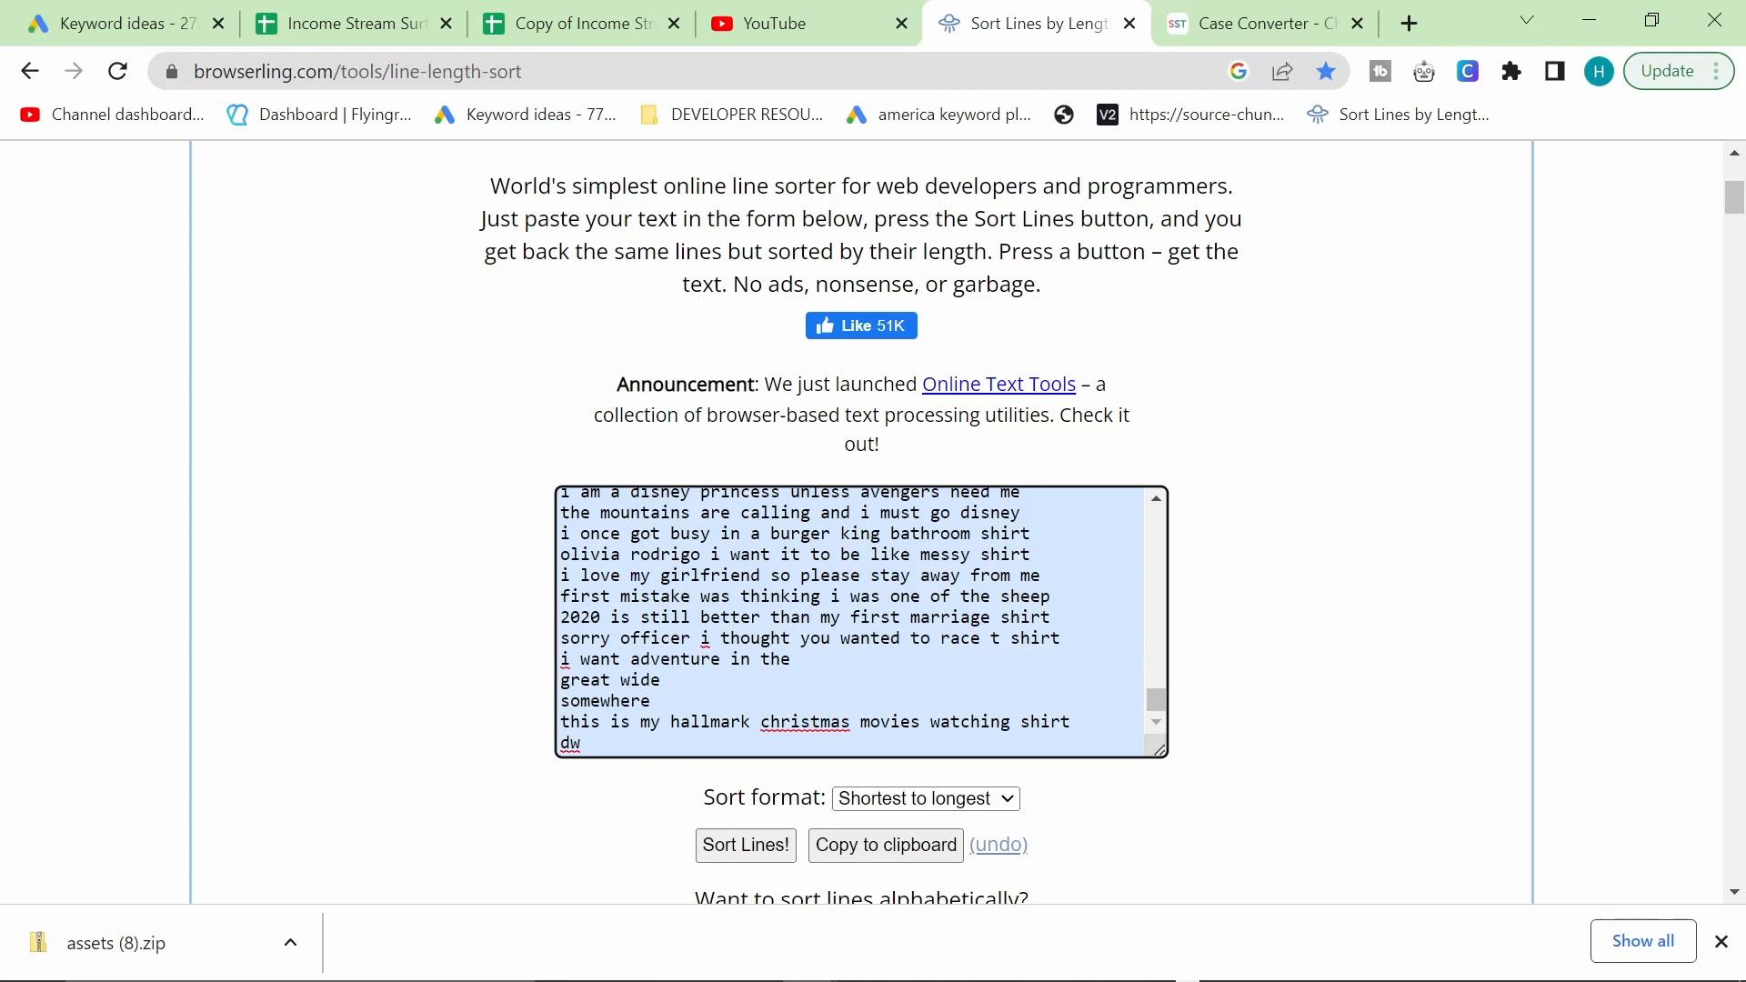
{"action": "mouse_move", "coordinate": [743, 443]}
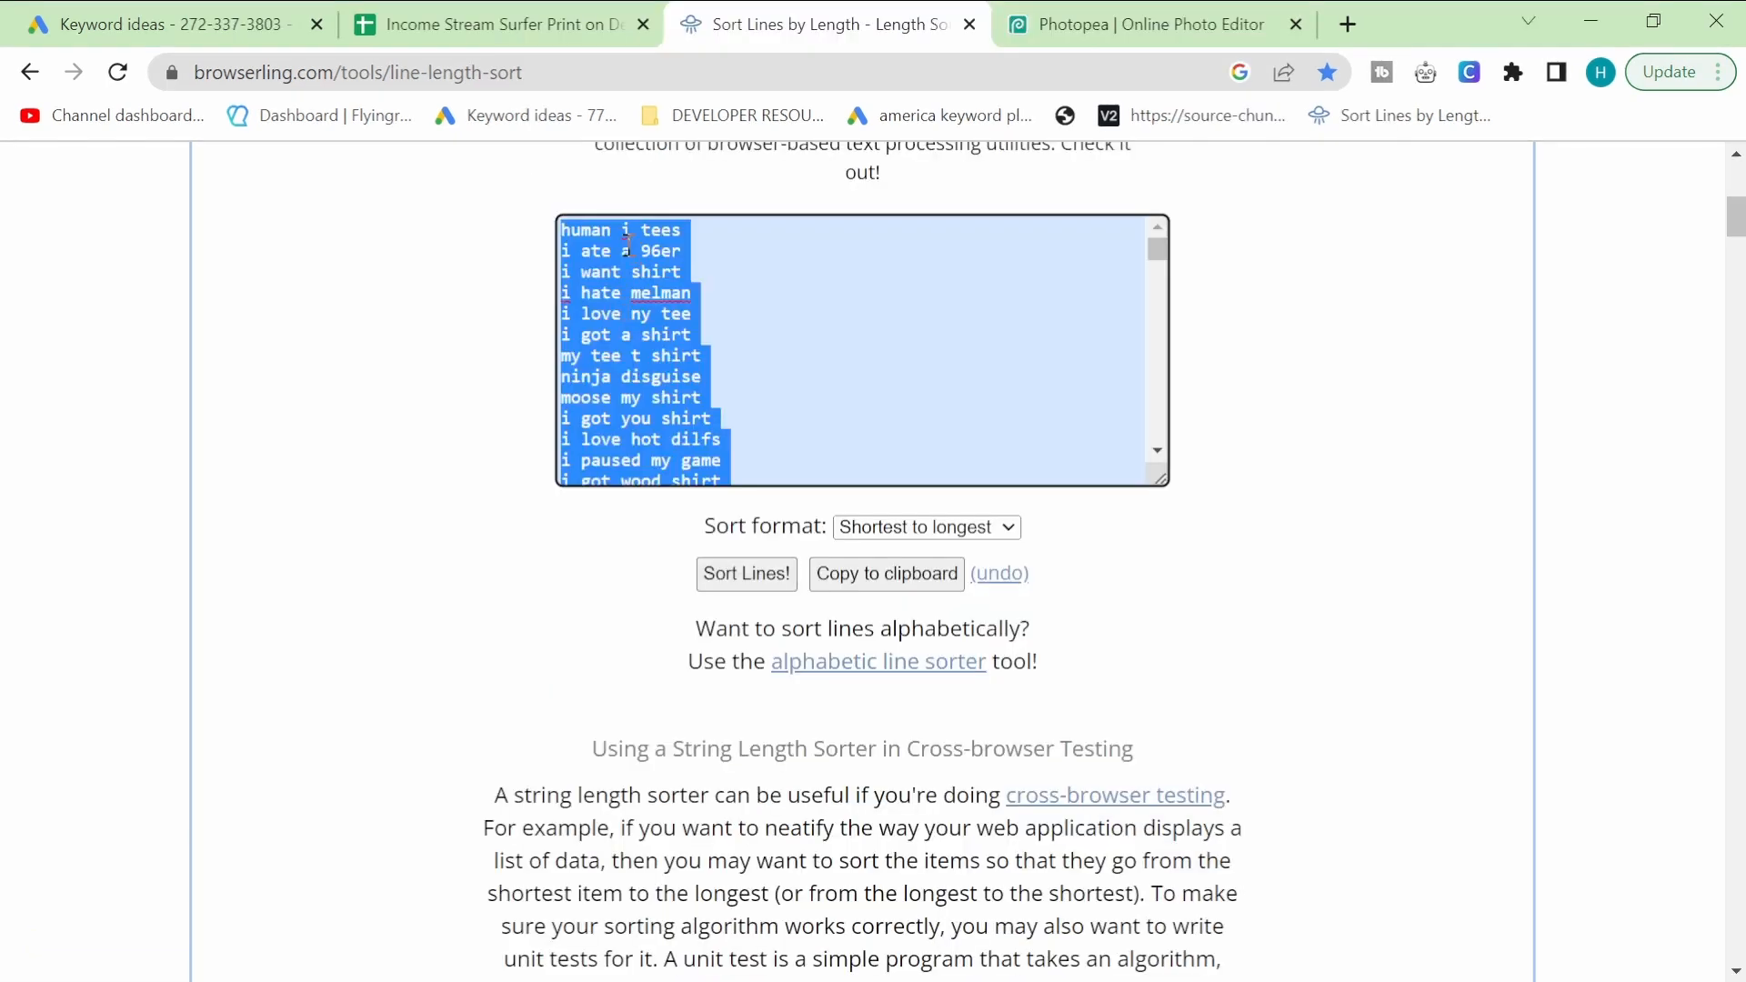
Step: Paste the length-sorted keywords into column C starting at C2
{"action": "left_click", "coordinate": [501, 24]}
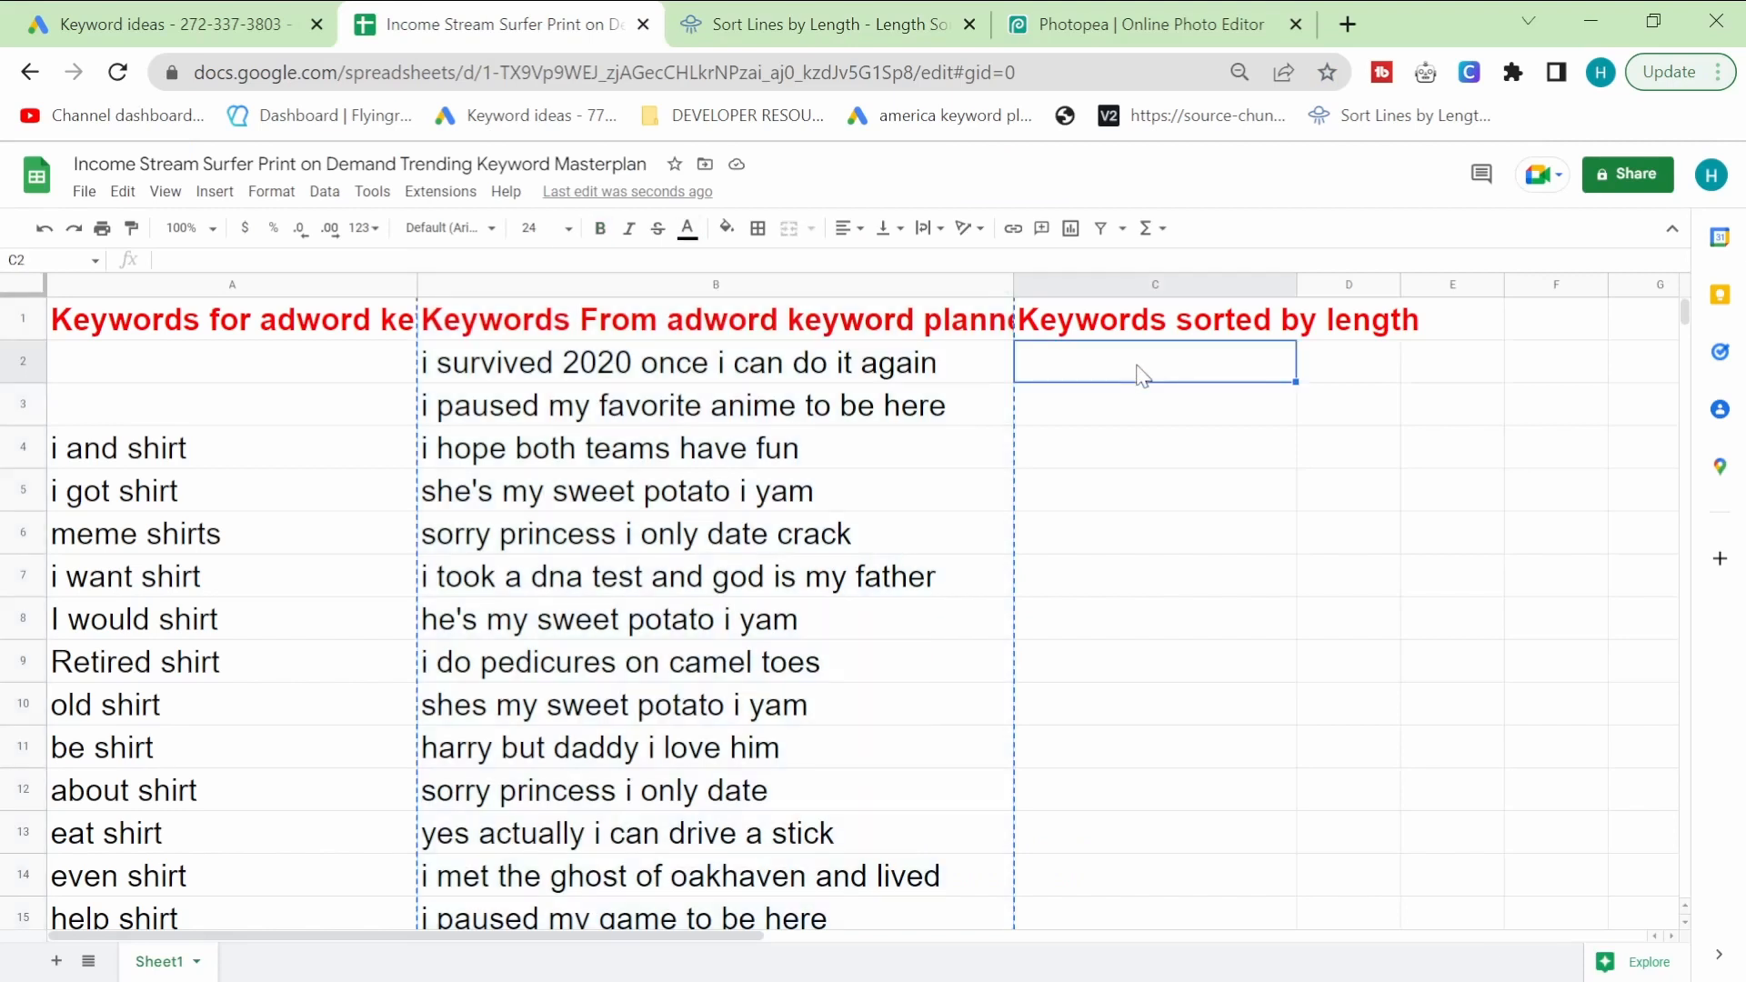
{"action": "key", "text": "ctrl+v"}
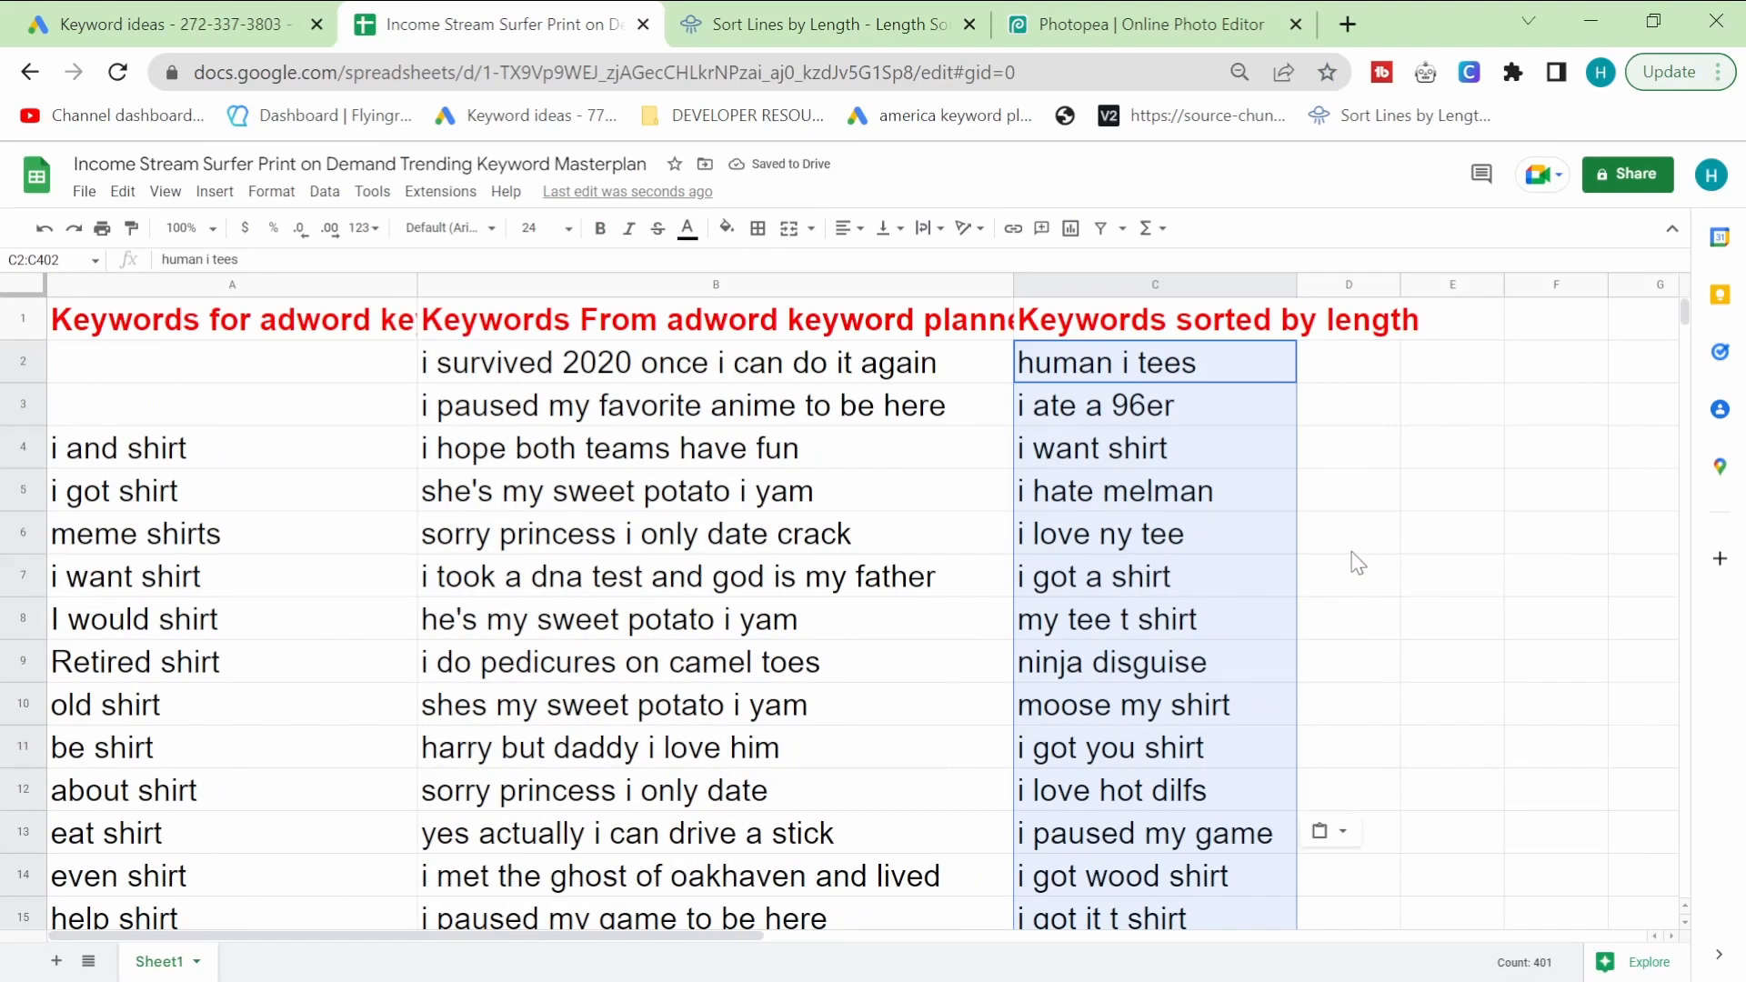
{"action": "left_click", "coordinate": [1347, 534]}
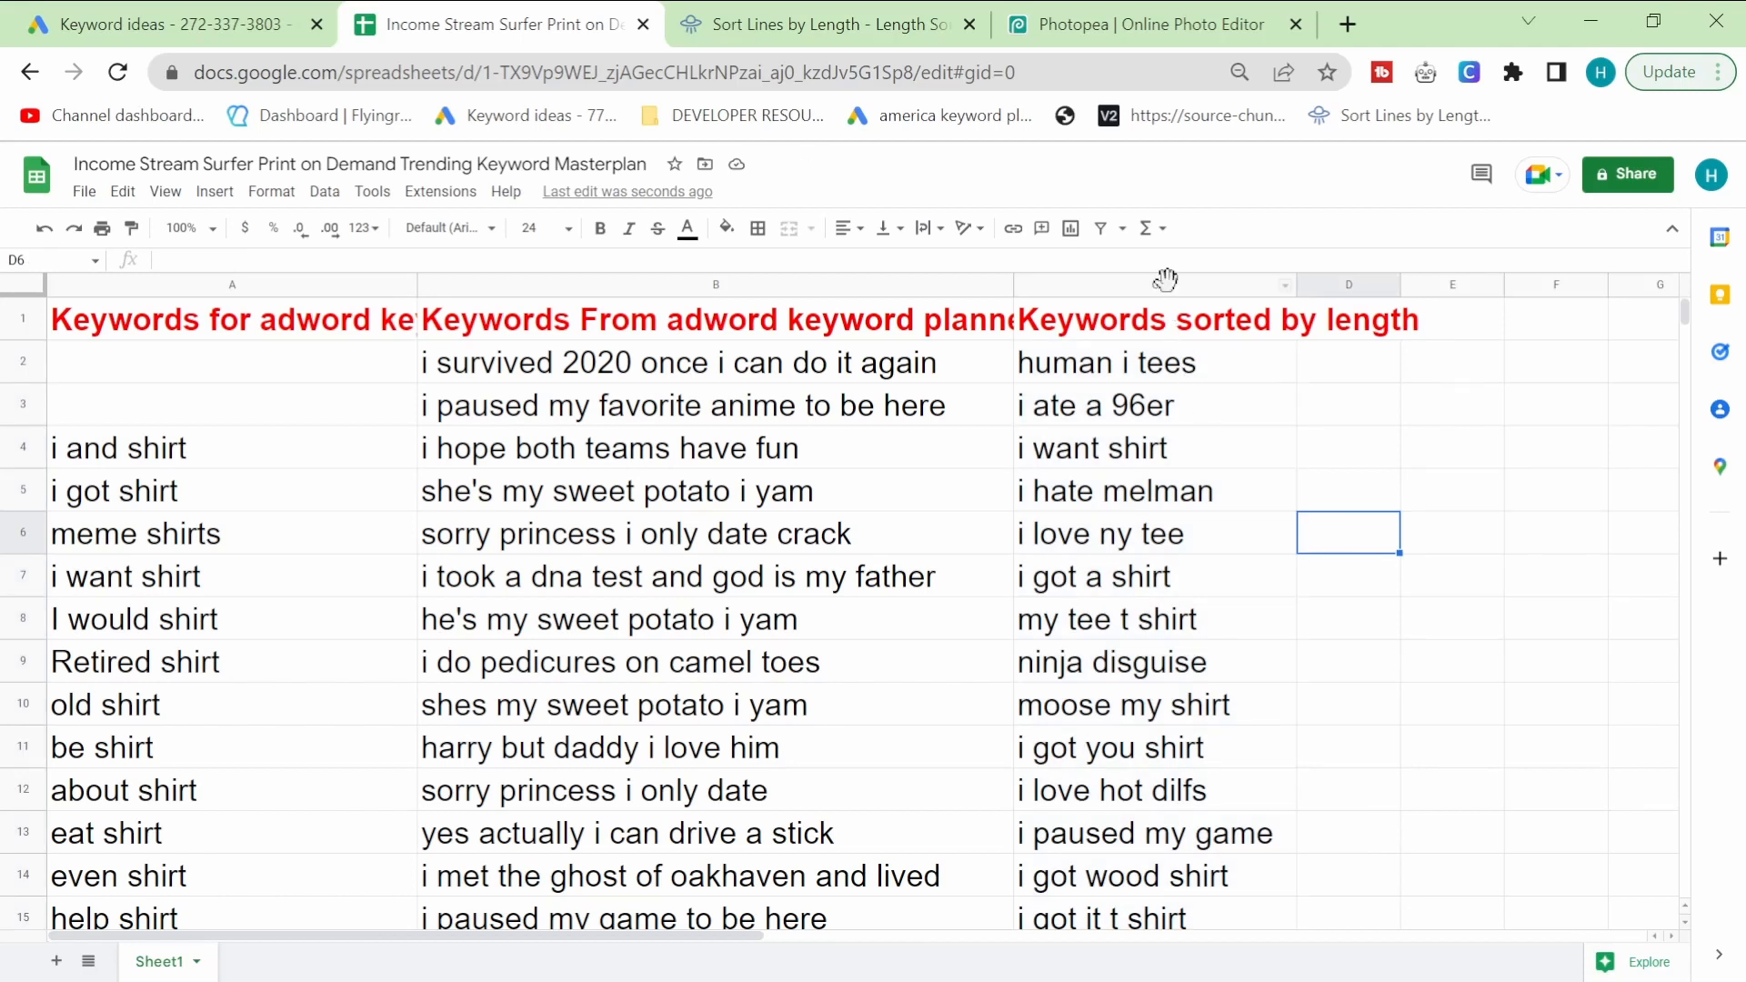
Step: Replace every 'shirt' in the sorted keyword column with nothing (258 replacements)
{"action": "key", "text": "Ctrl+h"}
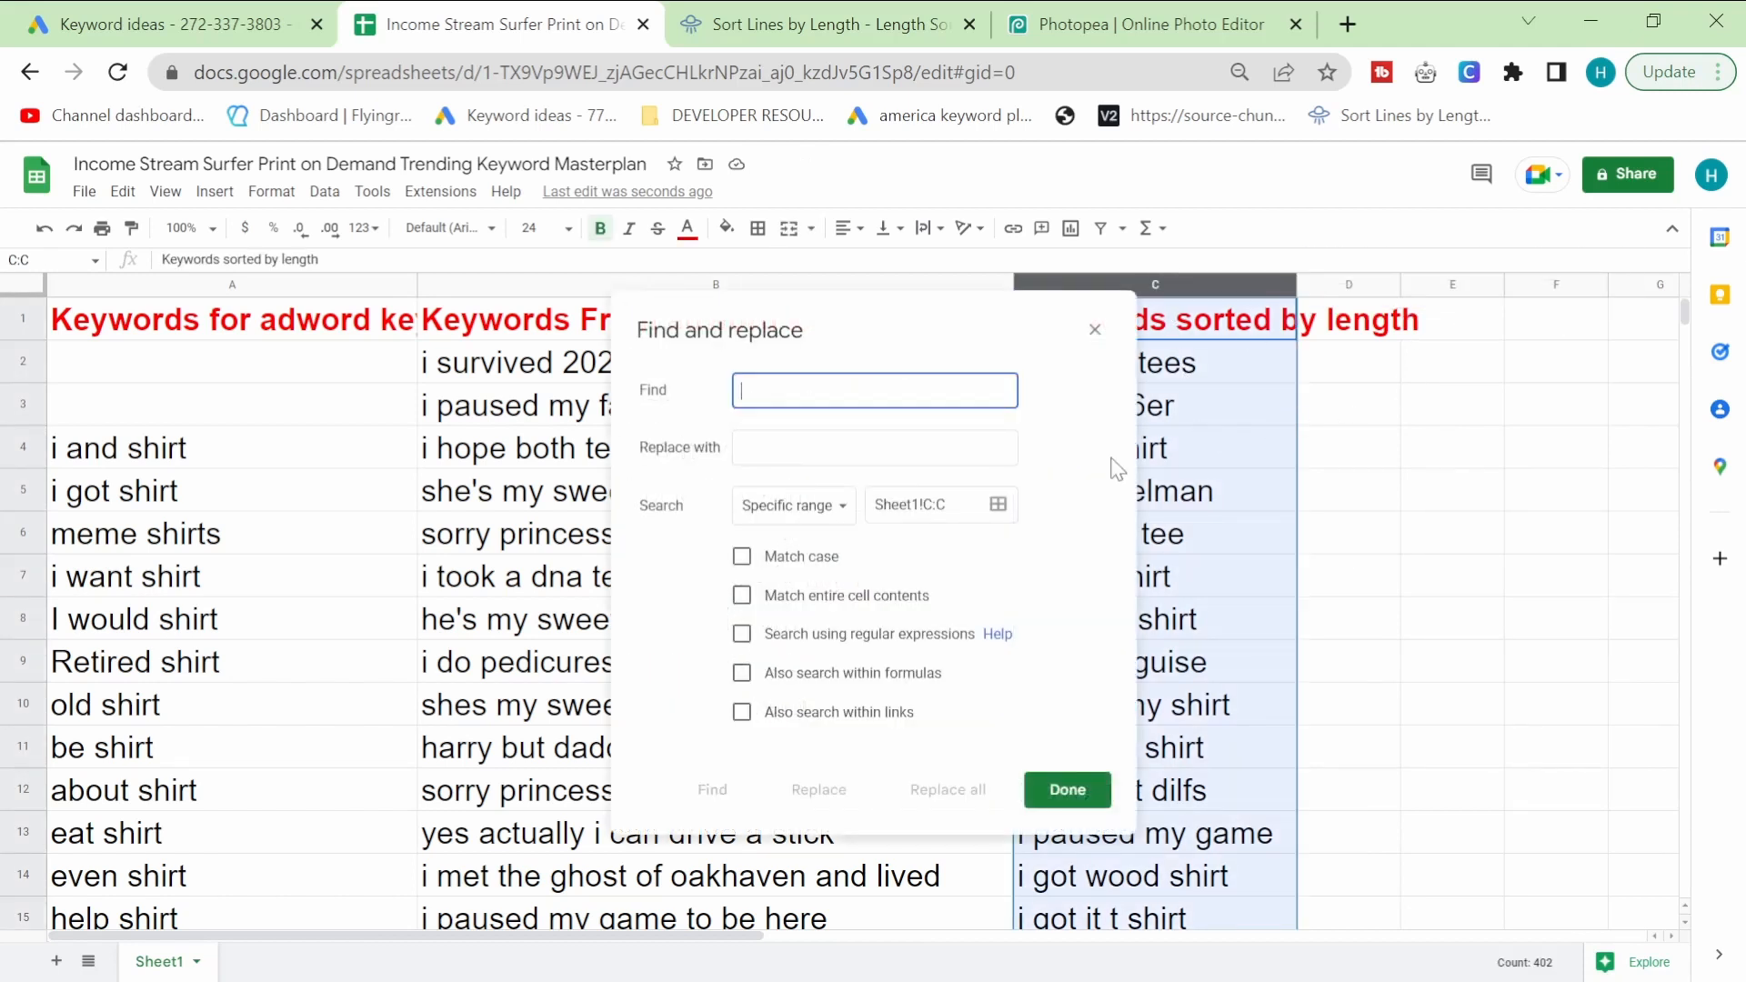
{"action": "type", "text": "shier"}
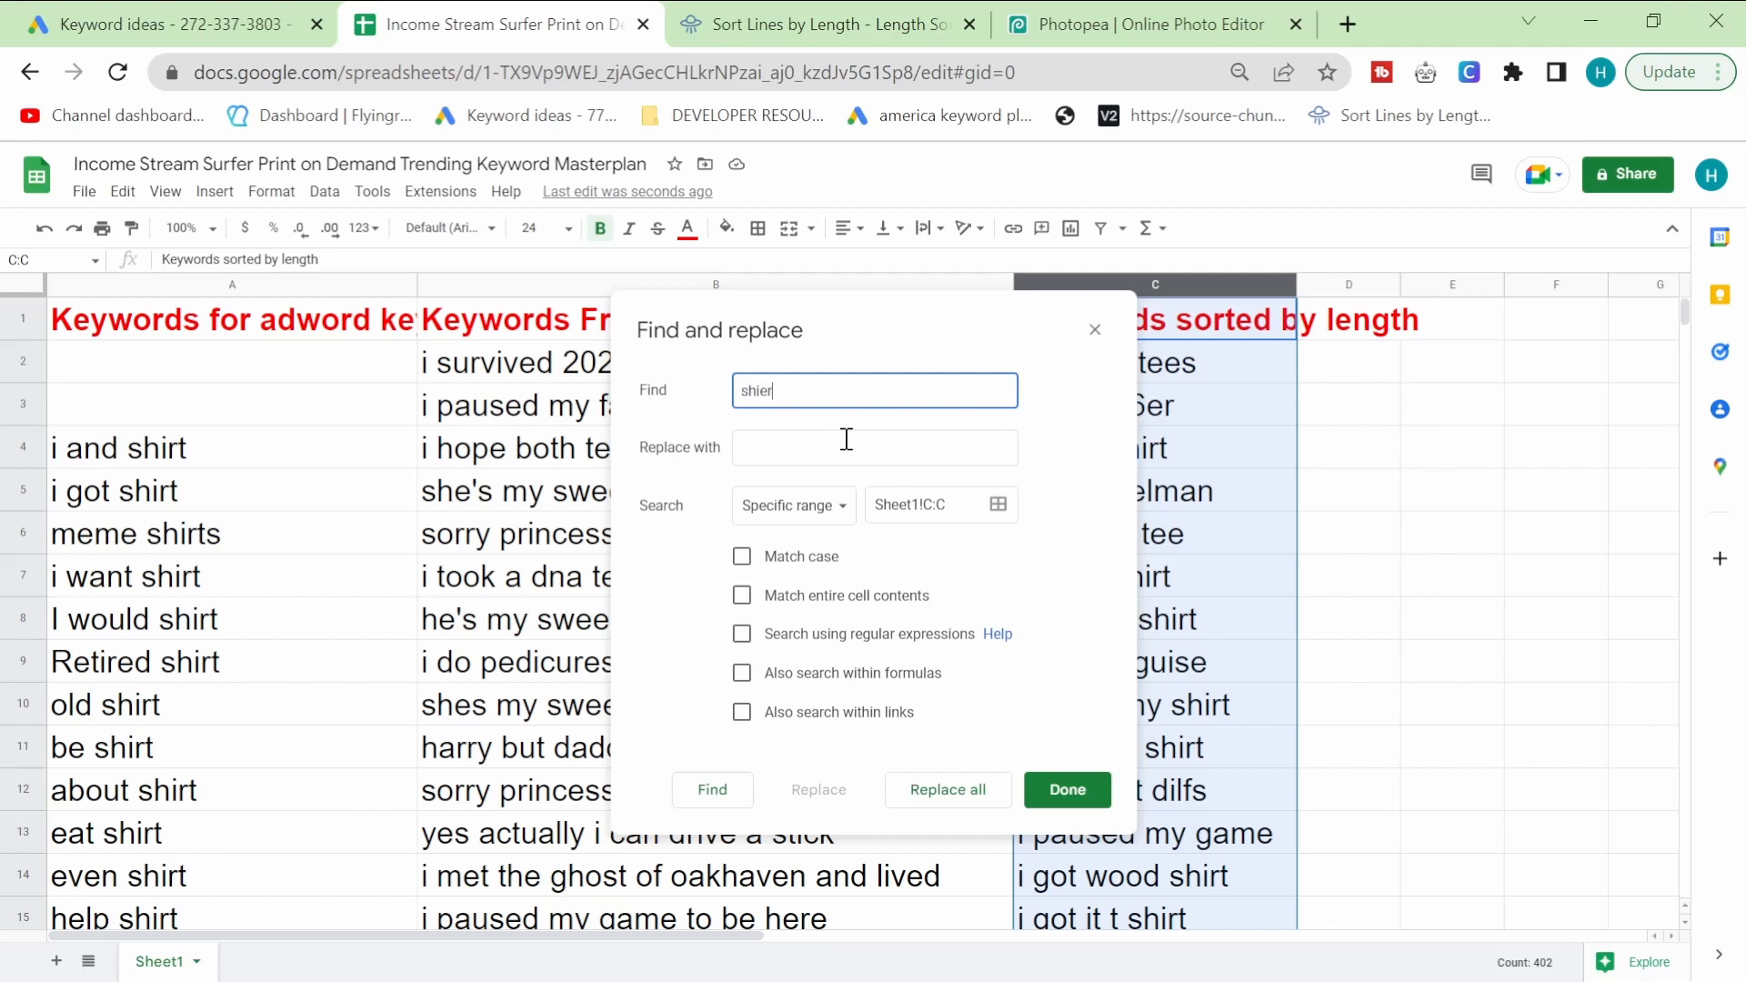
{"action": "type", "text": "shirt"}
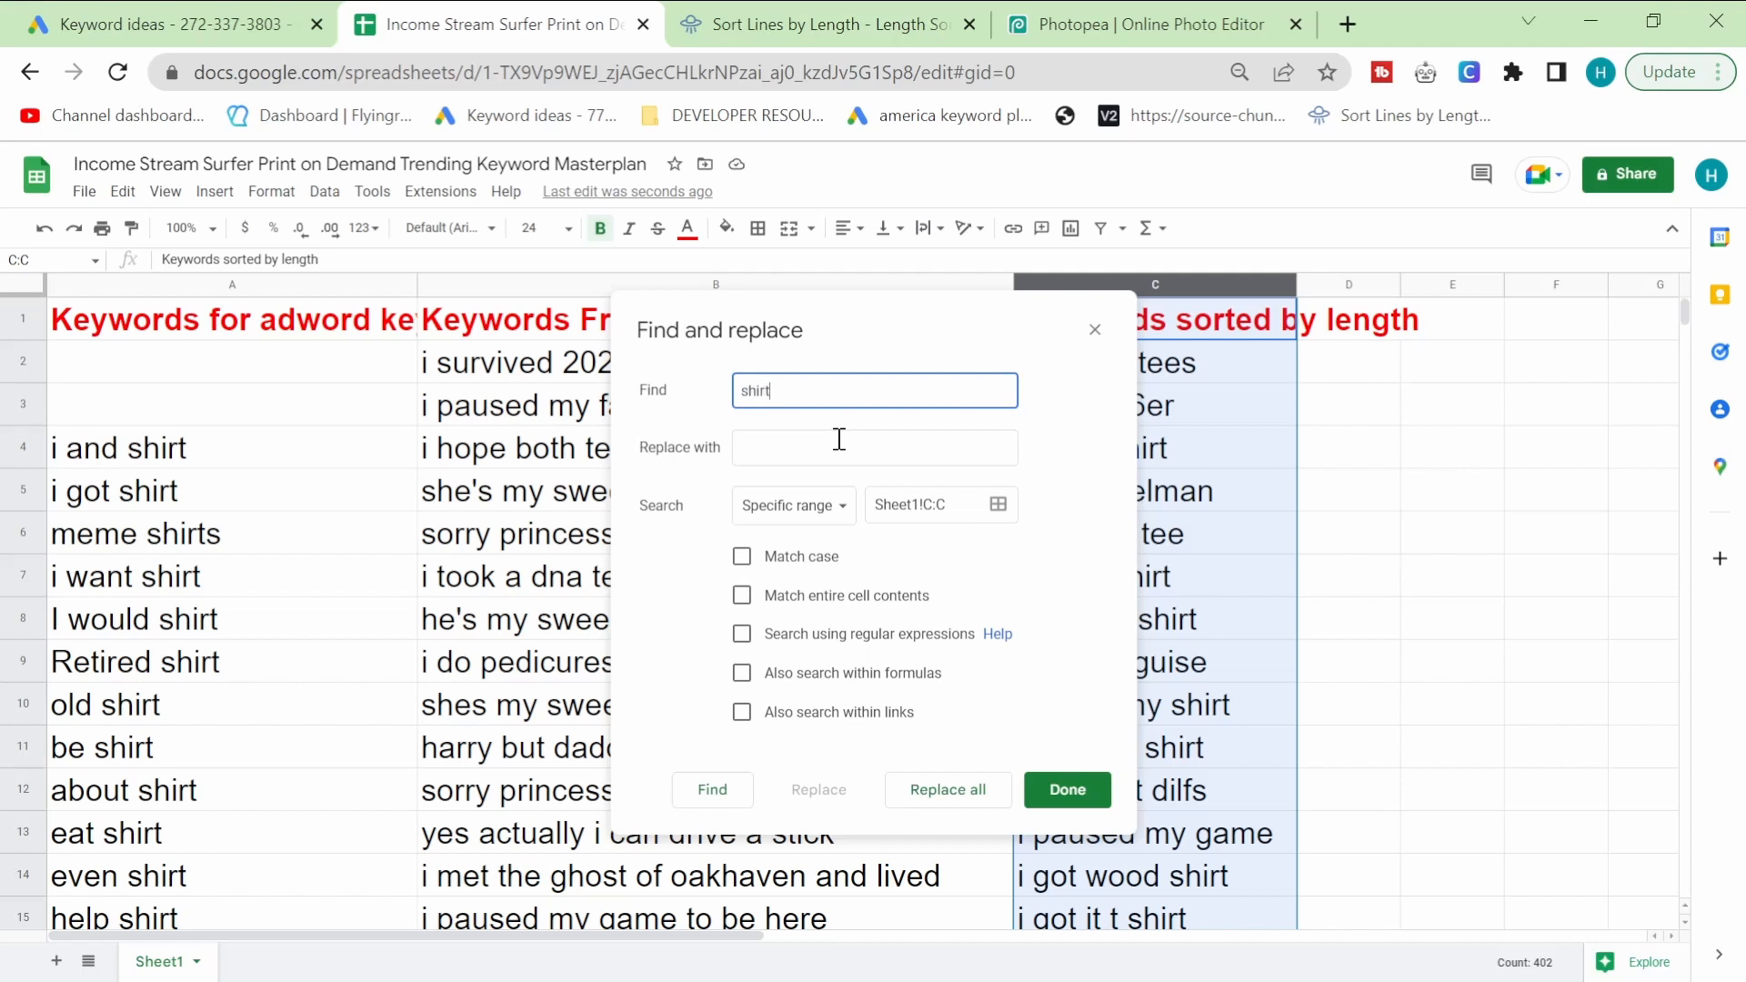
{"action": "left_click", "coordinate": [948, 789]}
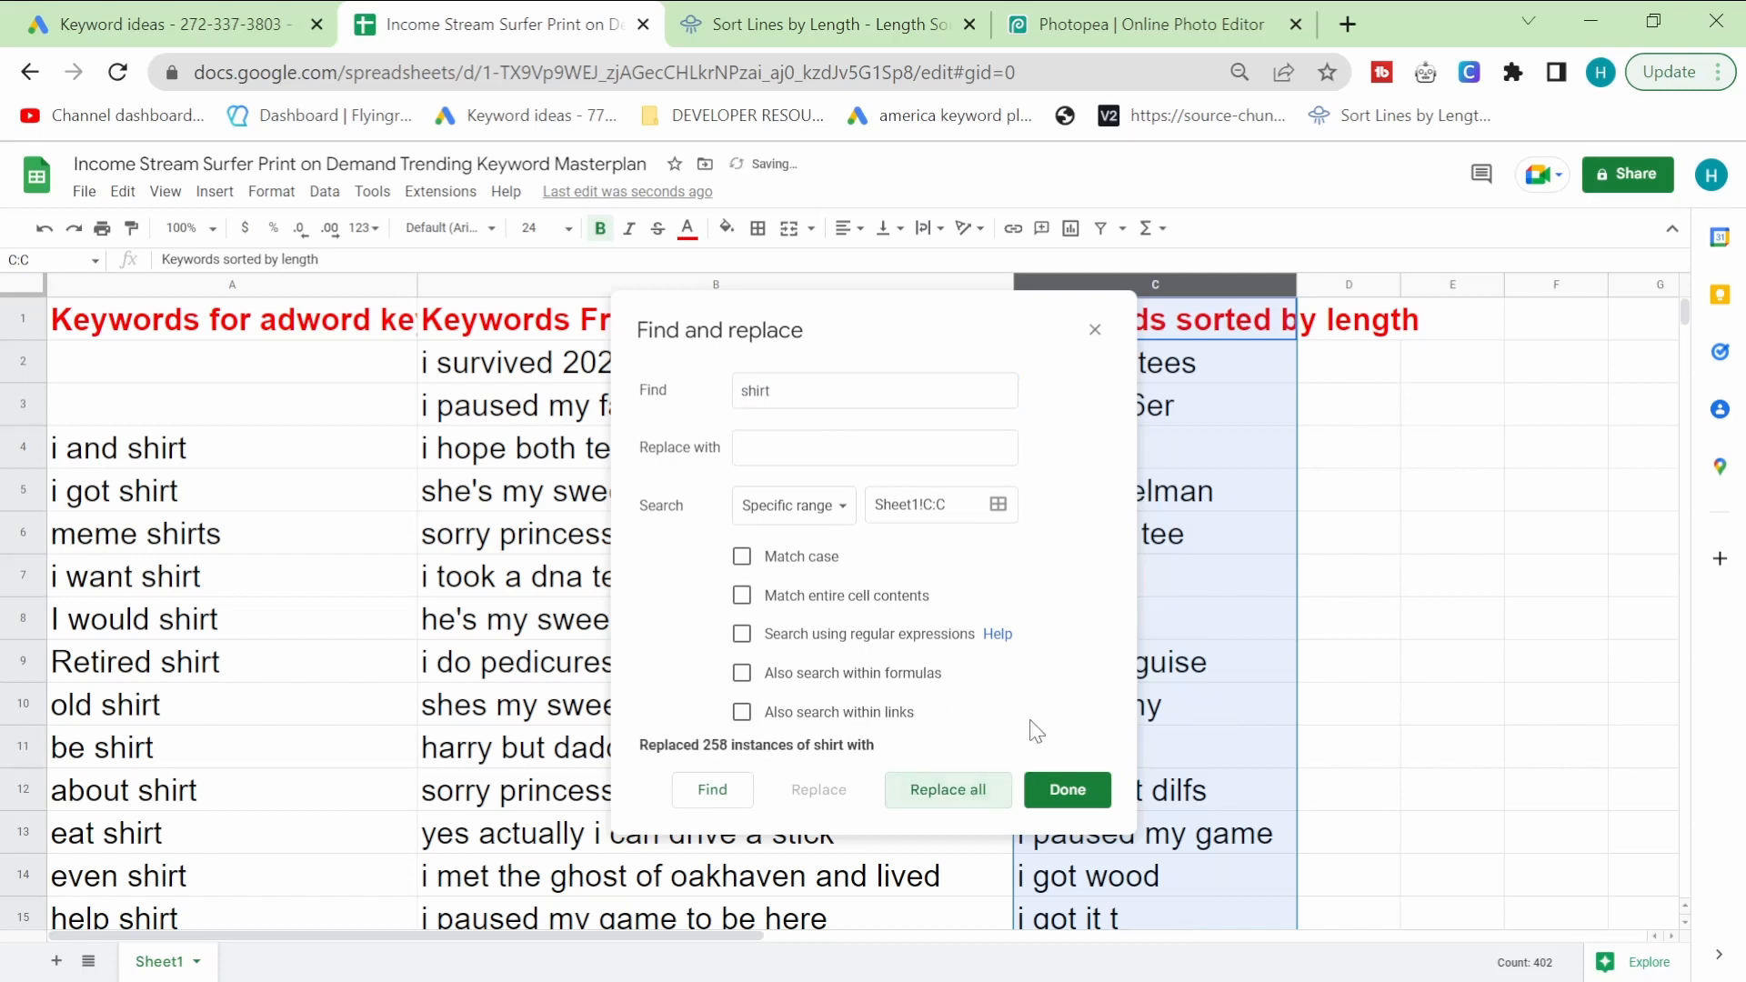
{"action": "left_click", "coordinate": [1065, 789]}
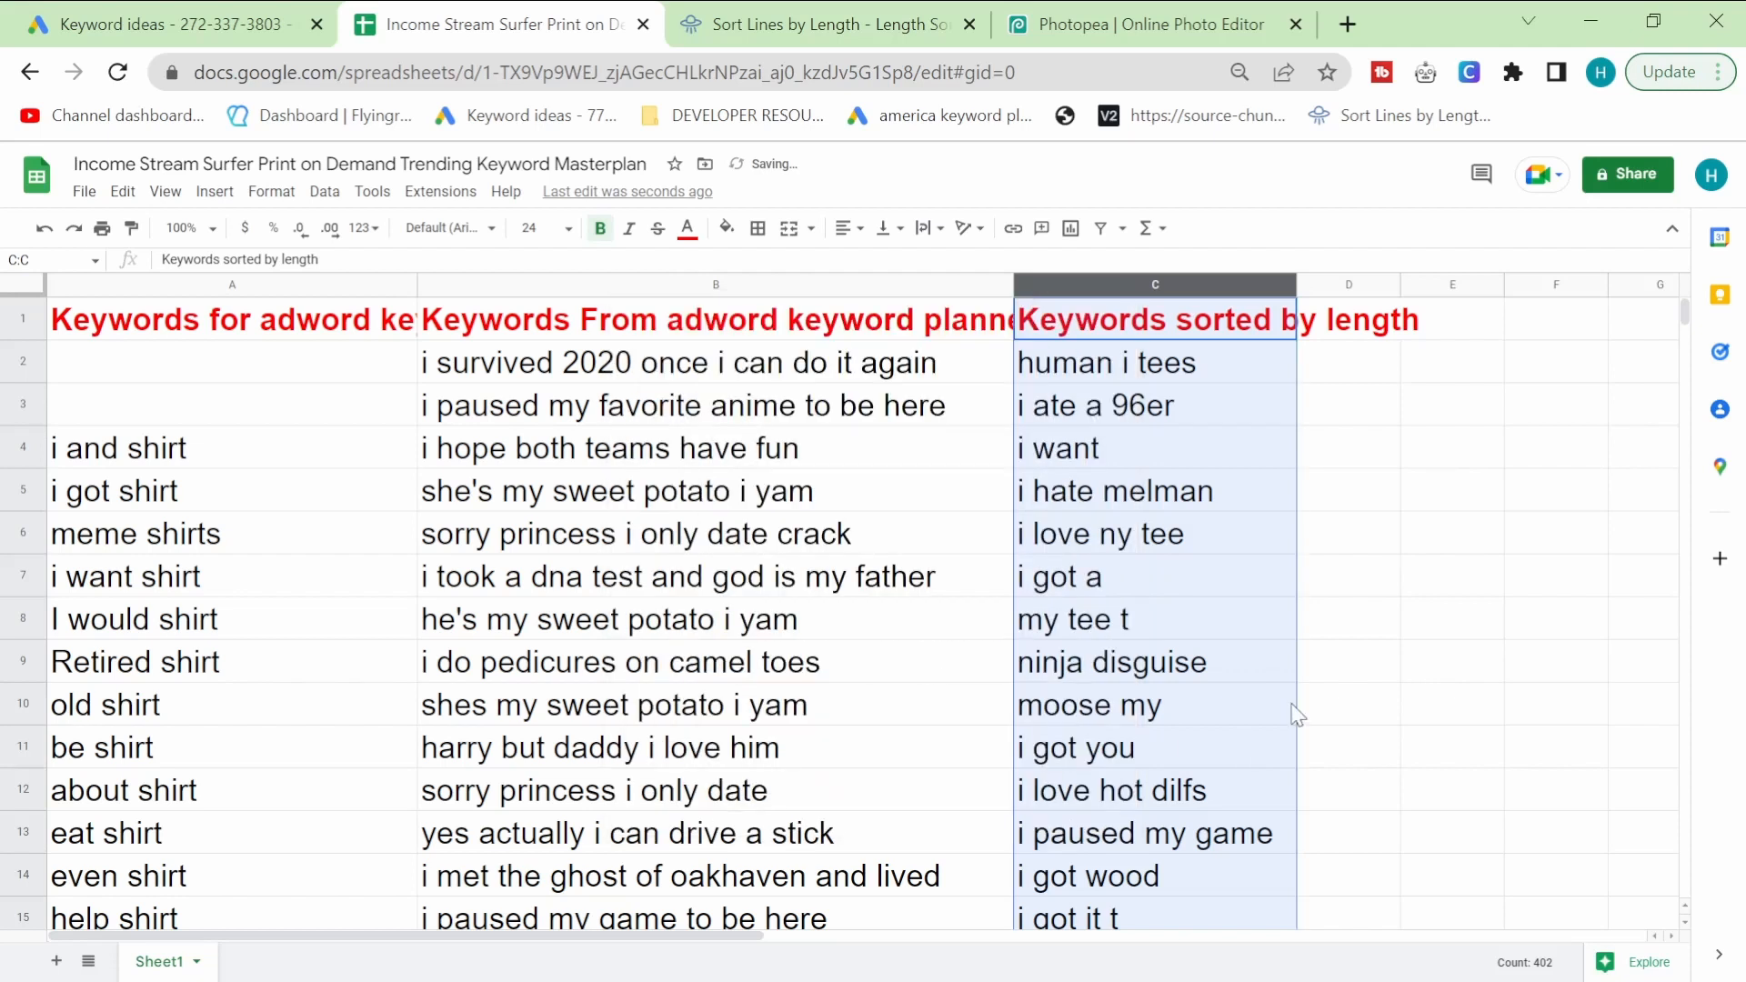
Step: Browse the sorted keywords, picking 'i got your back stick man' and 'i got both my shots', then go to Photopea
{"action": "left_click", "coordinate": [1452, 619]}
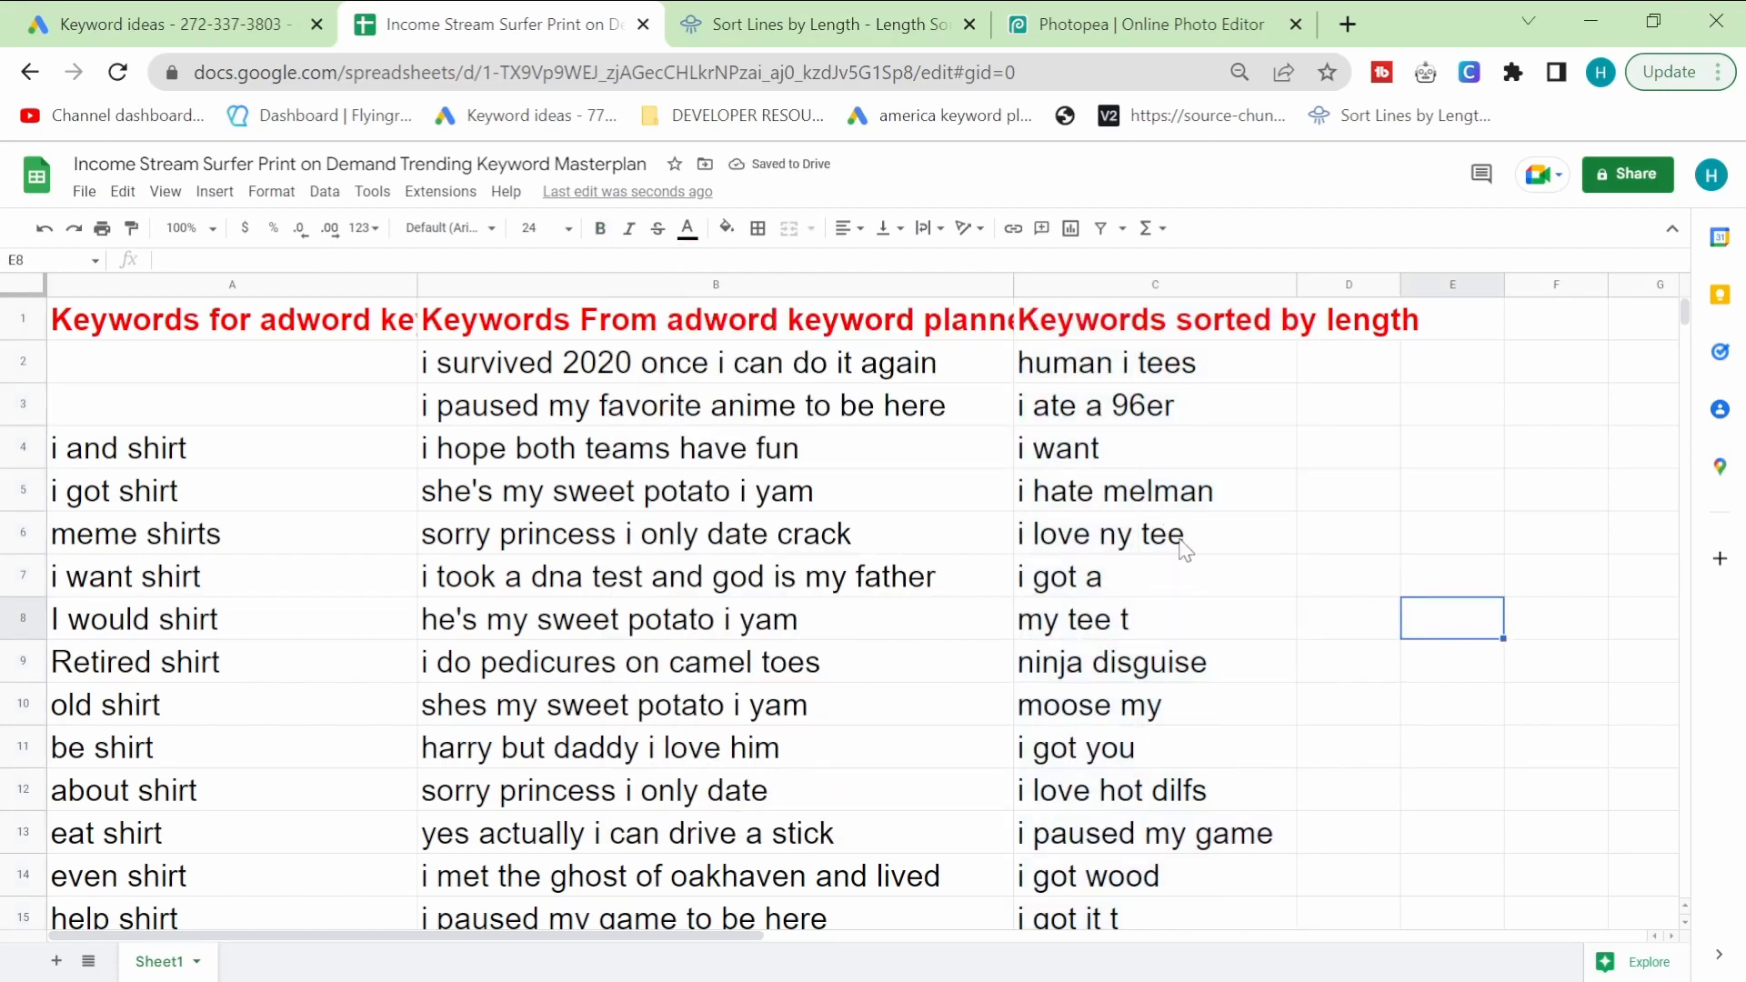
{"action": "mouse_move", "coordinate": [1239, 548]}
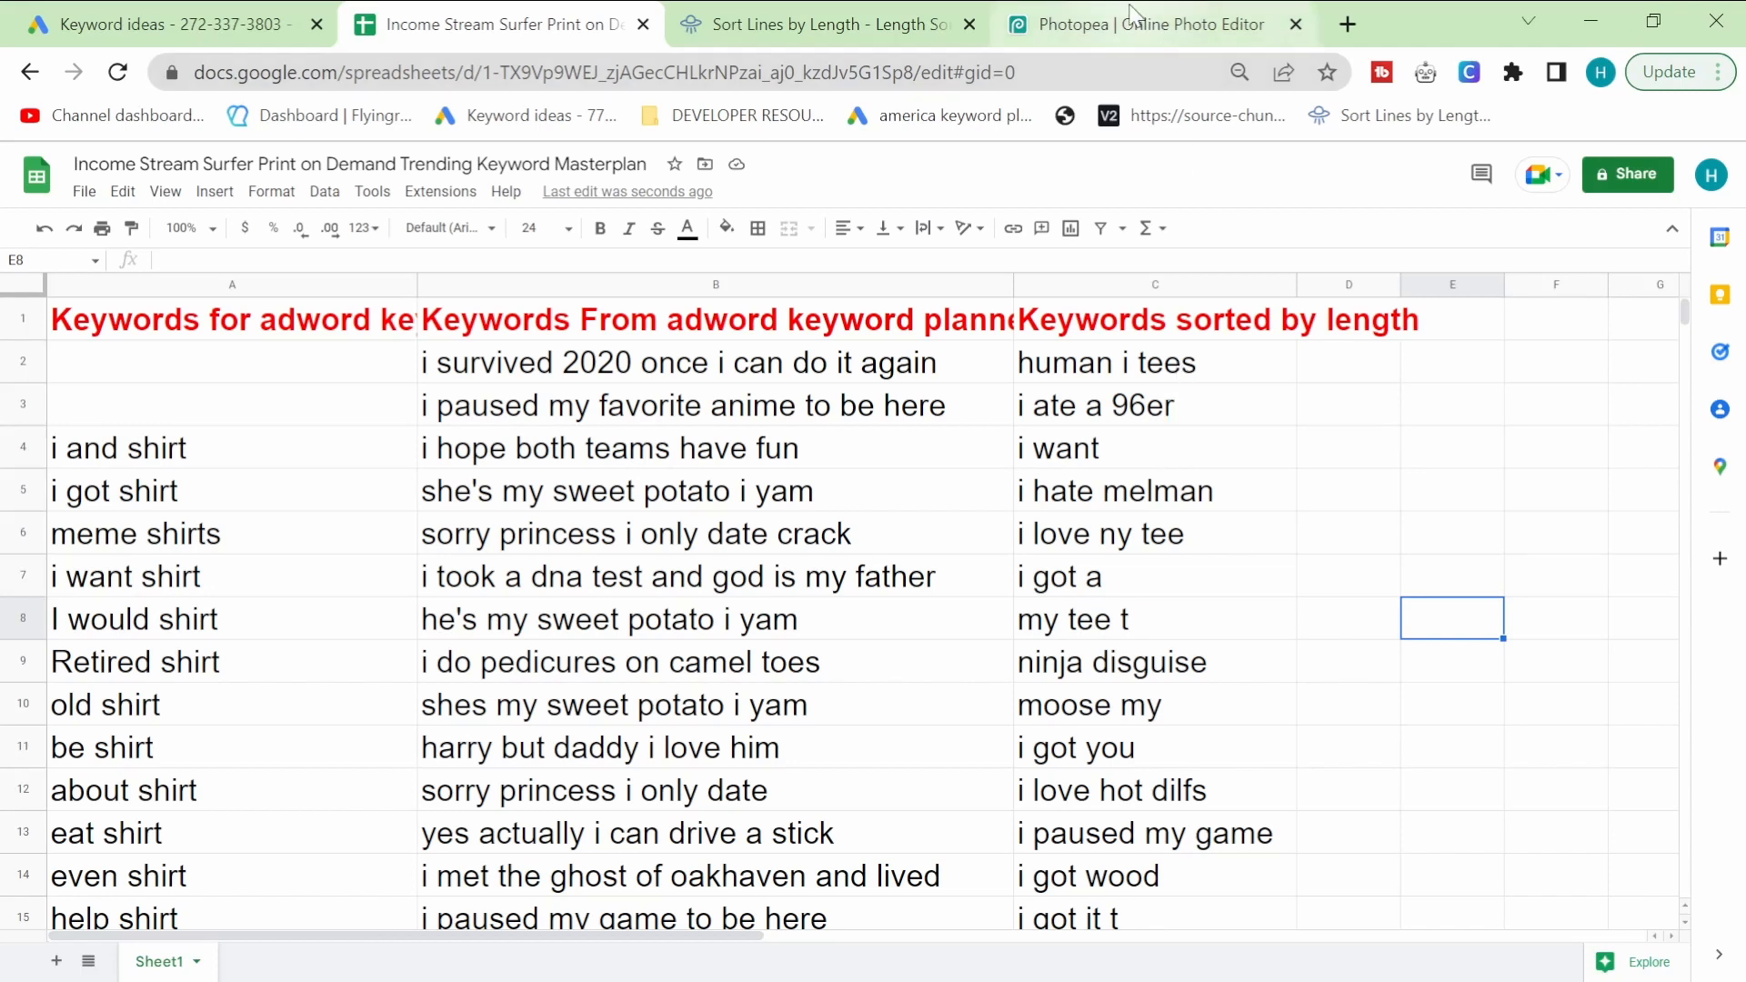
{"action": "scroll", "scroll_direction": "down", "scroll_amount": 3}
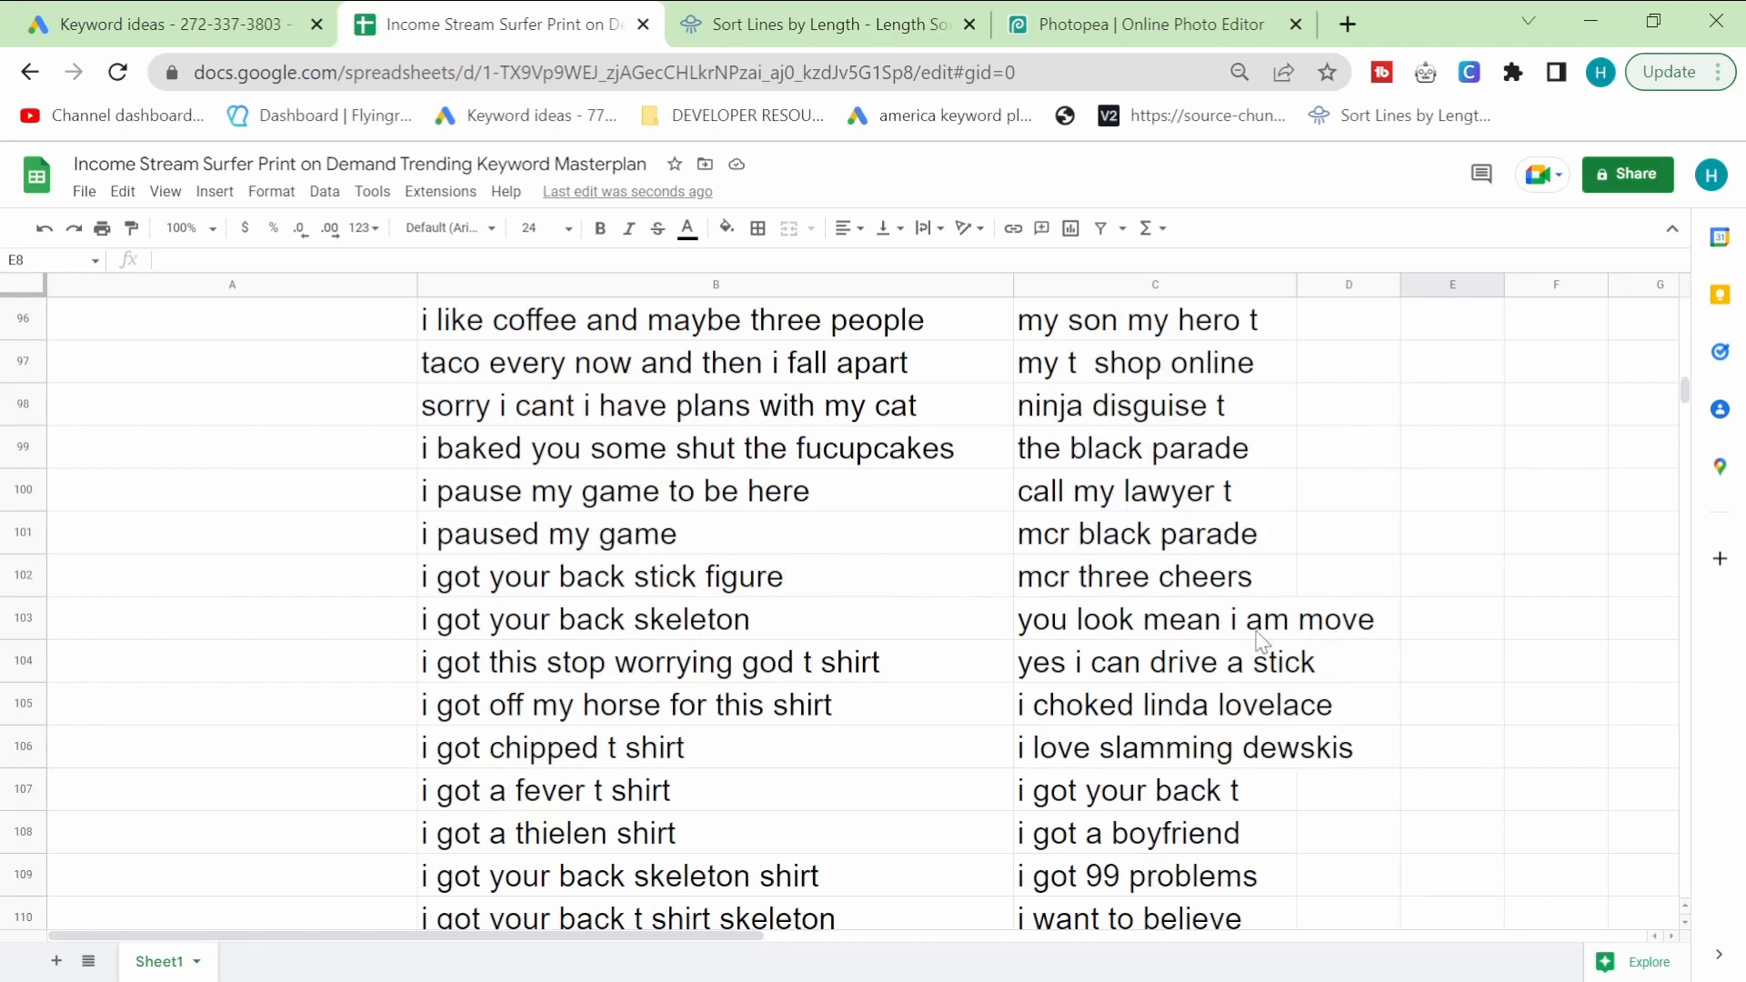
{"action": "mouse_move", "coordinate": [1336, 757]}
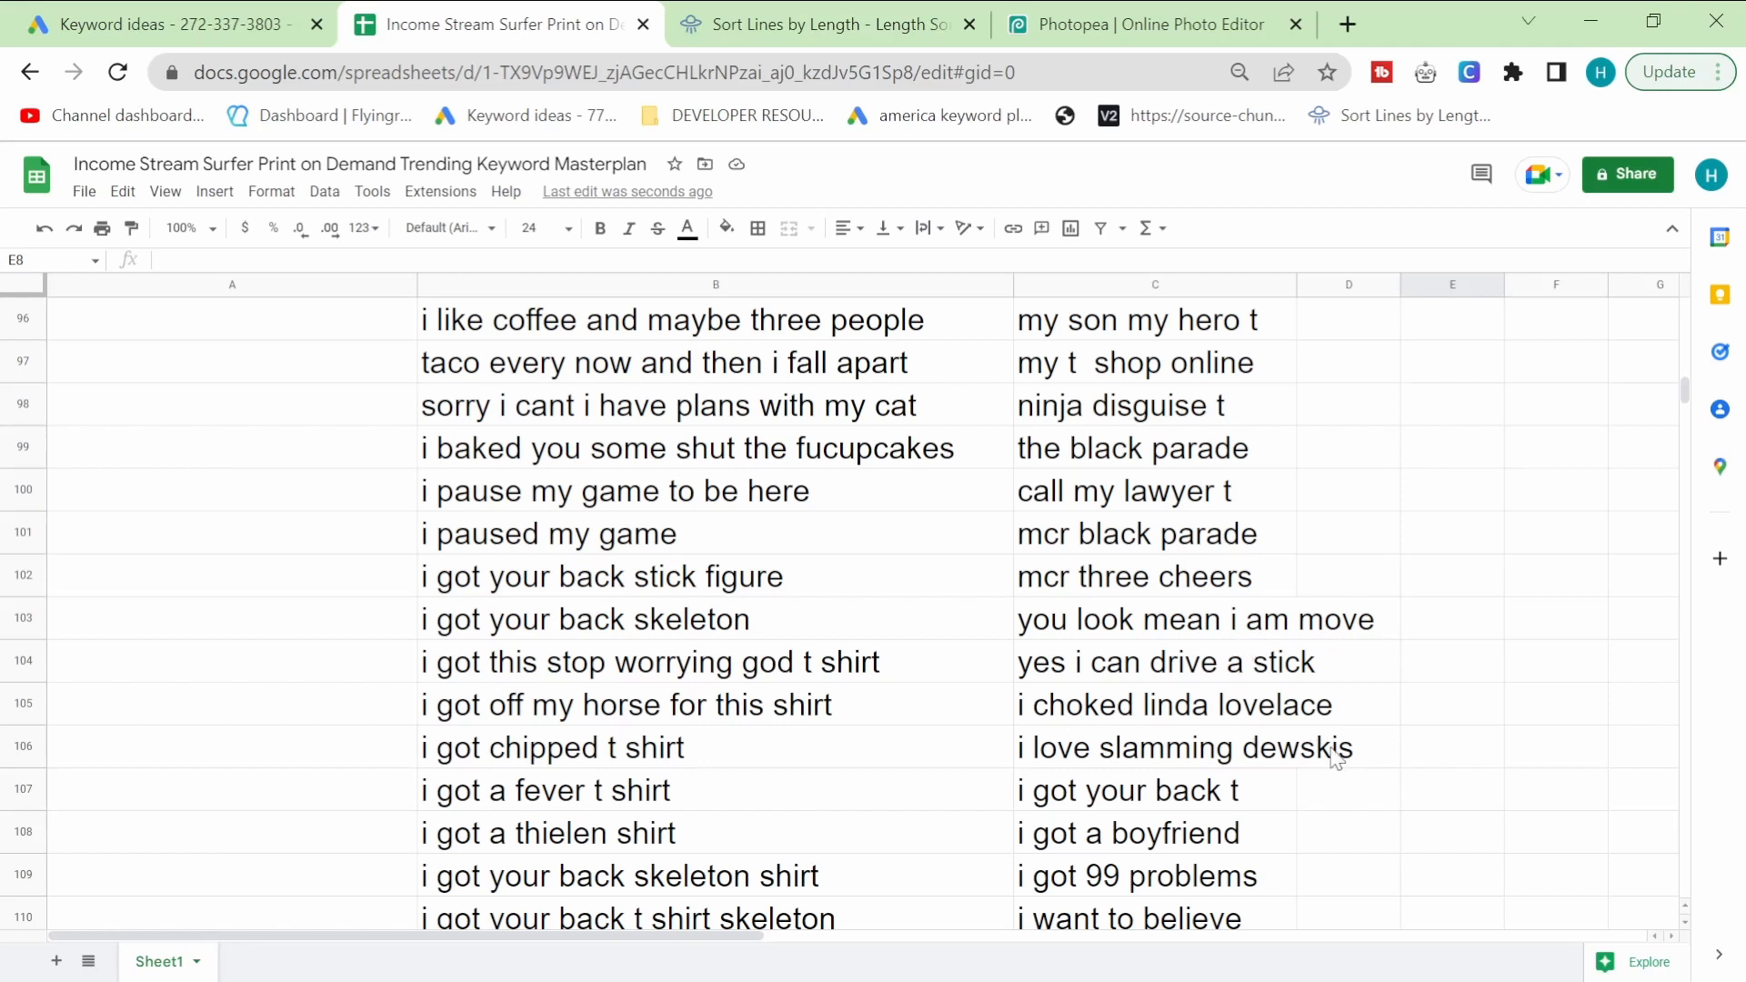
{"action": "scroll", "scroll_direction": "down", "scroll_amount": 3}
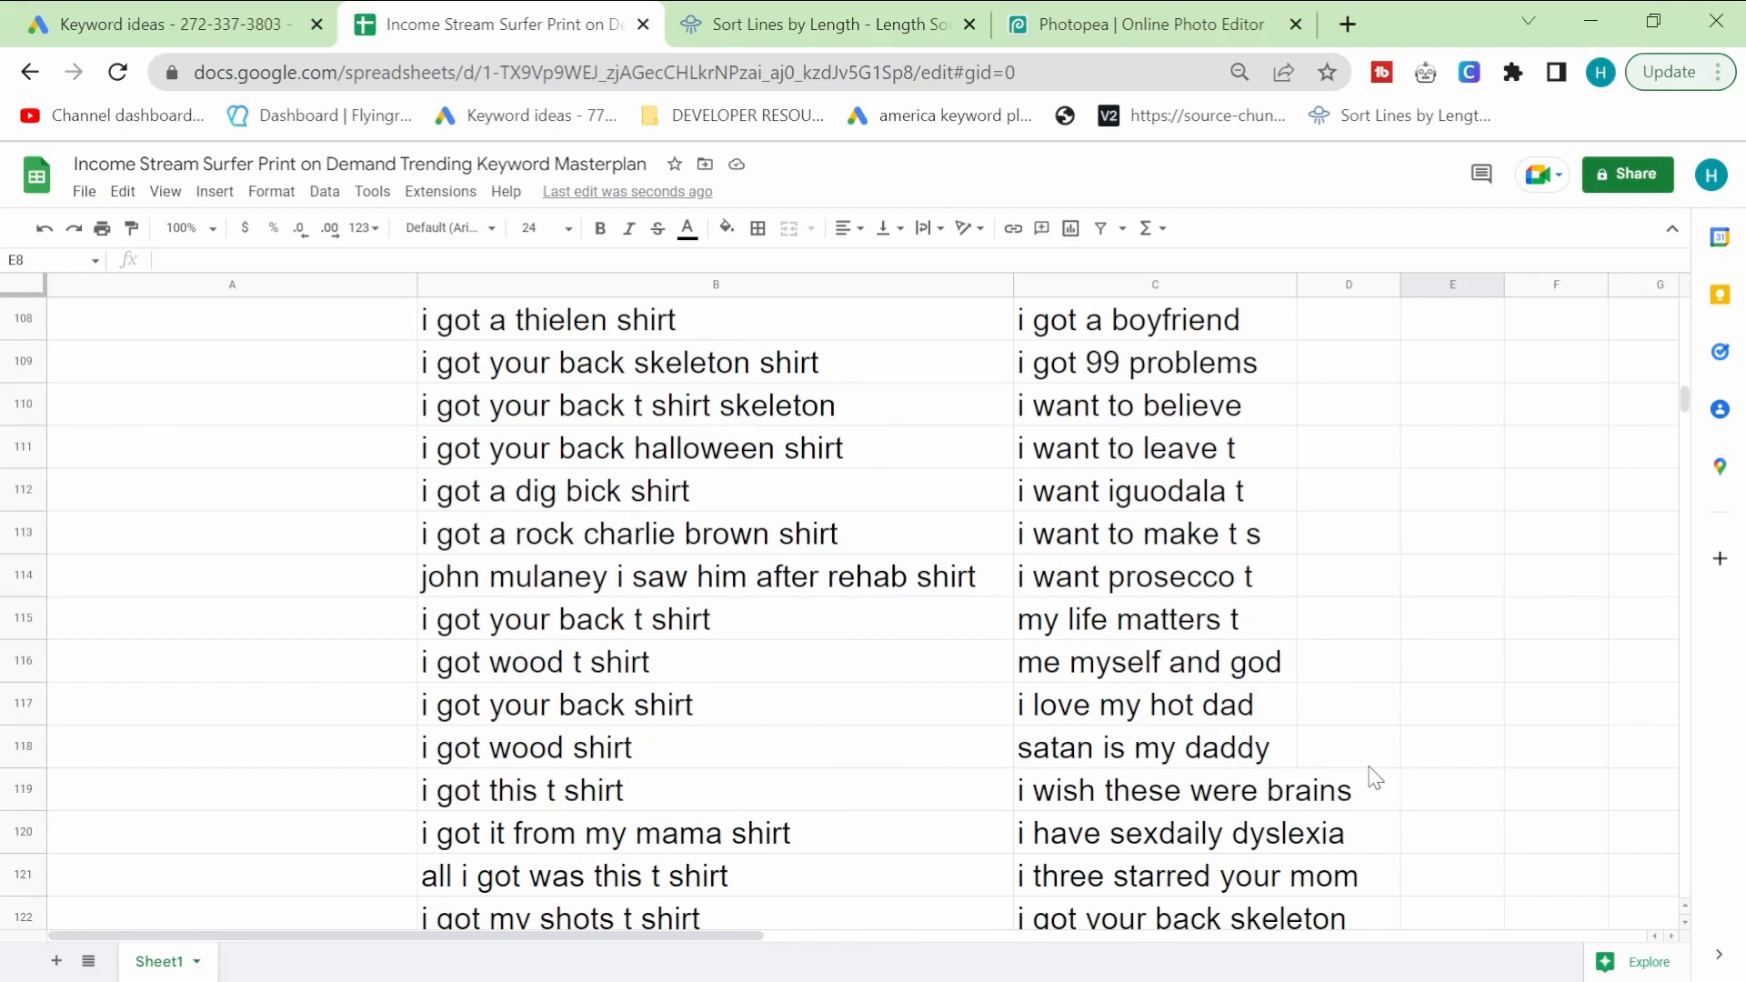
{"action": "scroll", "scroll_direction": "down", "scroll_amount": 3}
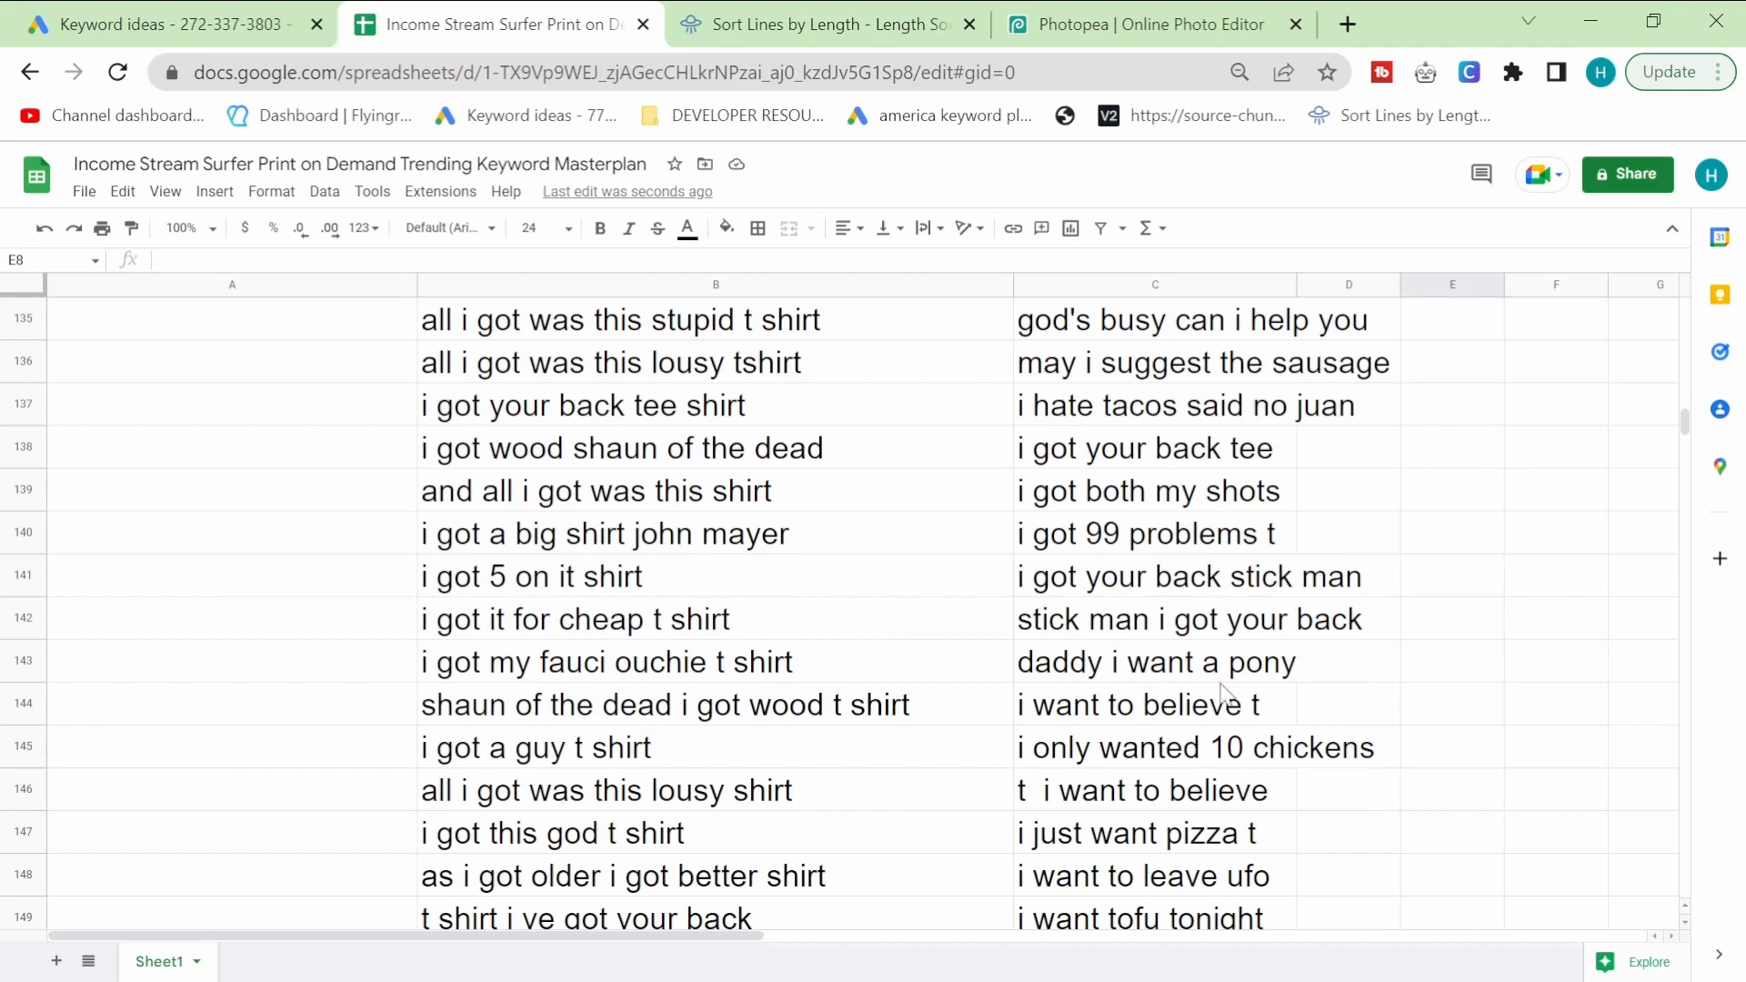
{"action": "left_click", "coordinate": [1155, 575]}
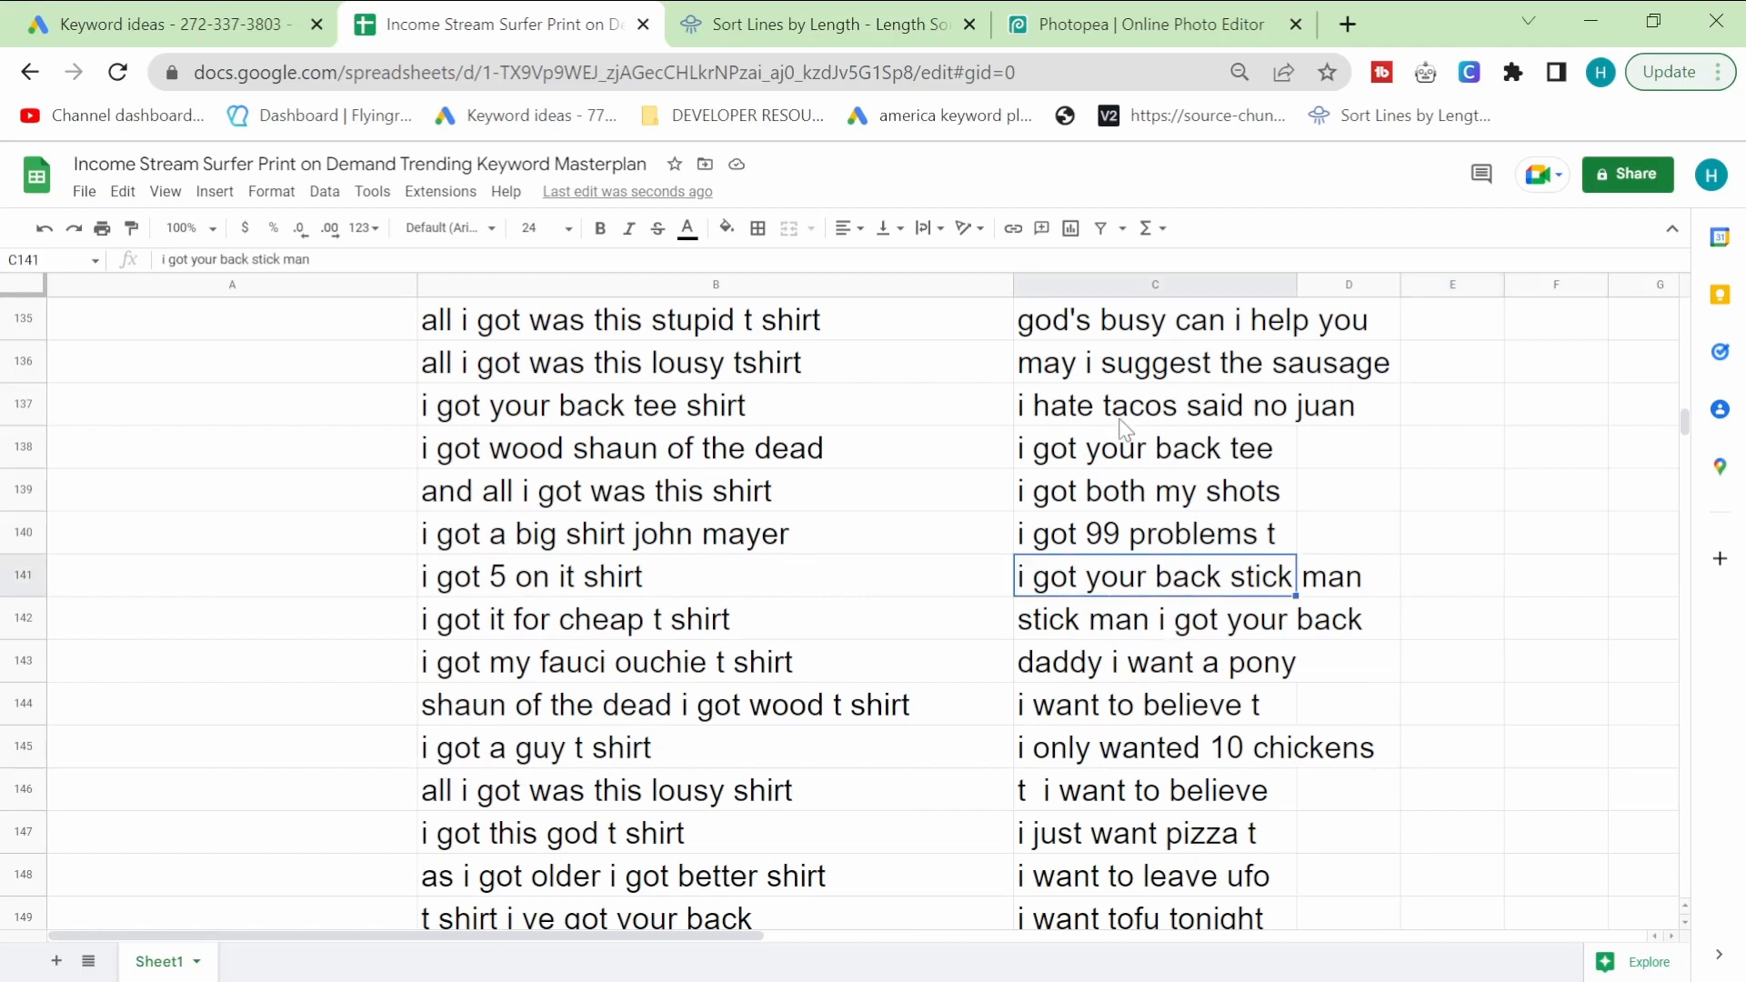
{"action": "left_click", "coordinate": [1154, 490]}
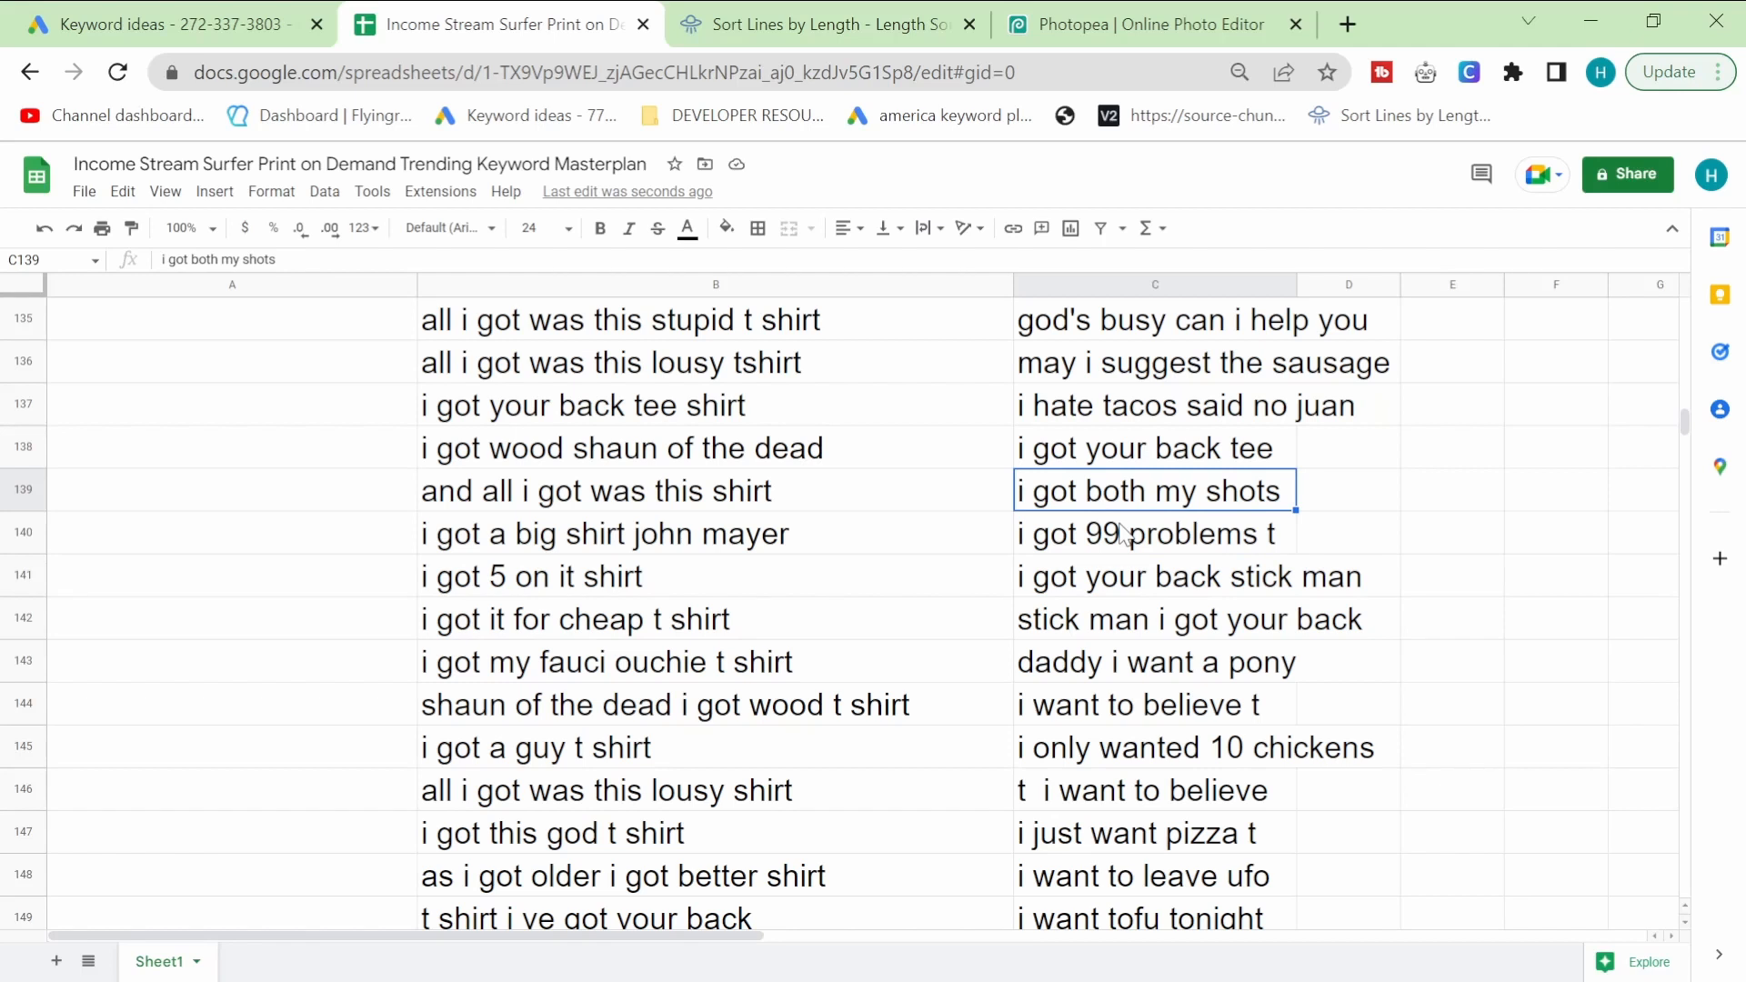
{"action": "left_click", "coordinate": [829, 24]}
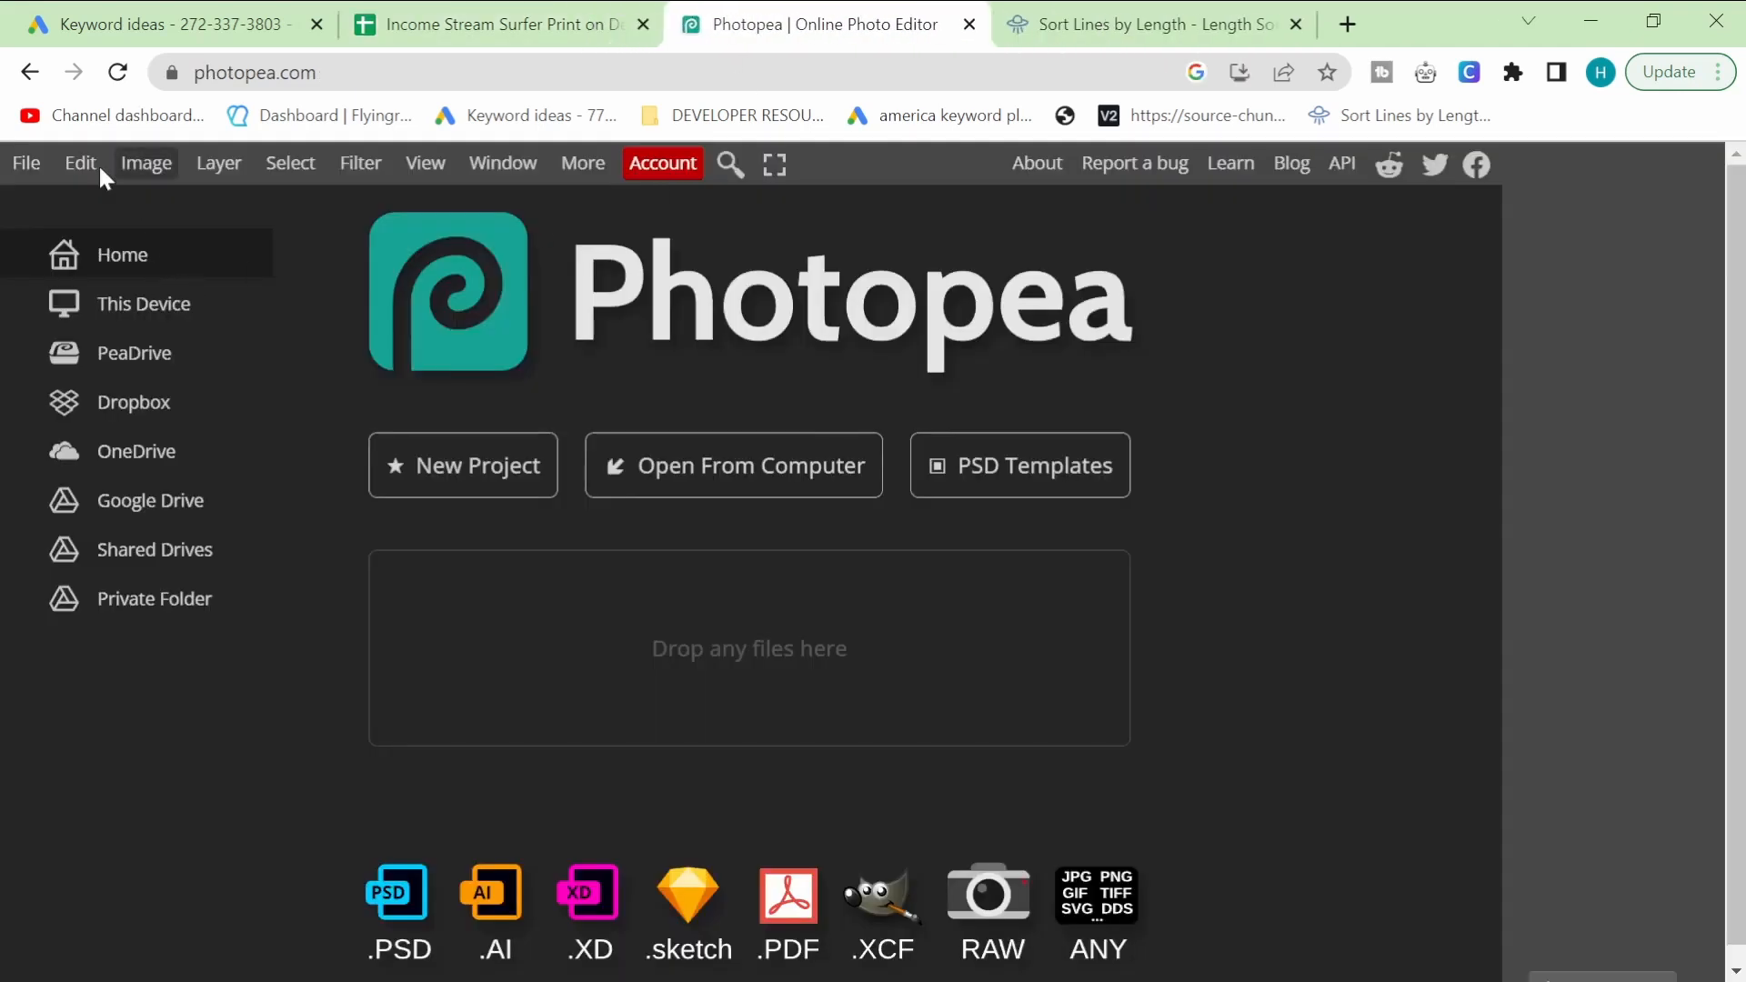
Step: Create a new 4500 × 5400 pixel Photopea project with a transparent background
{"action": "left_click", "coordinate": [462, 464]}
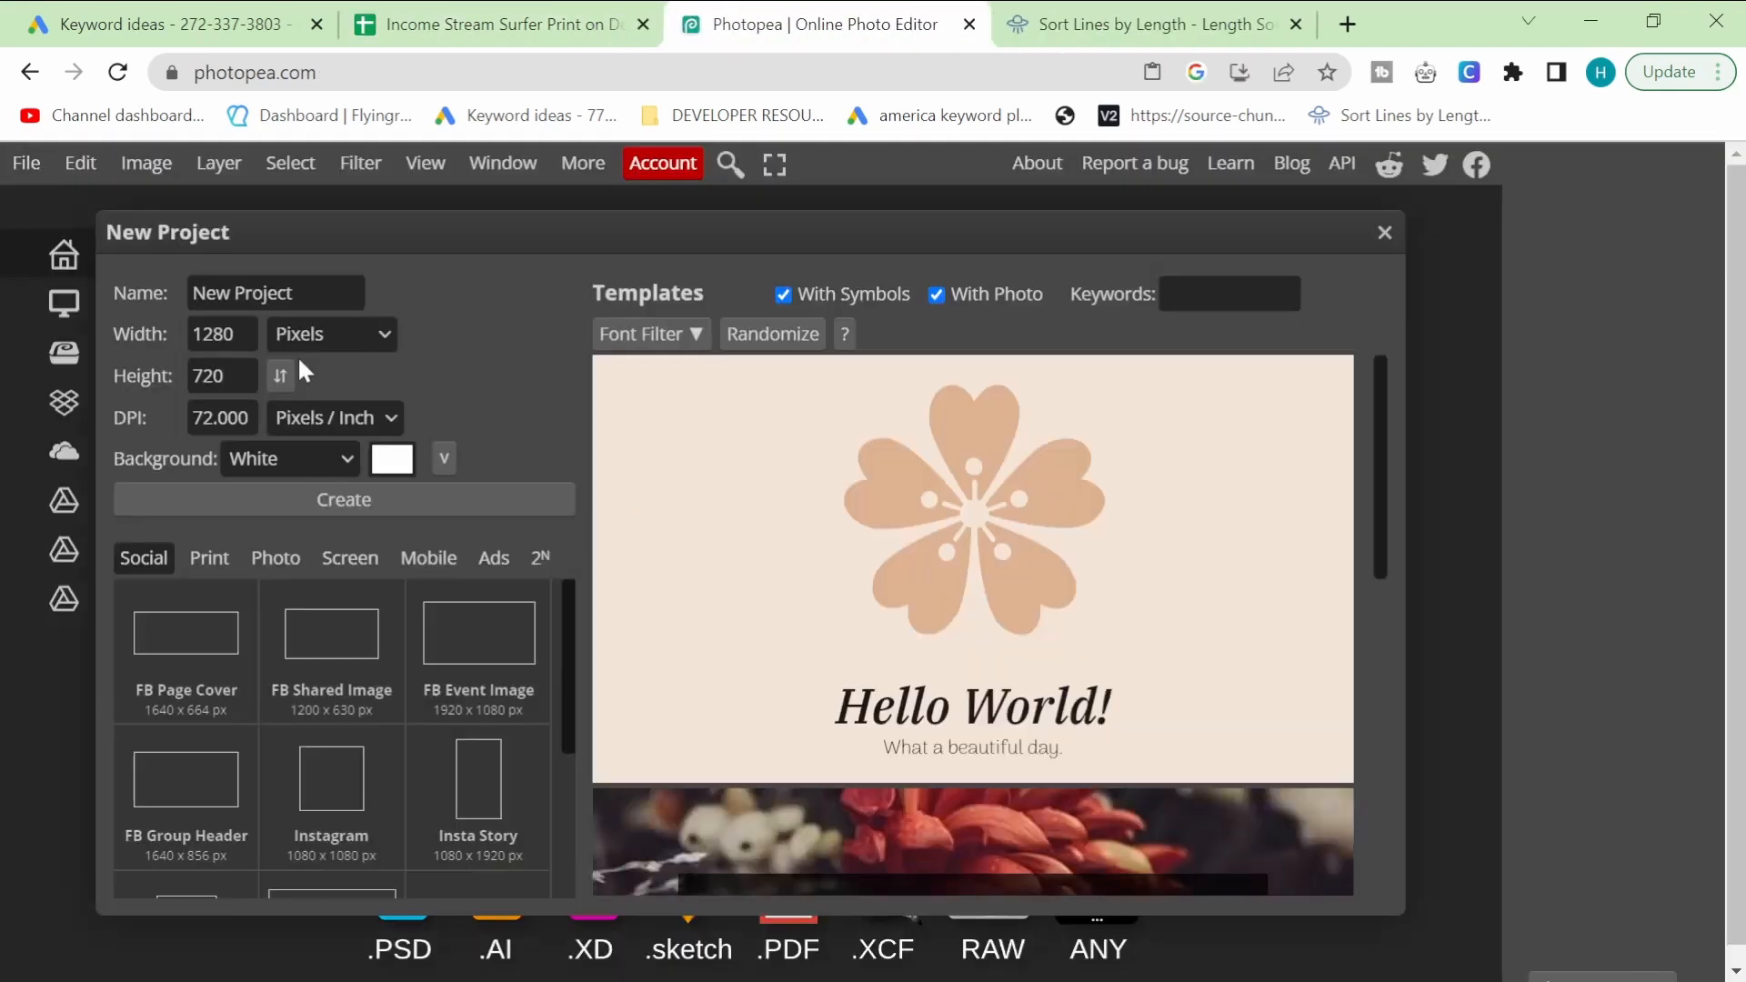
{"action": "type", "text": "4500"}
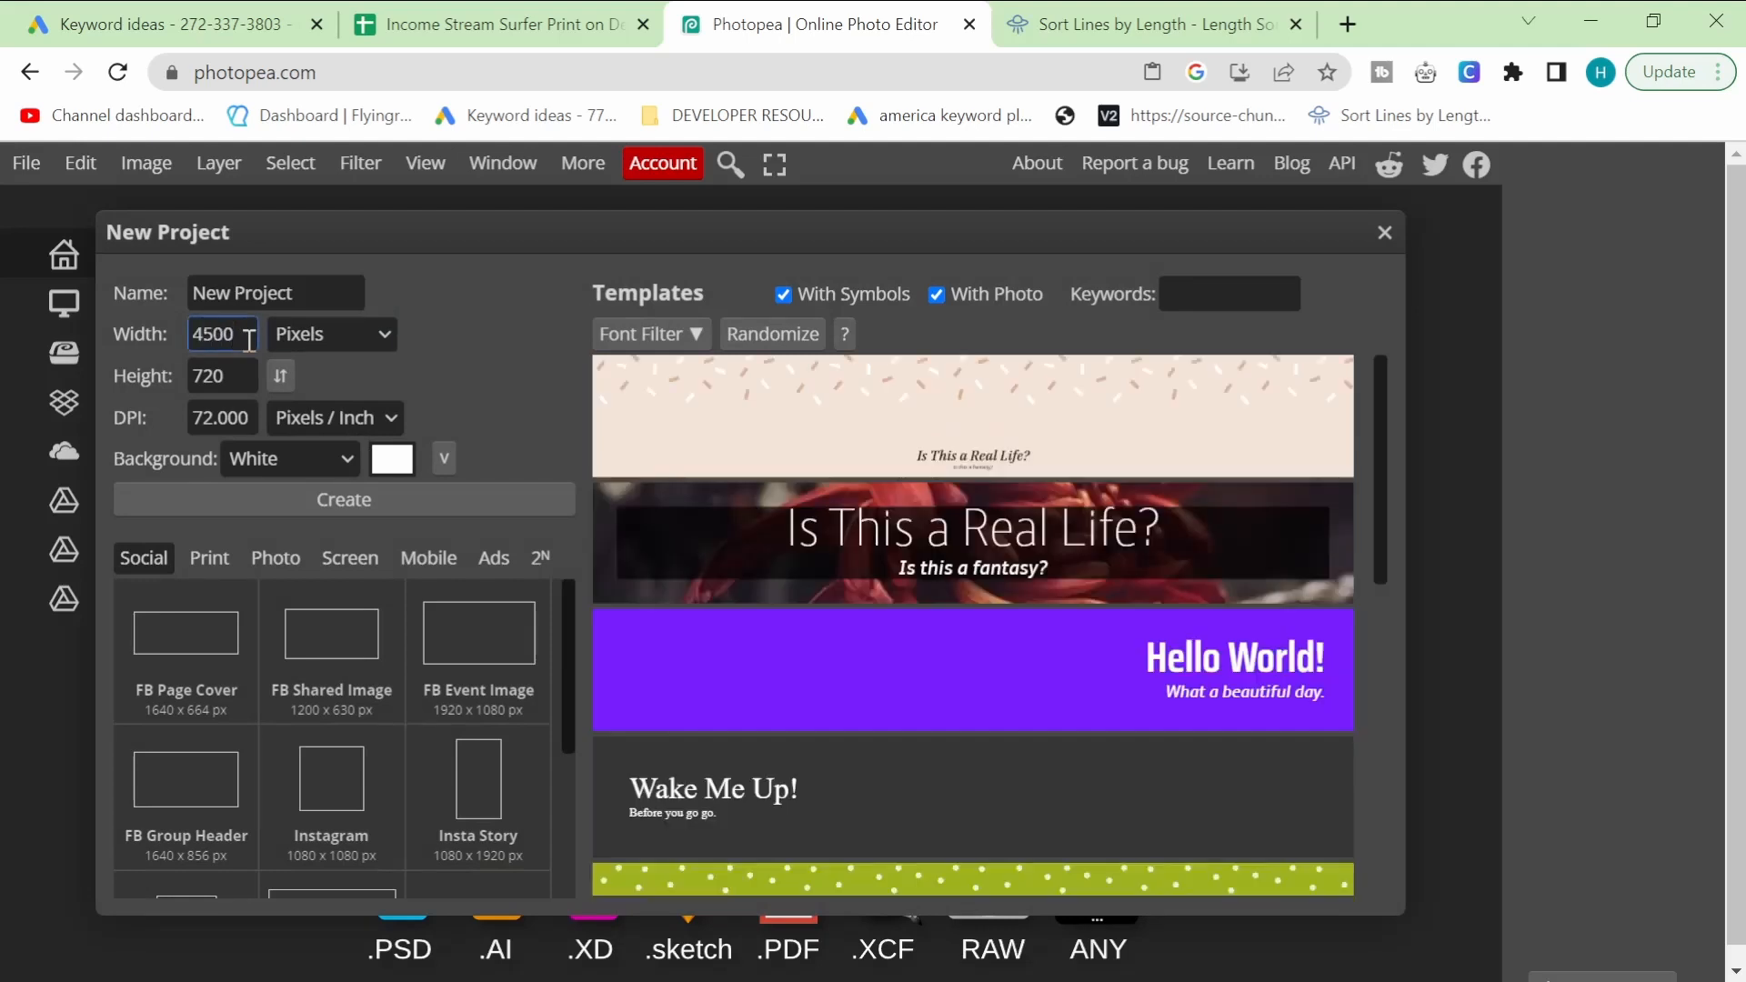
{"action": "type", "text": "5400"}
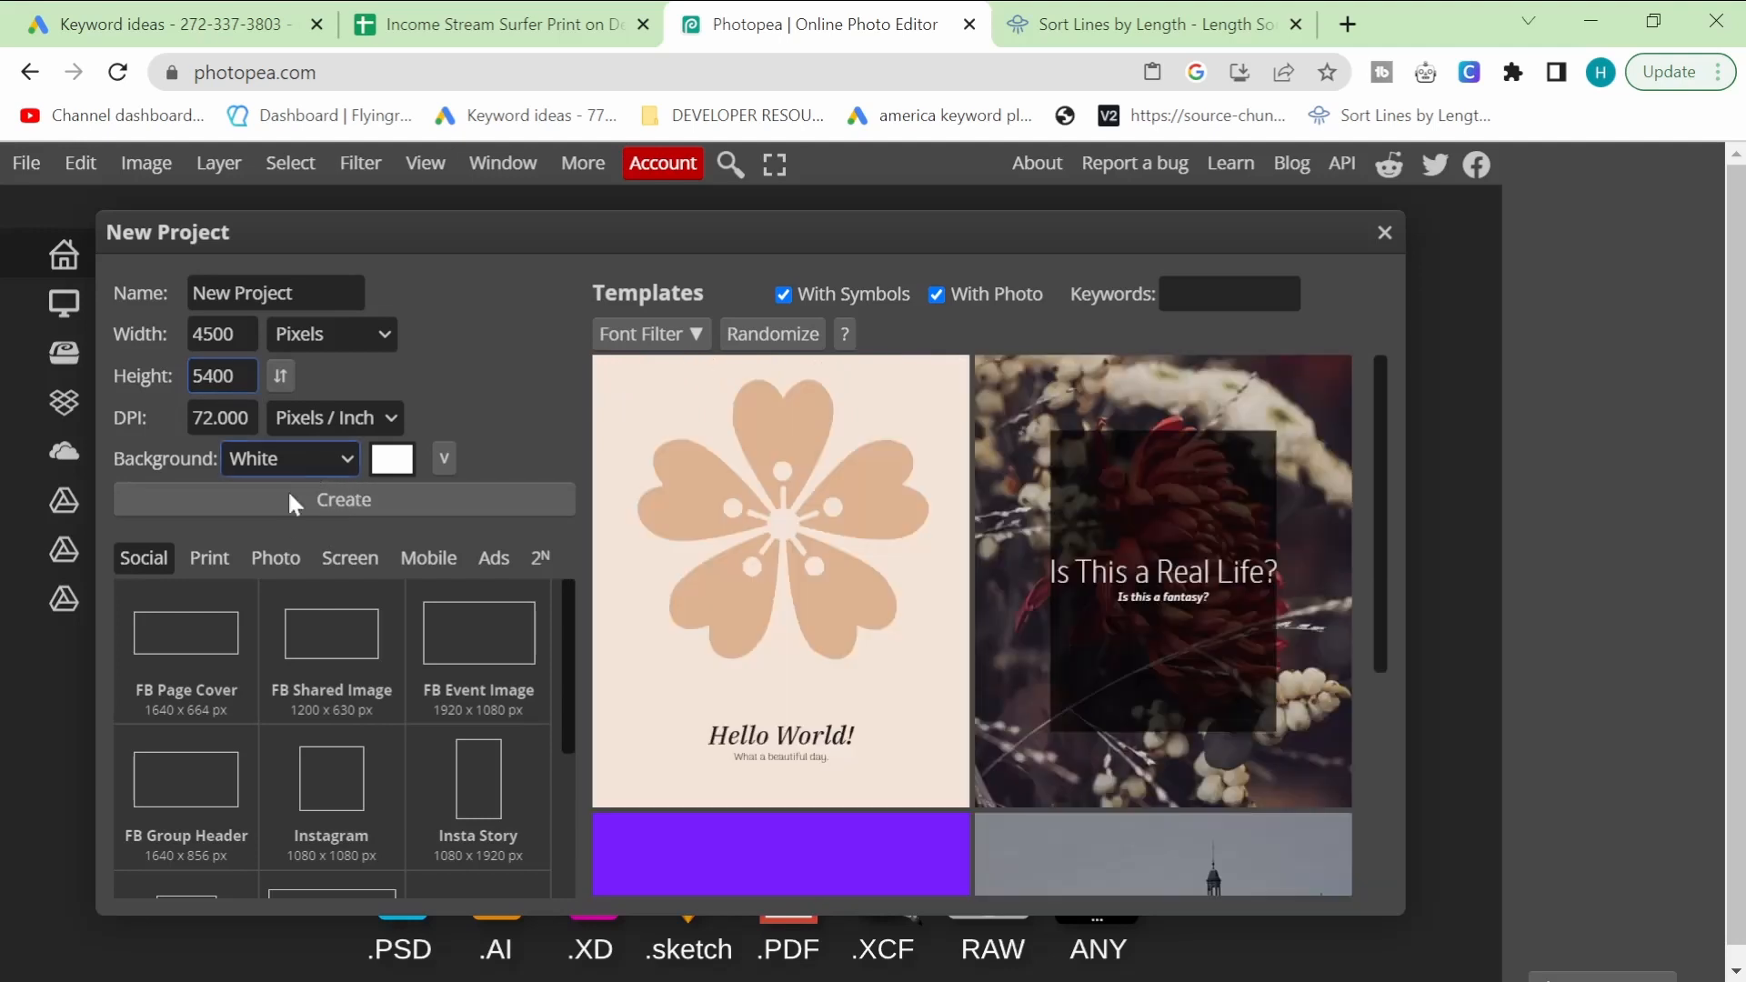
{"action": "left_click", "coordinate": [284, 457]}
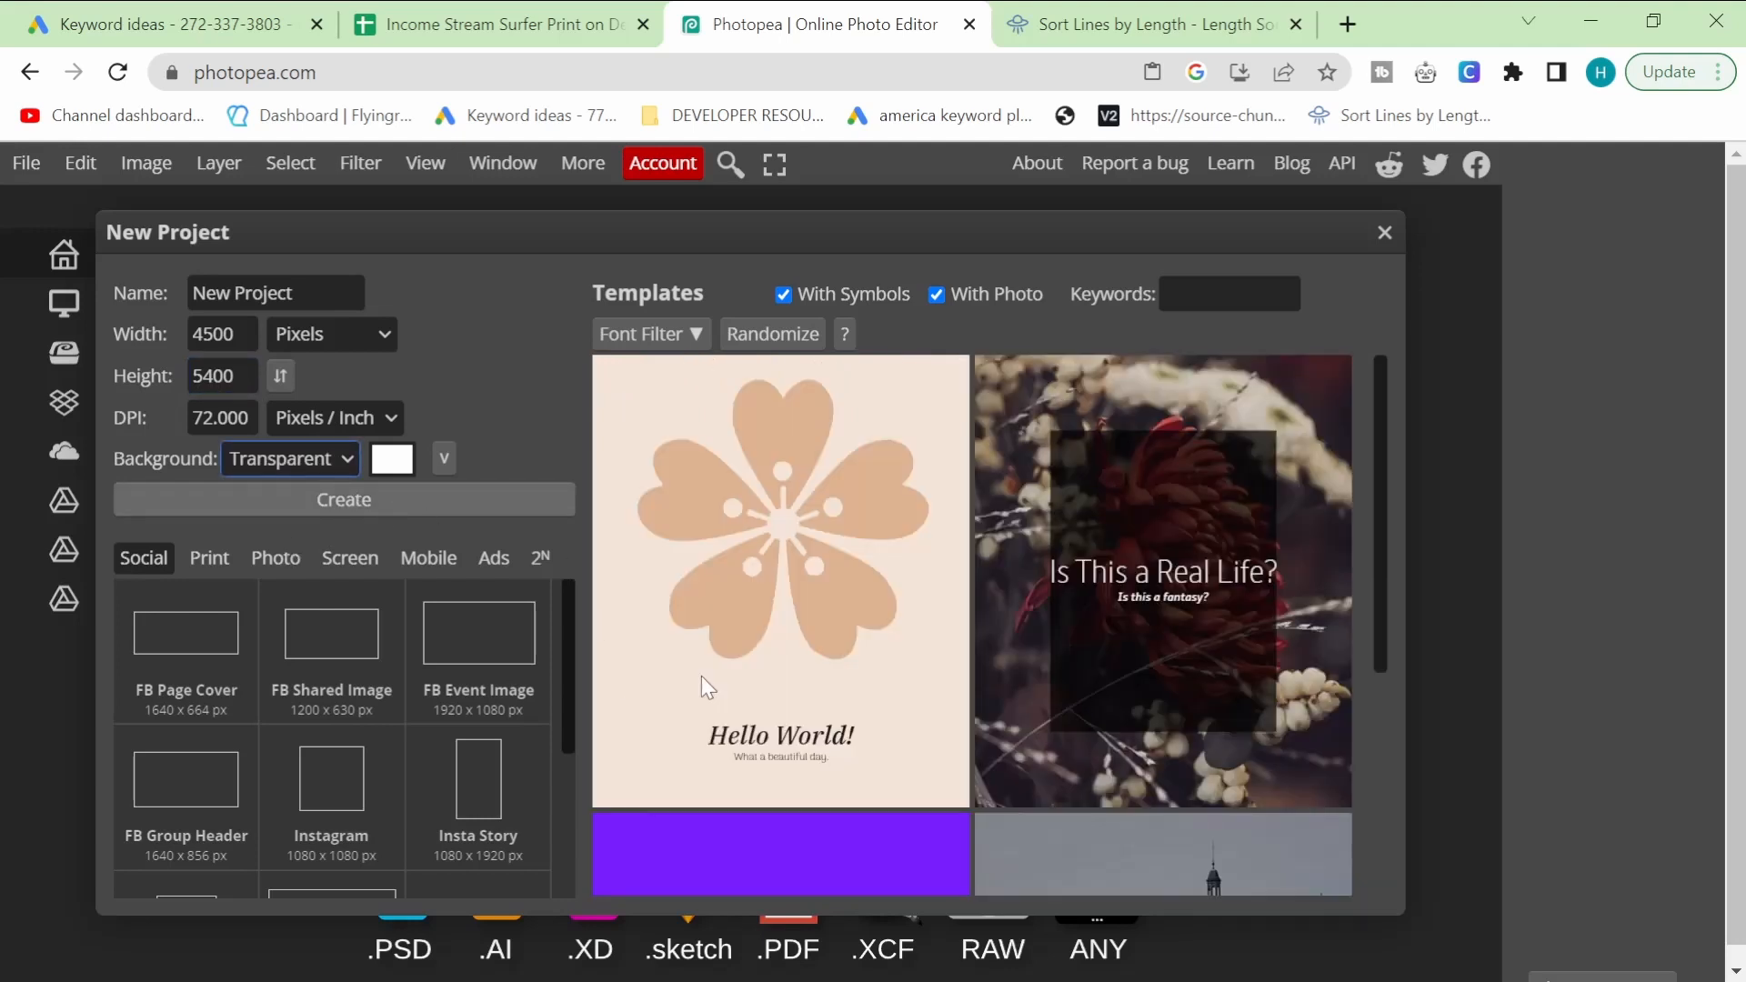
{"action": "left_click", "coordinate": [343, 499]}
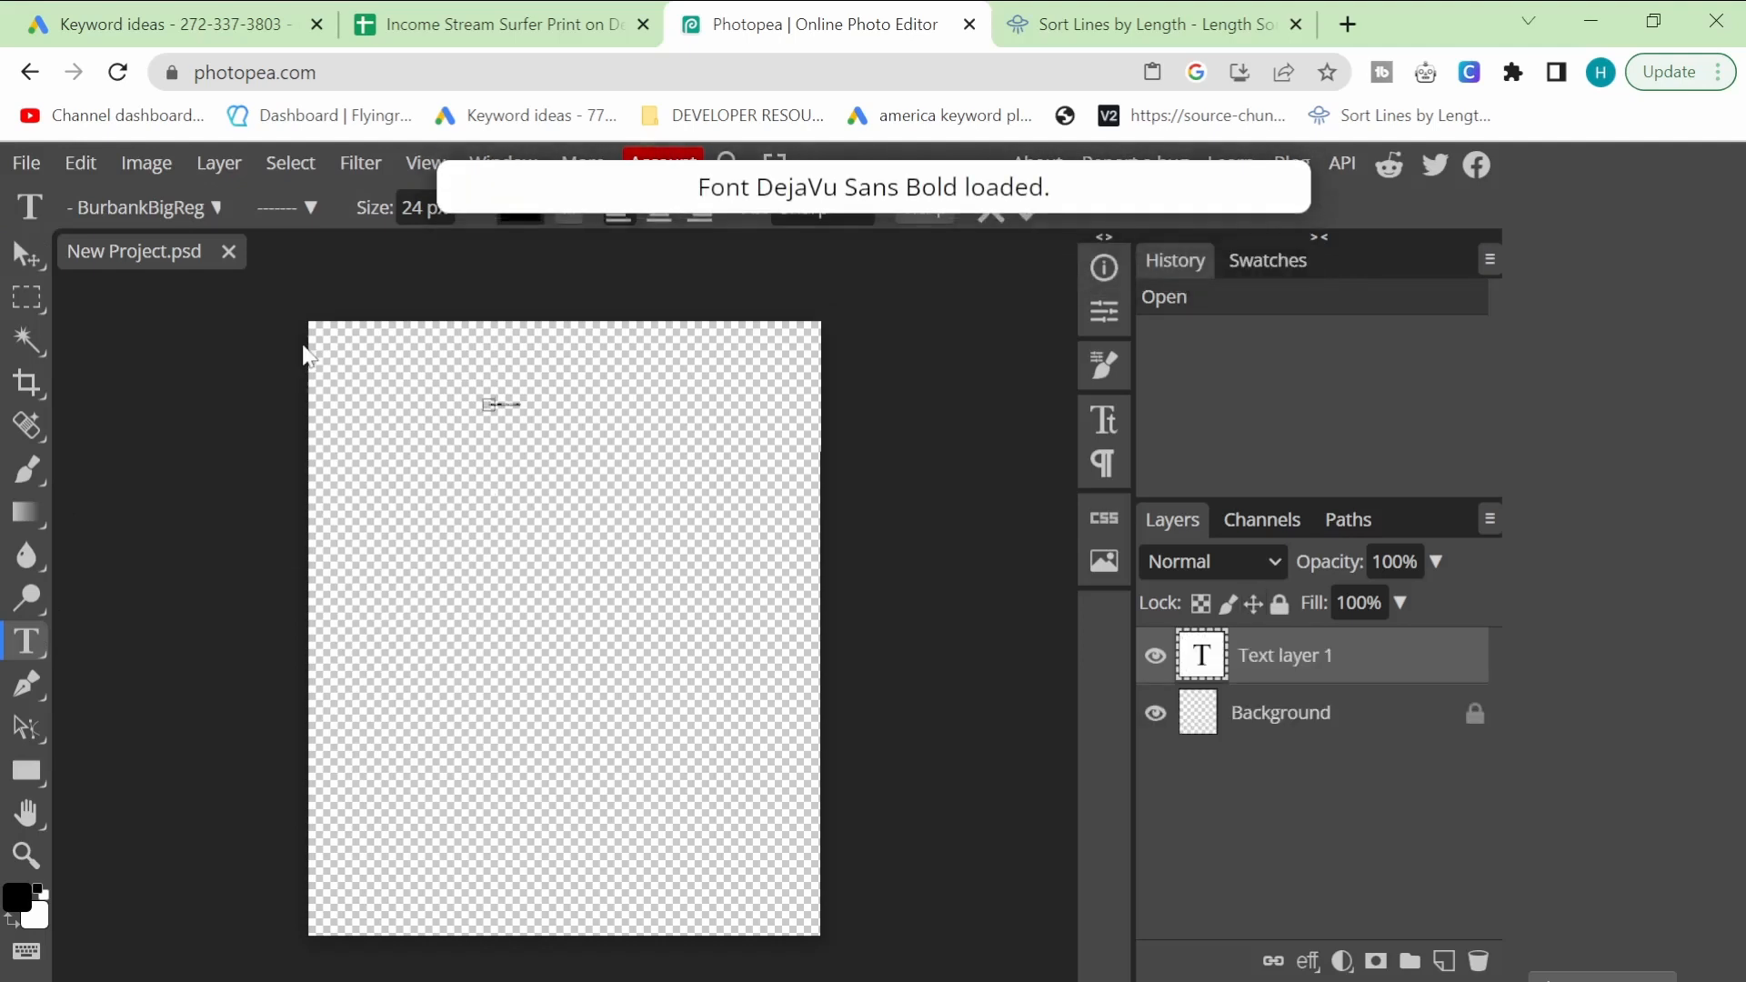
Step: Add a 300 px black uppercase text layer reading 'I GOT BOTH MY SHOTS', then return to Sheets
{"action": "left_click", "coordinate": [422, 208]}
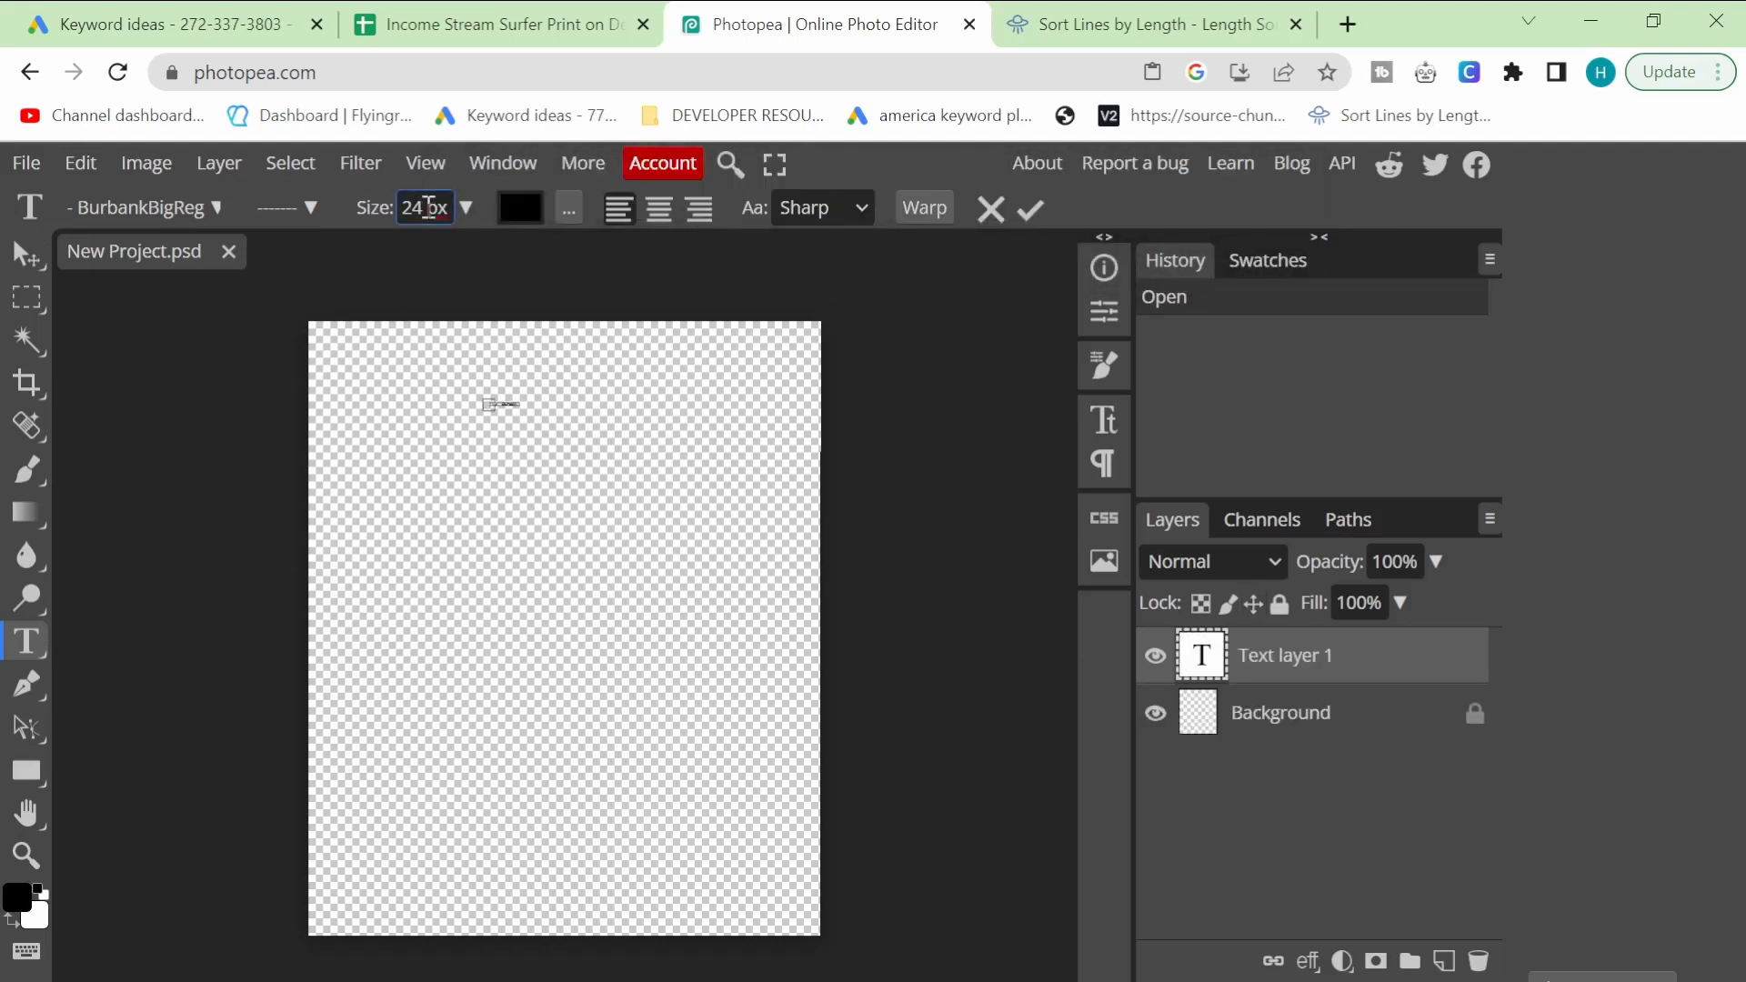
{"action": "type", "text": "i got both my sho"}
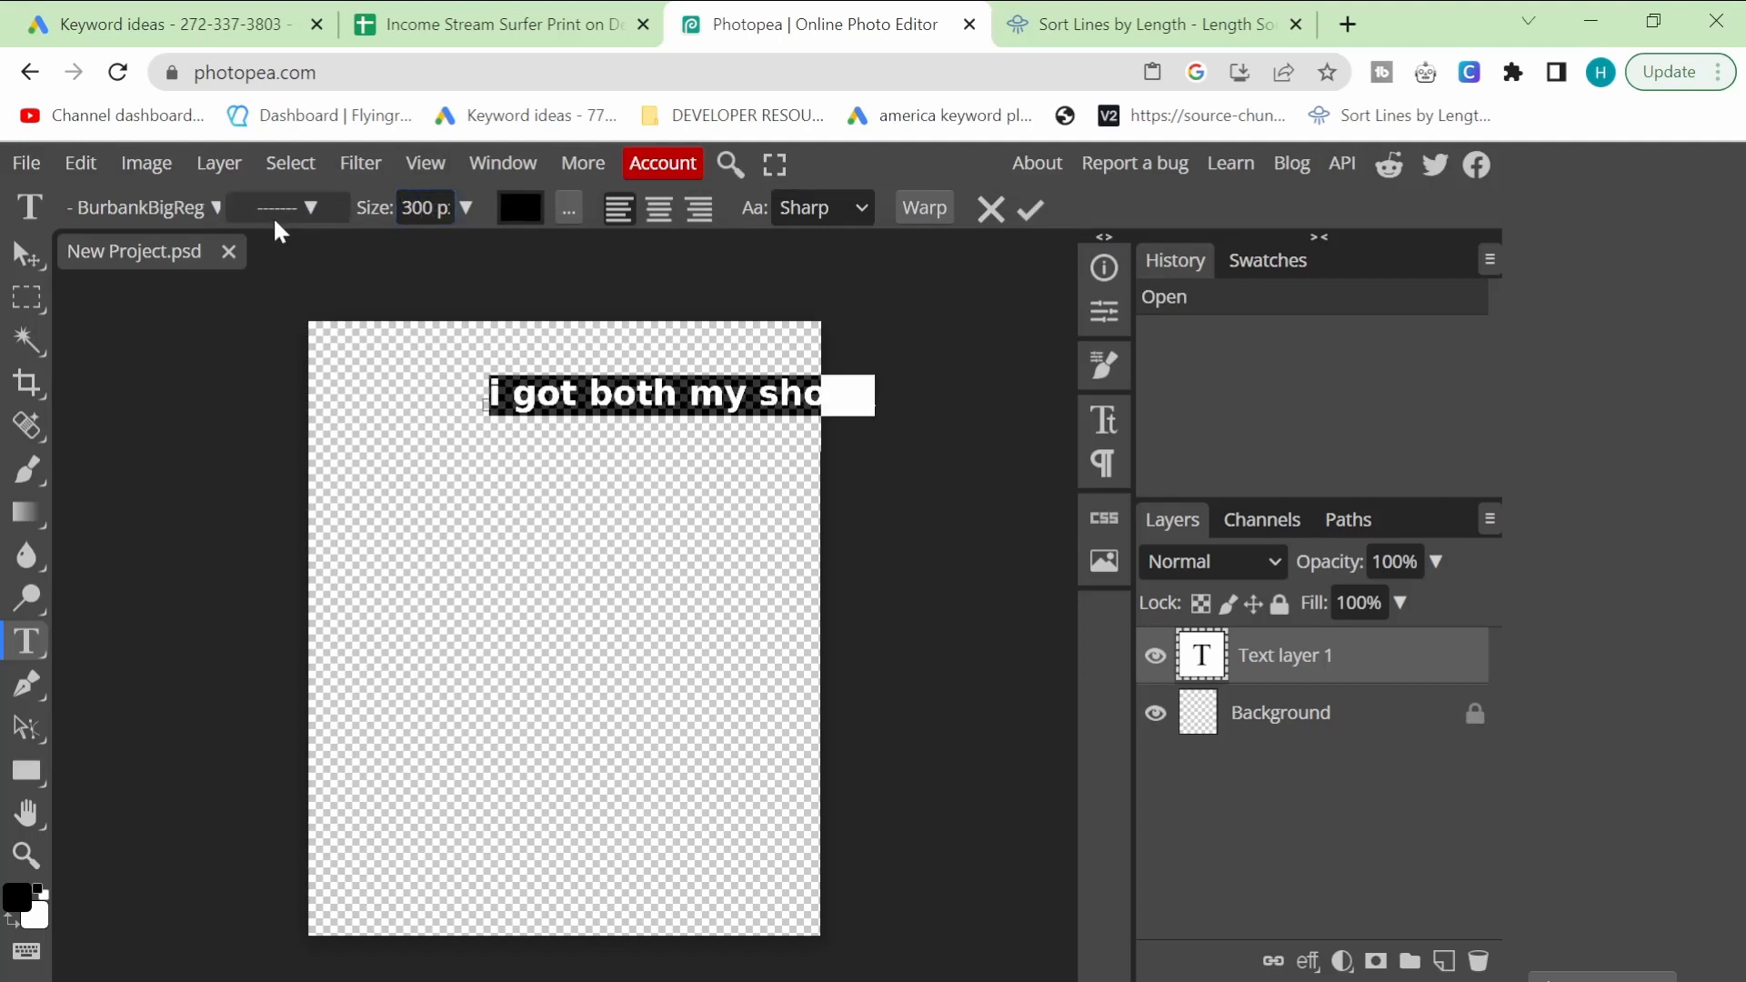
{"action": "left_click", "coordinate": [1026, 209]}
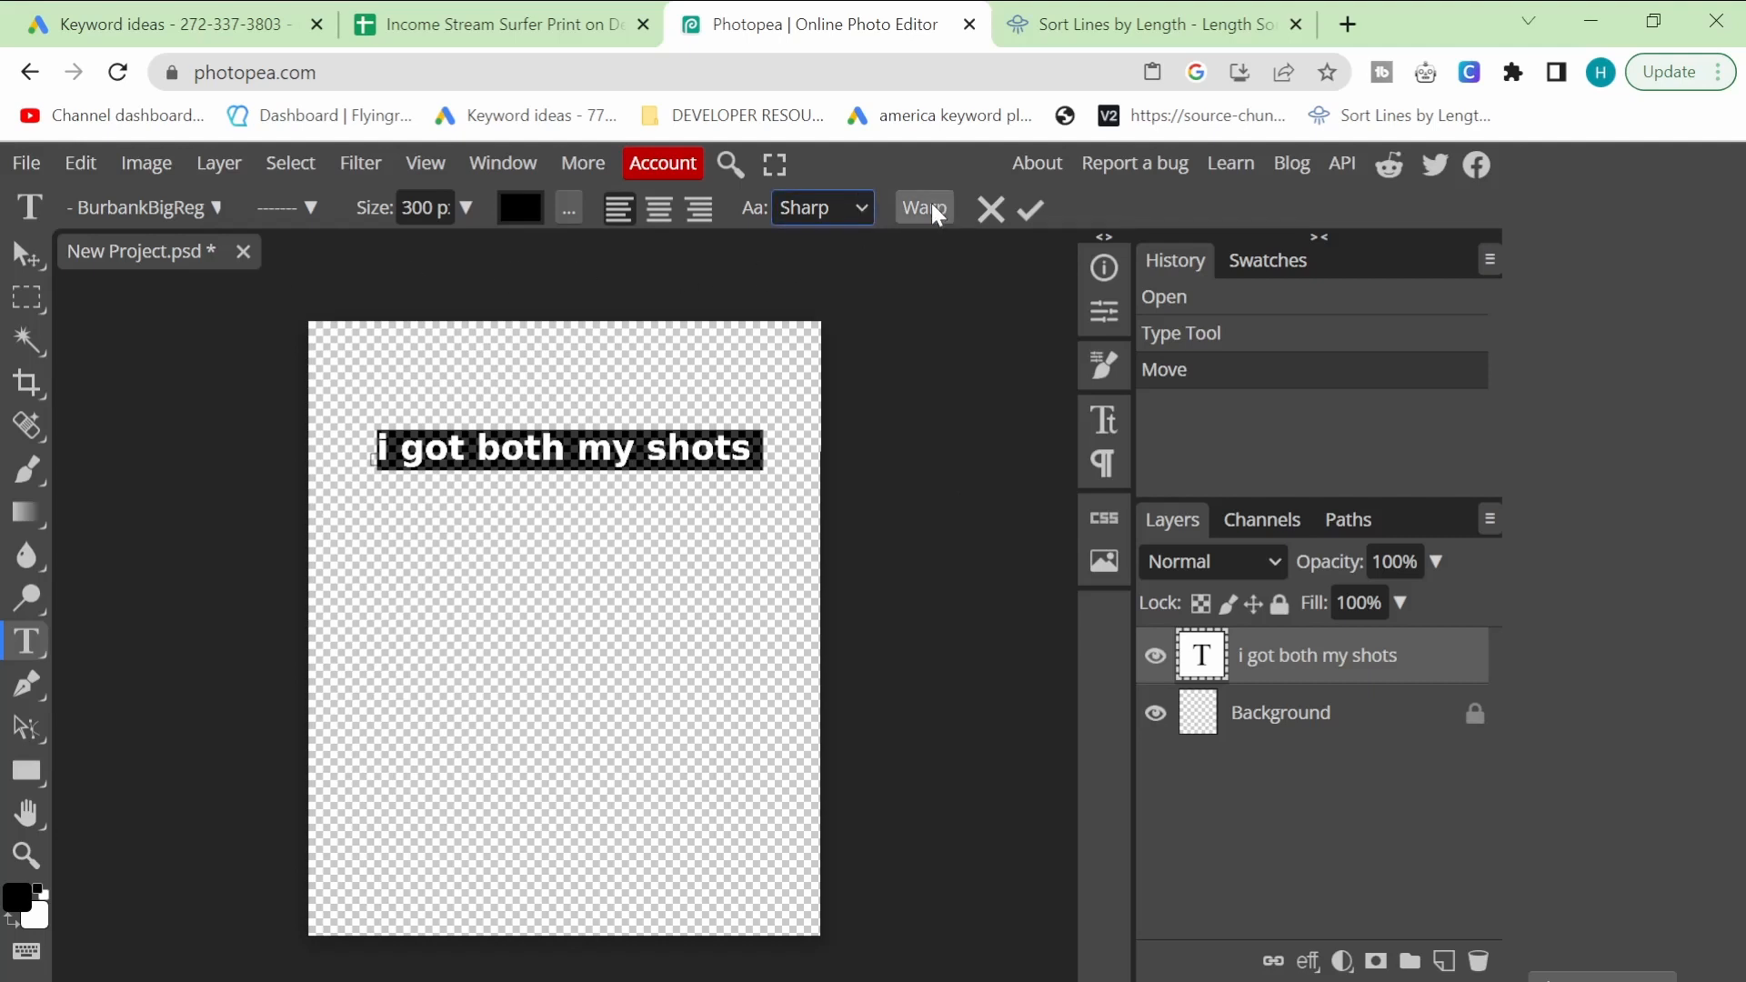
{"action": "left_click", "coordinate": [519, 208]}
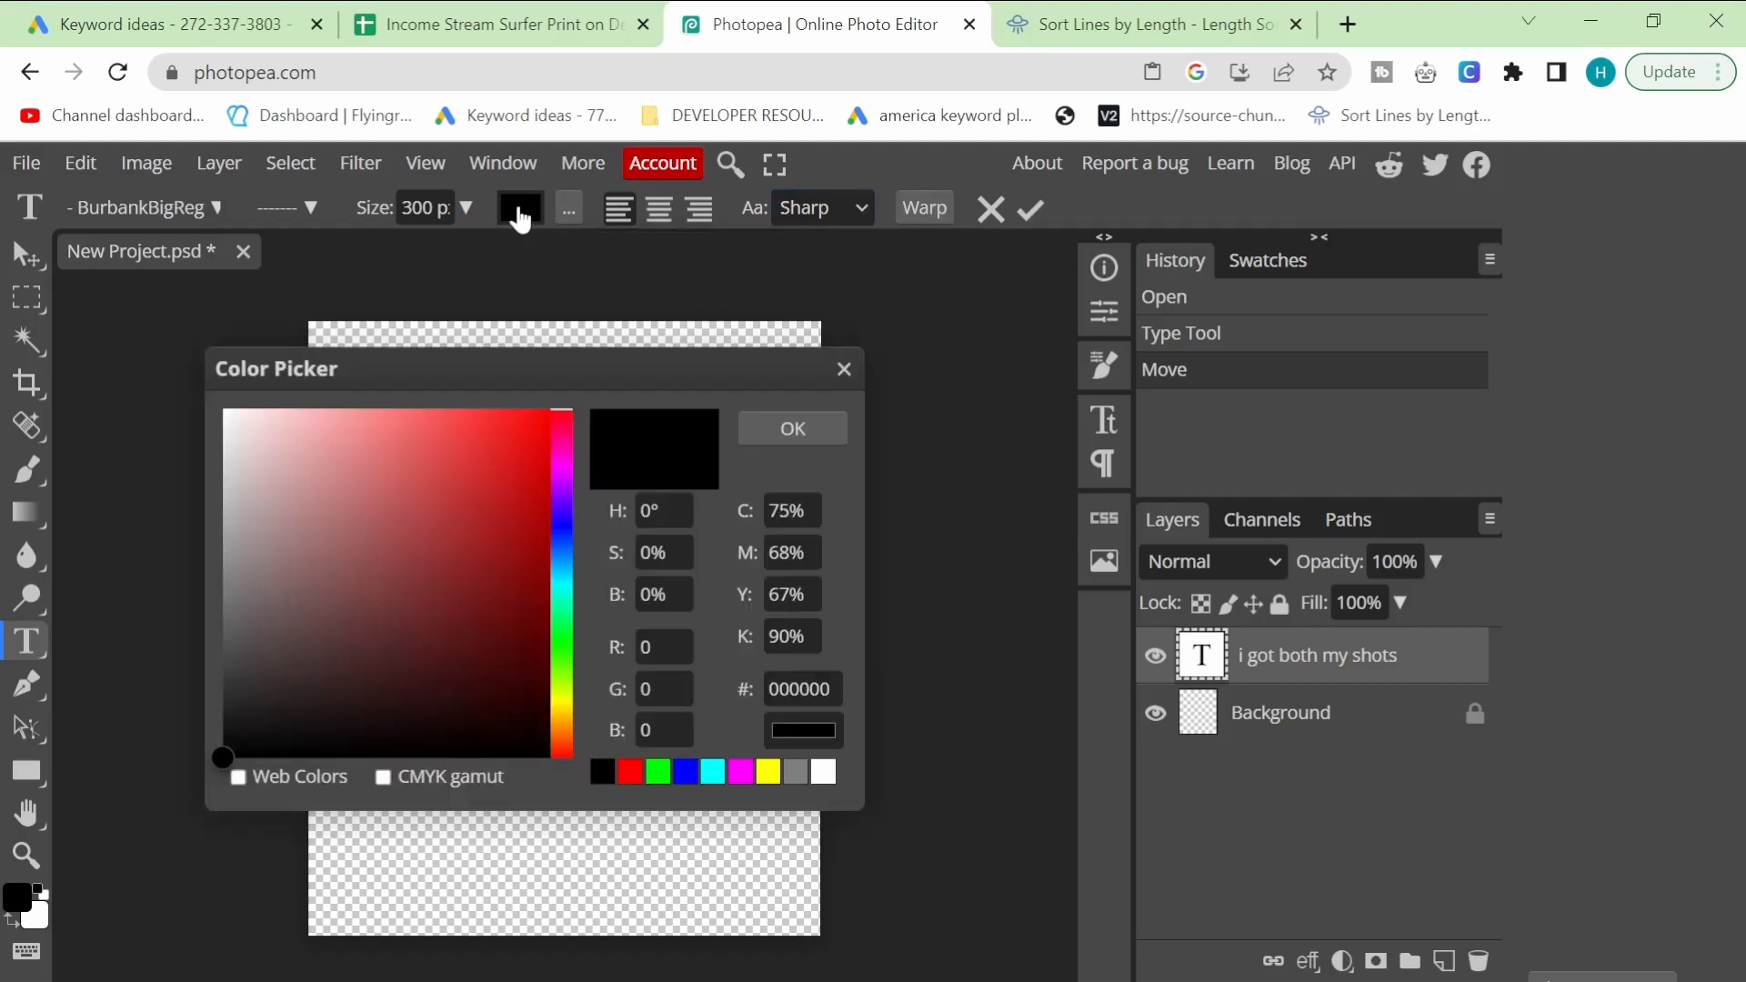
{"action": "left_click", "coordinate": [790, 427]}
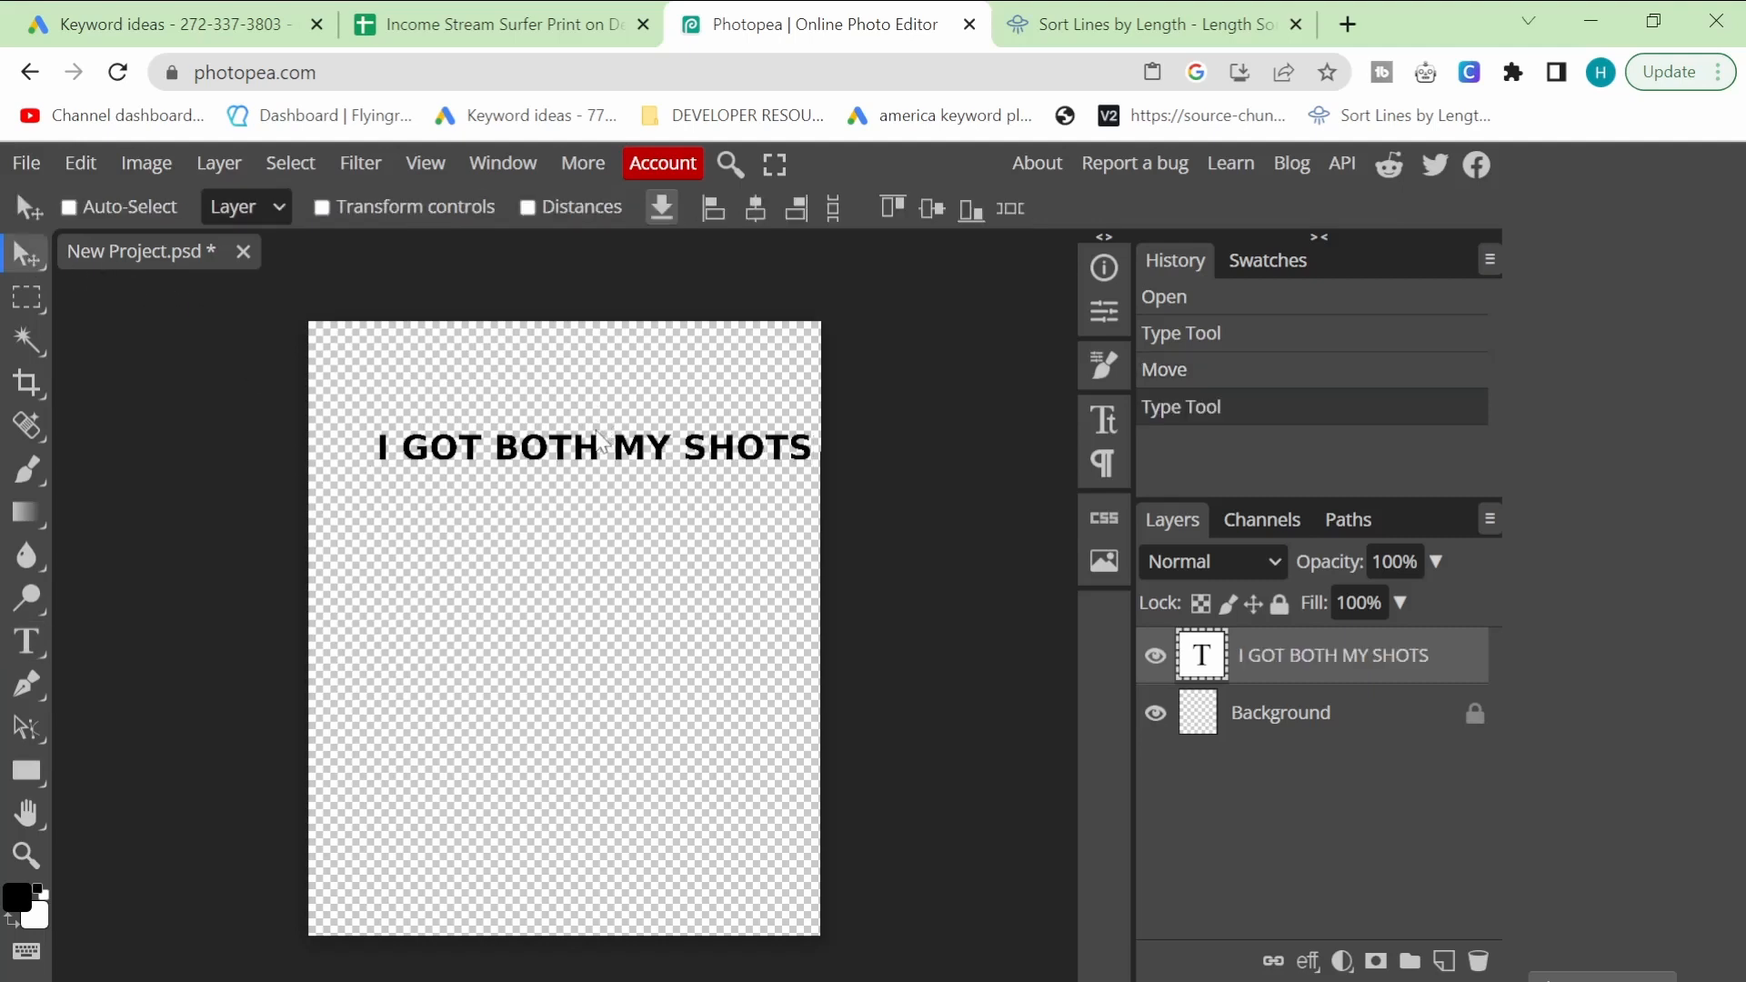
{"action": "left_click", "coordinate": [495, 24]}
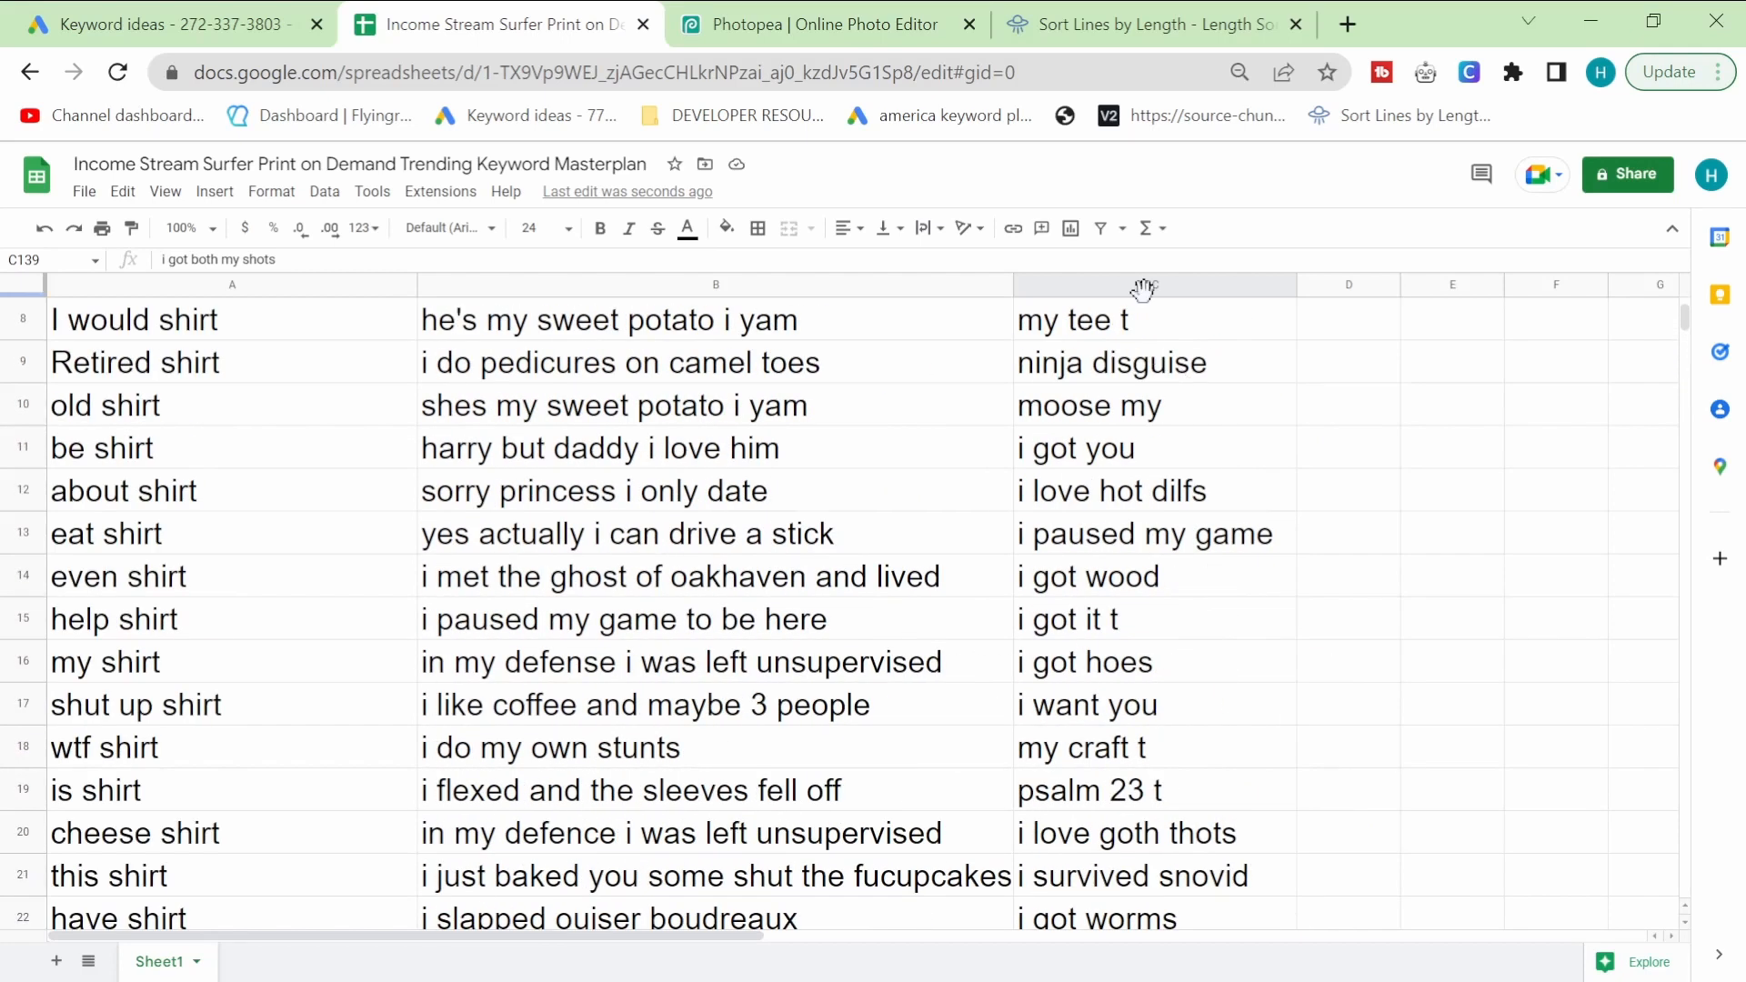
Step: Search Google for 'ALL CAPITAL LETTERS' and open the smallseotools Case Converter
{"action": "left_click", "coordinate": [1147, 24]}
{"action": "type", "text": "CHANGE TO"}
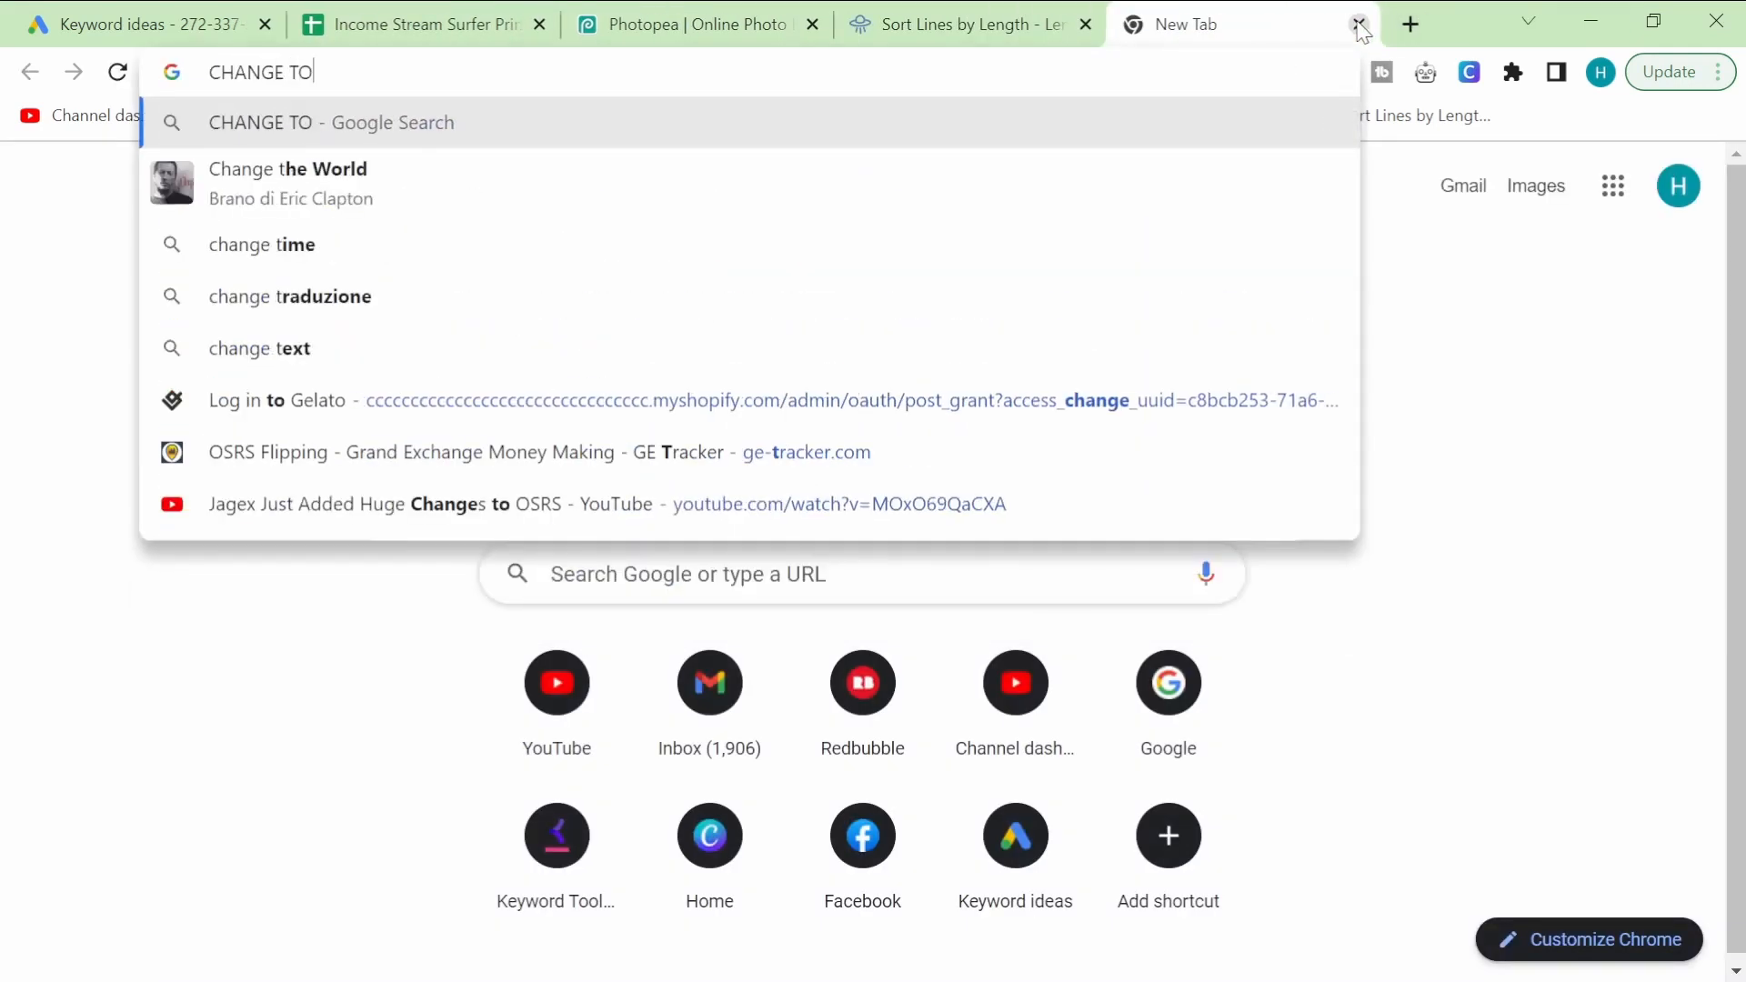
{"action": "type", "text": "ALL CAPITAL LETTERS TOOL"}
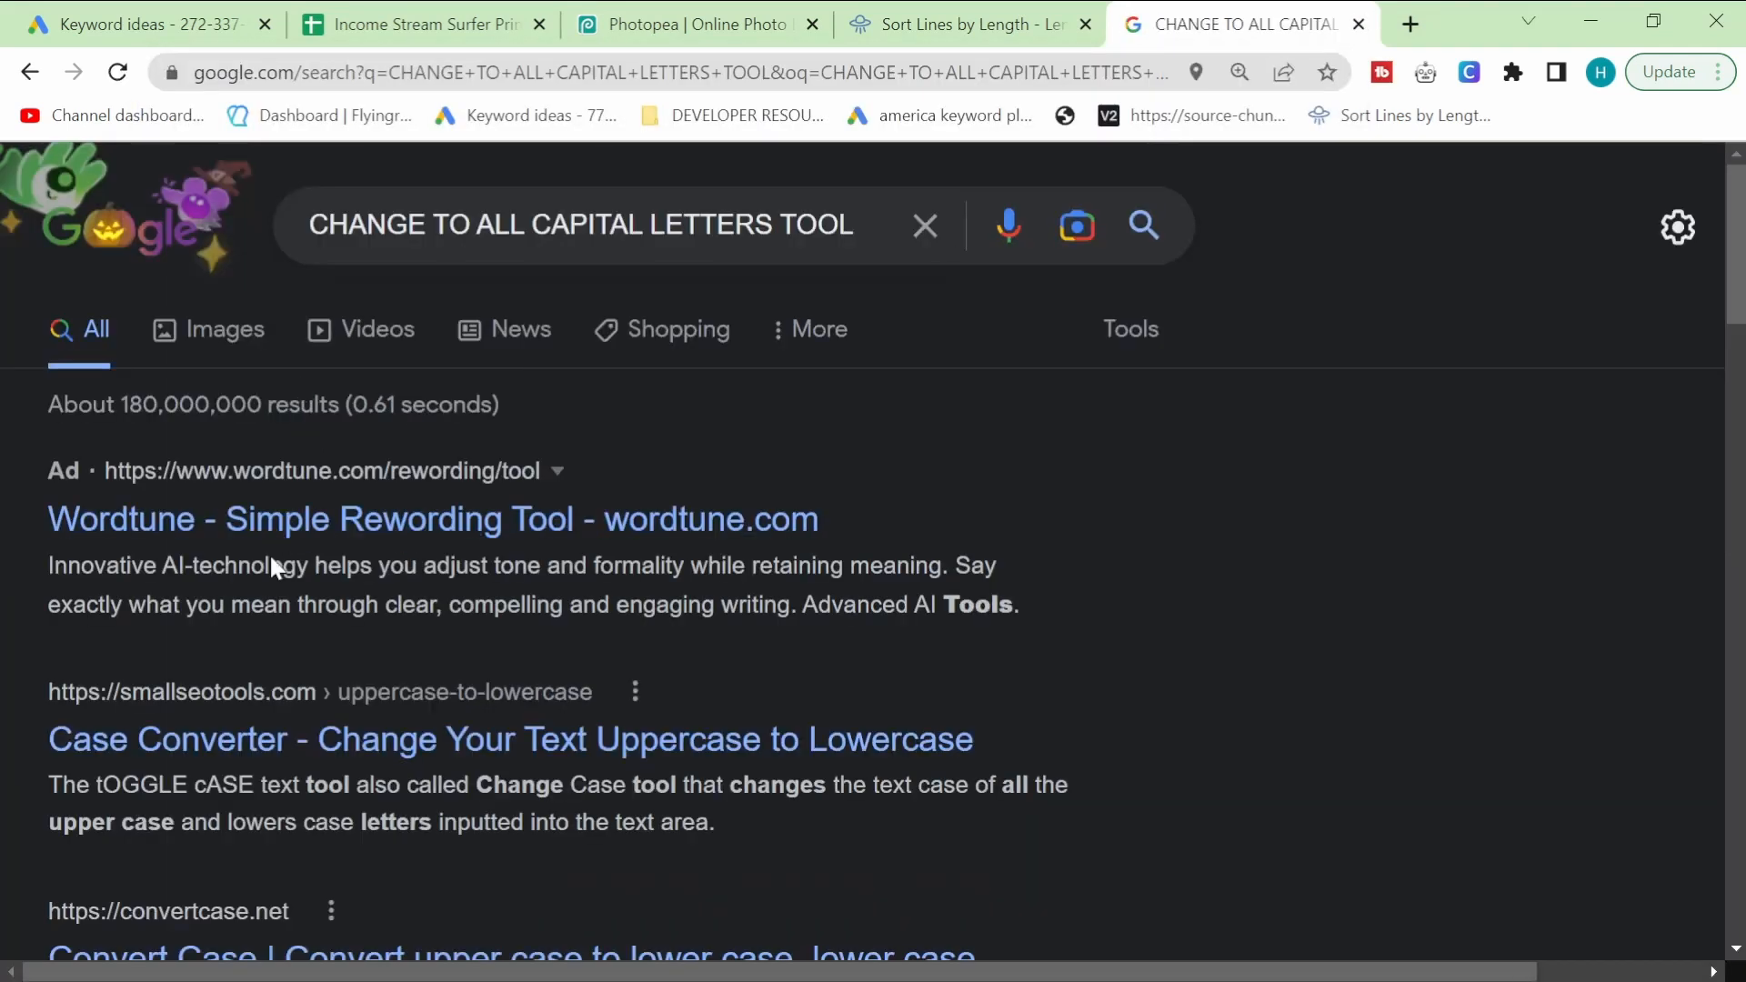
{"action": "left_click", "coordinate": [509, 740]}
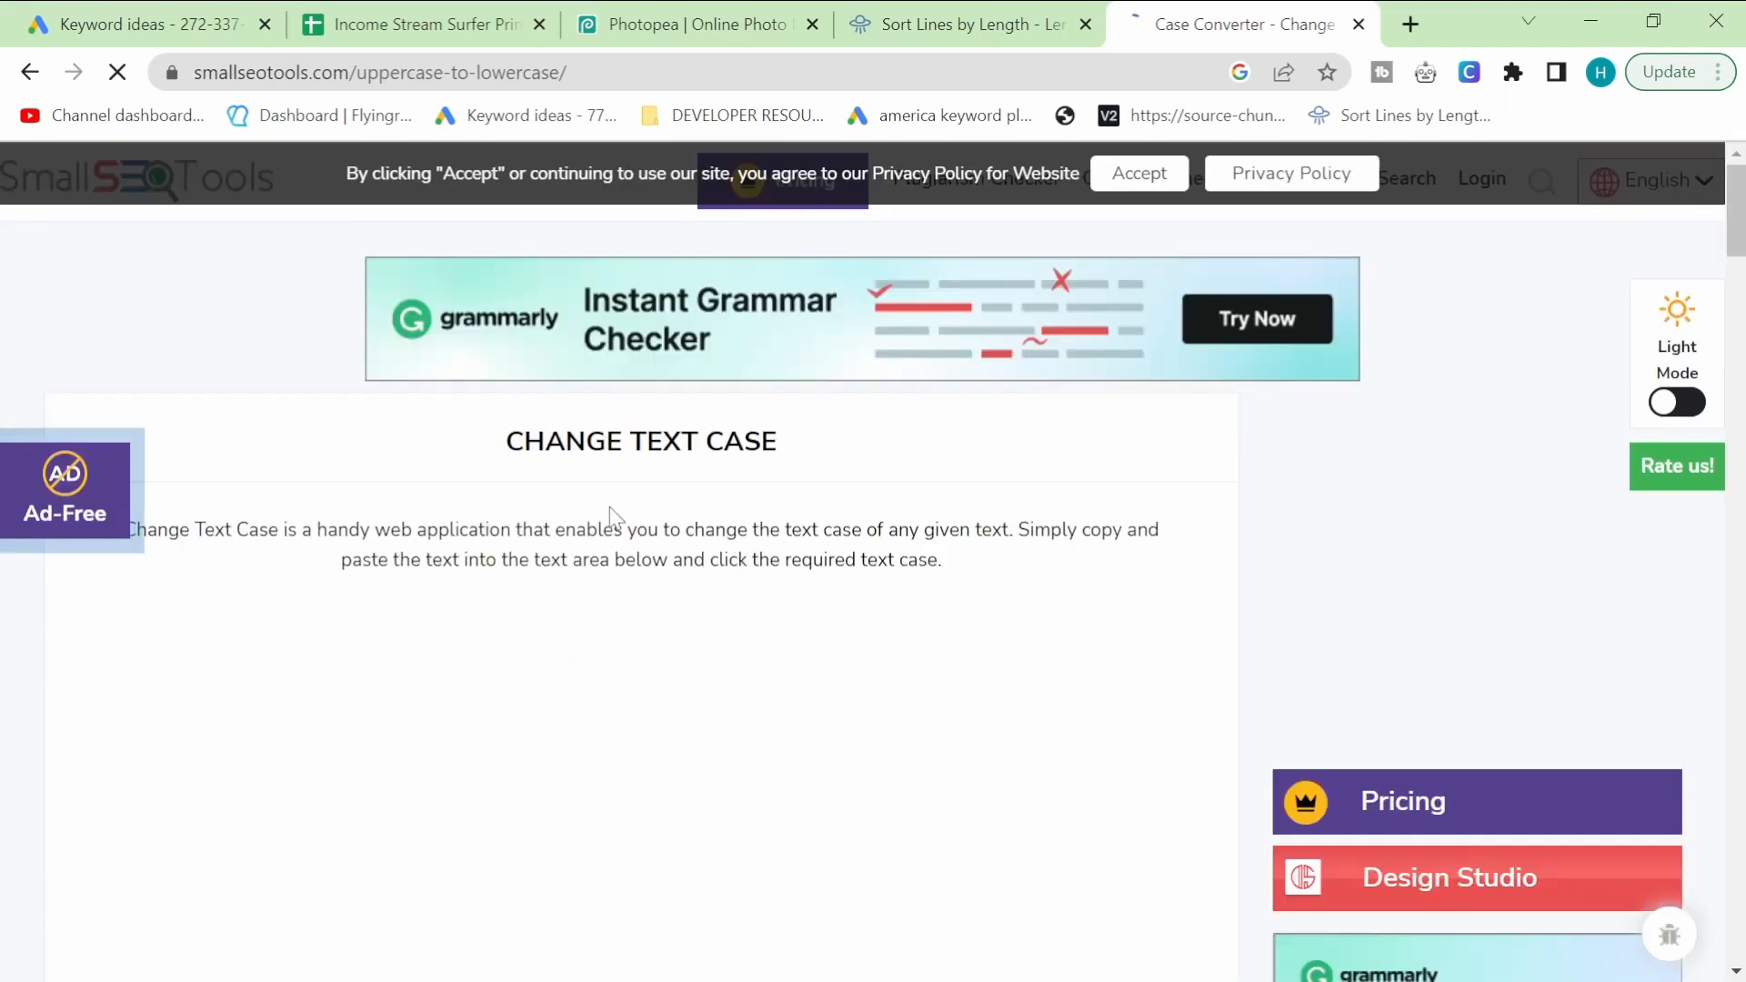
{"action": "scroll", "scroll_direction": "down", "scroll_amount": 3}
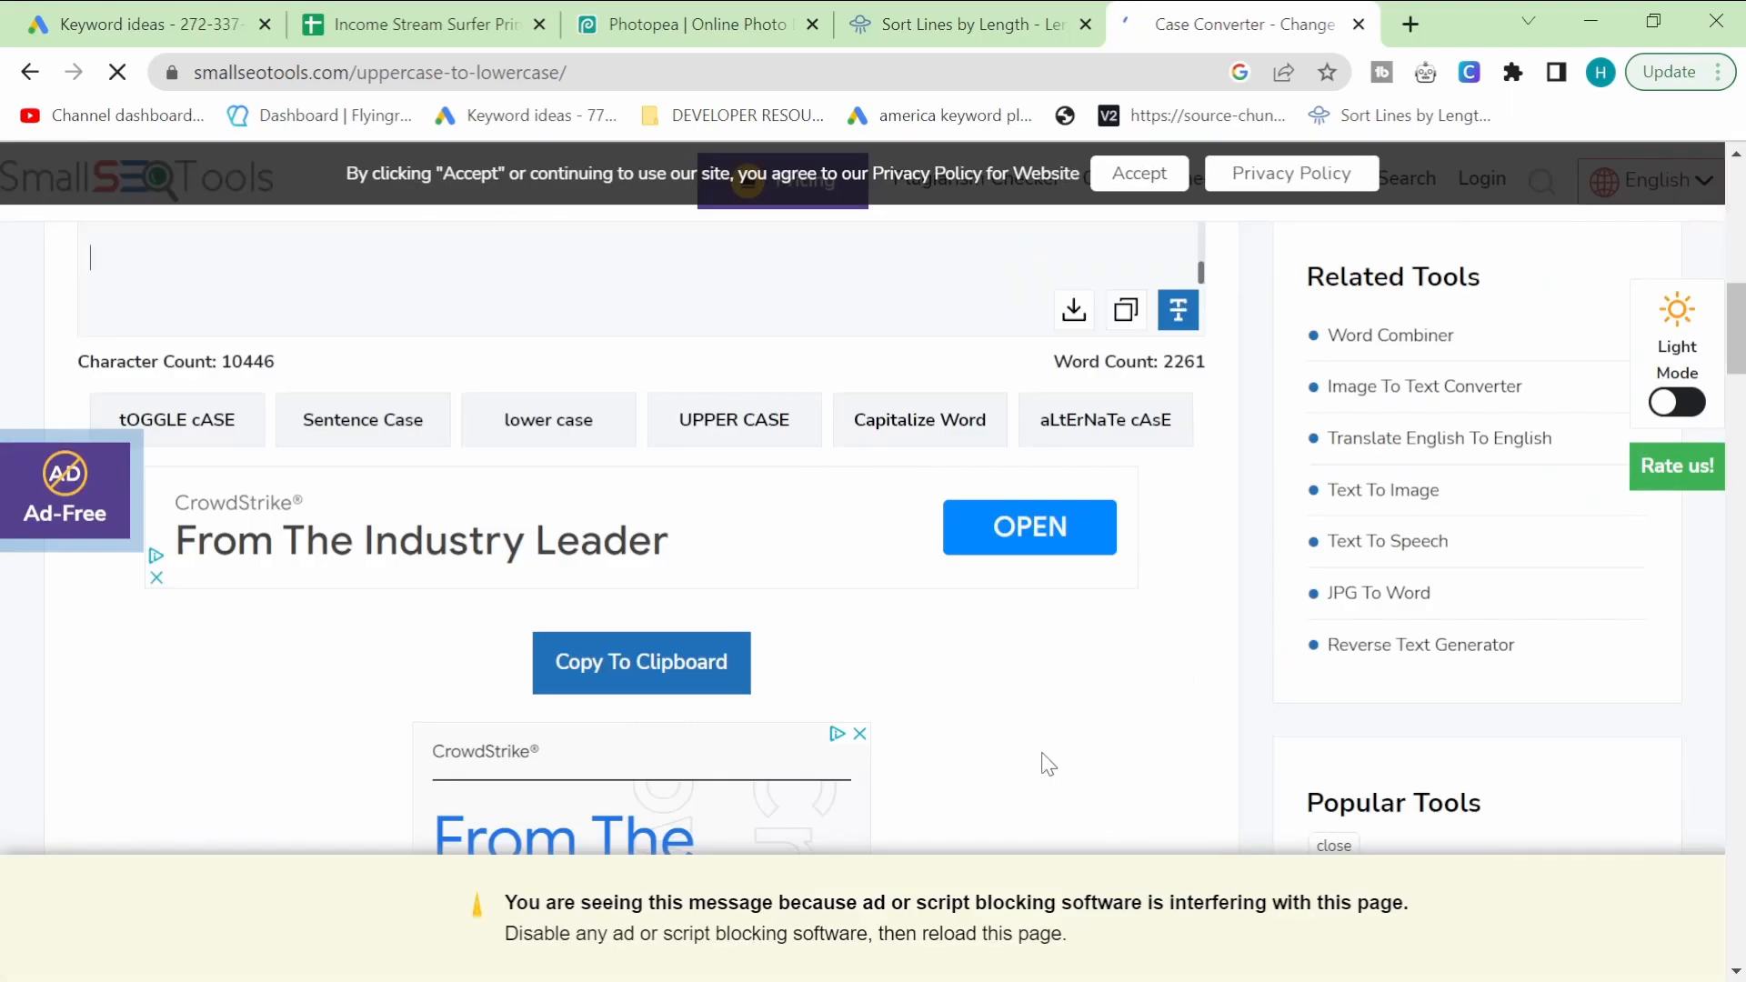
{"action": "mouse_move", "coordinate": [1176, 311]}
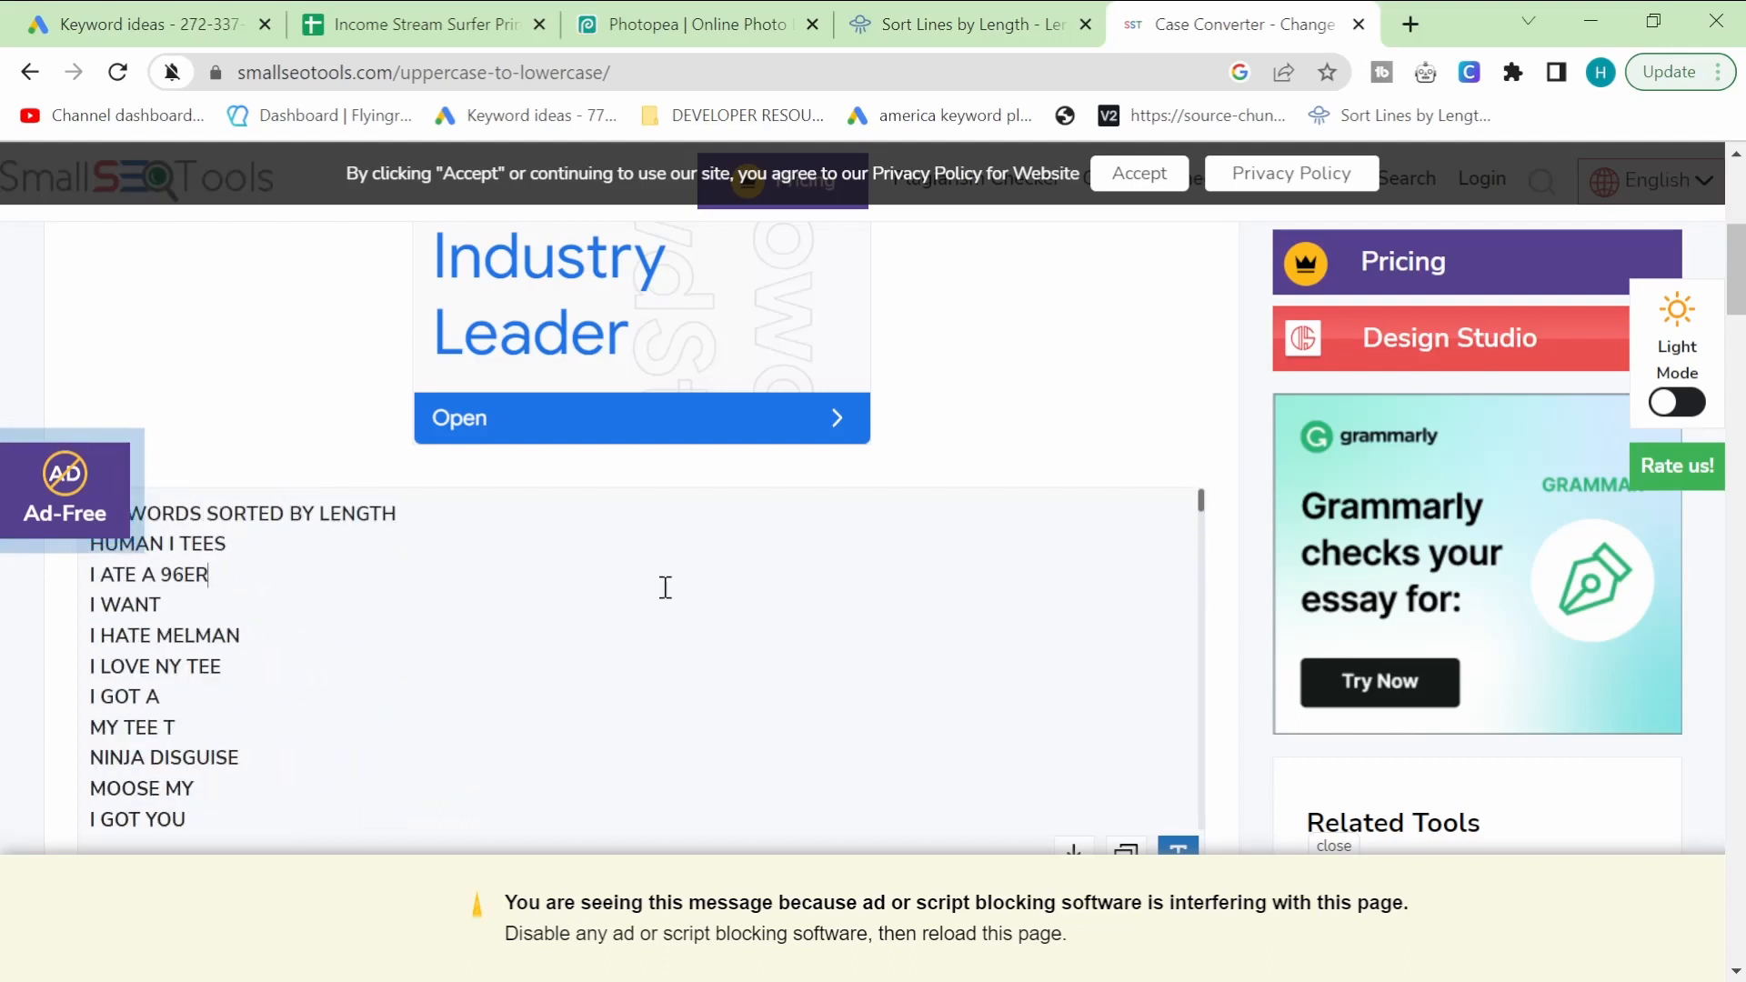
Step: Check the Photopea 'I GOT BOTH MY SHOTS' text against its spreadsheet entry in row 139
{"action": "left_click", "coordinate": [690, 23]}
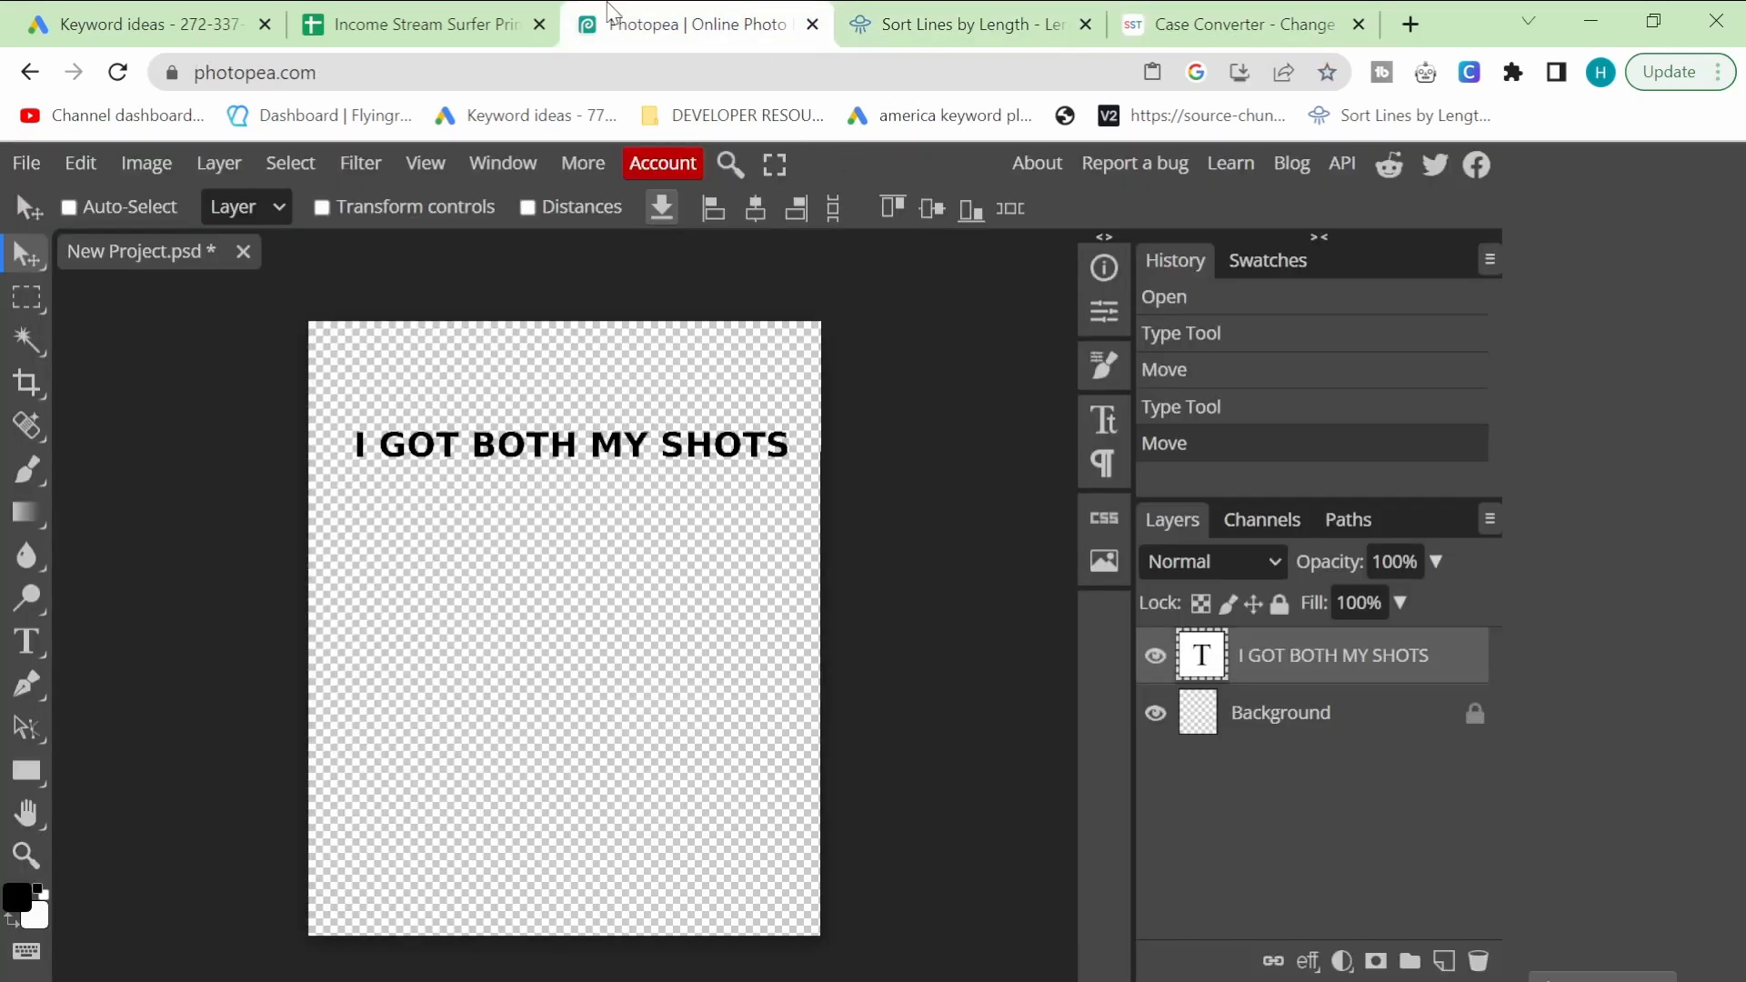
{"action": "left_click", "coordinate": [423, 24]}
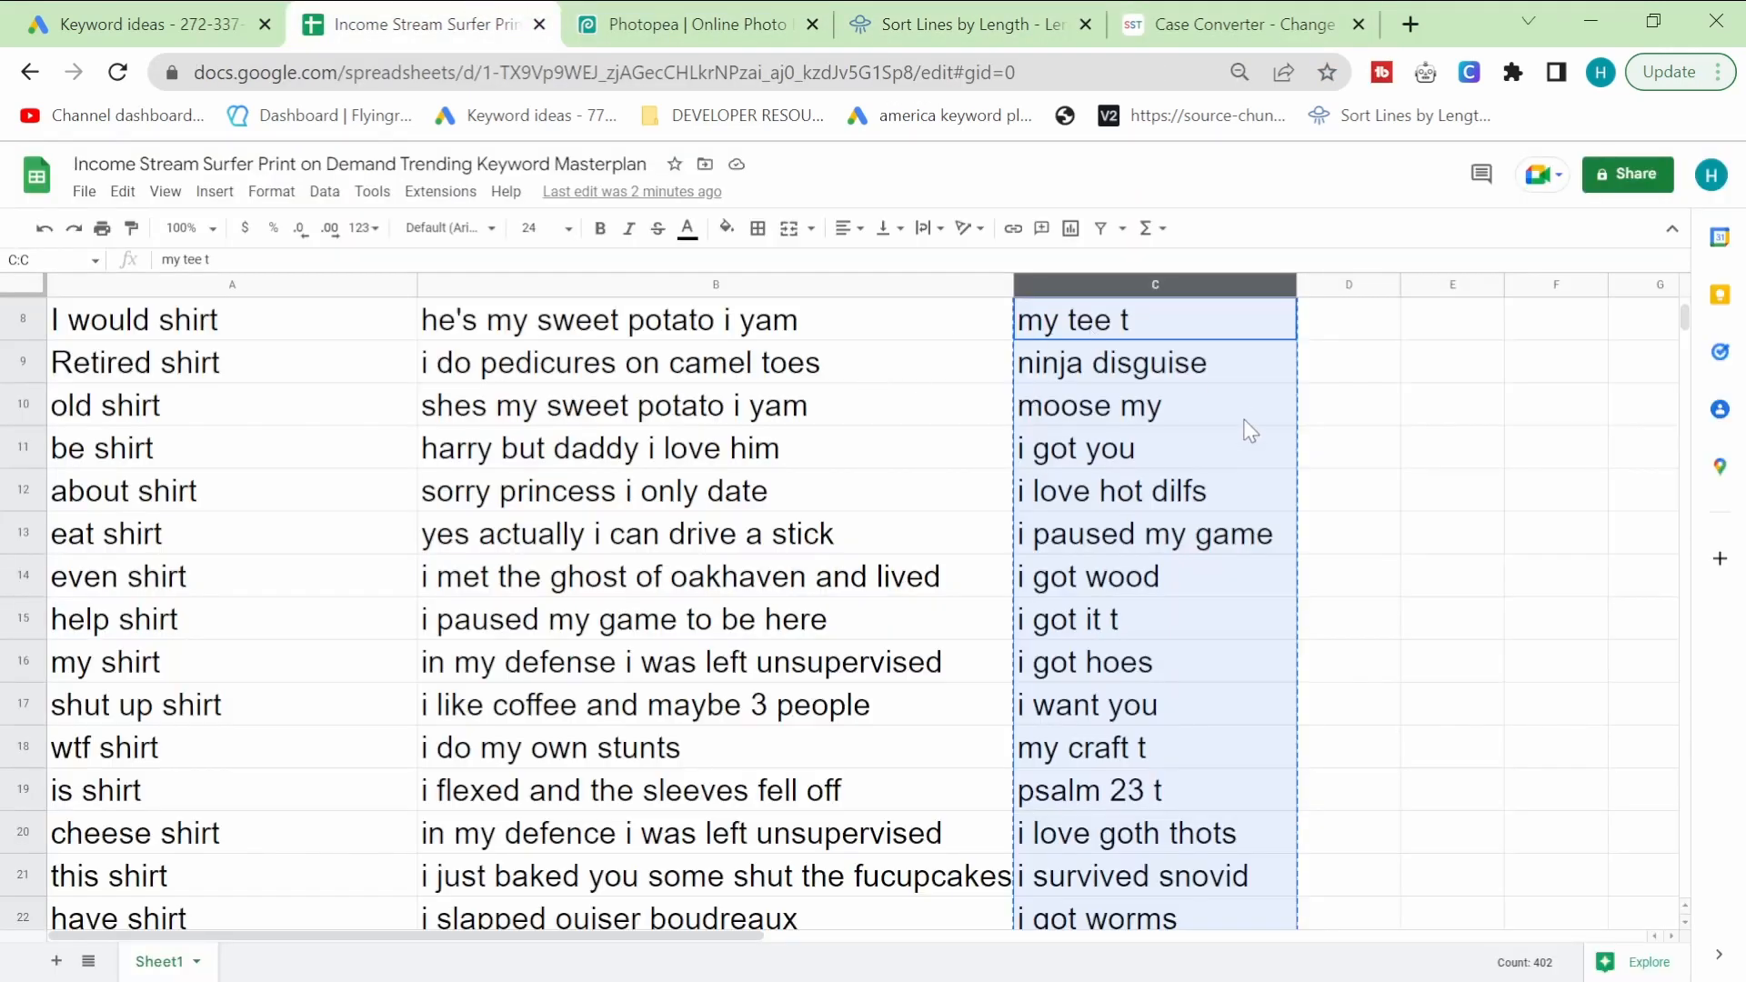
{"action": "scroll", "scroll_direction": "up", "scroll_amount": 3}
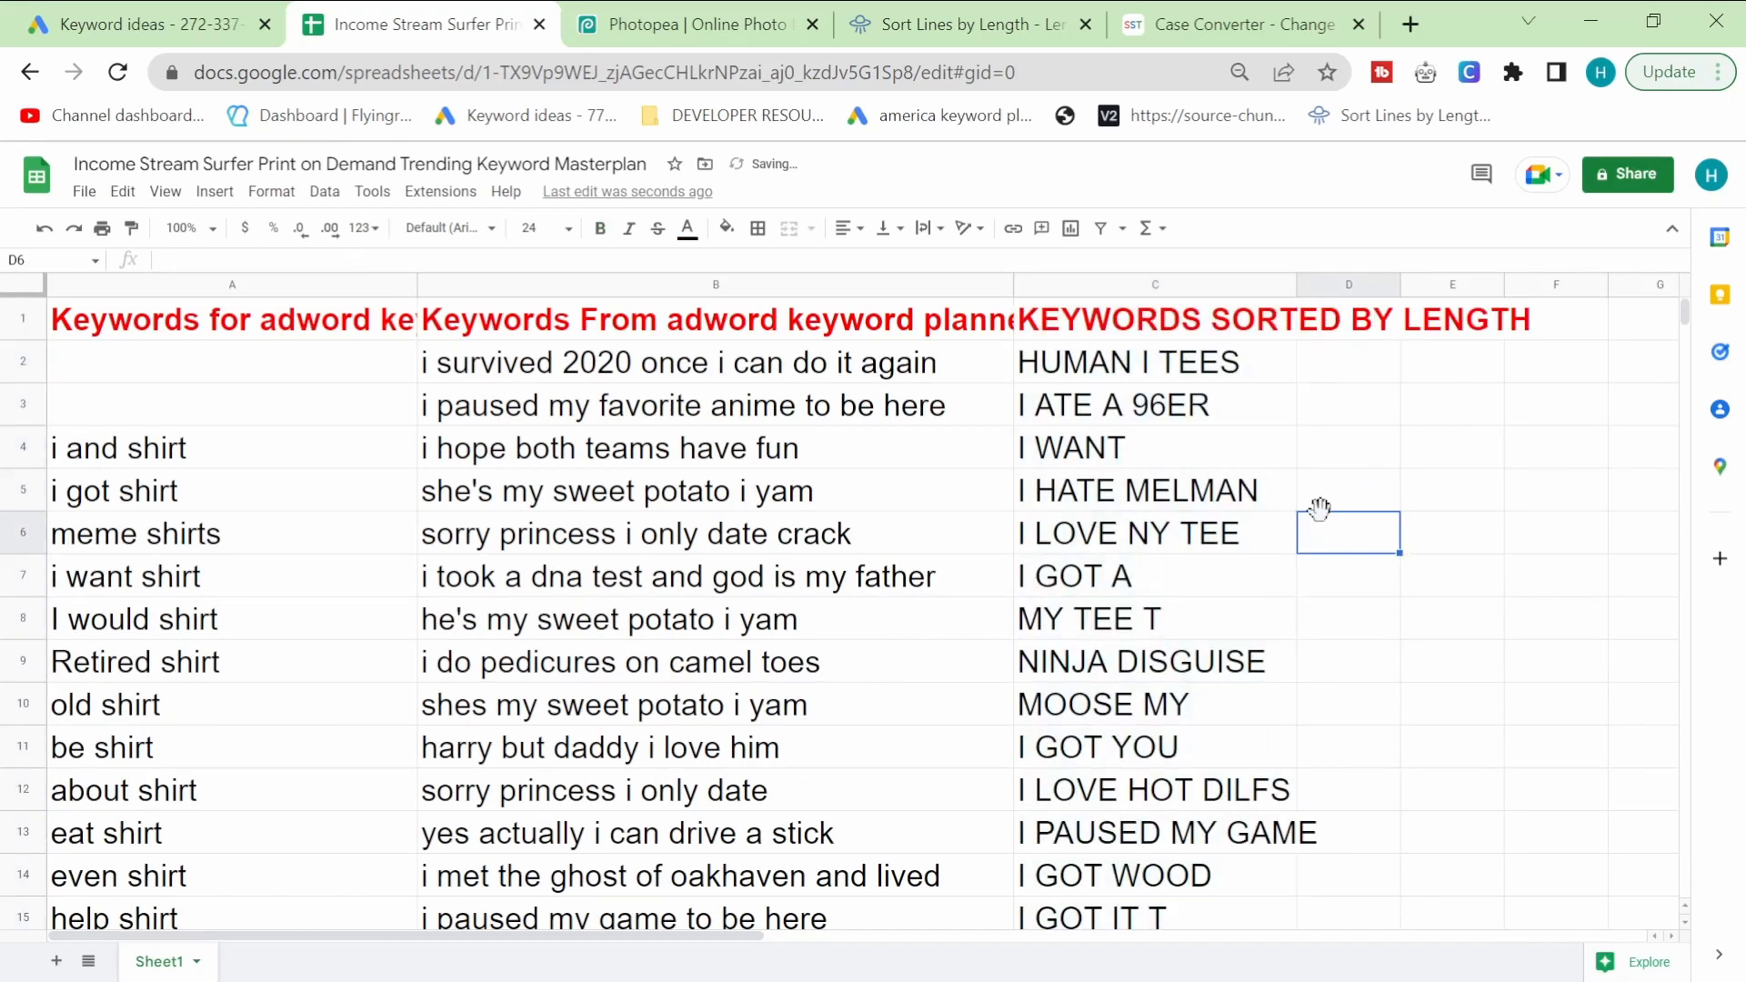
{"action": "scroll", "scroll_direction": "down", "scroll_amount": 3}
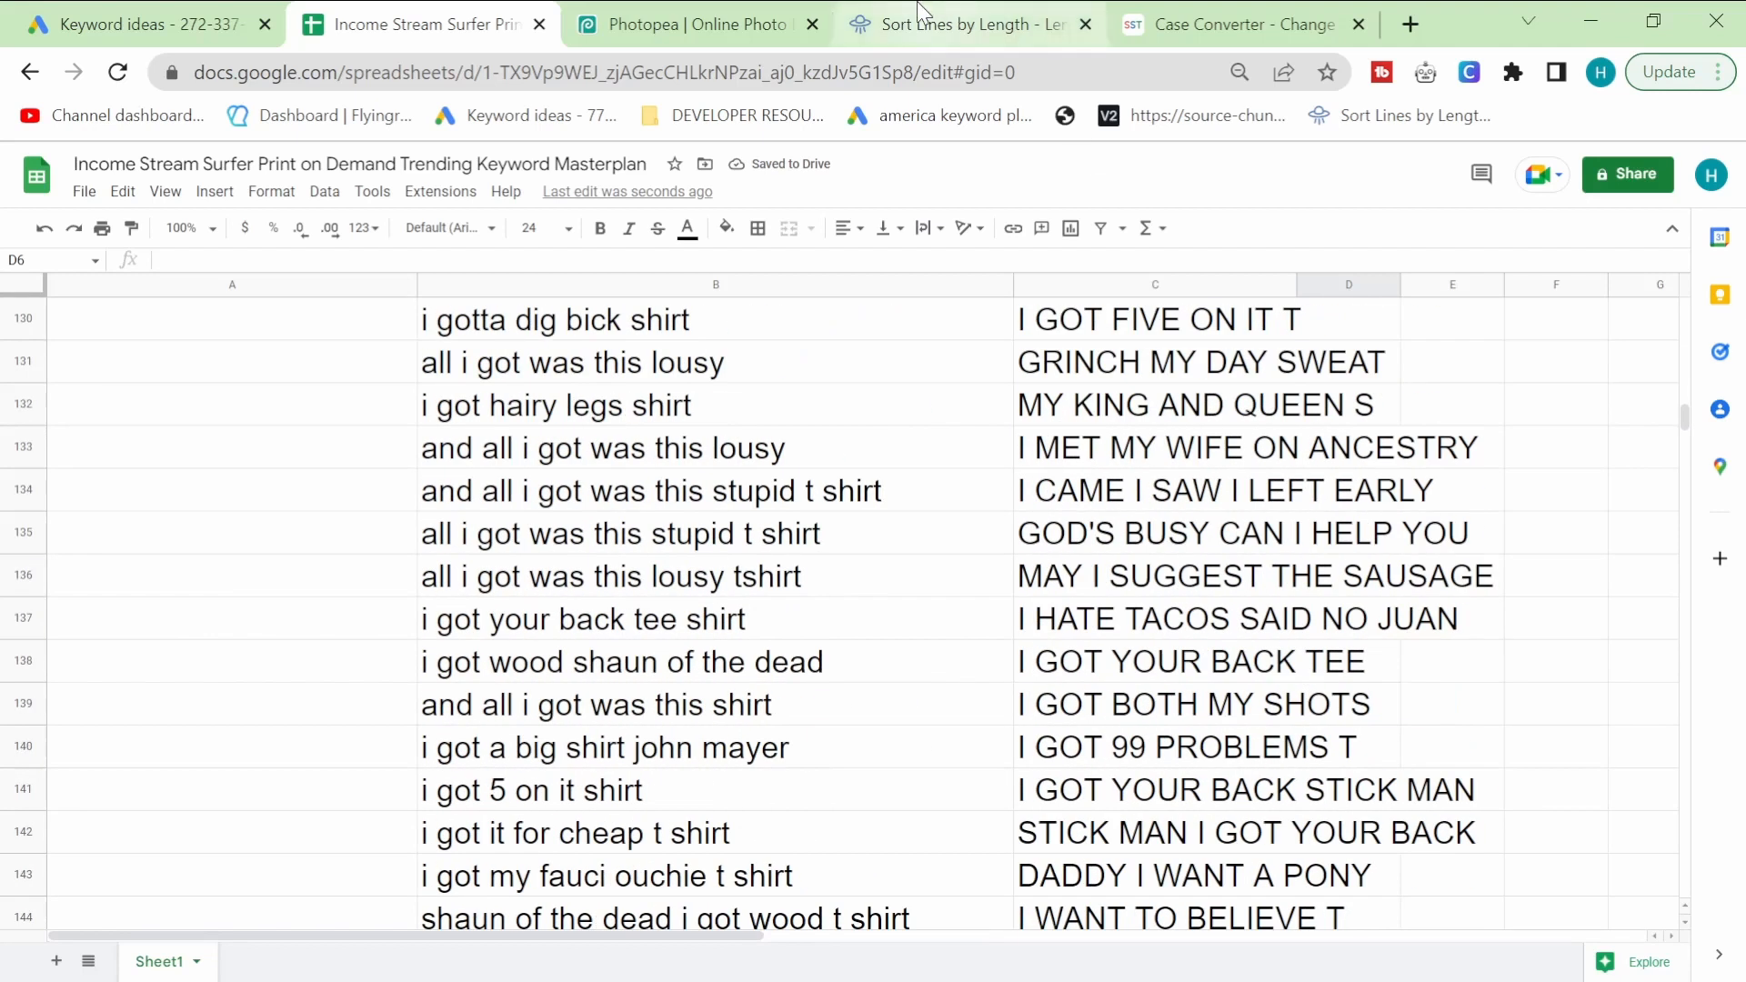
{"action": "left_click", "coordinate": [695, 23]}
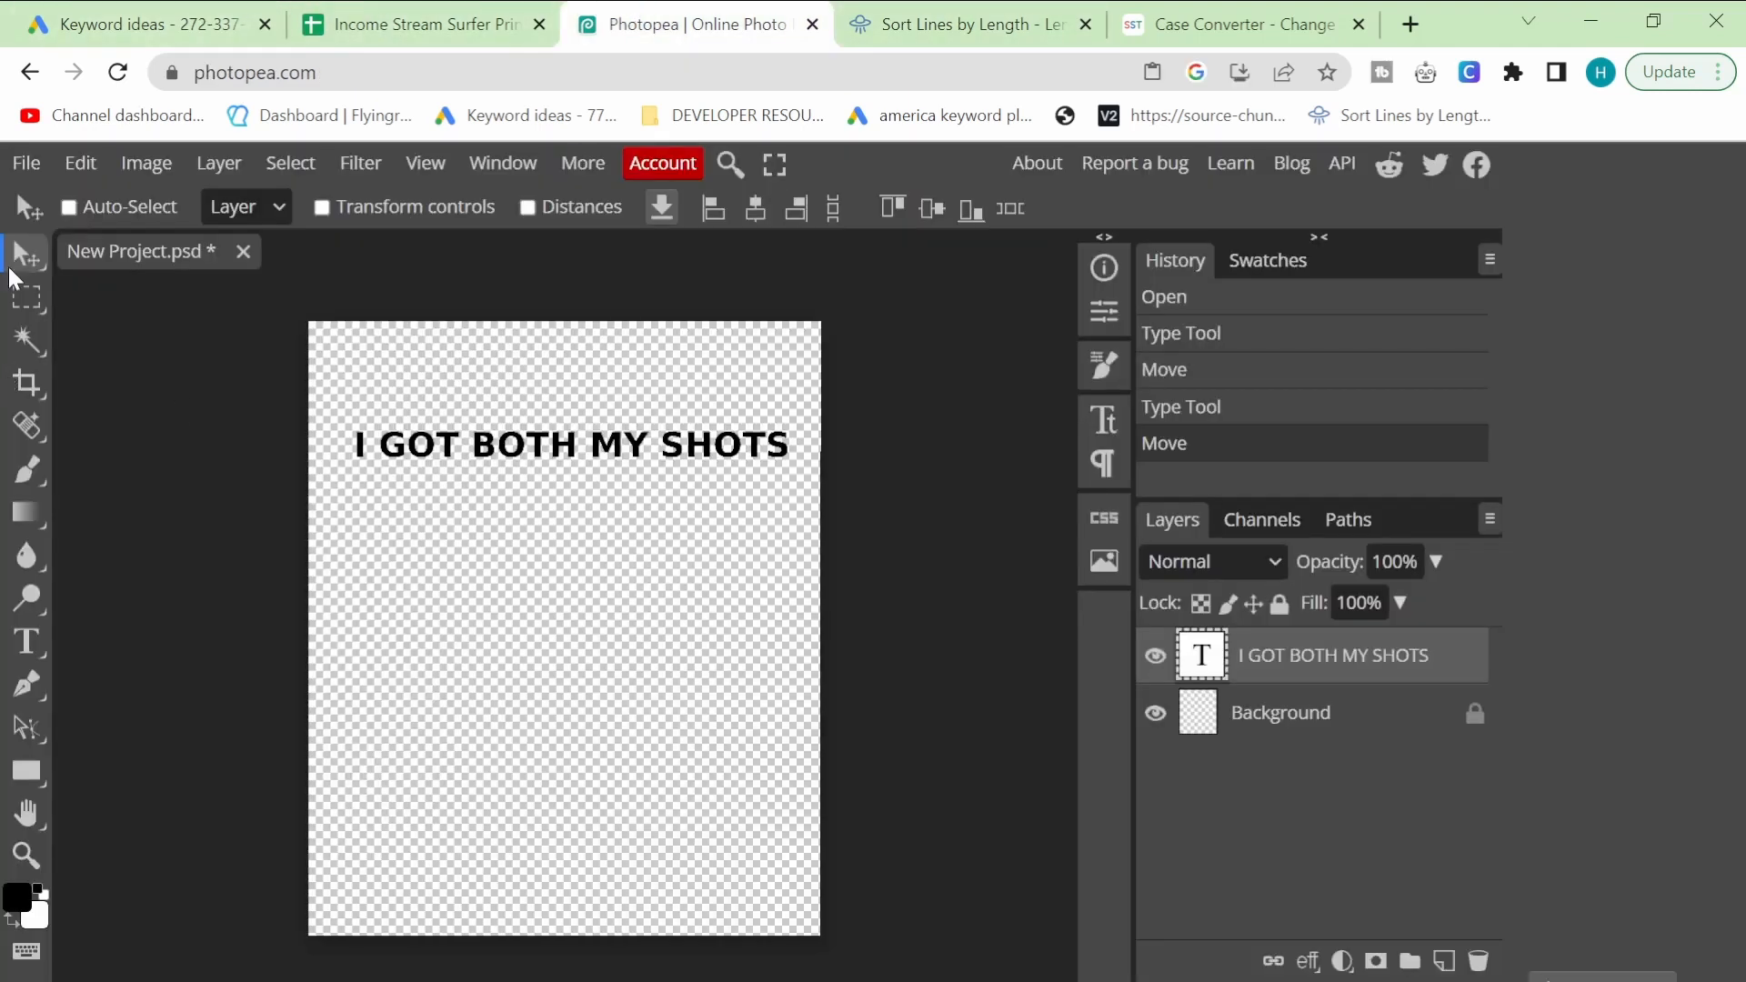
{"action": "left_click", "coordinate": [26, 643]}
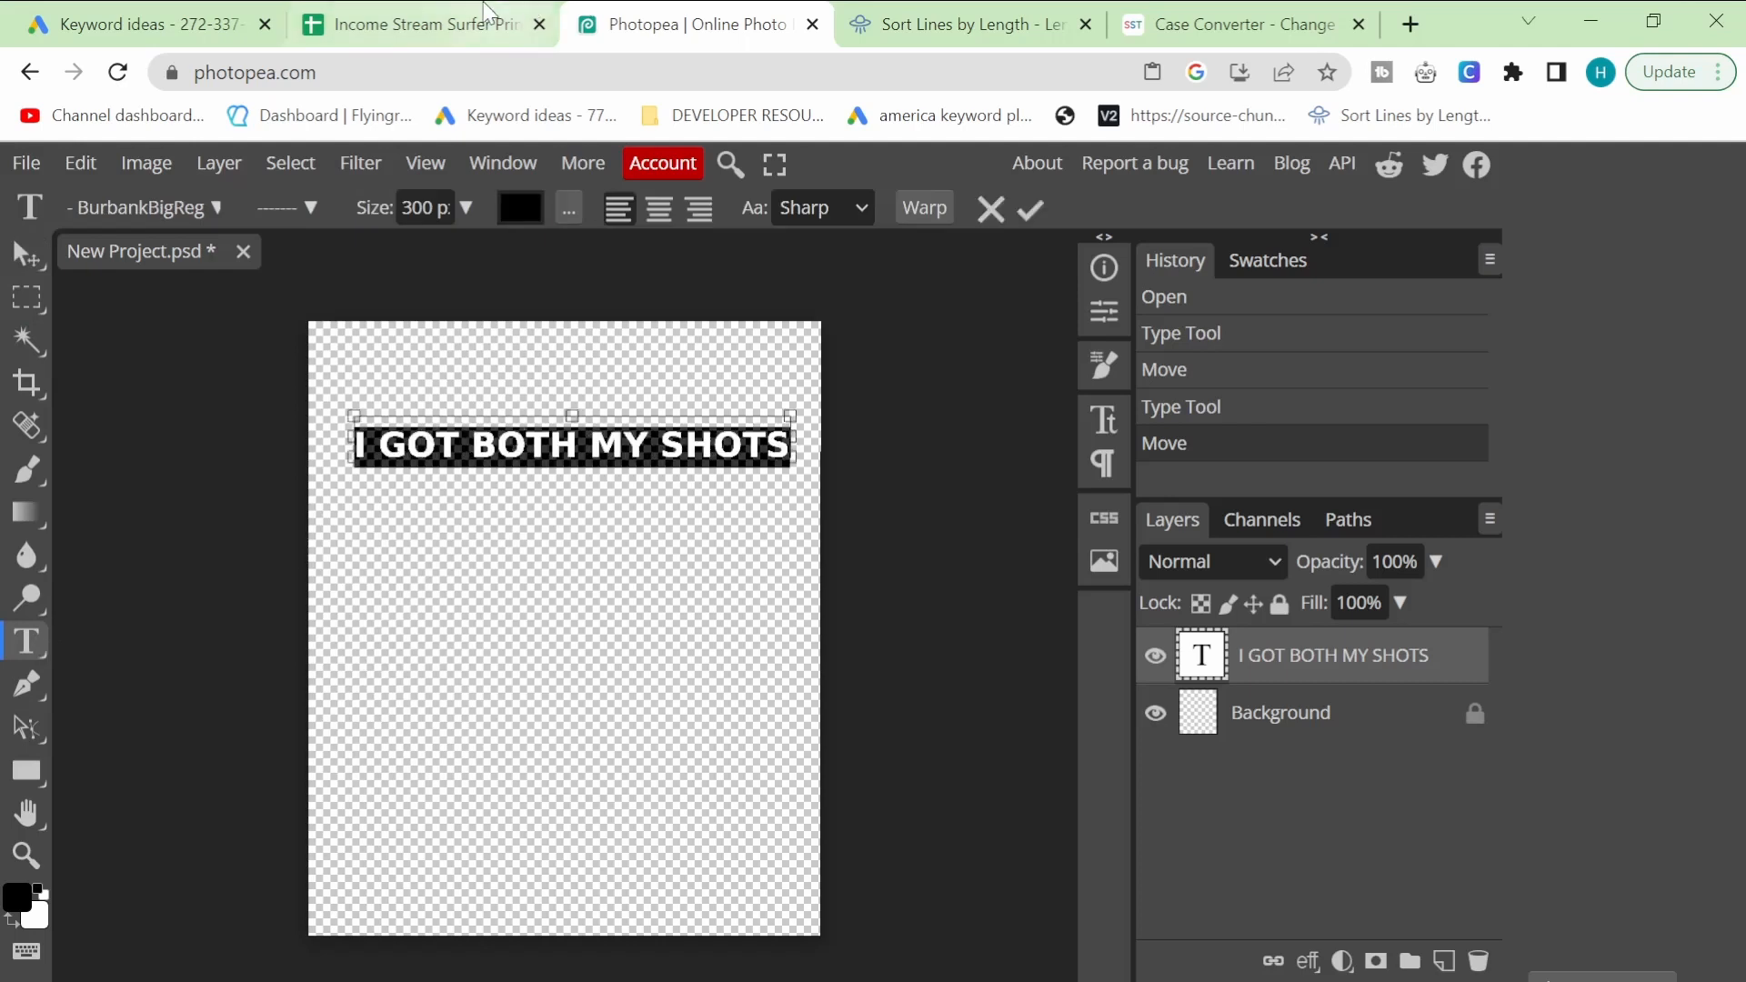
{"action": "left_click", "coordinate": [412, 23]}
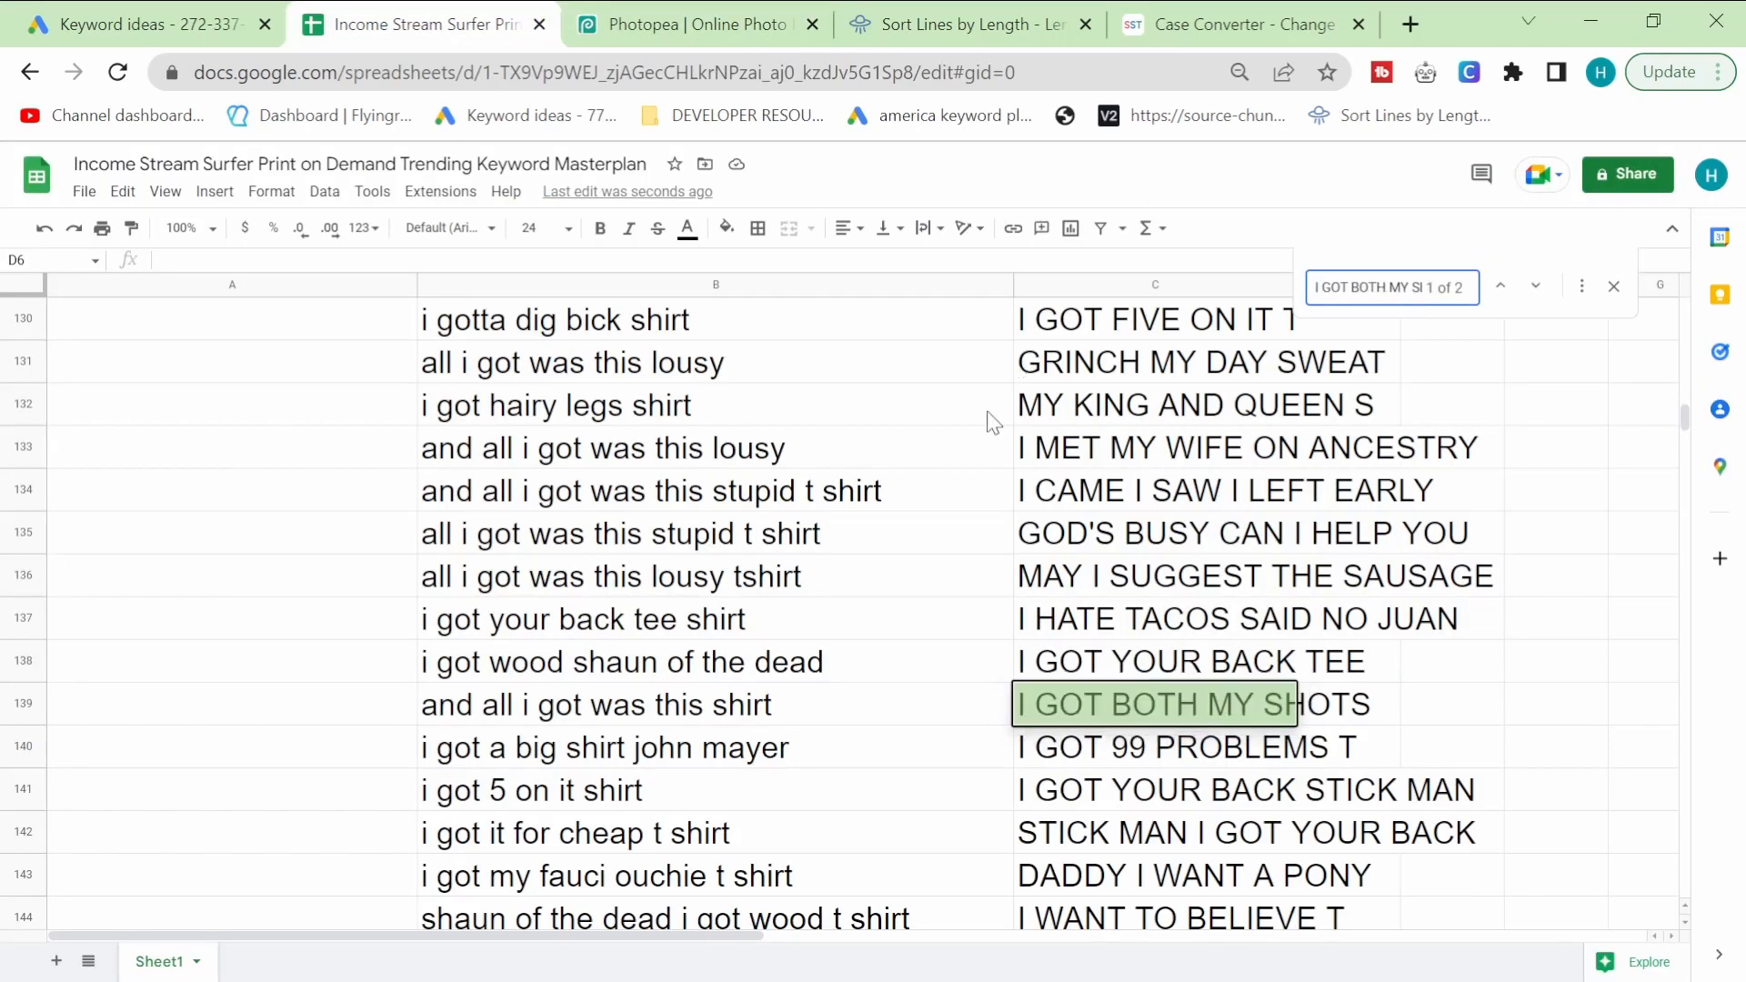
Step: Duplicate the keyword text layer and retype it with the next spreadsheet keyword
{"action": "left_click", "coordinate": [696, 24]}
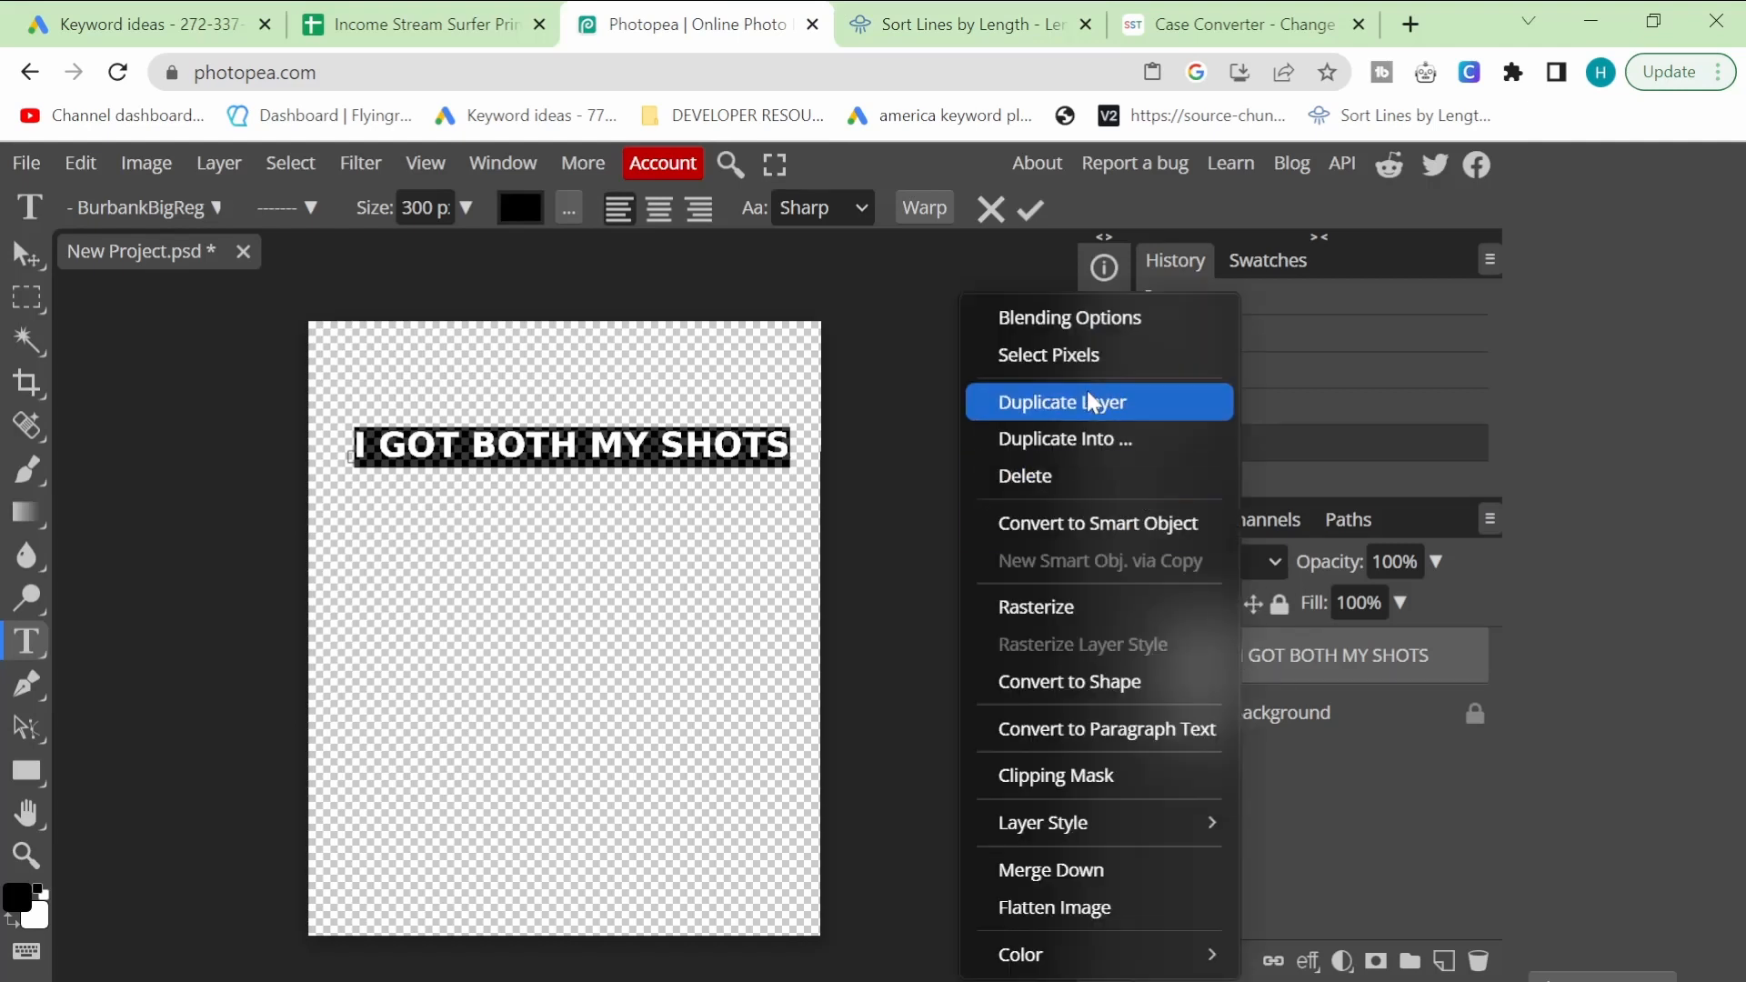
{"action": "mouse_move", "coordinate": [1080, 410]}
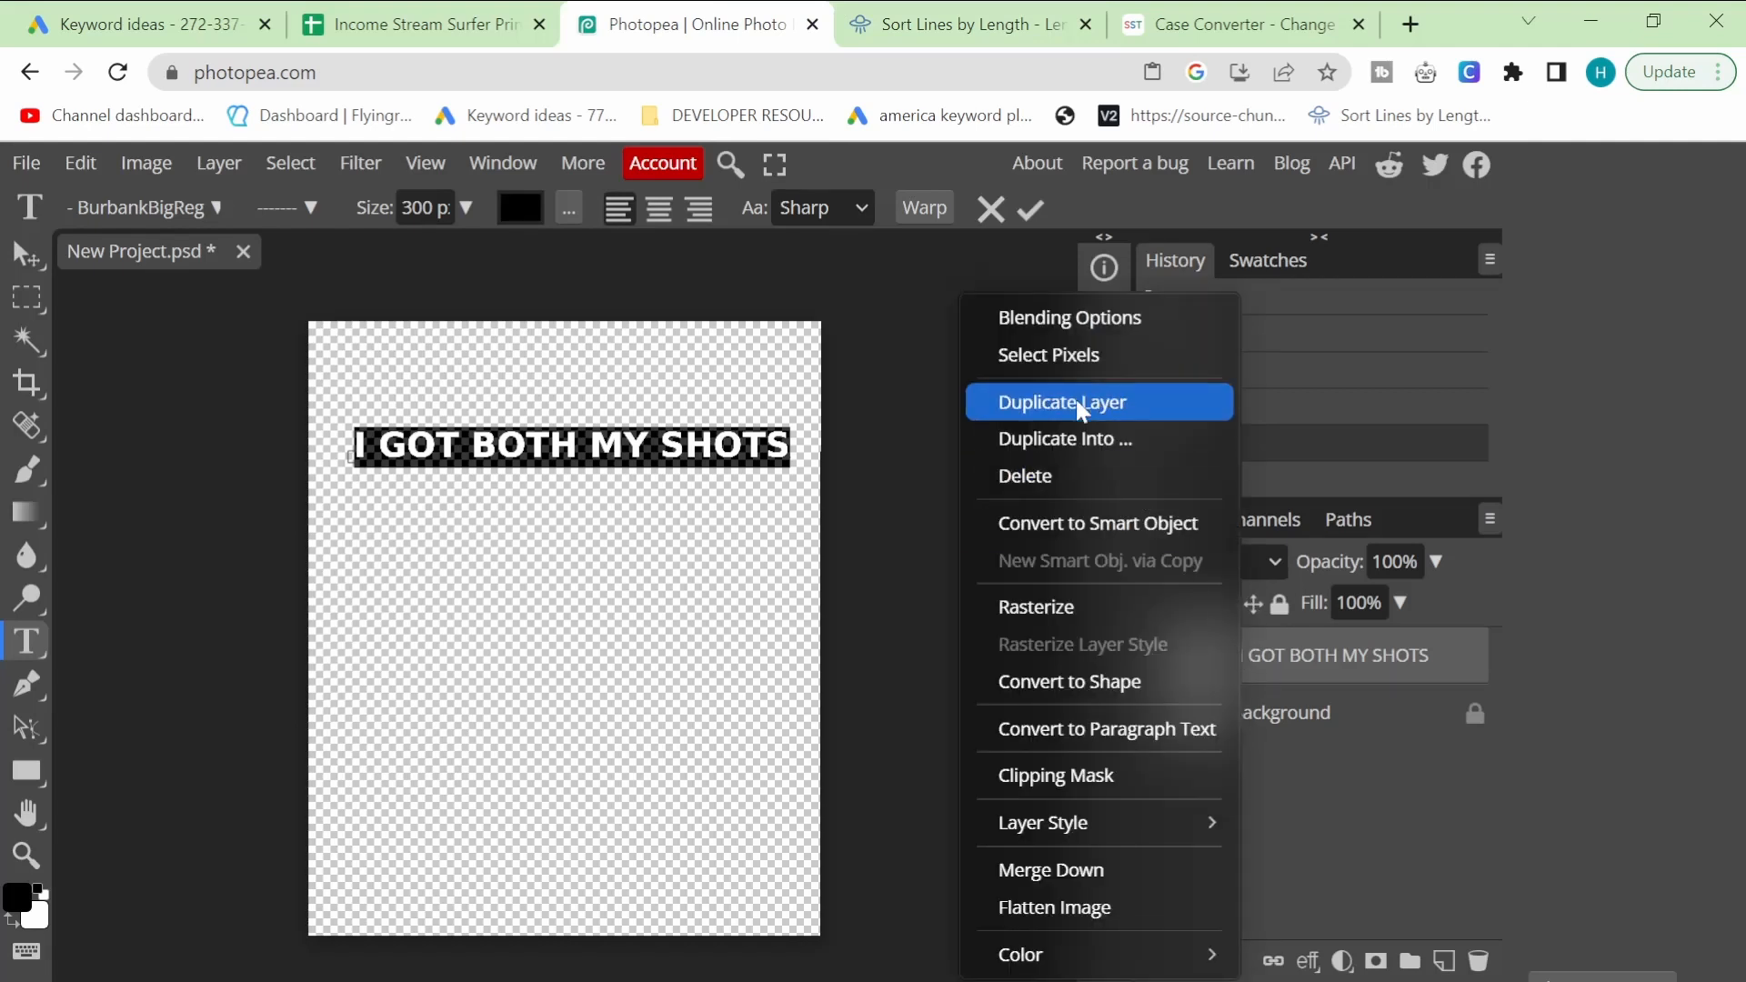
{"action": "left_click", "coordinate": [1060, 402]}
{"action": "type", "text": "I GOT 99 PROBLEMS T"}
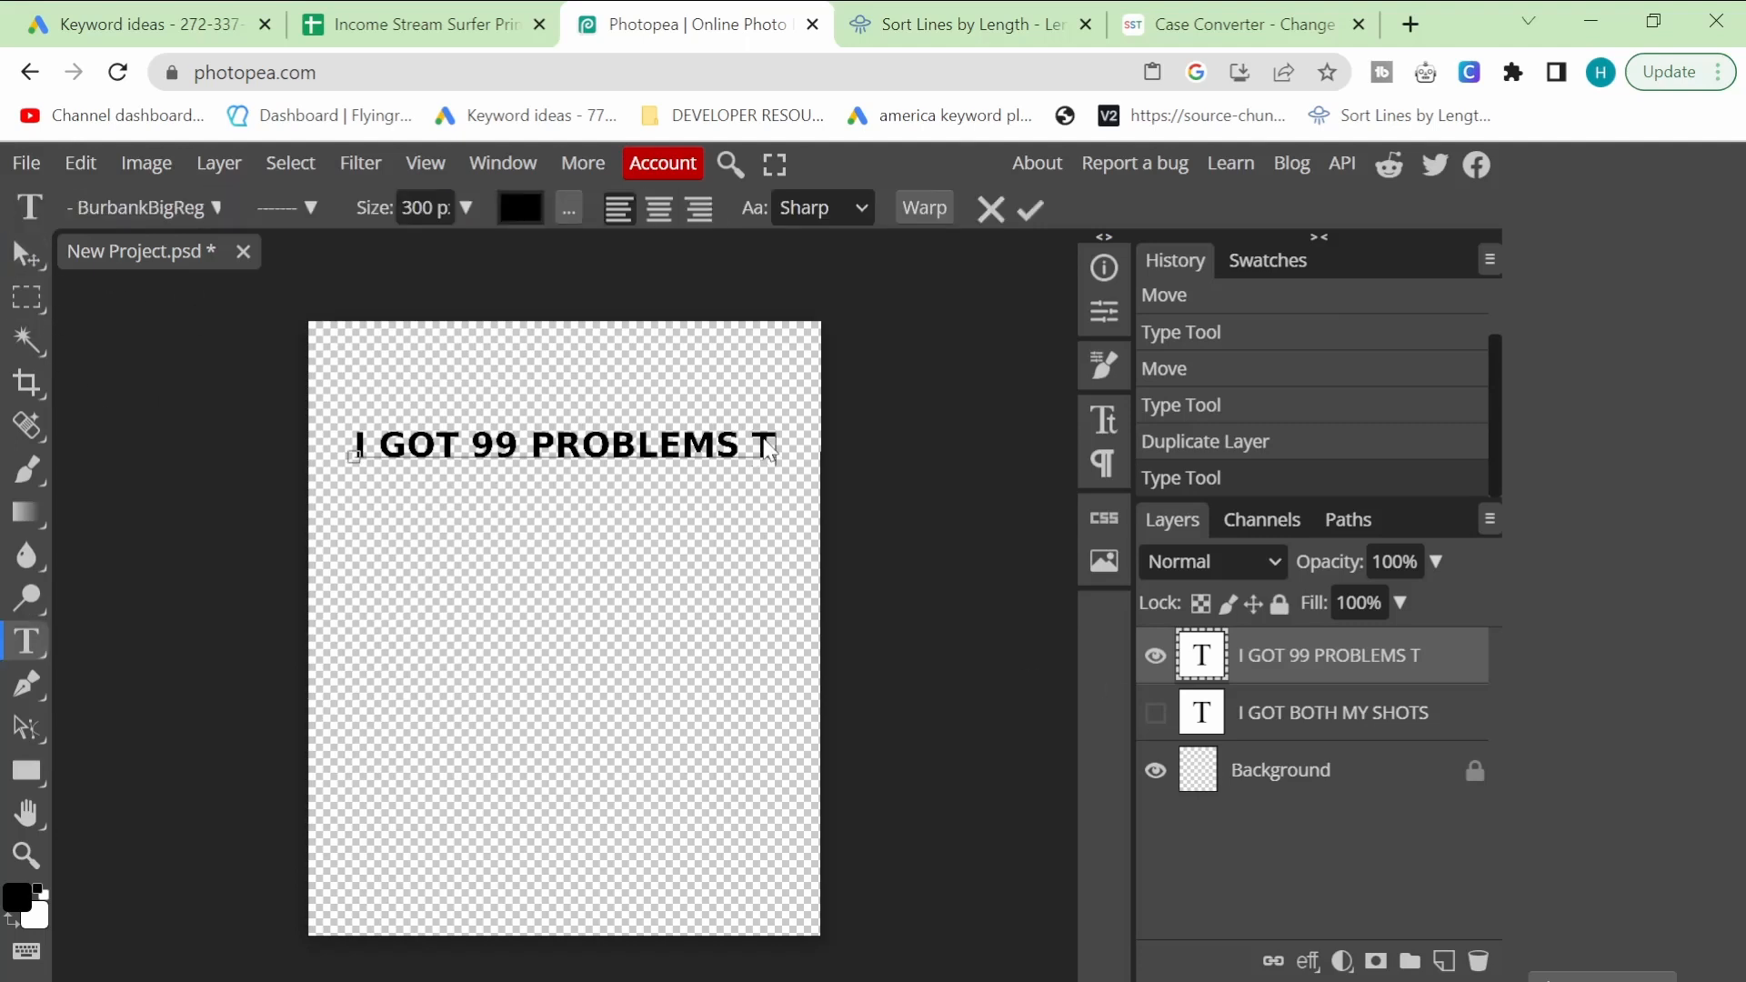
{"action": "left_click", "coordinate": [421, 25]}
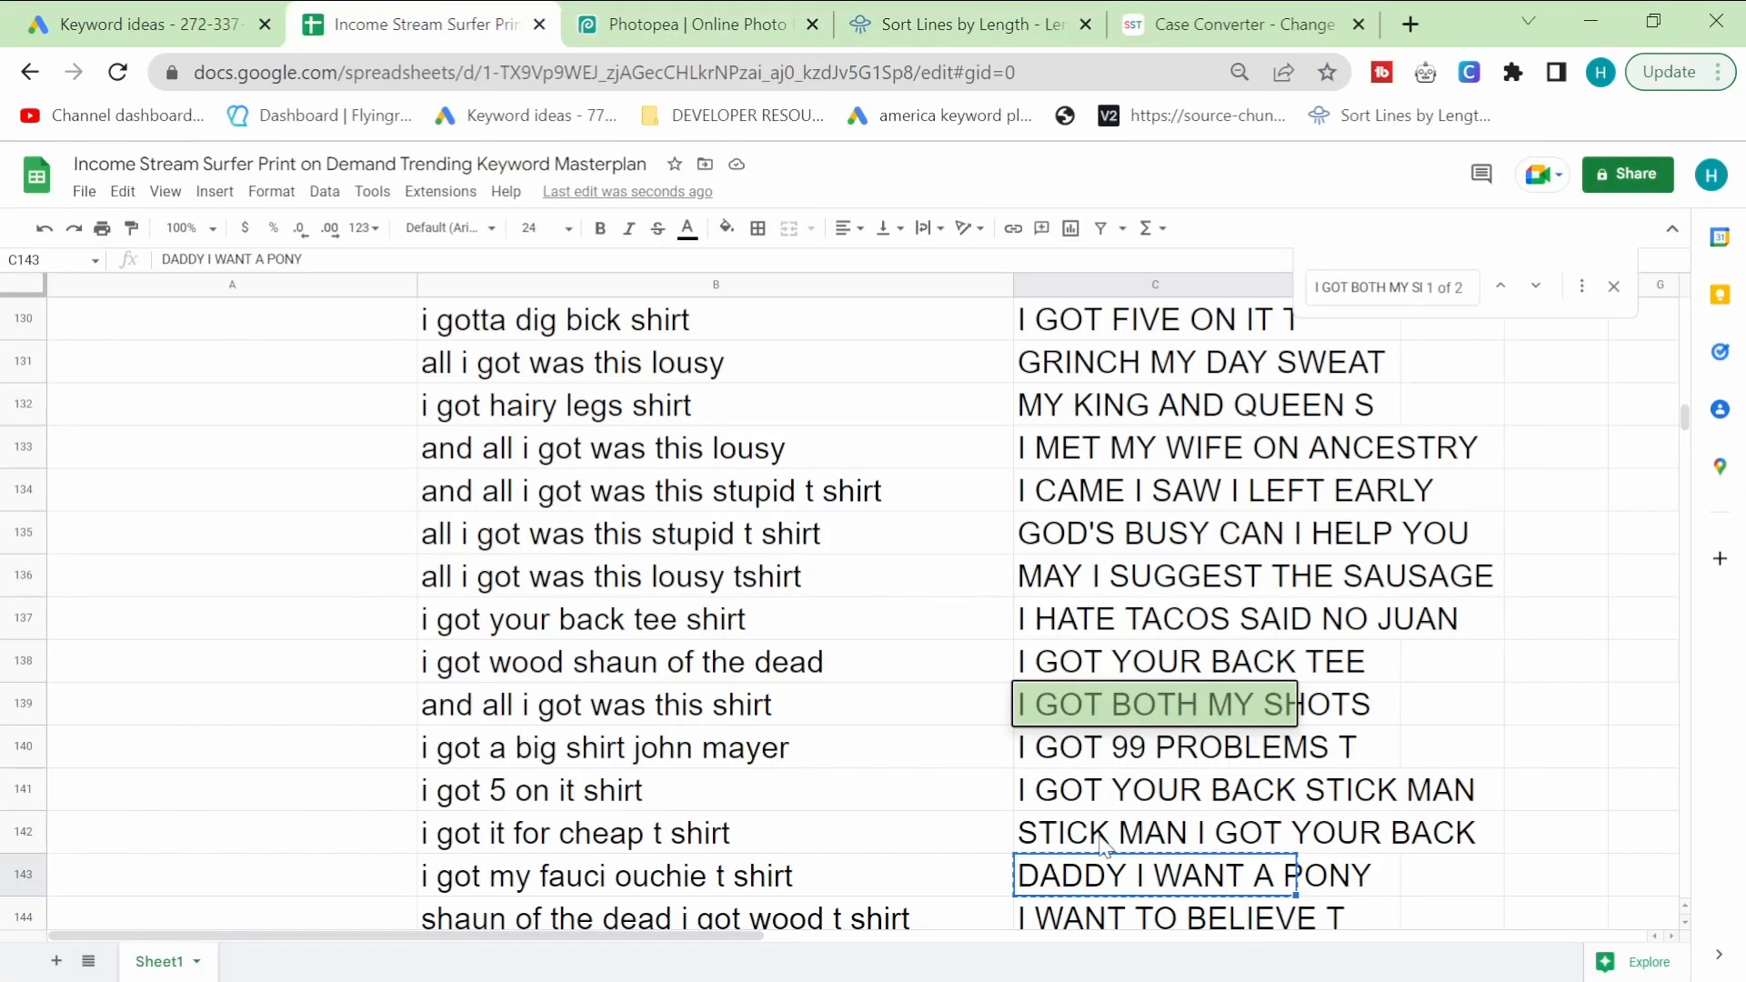
{"action": "scroll", "scroll_direction": "right", "scroll_amount": 3}
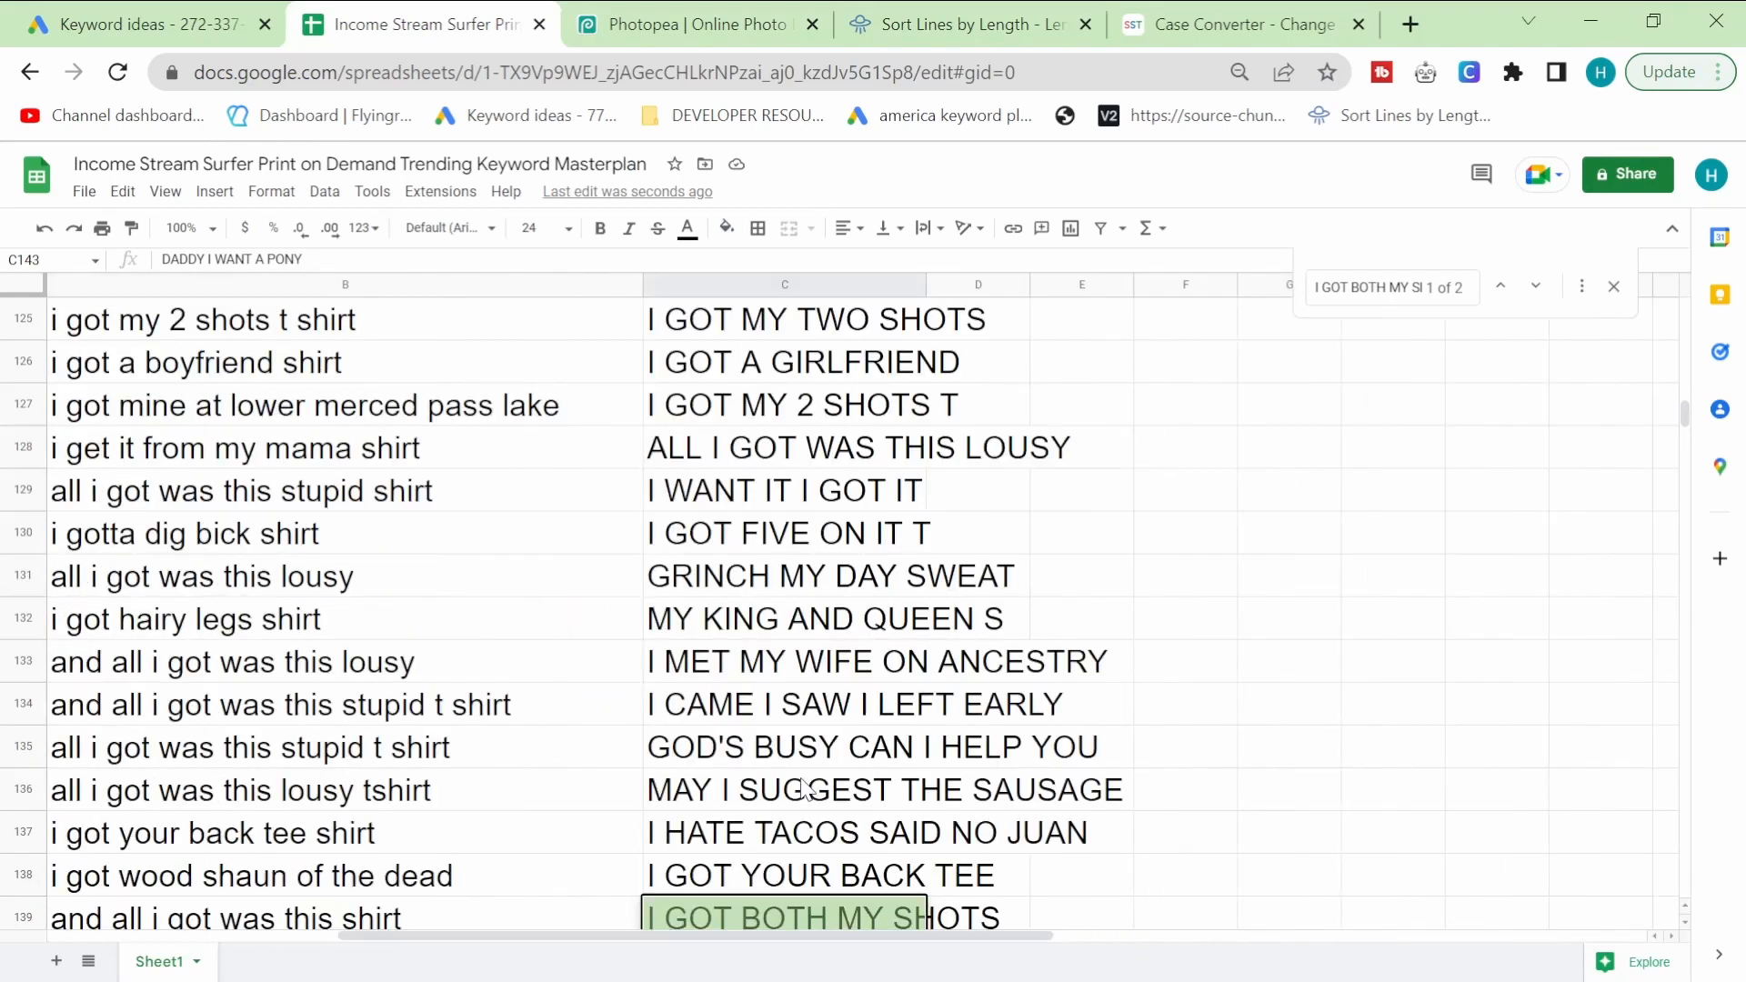
{"action": "scroll", "scroll_direction": "down", "scroll_amount": 3}
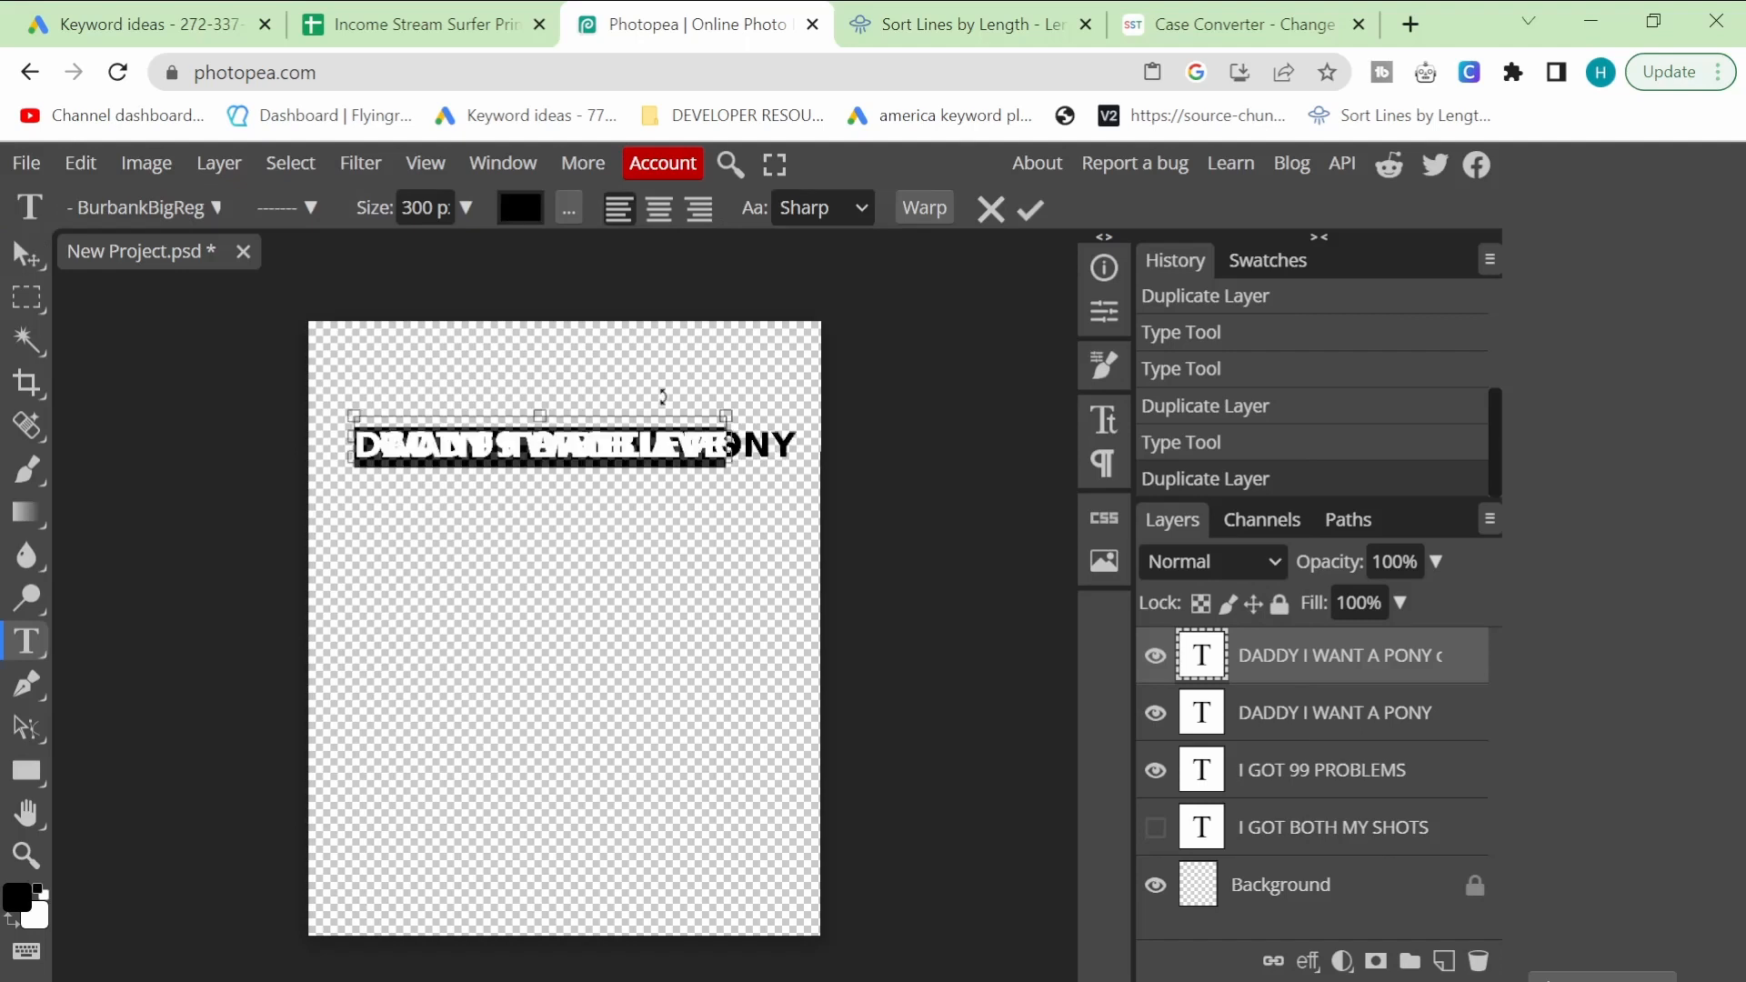
{"action": "left_click", "coordinate": [28, 254]}
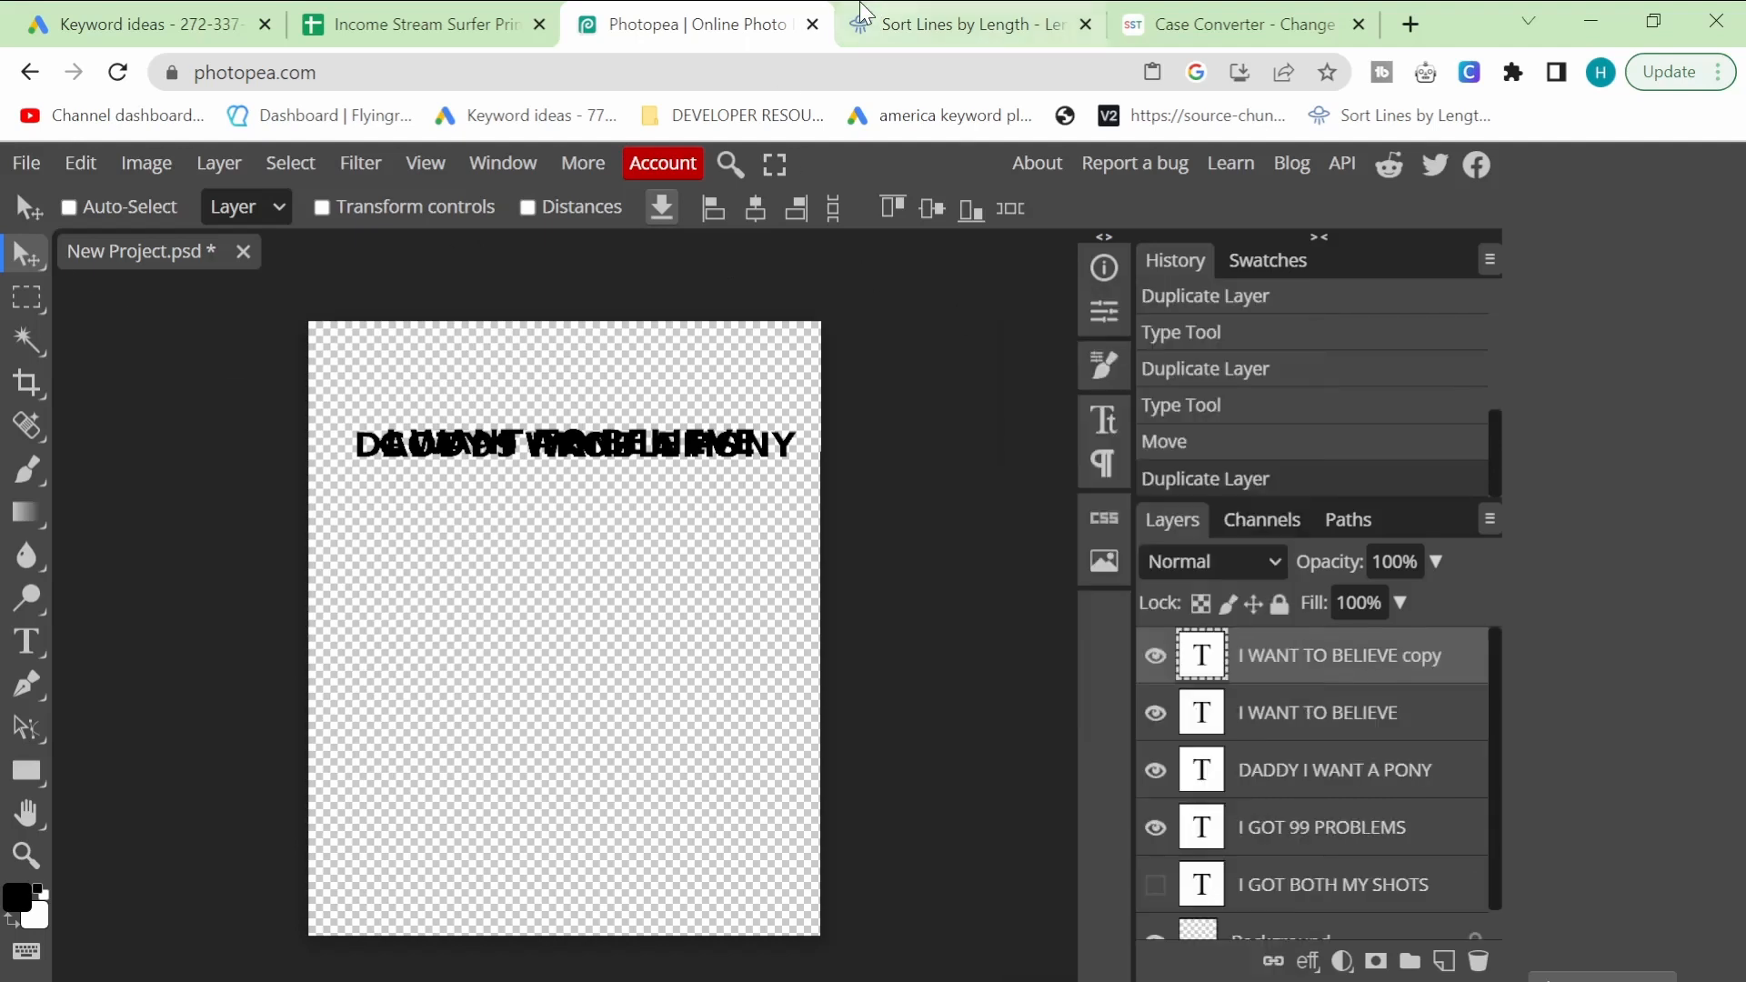
Step: Duplicate more text layers for keywords like DADDY I WANT A PONY and I WANT TO BELIEVE
{"action": "left_click", "coordinate": [421, 24]}
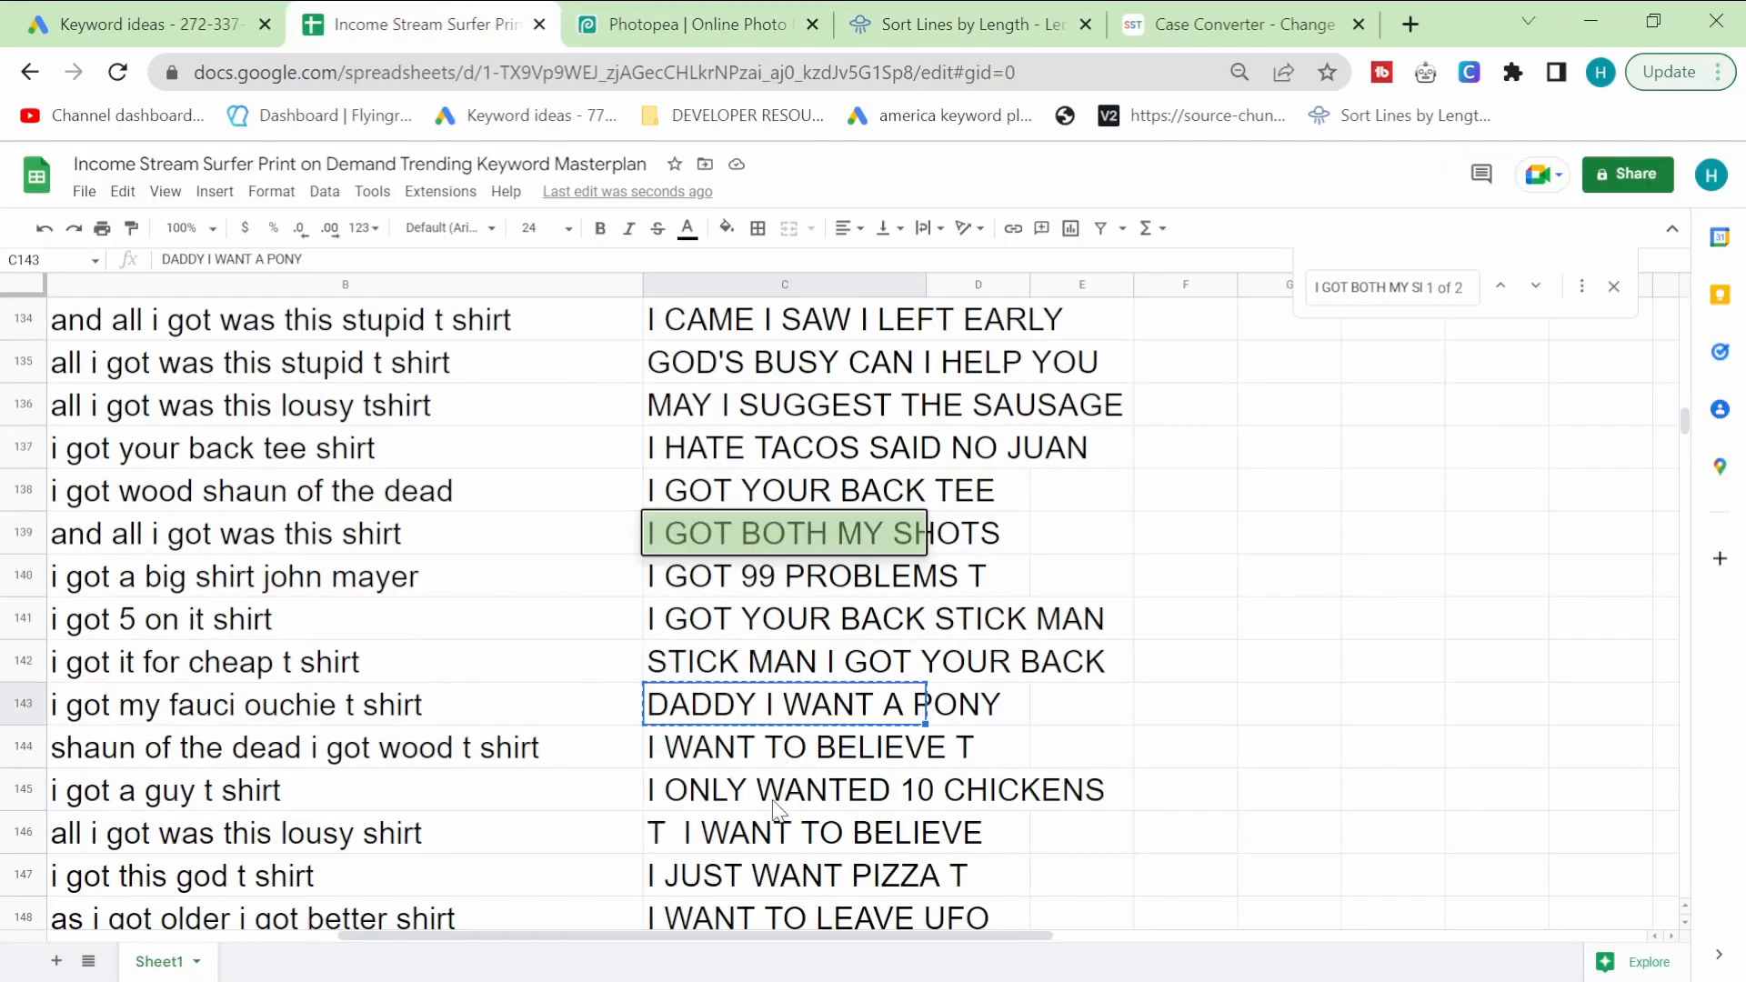
{"action": "left_click", "coordinate": [696, 23]}
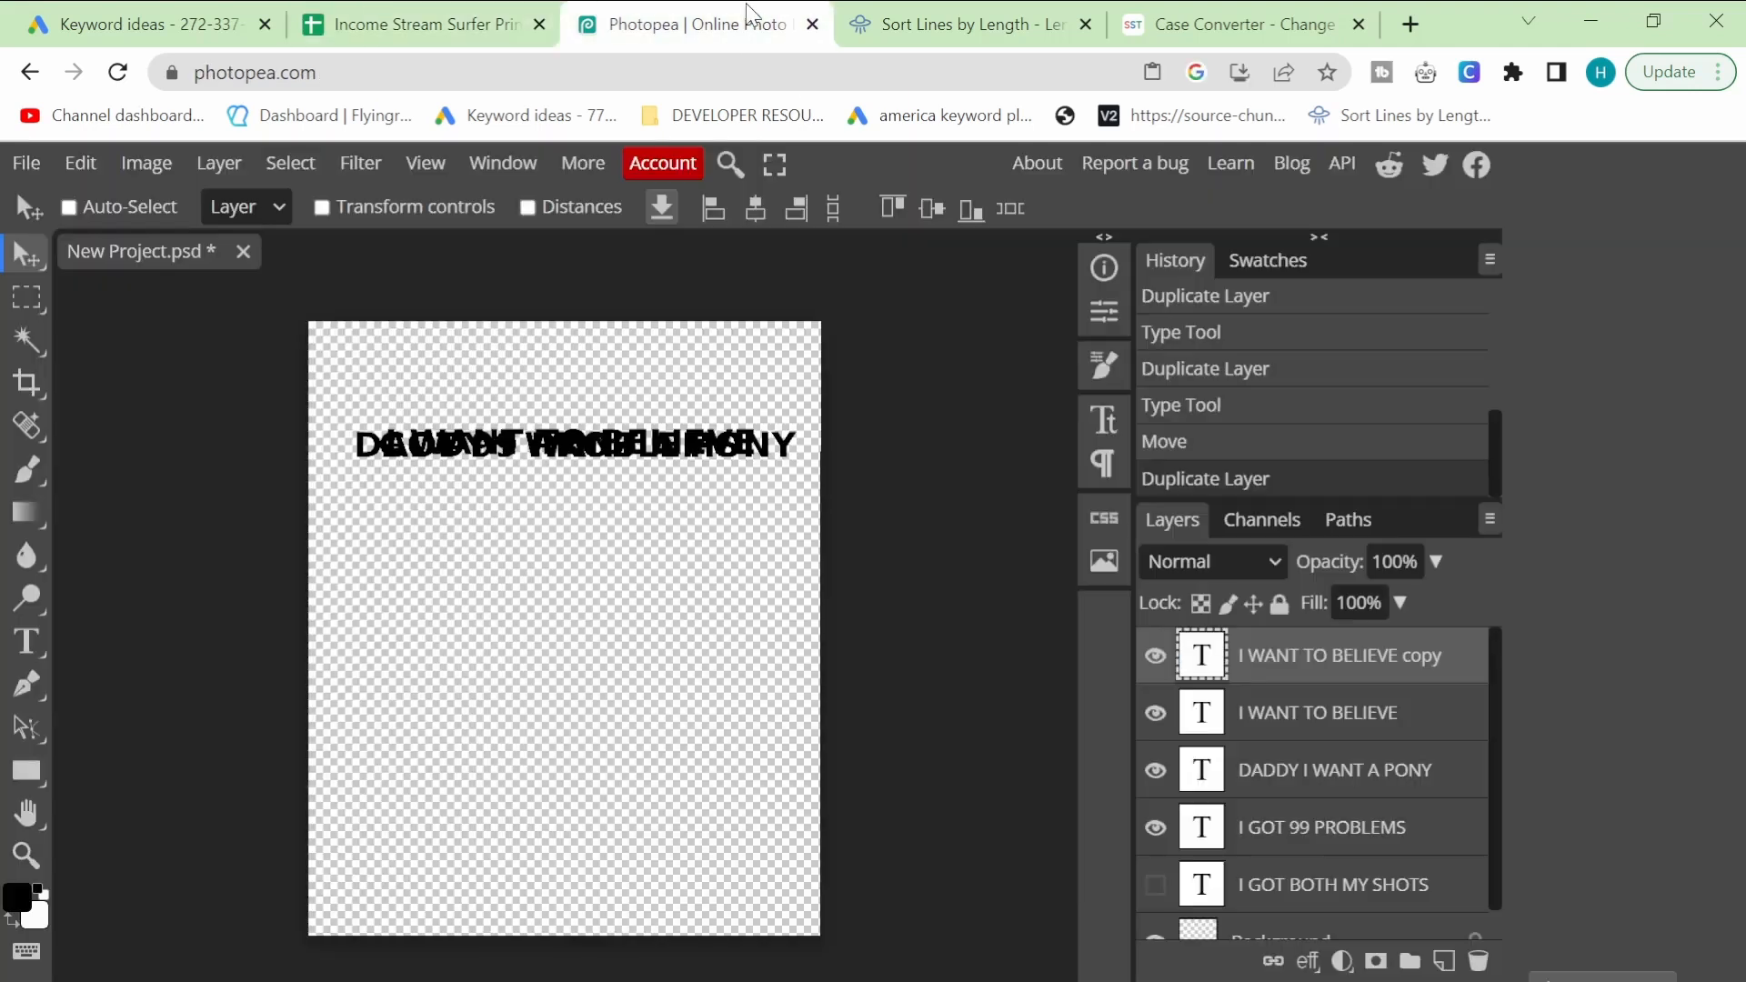
{"action": "mouse_move", "coordinate": [504, 469]}
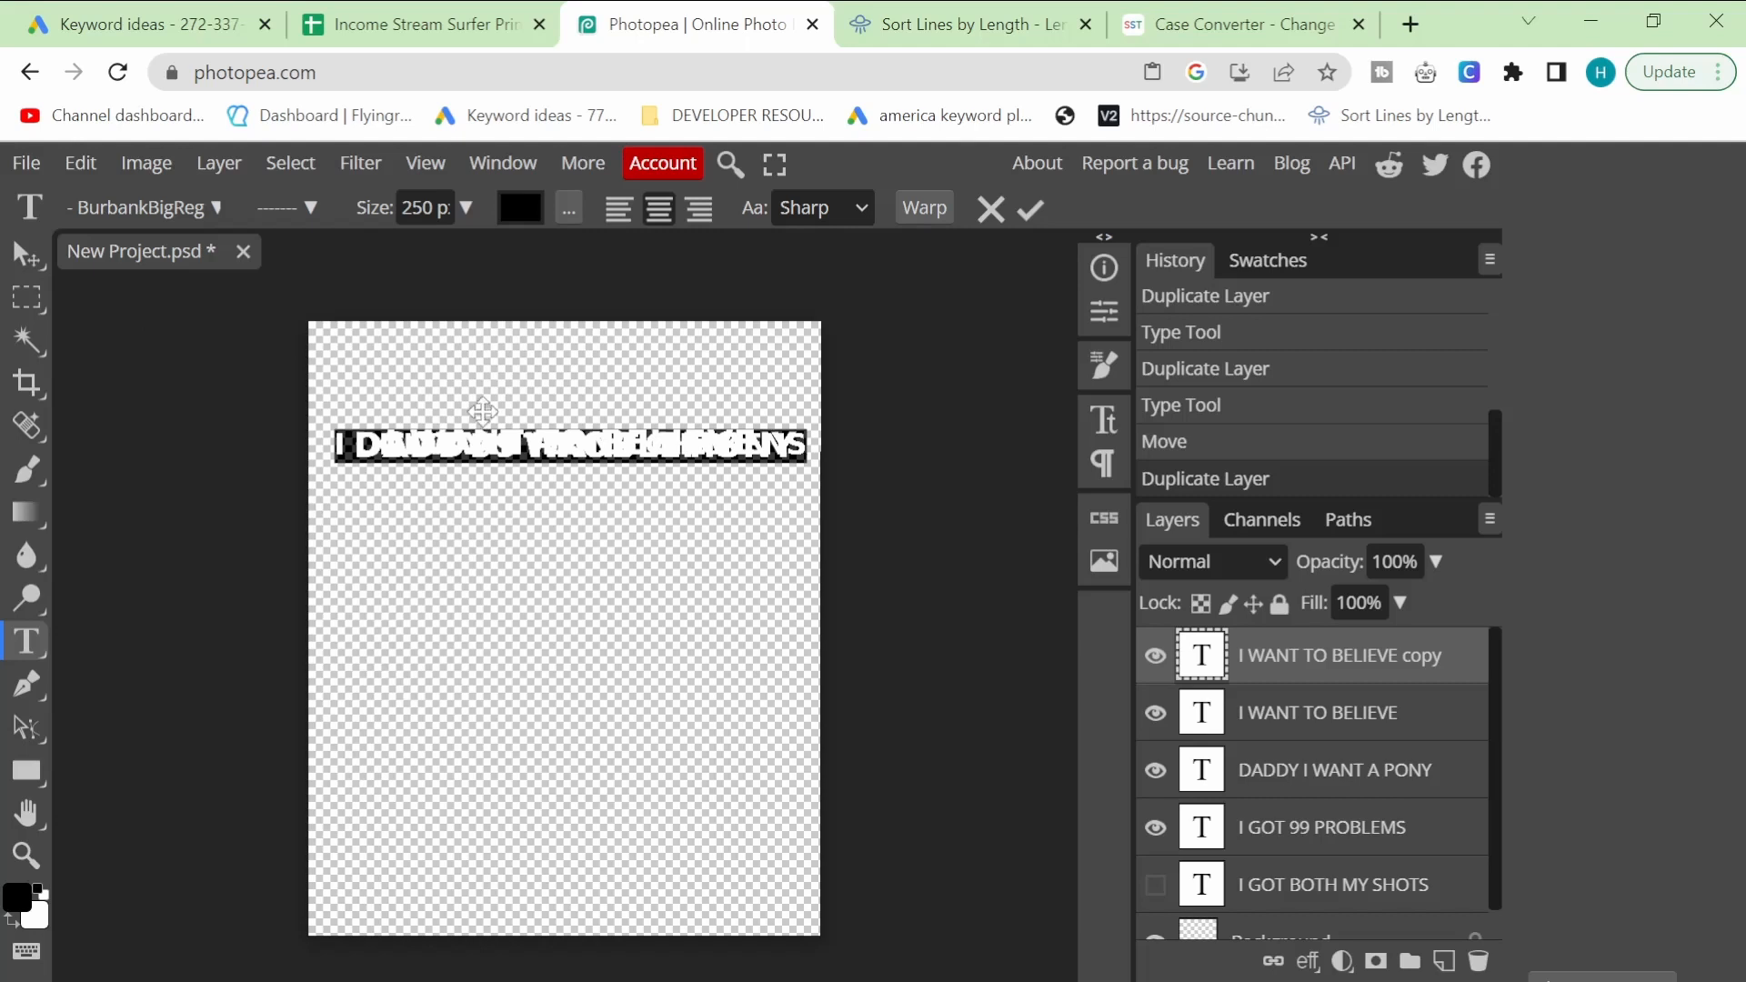
{"action": "left_click", "coordinate": [423, 24]}
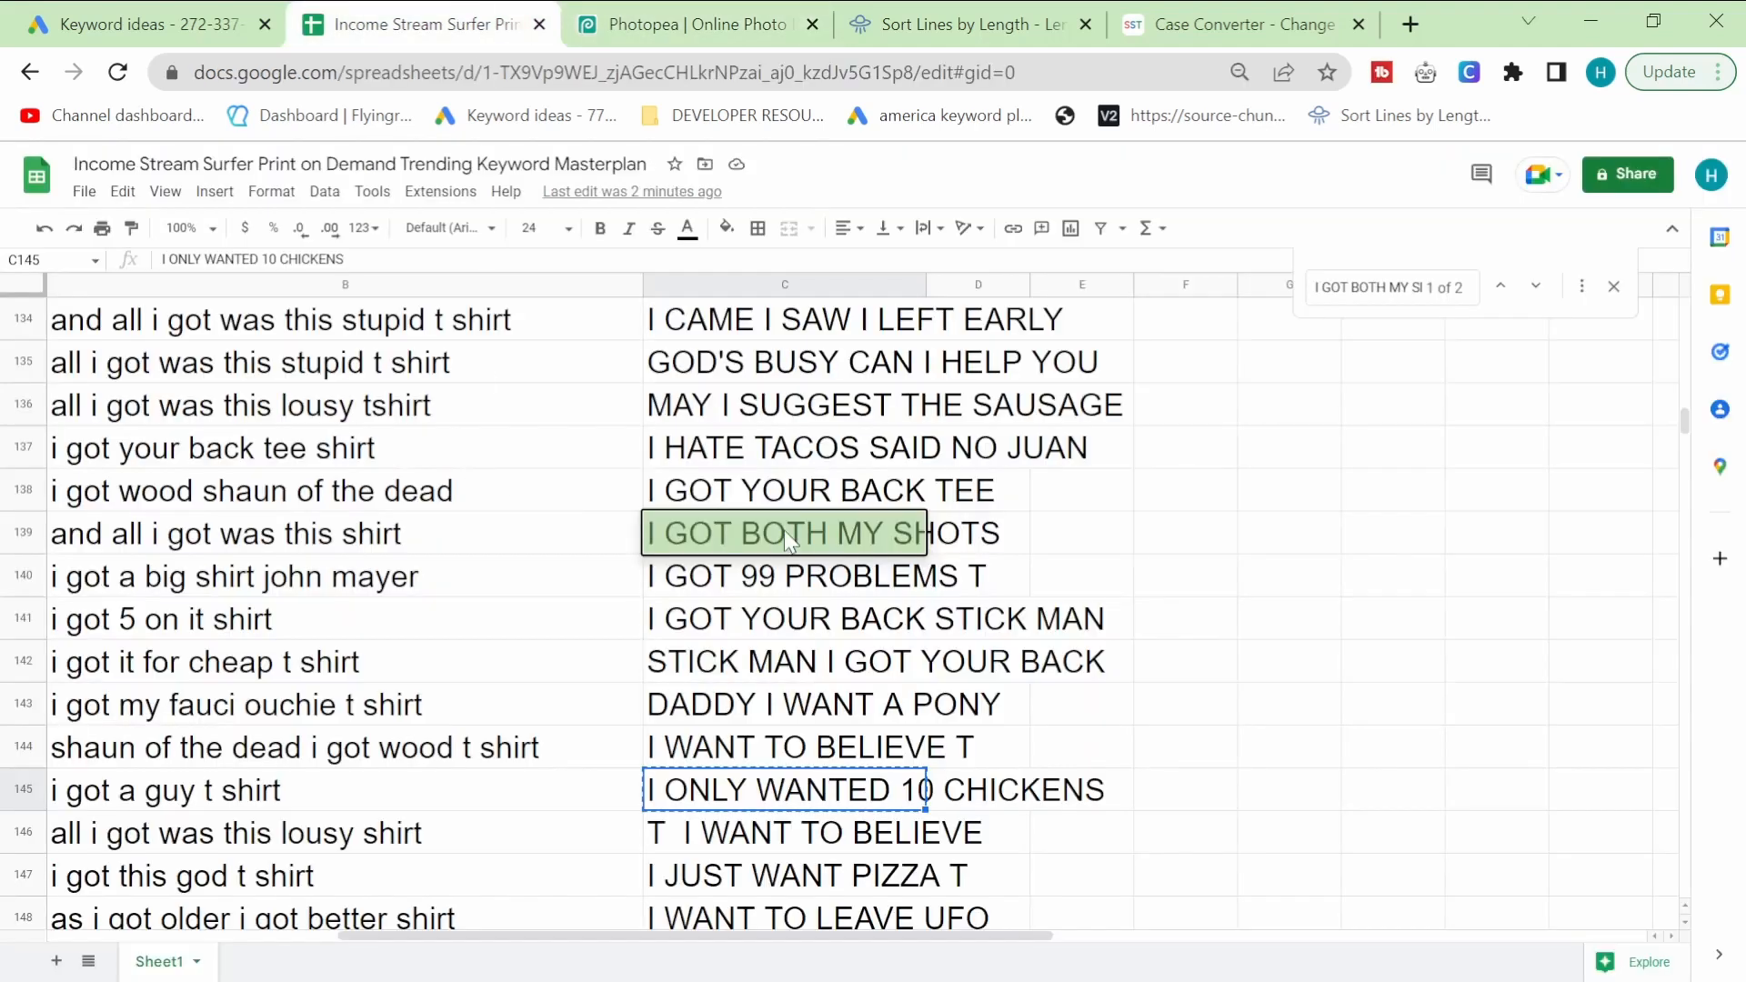
{"action": "scroll", "scroll_direction": "down", "scroll_amount": 3}
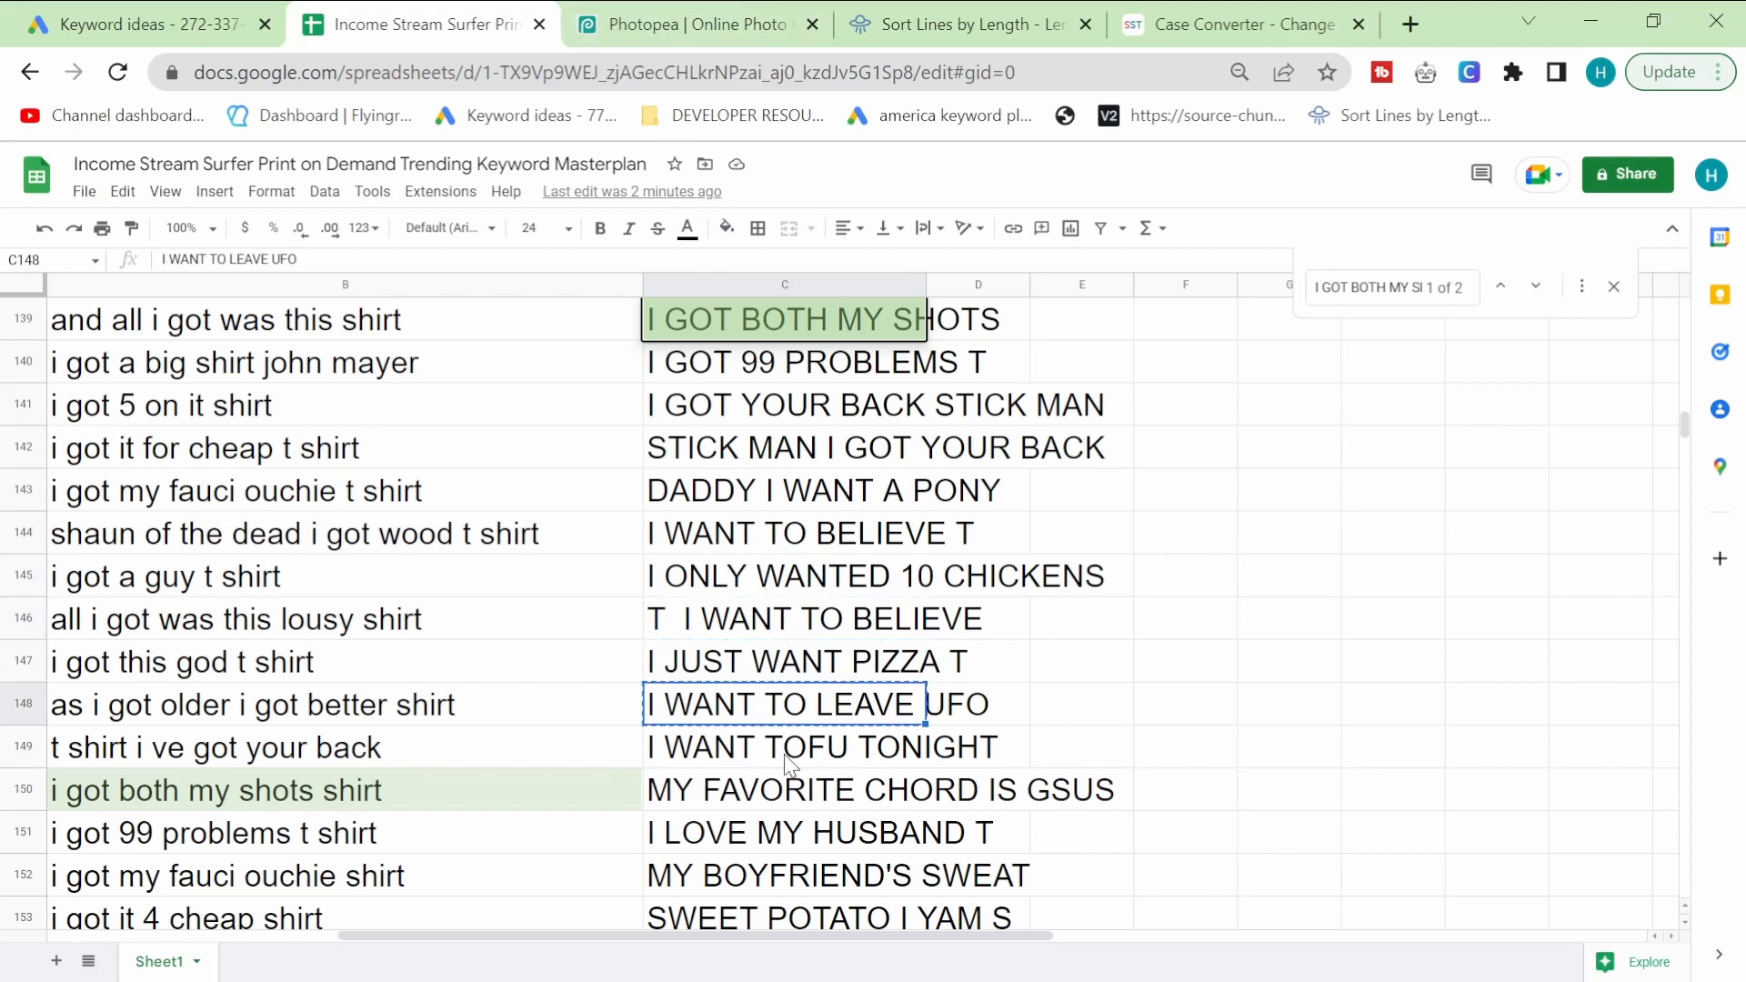
{"action": "left_click", "coordinate": [690, 25]}
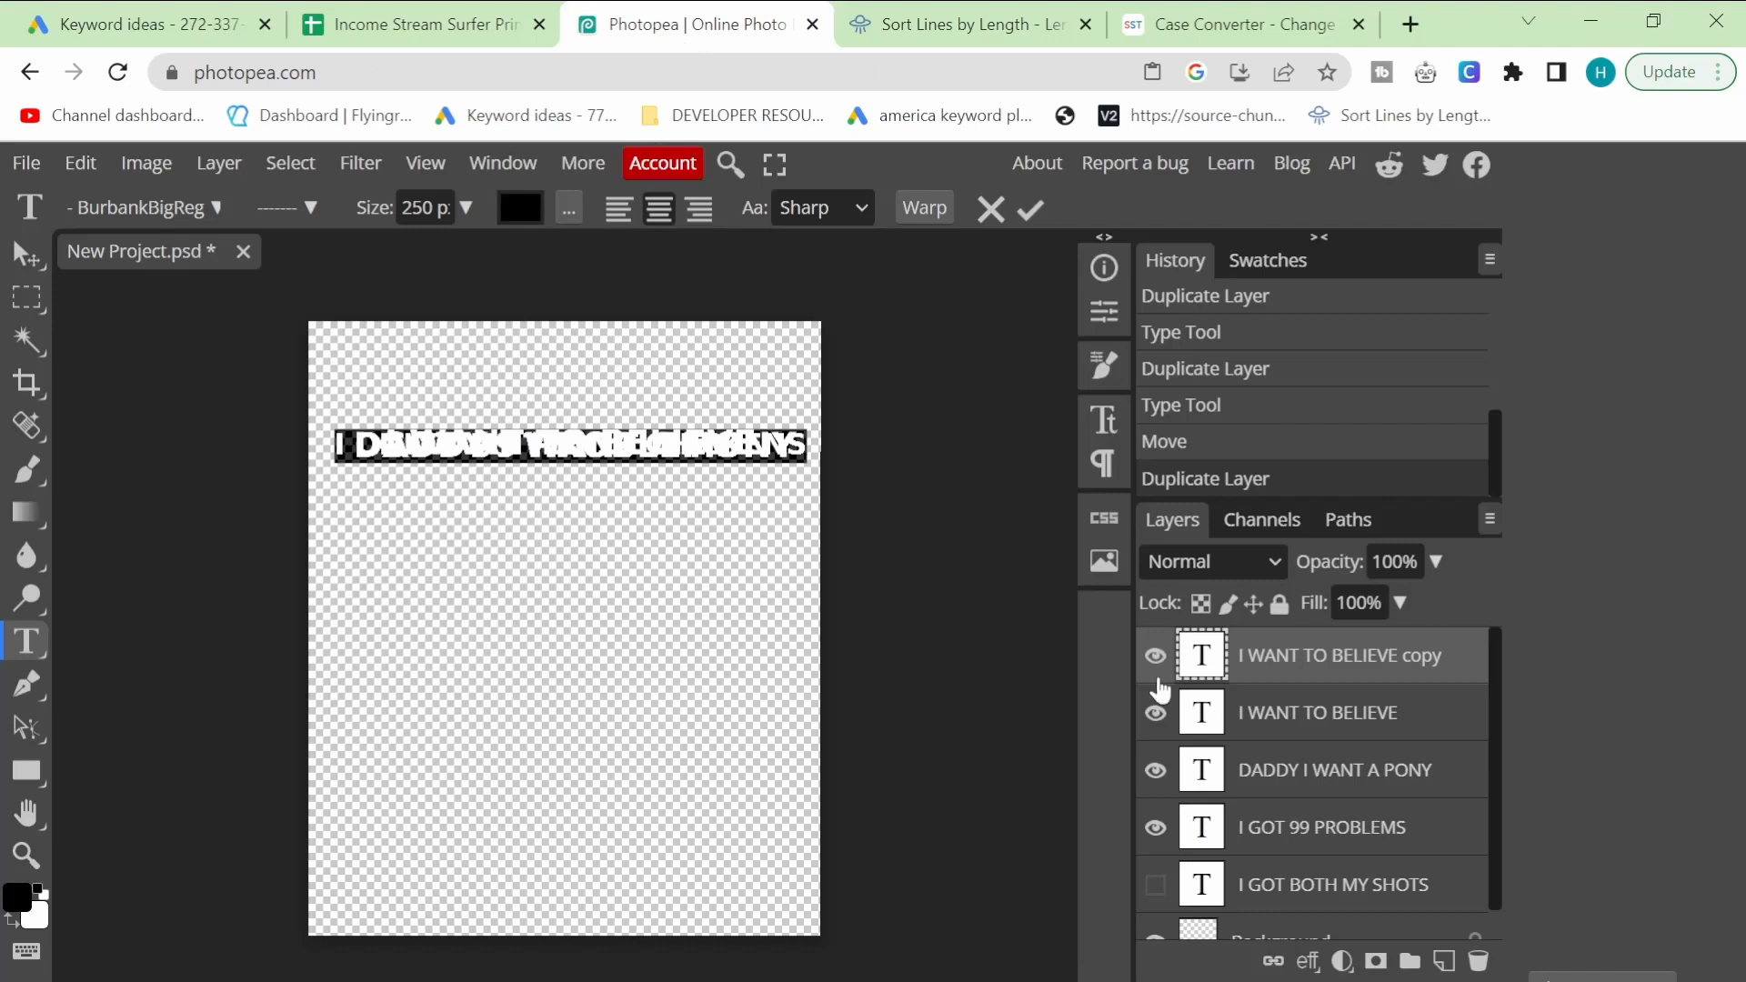
{"action": "right_click", "coordinate": [1338, 655]}
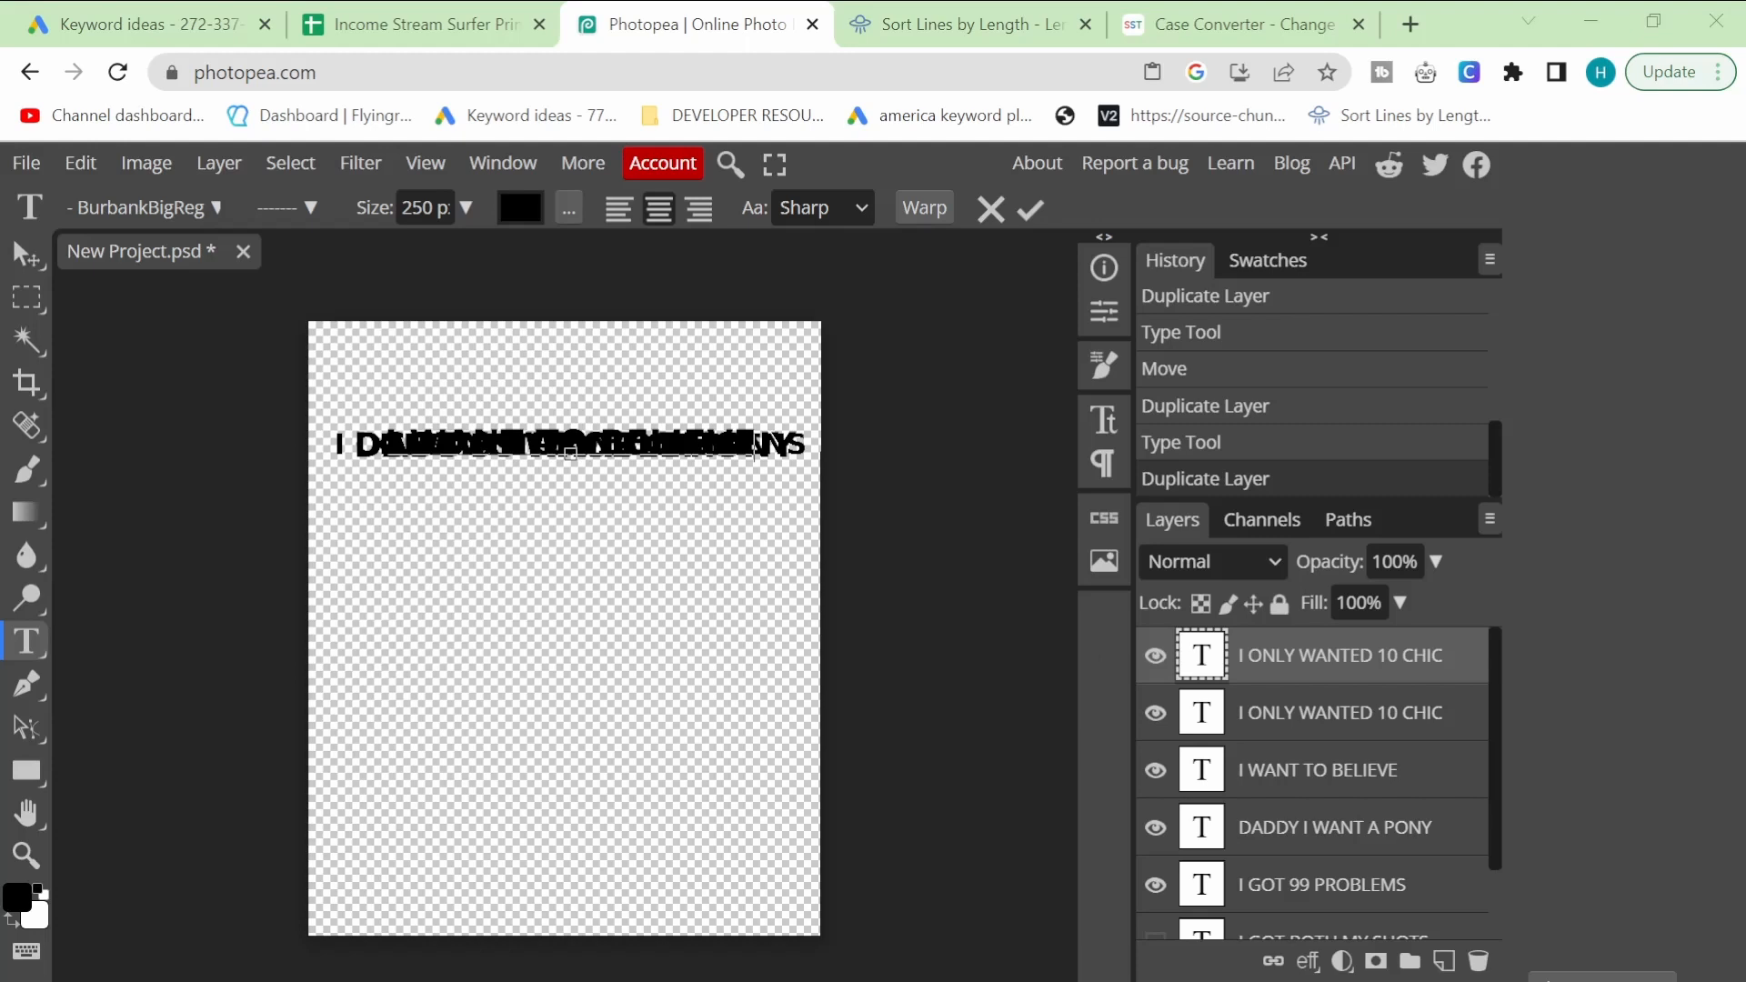
{"action": "mouse_move", "coordinate": [942, 654]}
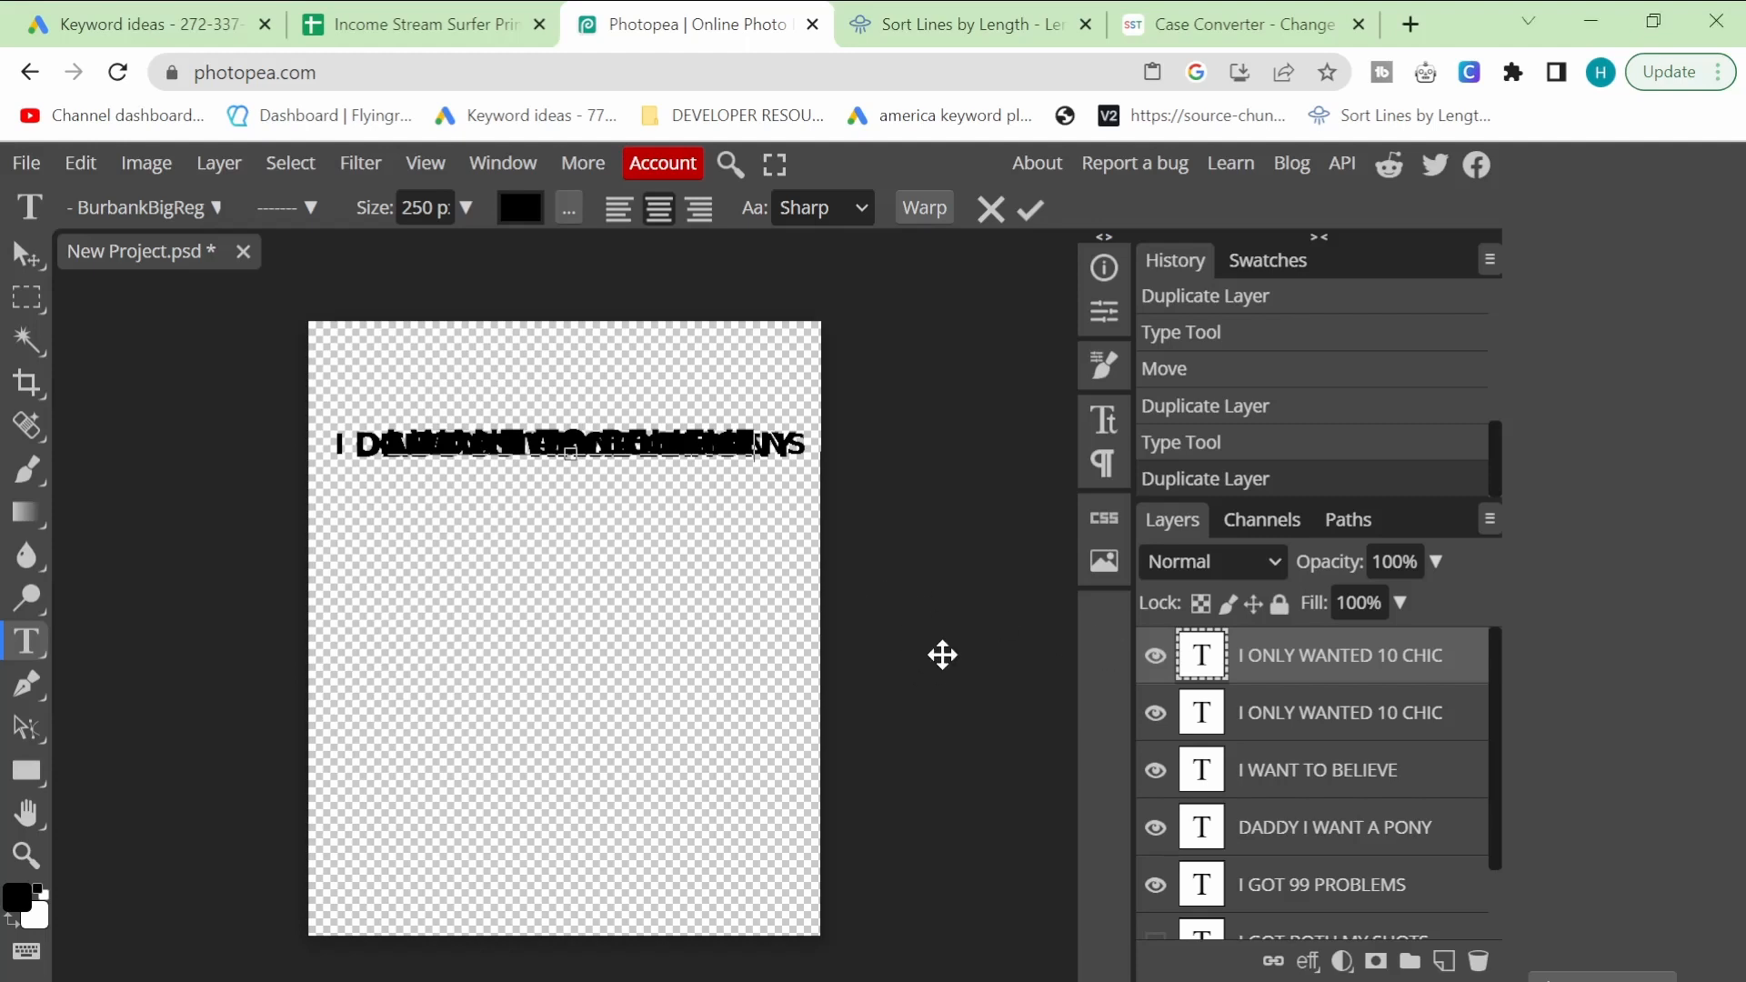
{"action": "scroll", "scroll_direction": "down", "scroll_amount": 3}
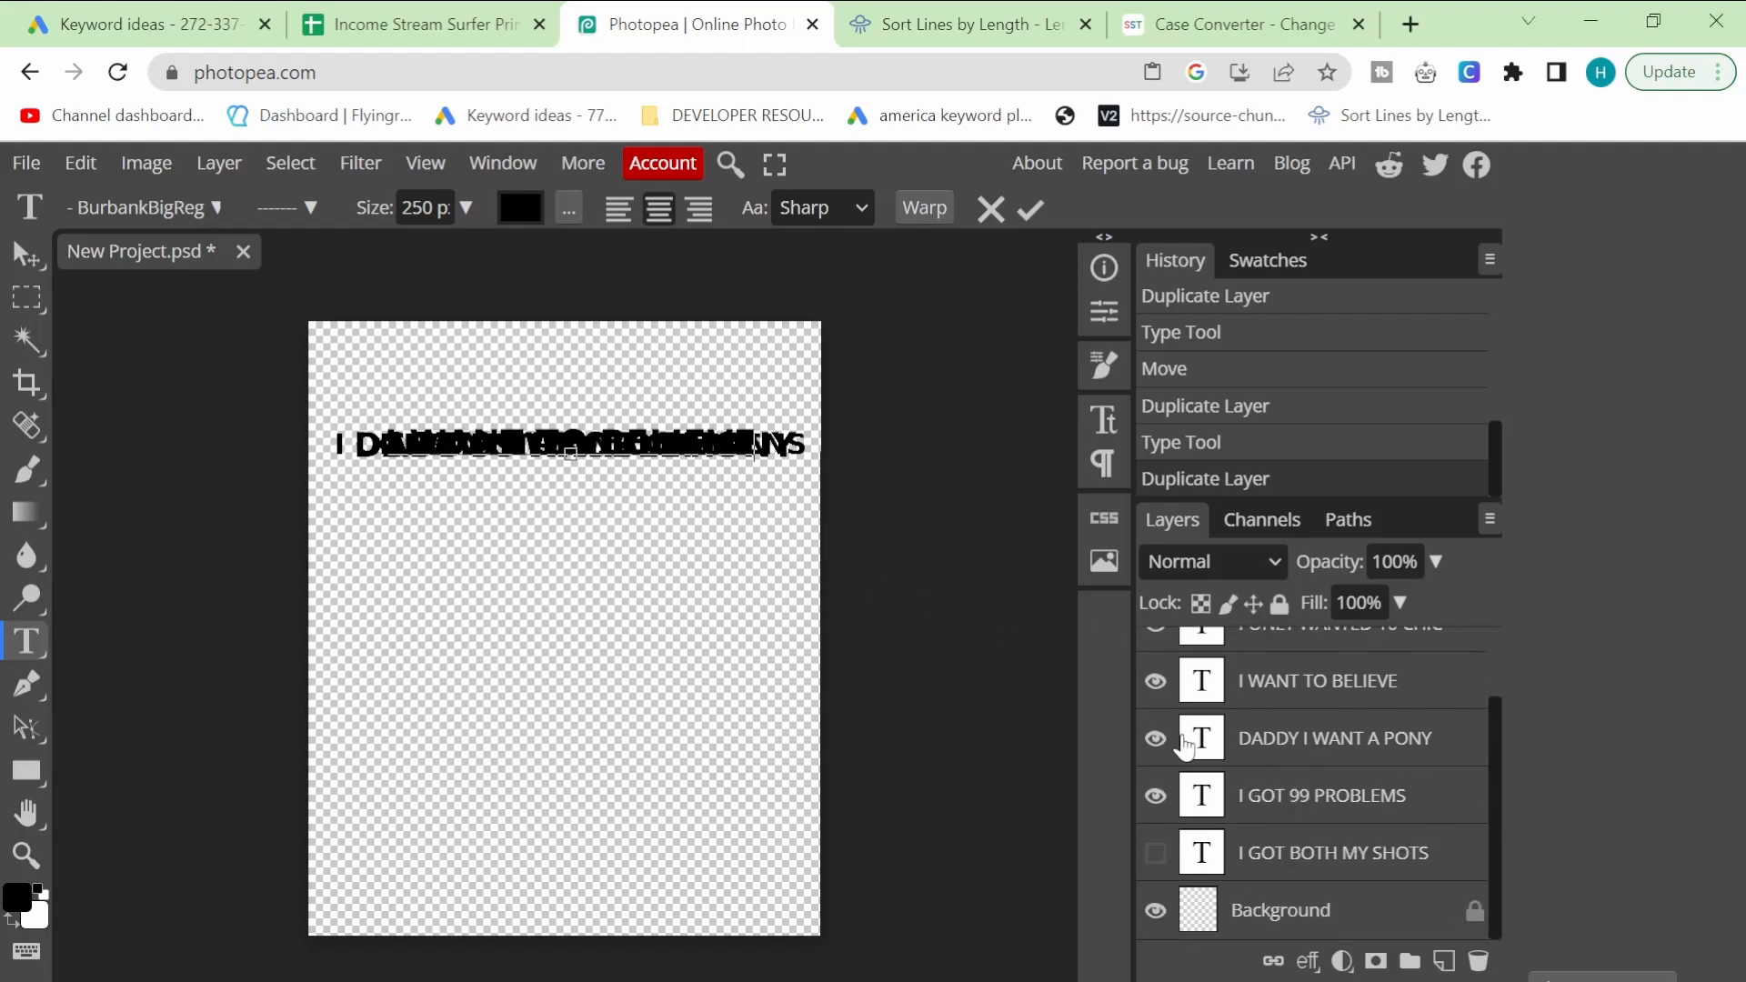
{"action": "left_click", "coordinate": [421, 24]}
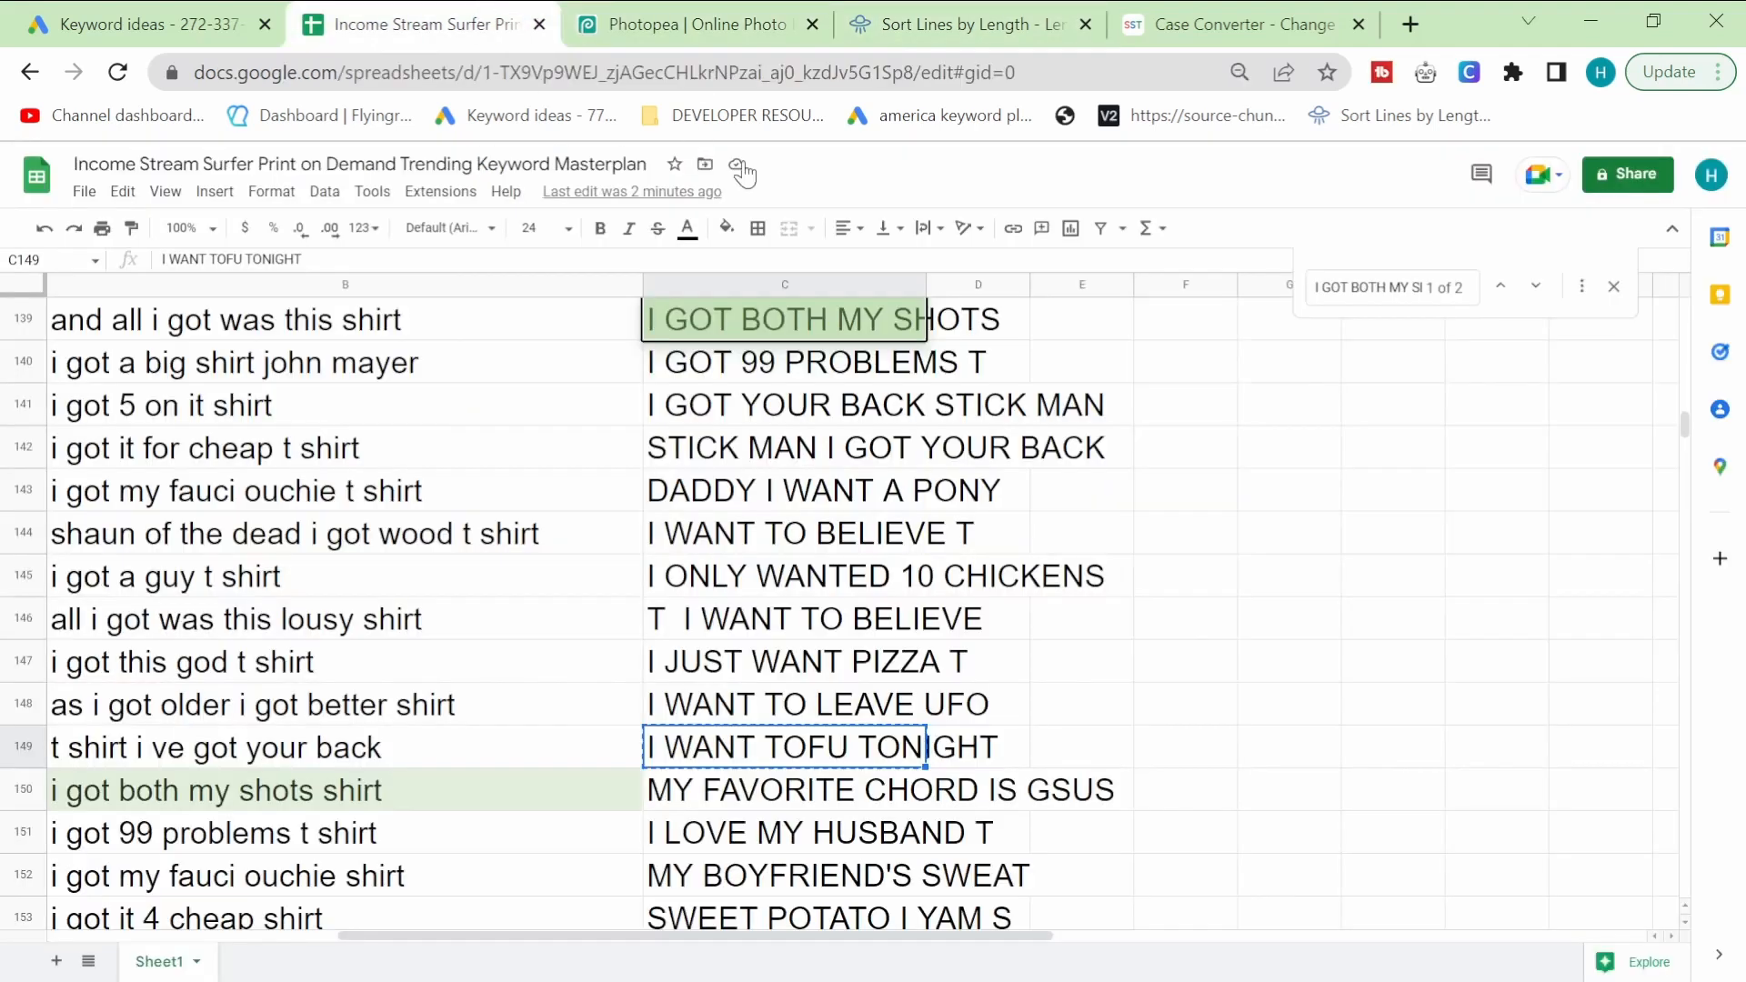
{"action": "left_click", "coordinate": [690, 25]}
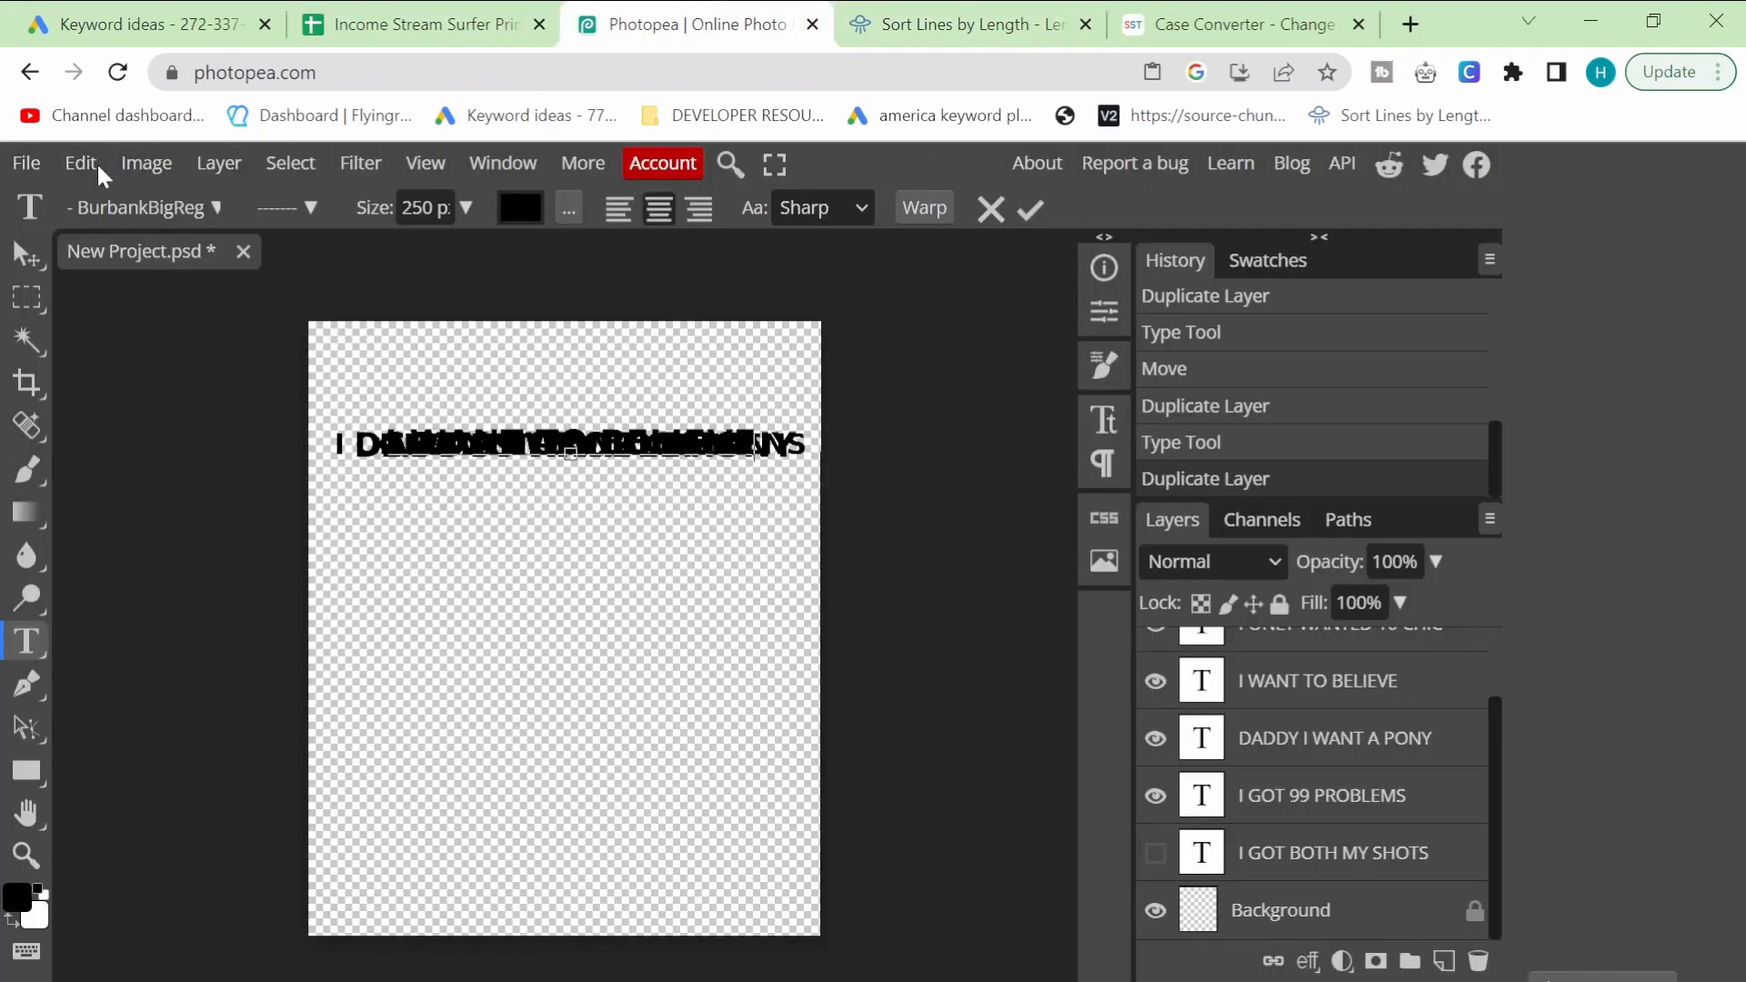
Step: Export every layer as a 1x PNG with Export Layers, downloading assets (8).zip
{"action": "left_click", "coordinate": [24, 163]}
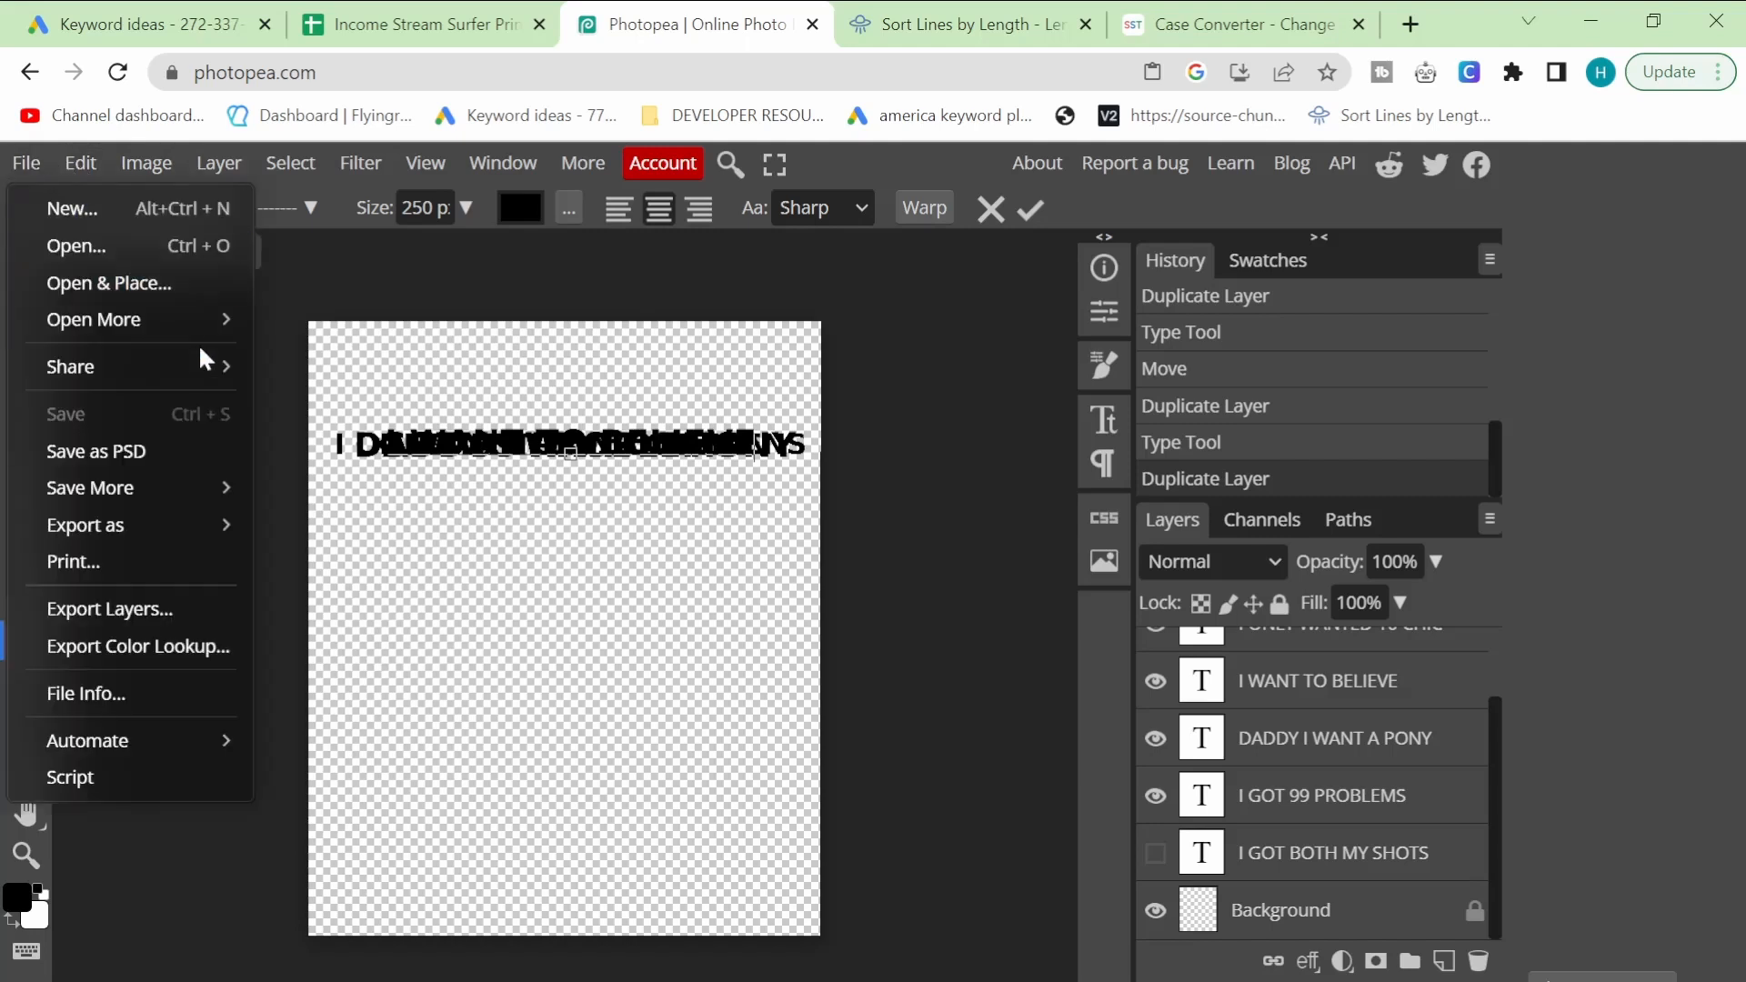
{"action": "left_click", "coordinate": [108, 608]}
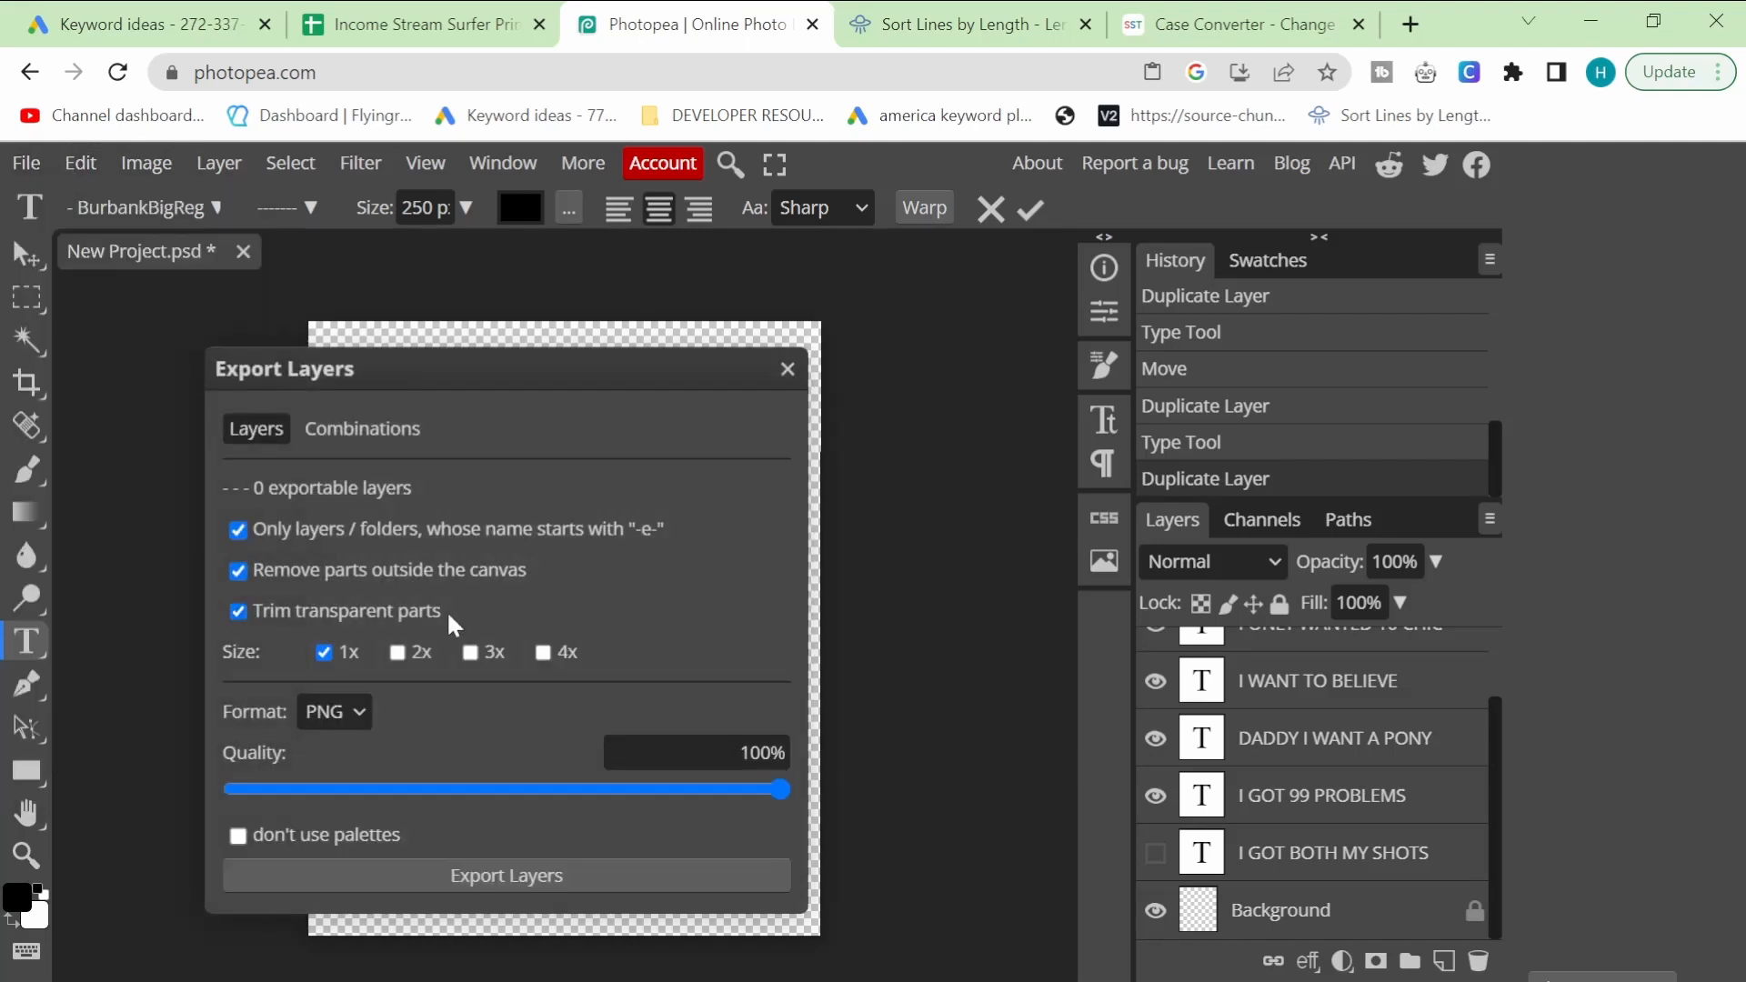
{"action": "left_click", "coordinate": [238, 530]}
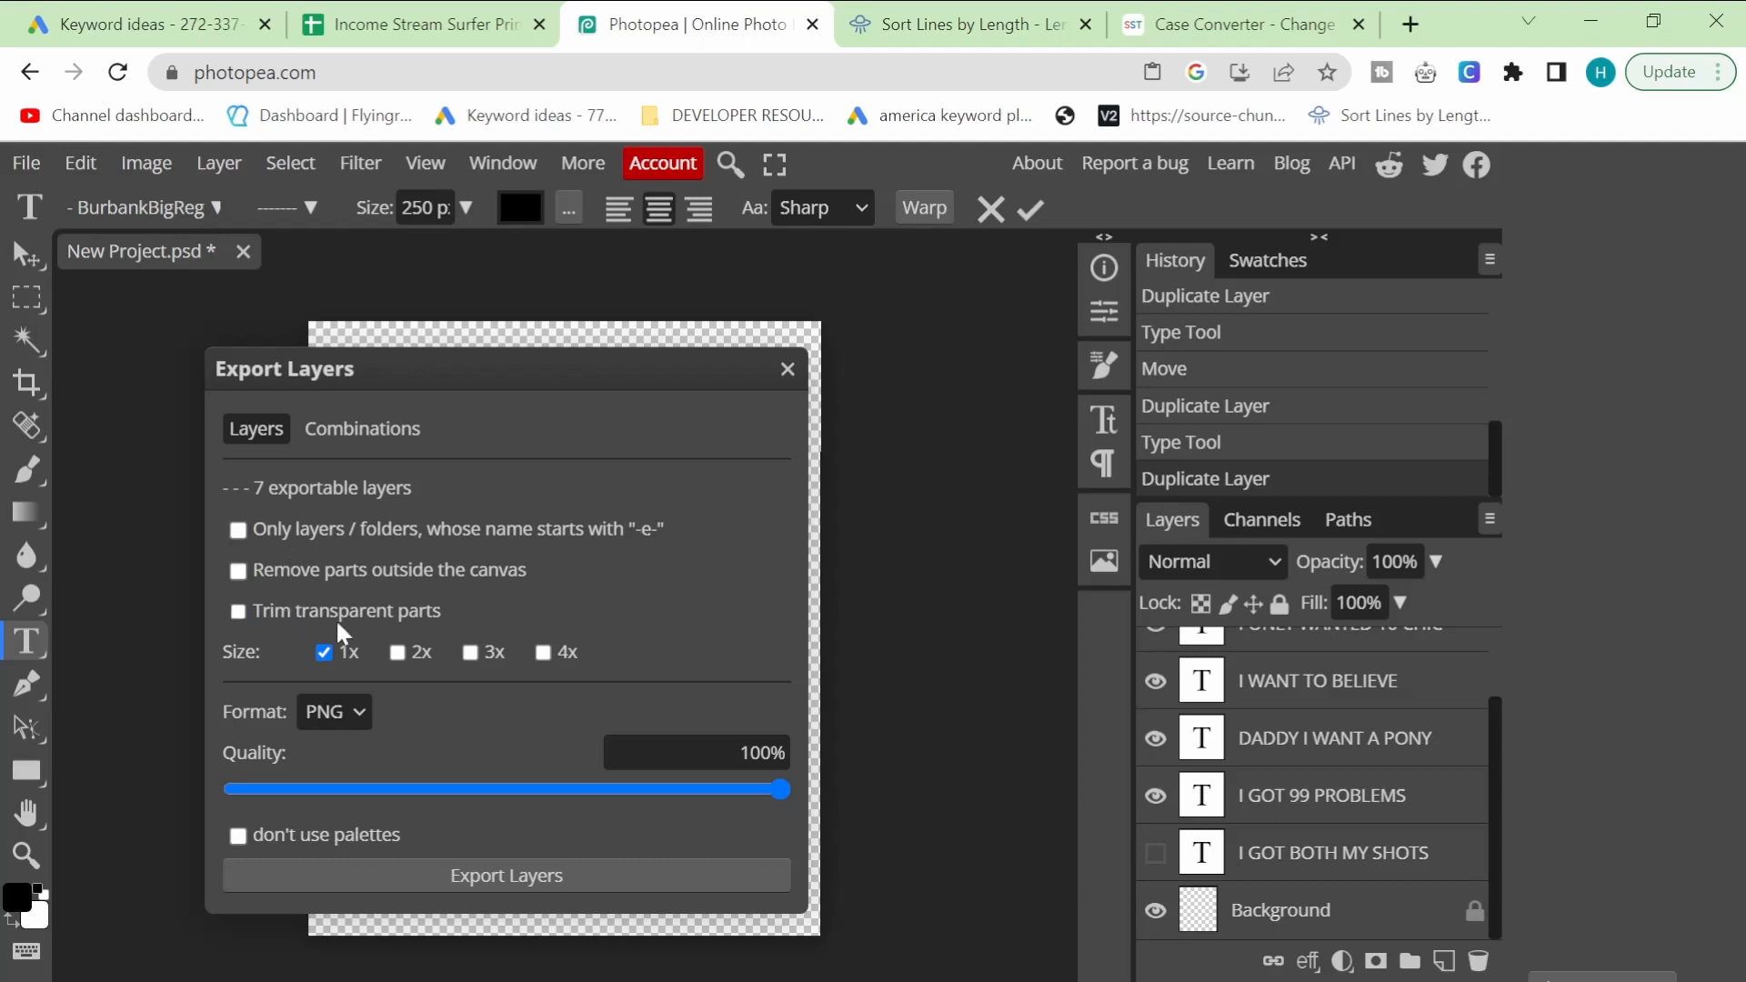
{"action": "left_click_drag", "start_coordinate": [283, 369], "coordinate": [426, 210]}
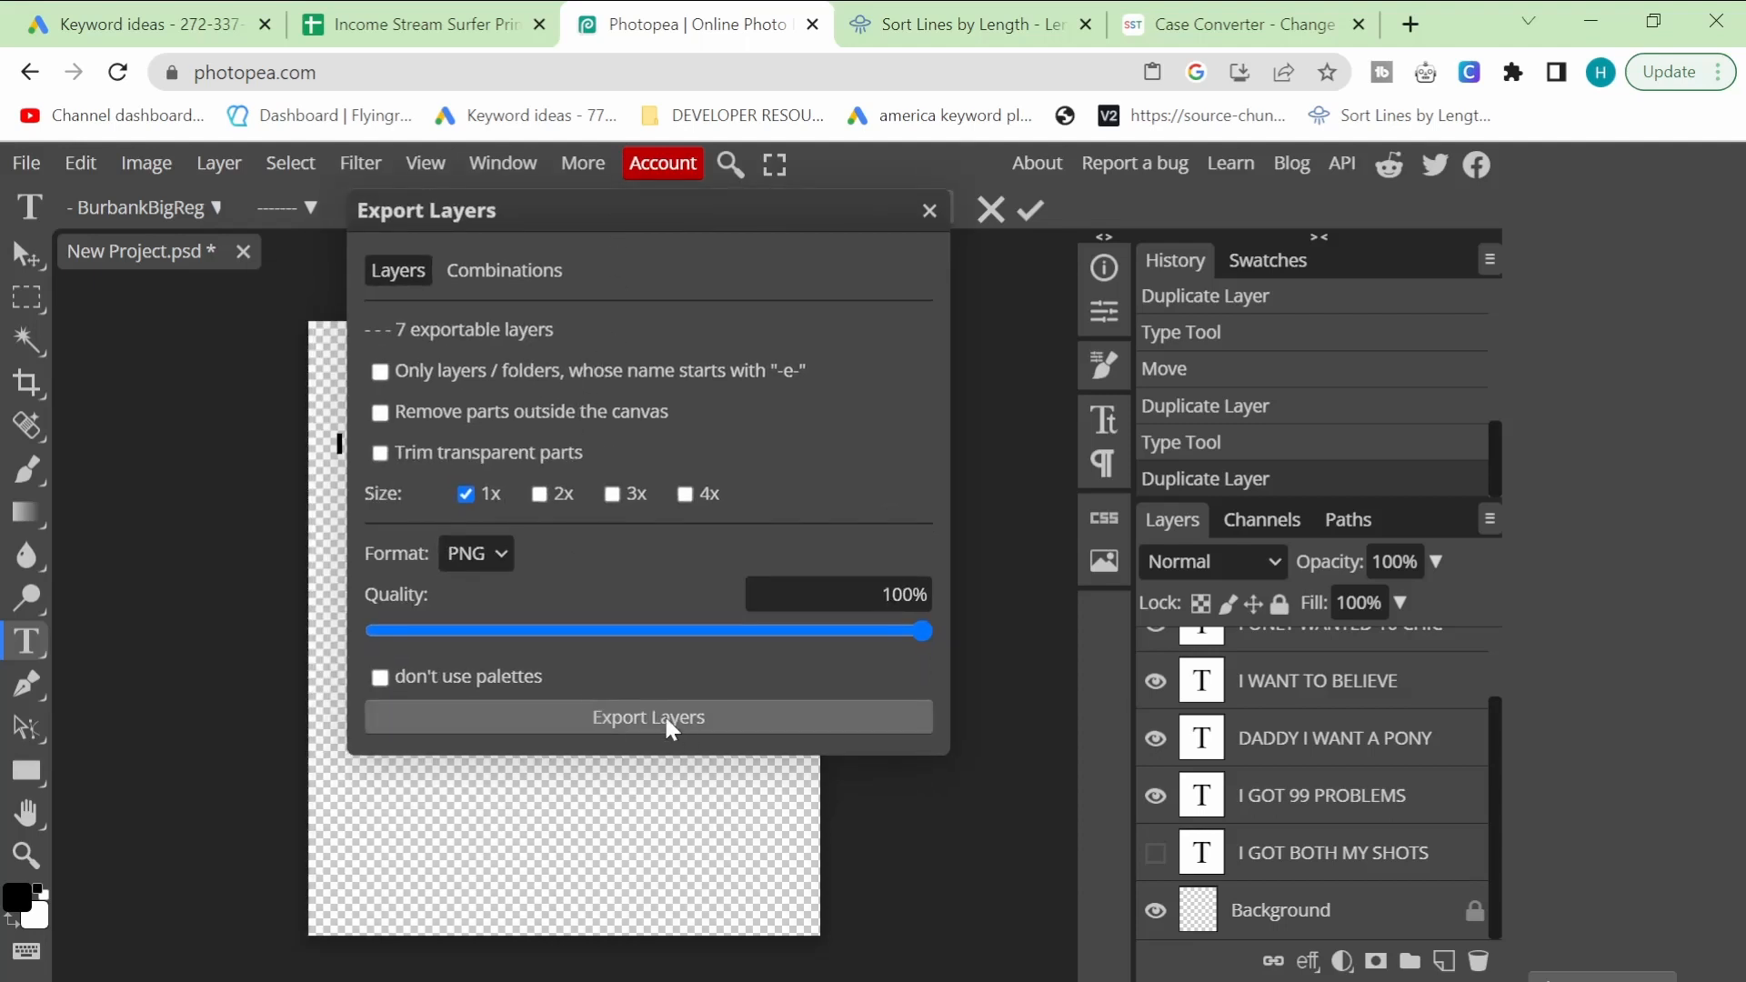
{"action": "mouse_move", "coordinate": [1448, 974]}
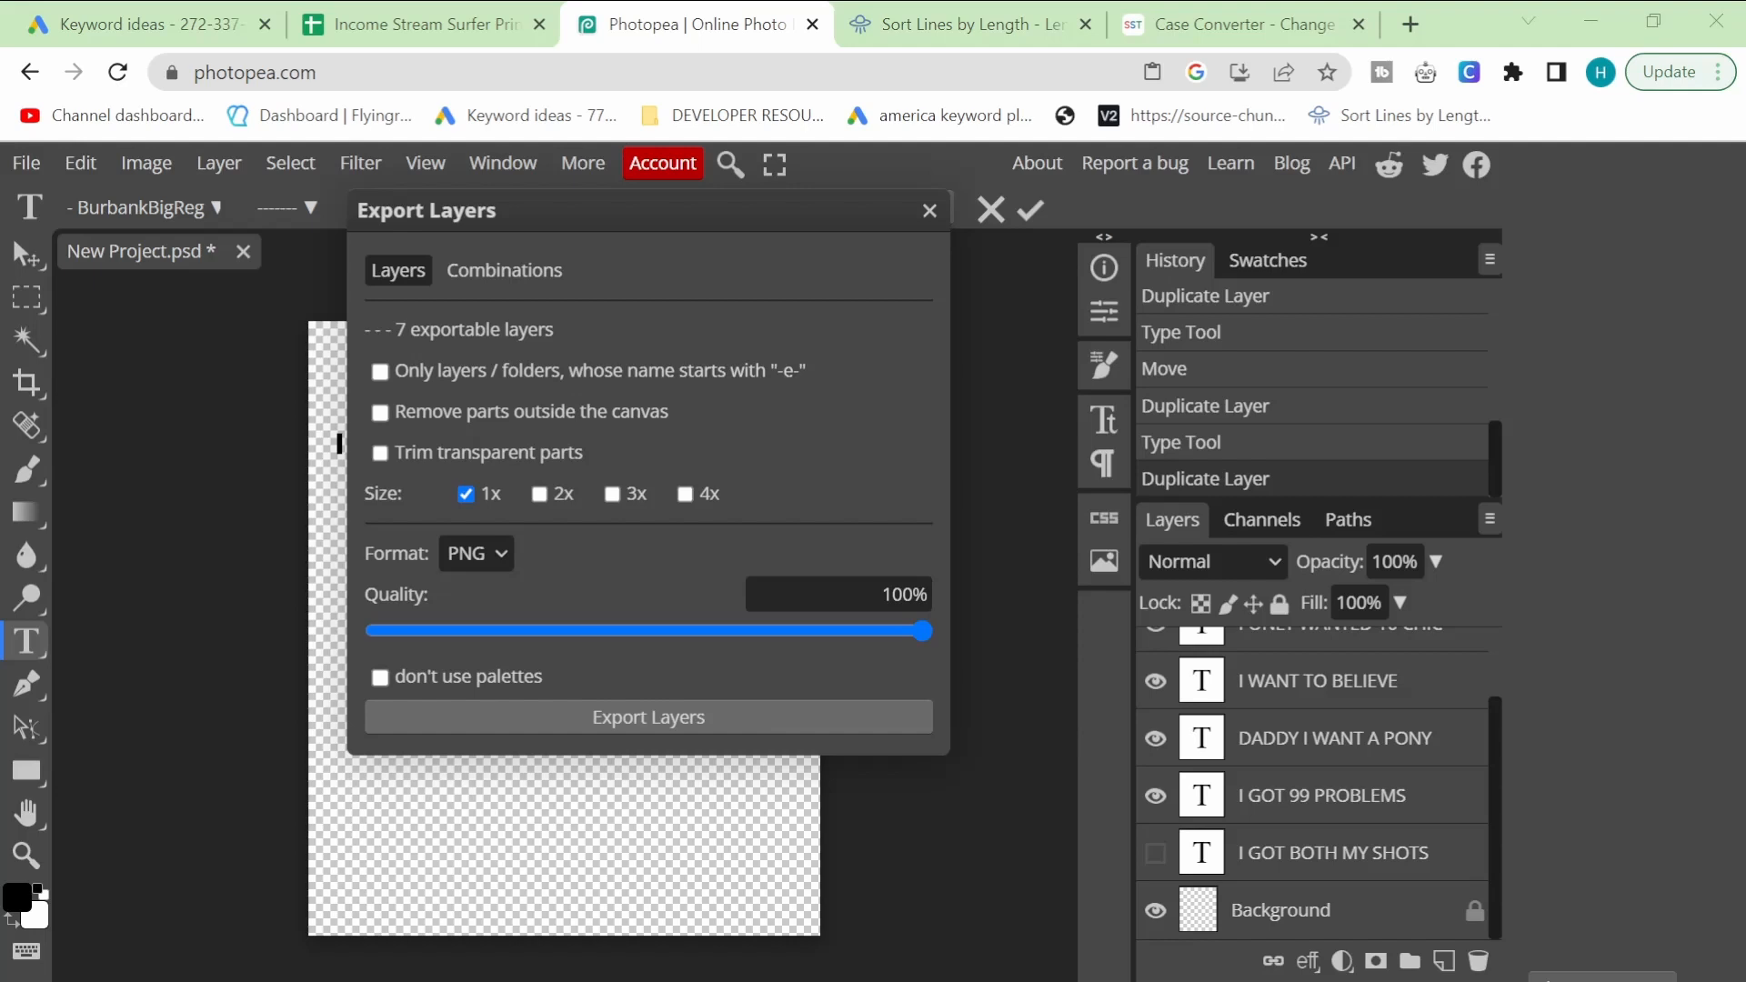
{"action": "left_click", "coordinate": [647, 717]}
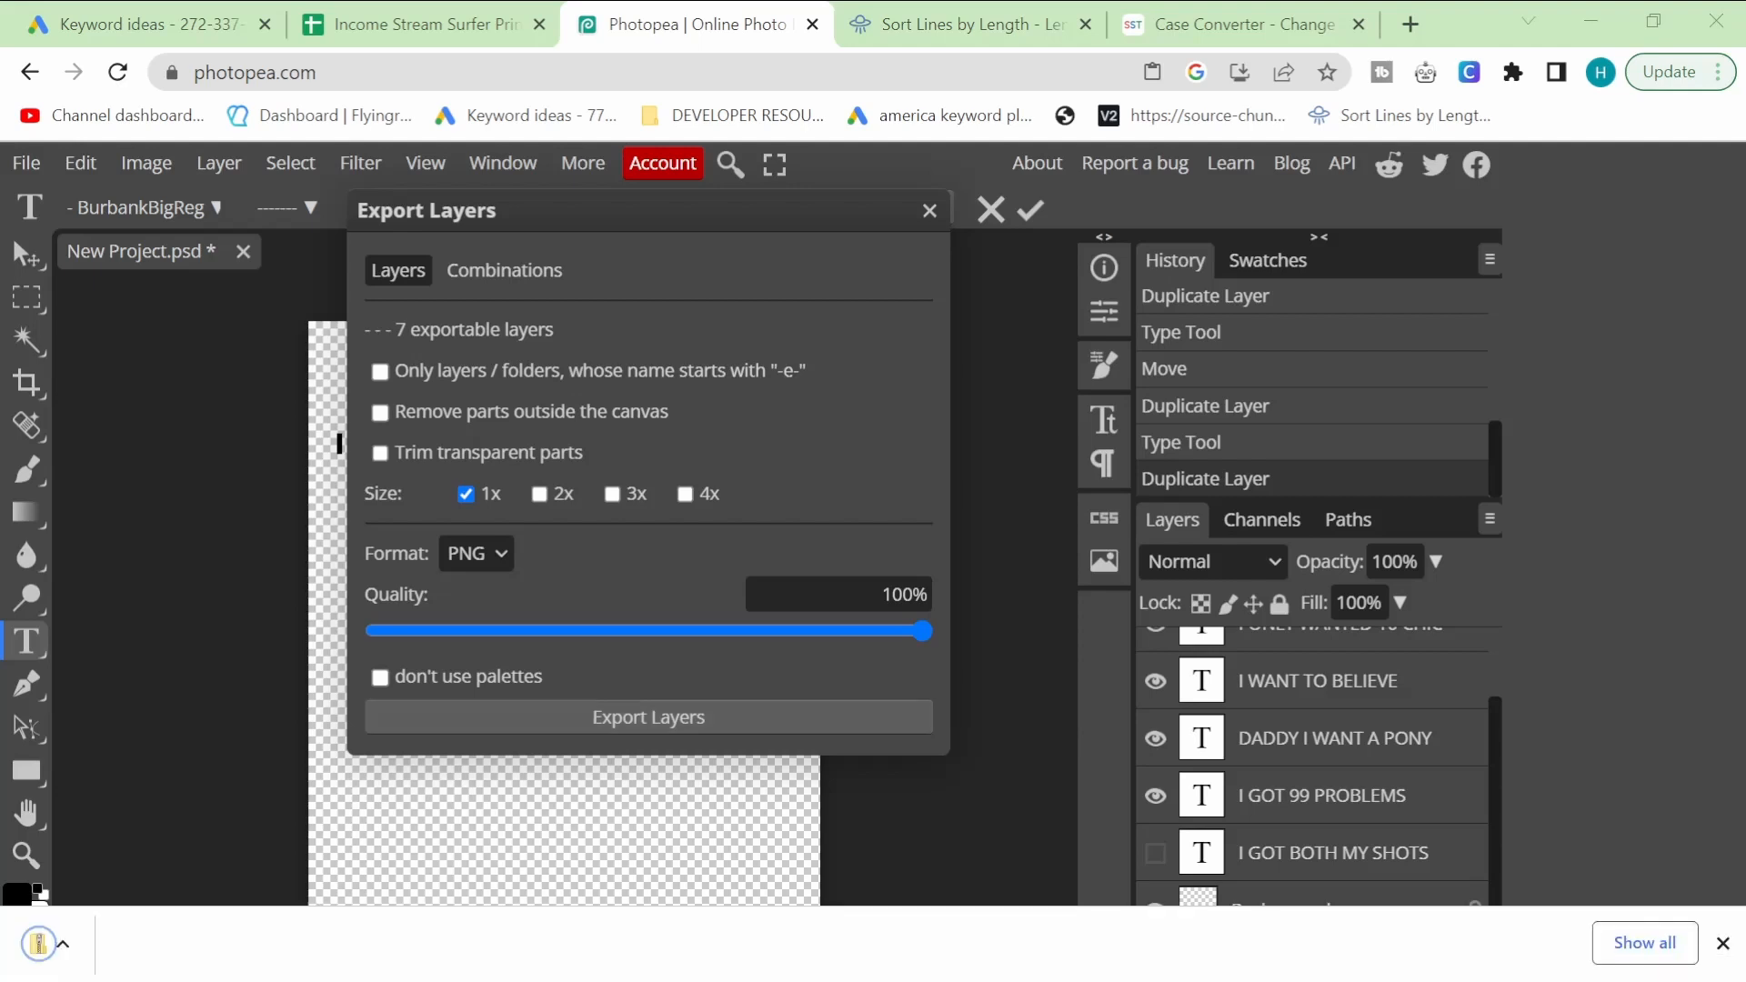
{"action": "left_click", "coordinate": [648, 715]}
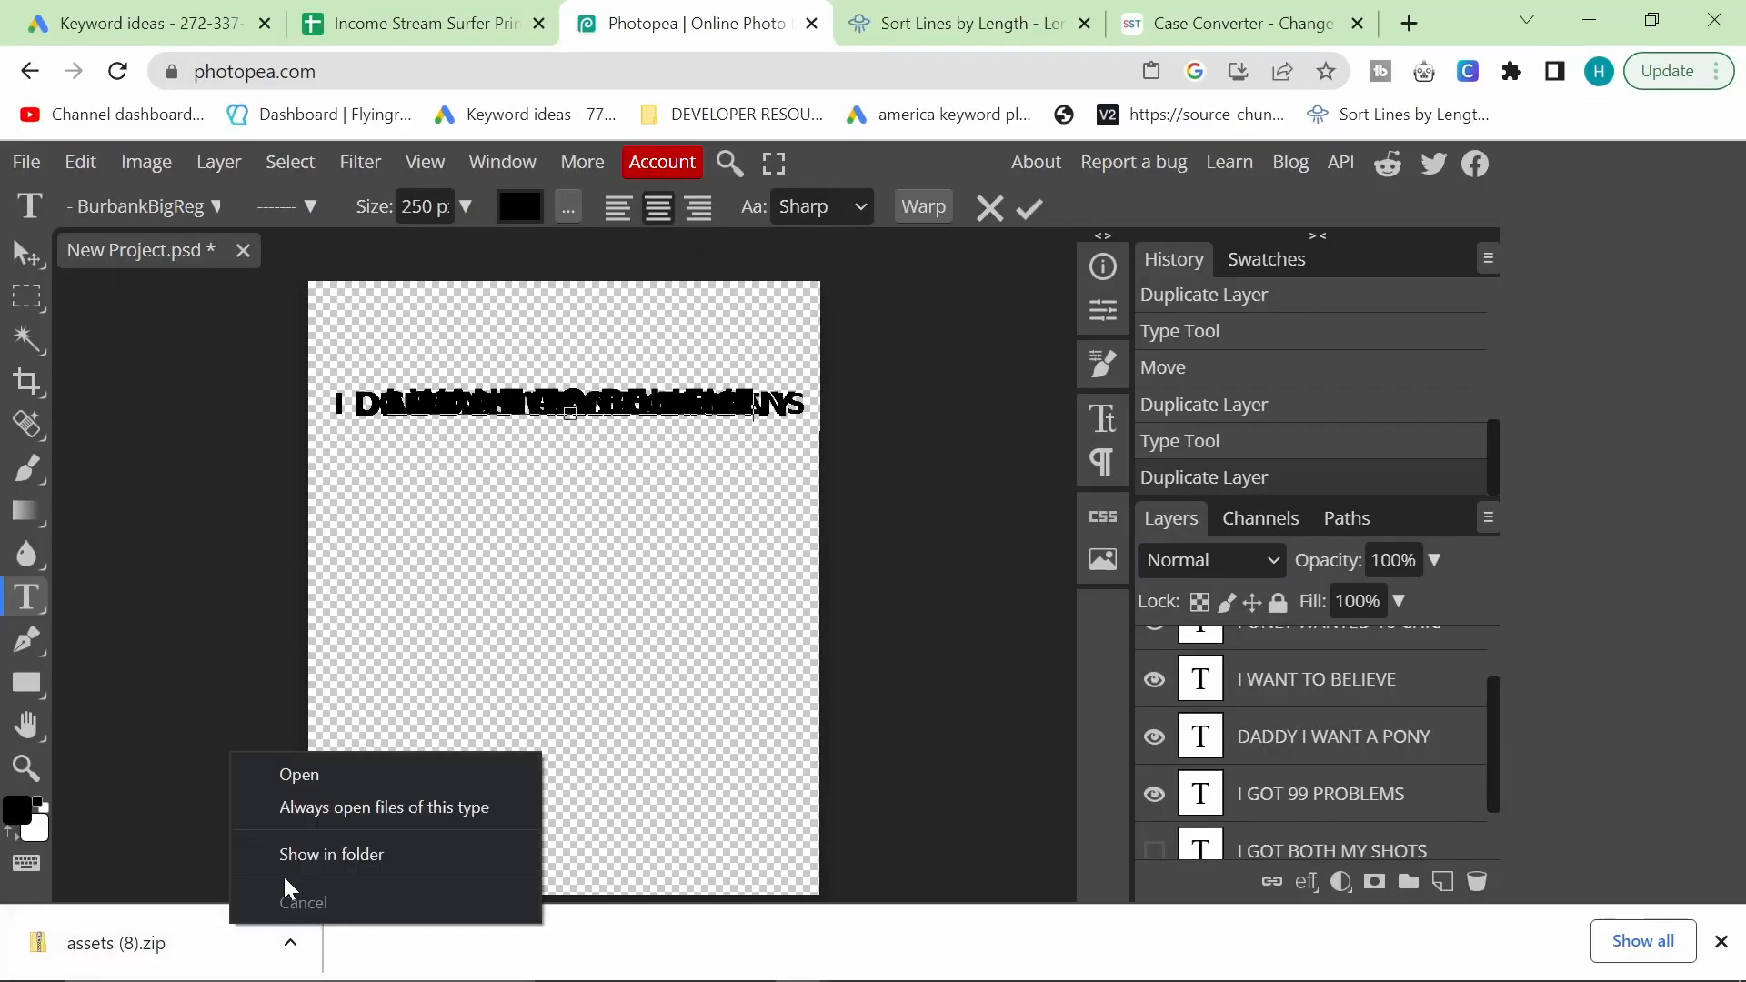
Step: Extract assets (8).zip into its suggested folder and maximize the folder window
{"action": "left_click", "coordinate": [330, 854]}
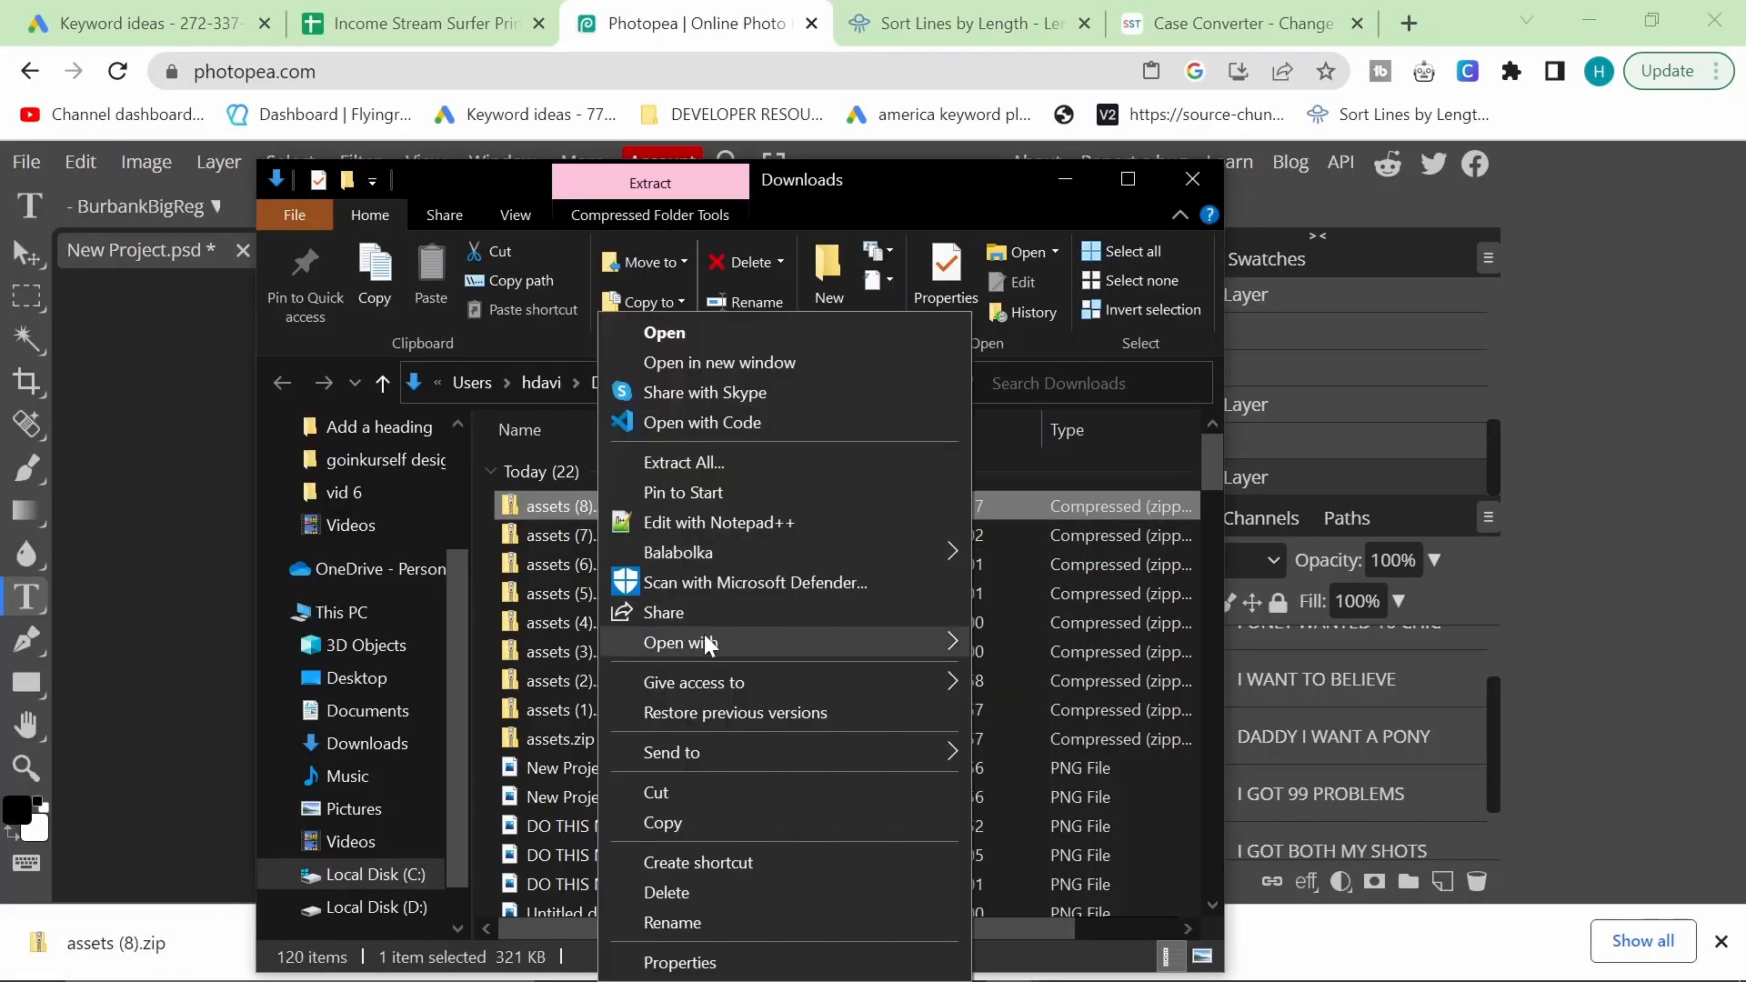
{"action": "left_click", "coordinate": [684, 462]}
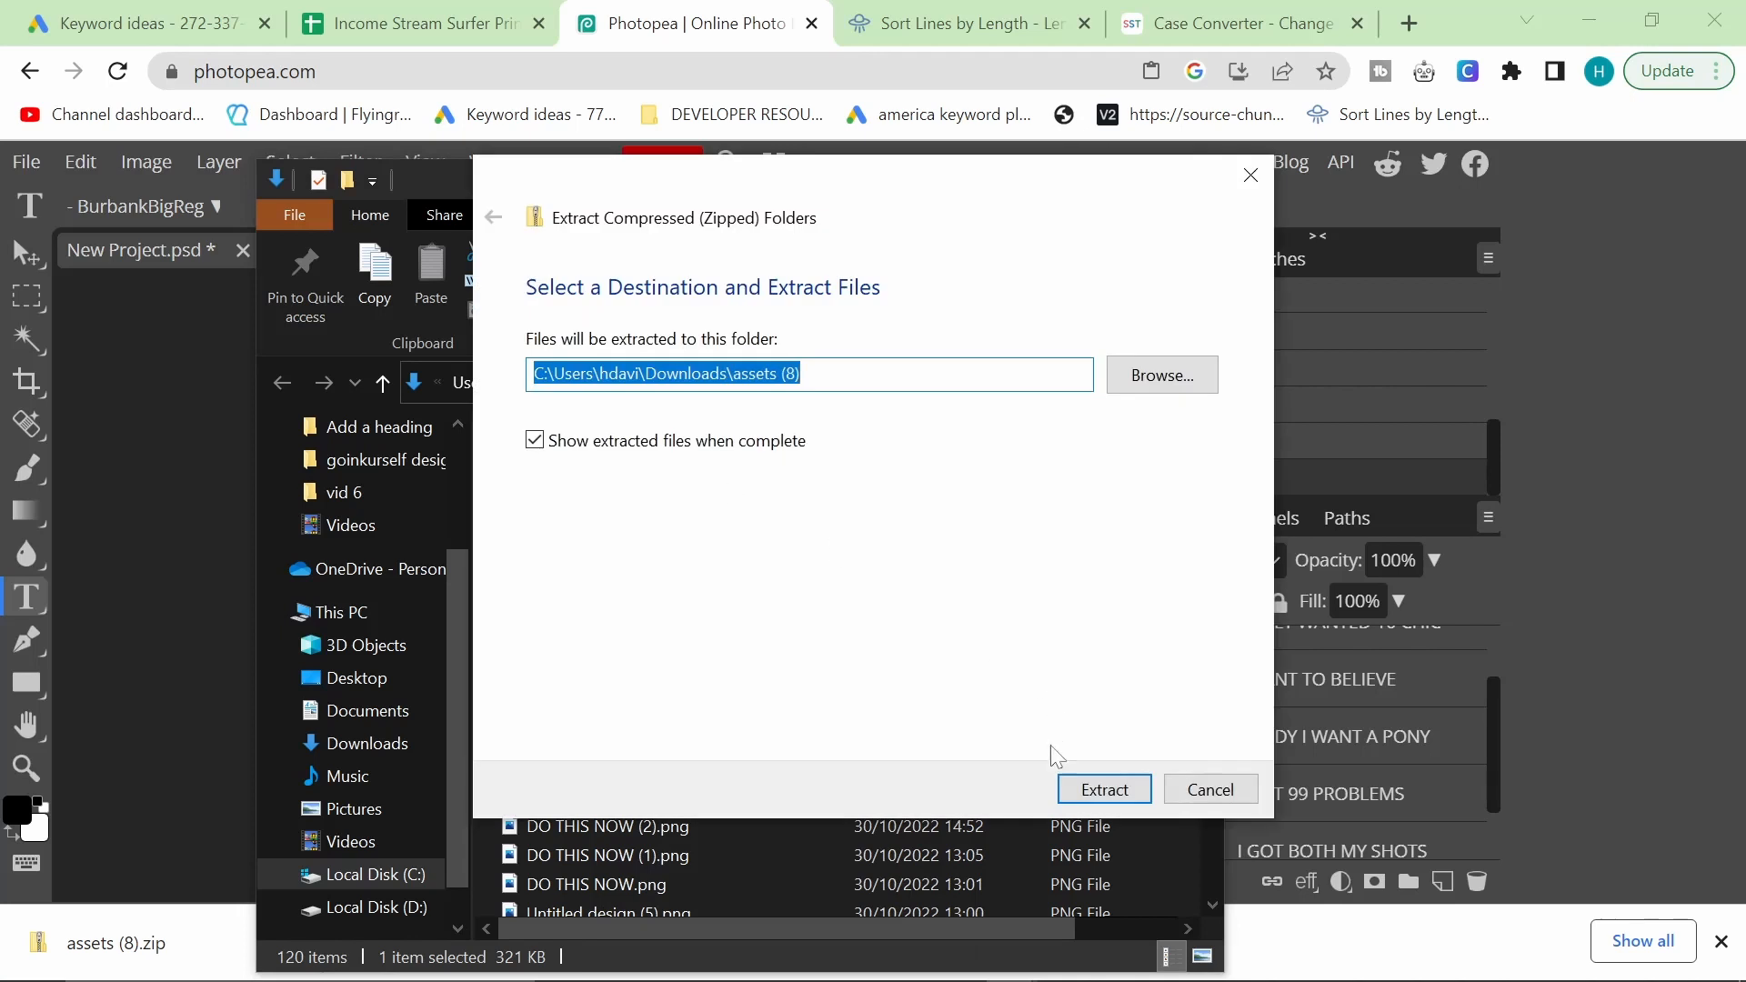
{"action": "left_click", "coordinate": [1102, 788]}
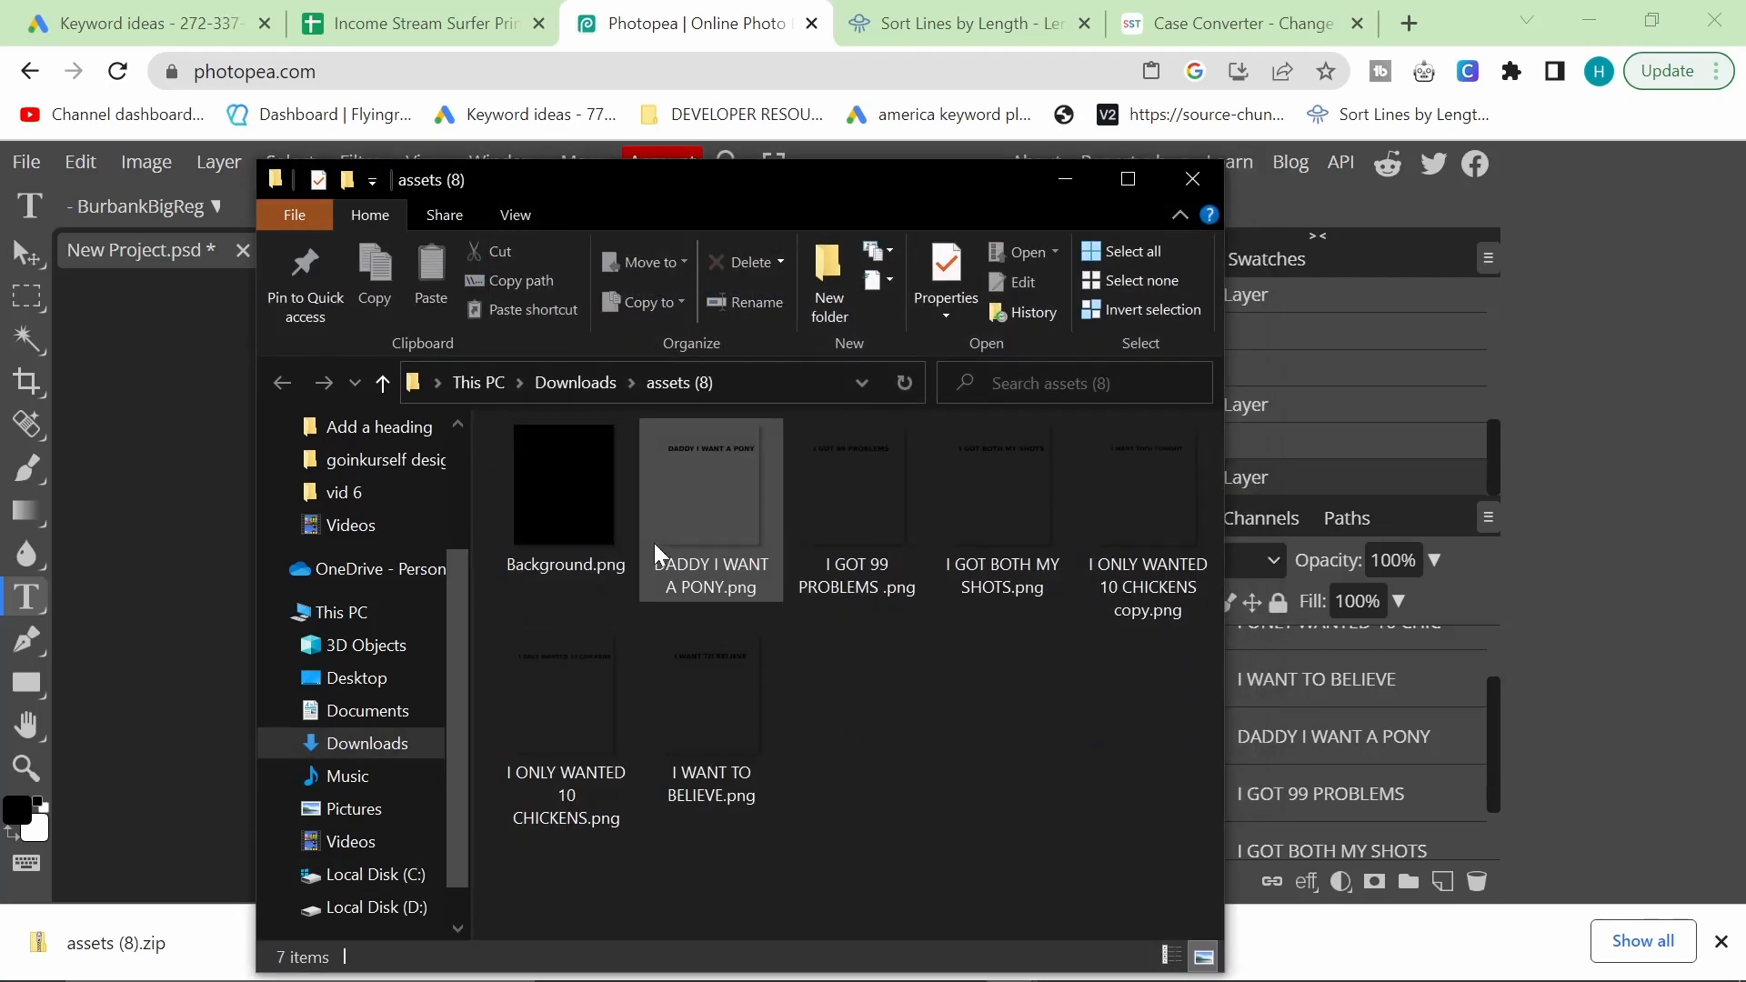
{"action": "left_click", "coordinate": [1125, 179]}
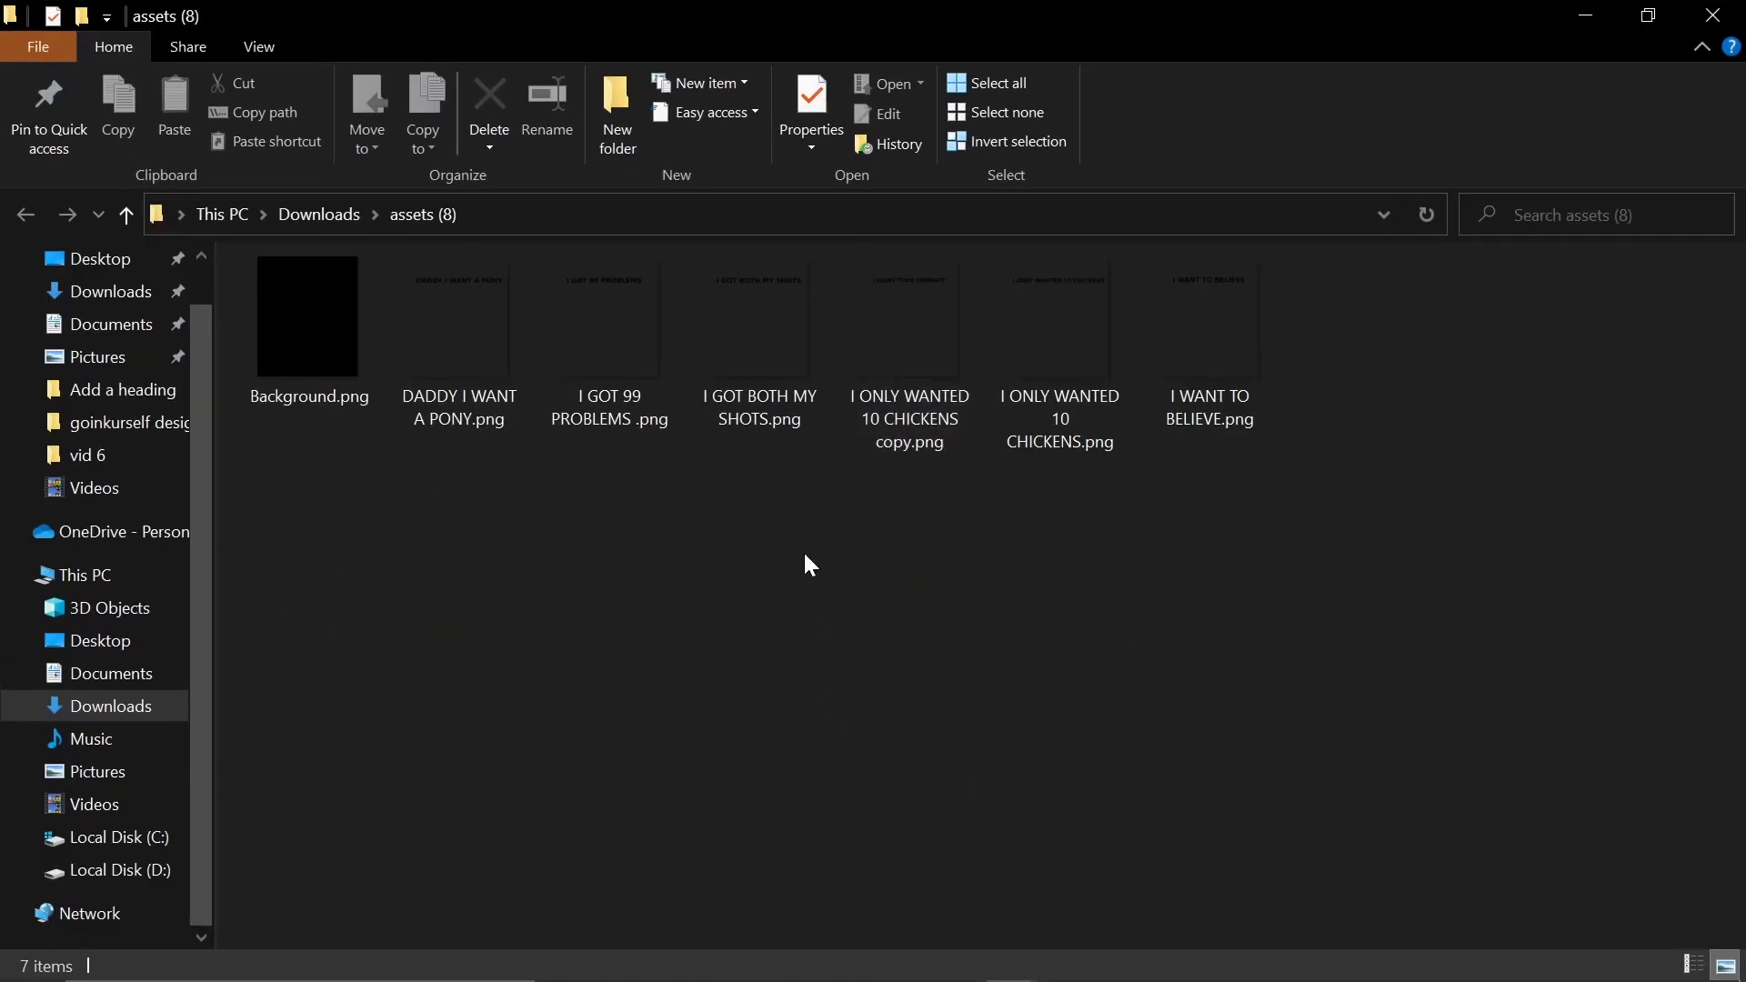
Step: Preview the exported keyword PNGs full size, including I WANT TO BELIEVE
{"action": "double_click", "coordinate": [309, 316]}
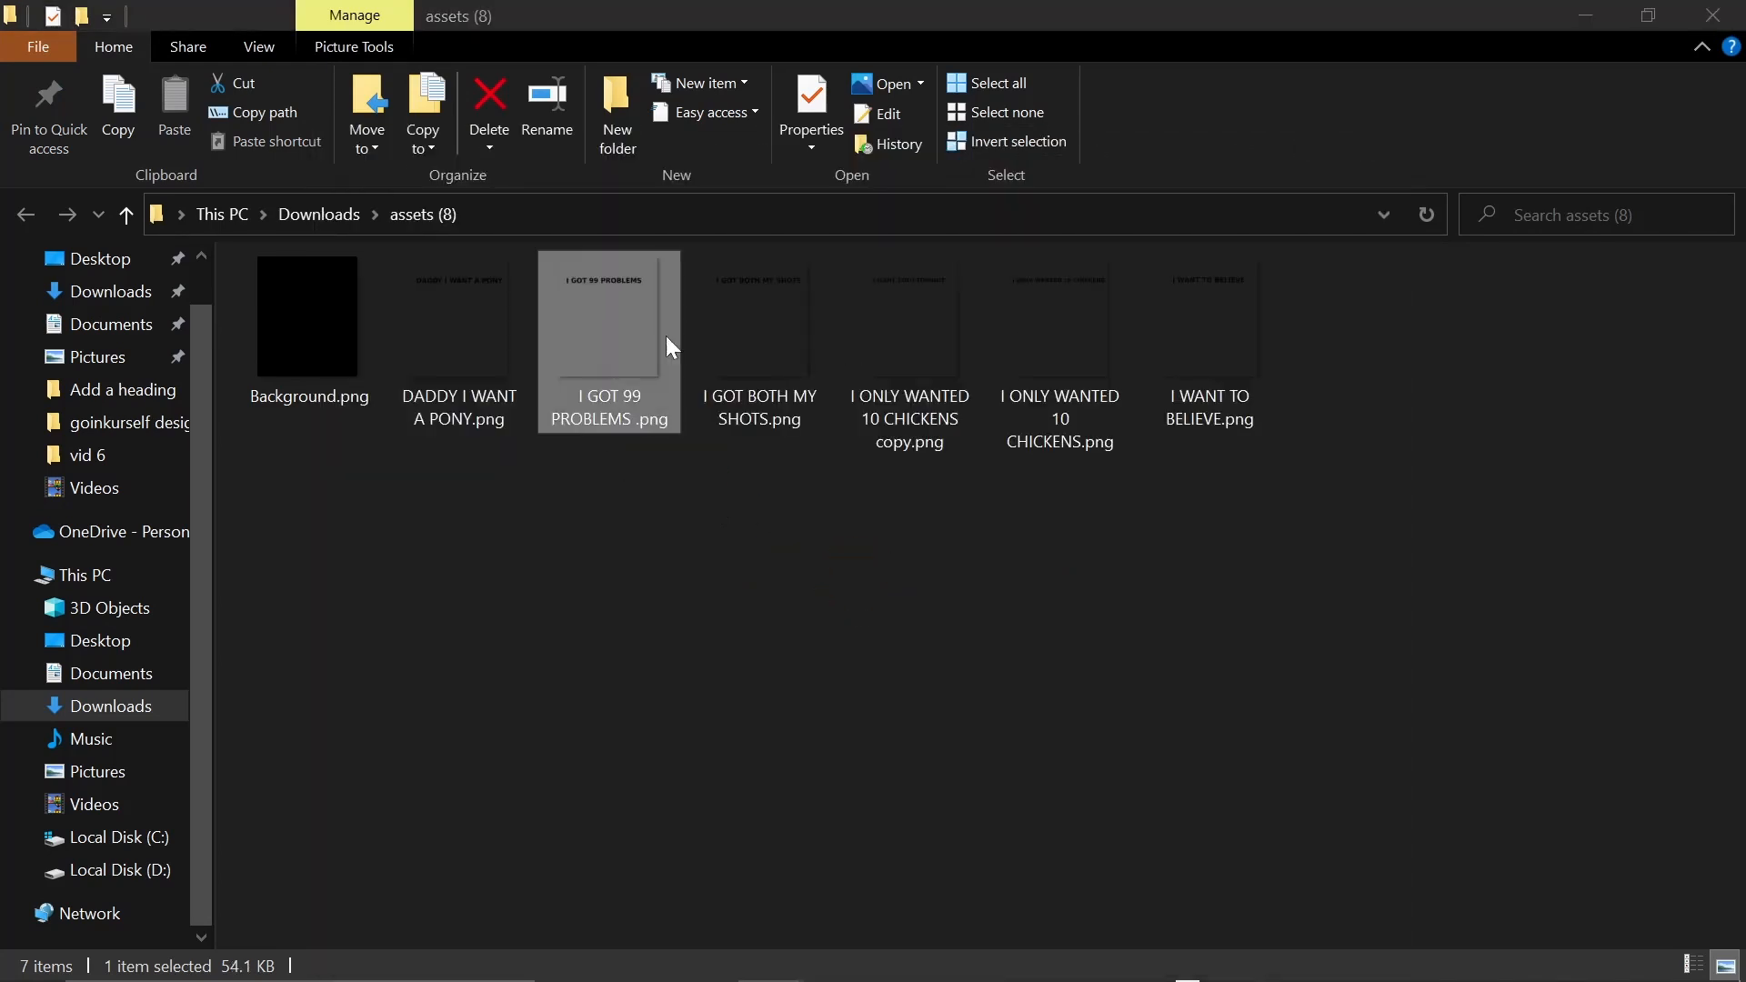
{"action": "left_click", "coordinate": [758, 318]}
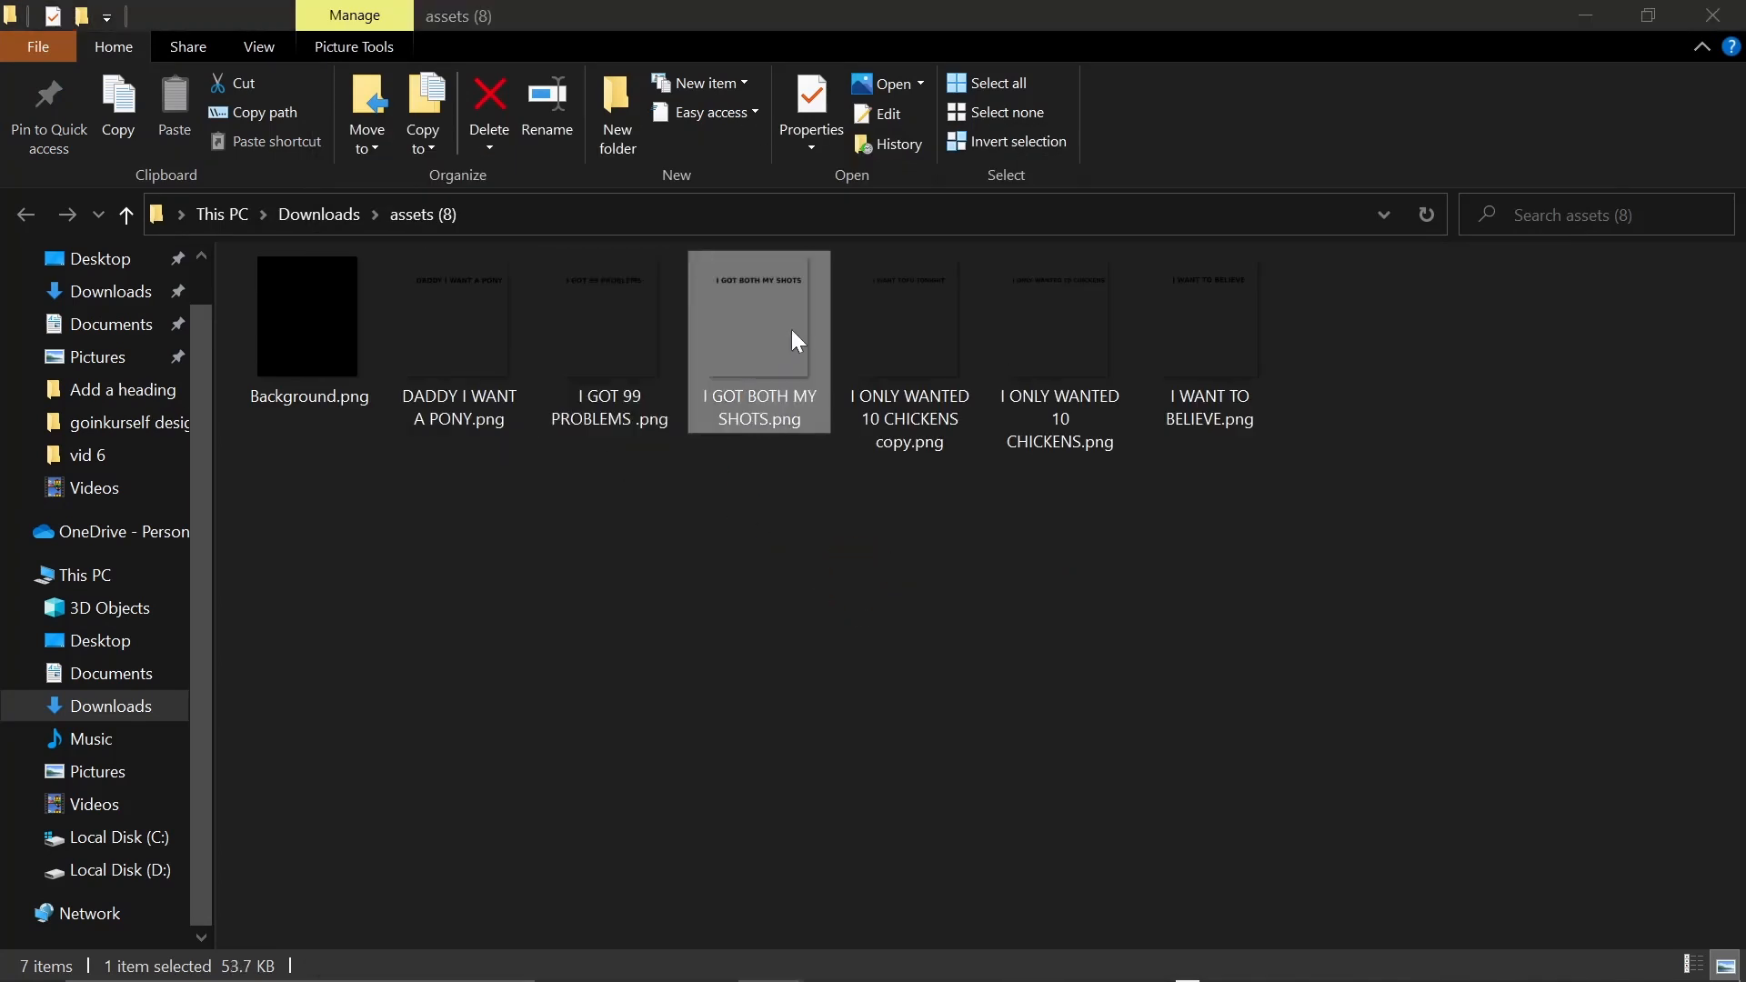
{"action": "left_click", "coordinate": [908, 320]}
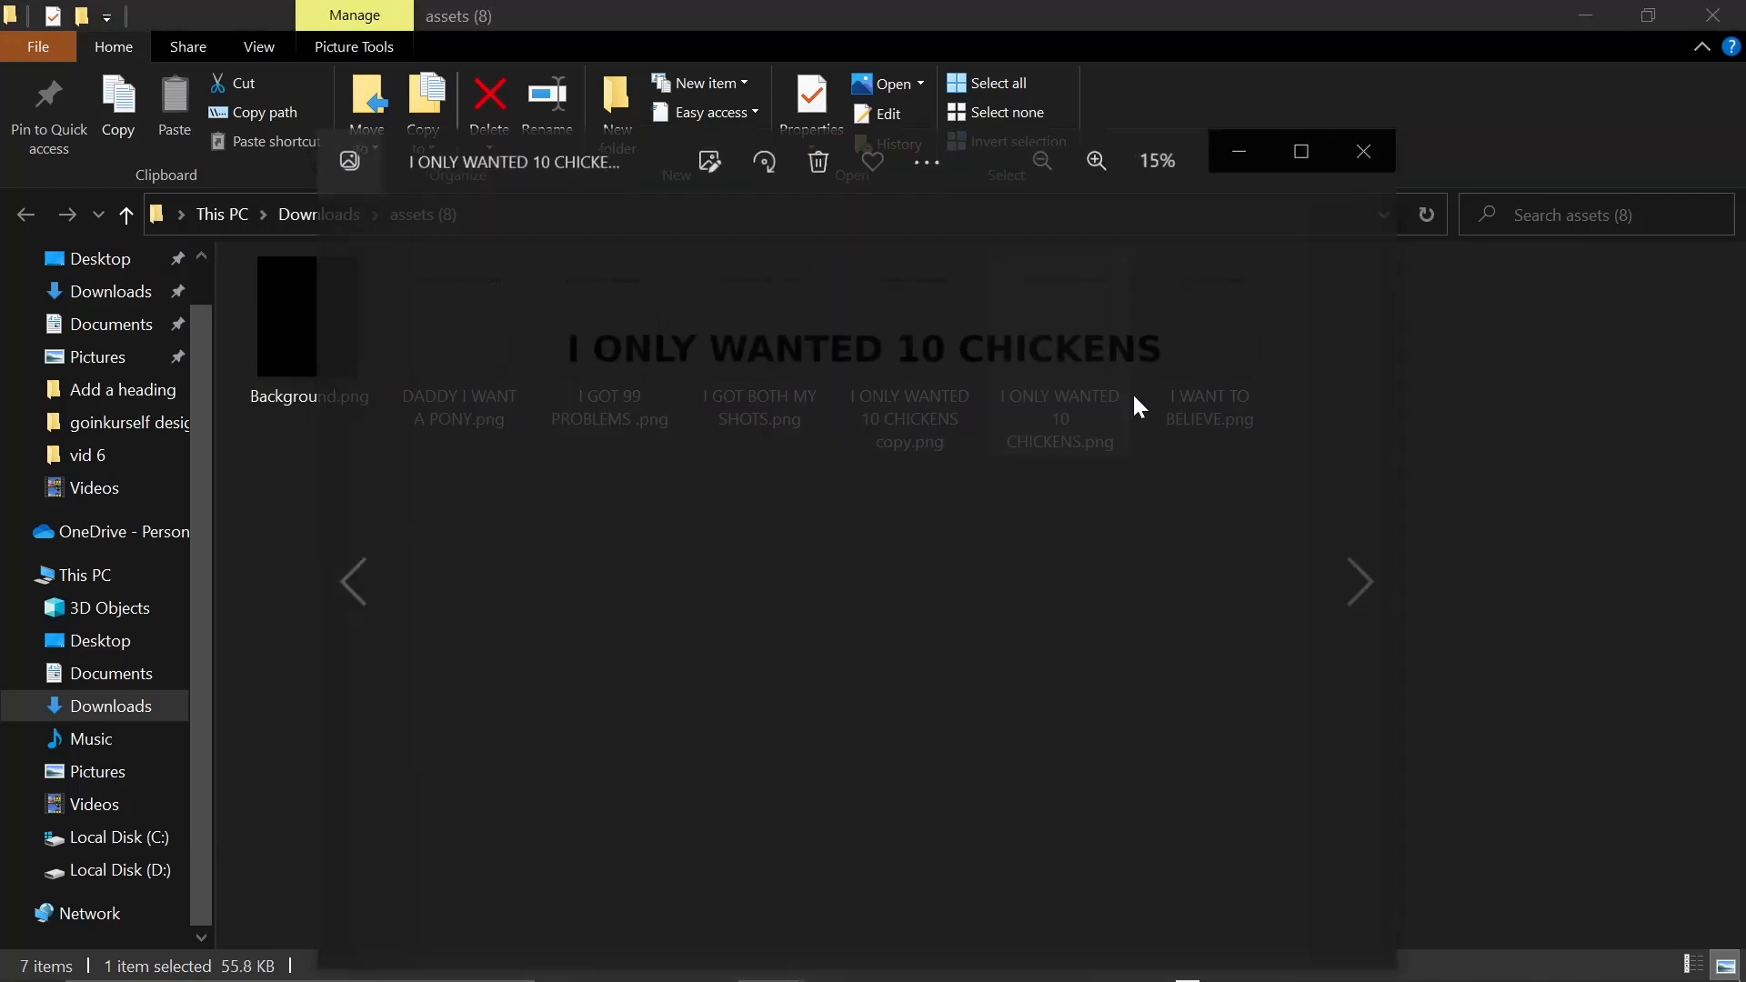
{"action": "left_click", "coordinate": [1360, 581]}
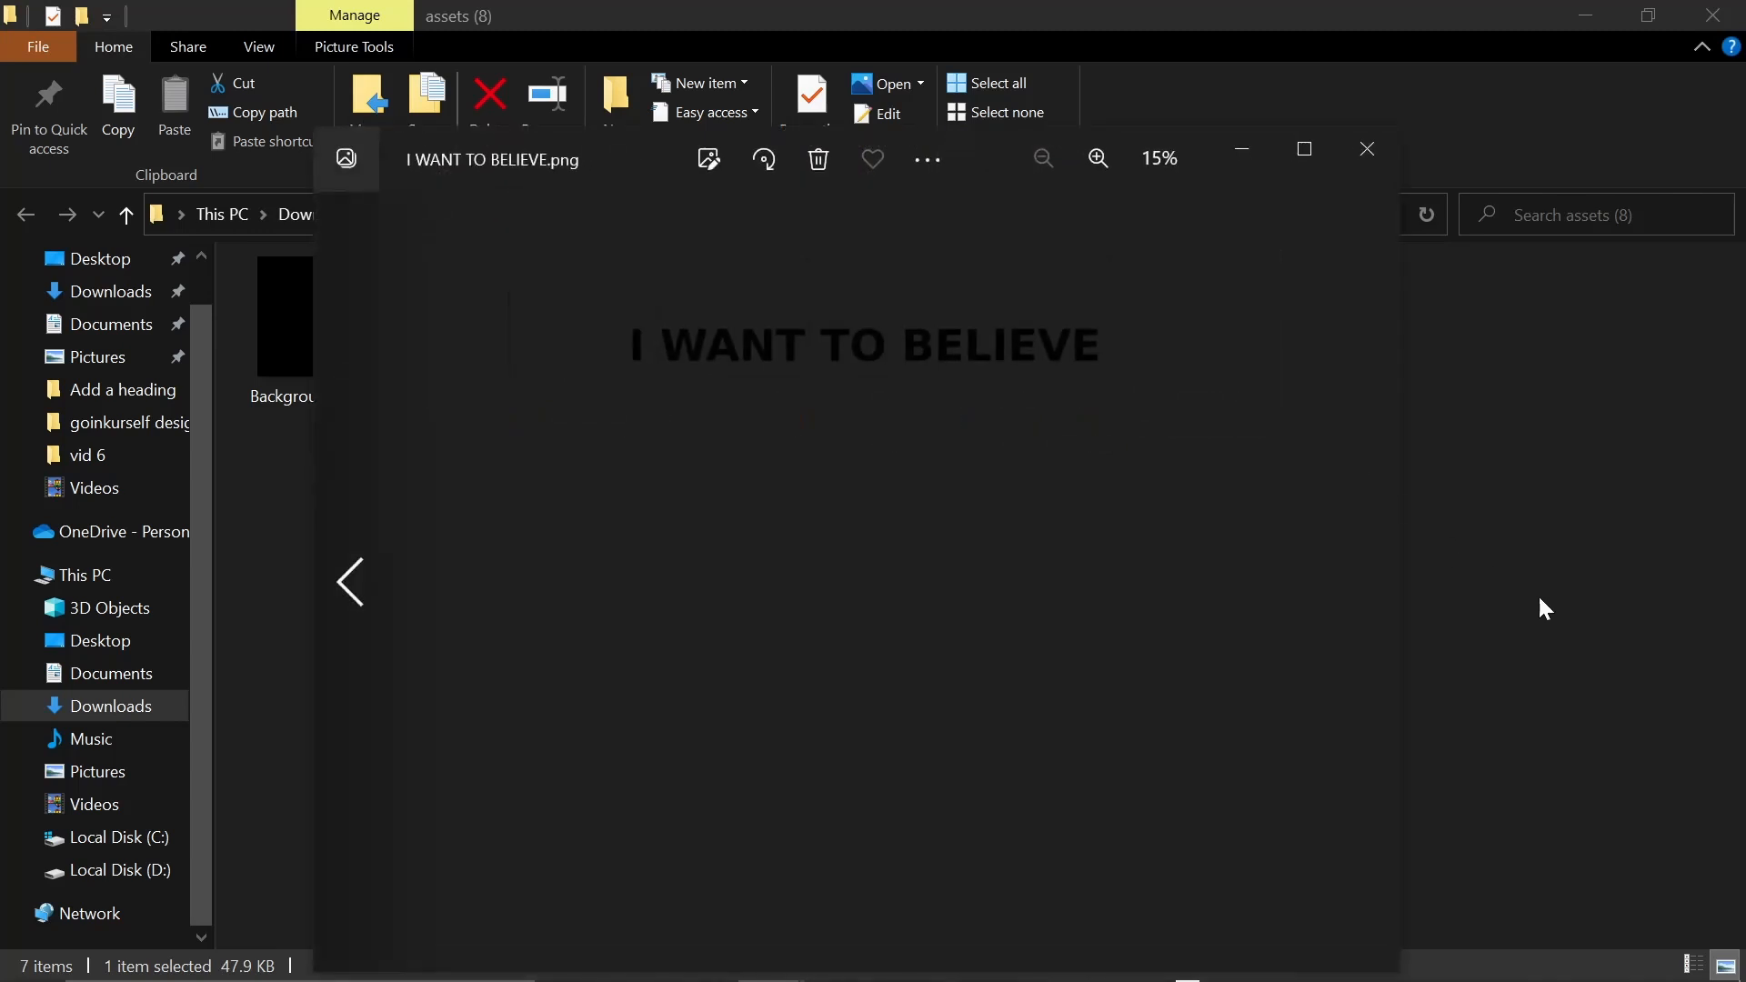
{"action": "key", "text": "alt+tab"}
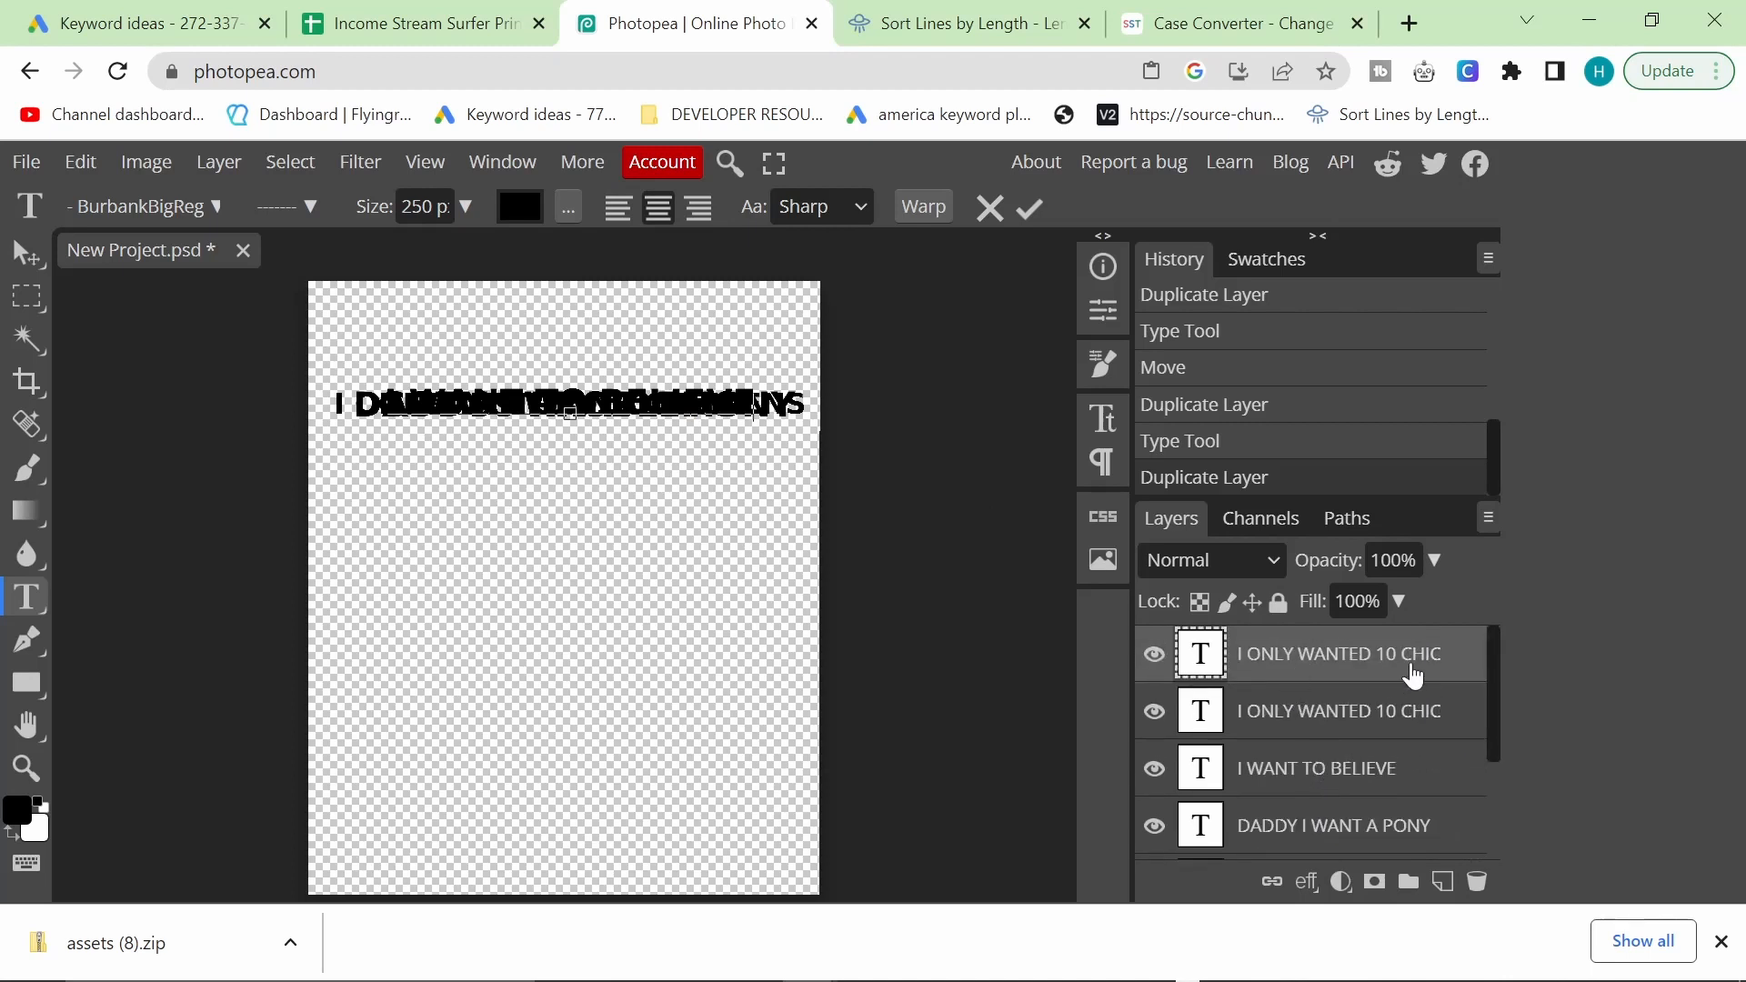
Step: Retype the top duplicated layer as 'I WANT TOFU TONIGHT' and unhide the layer below
{"action": "double_click", "coordinate": [1338, 653]}
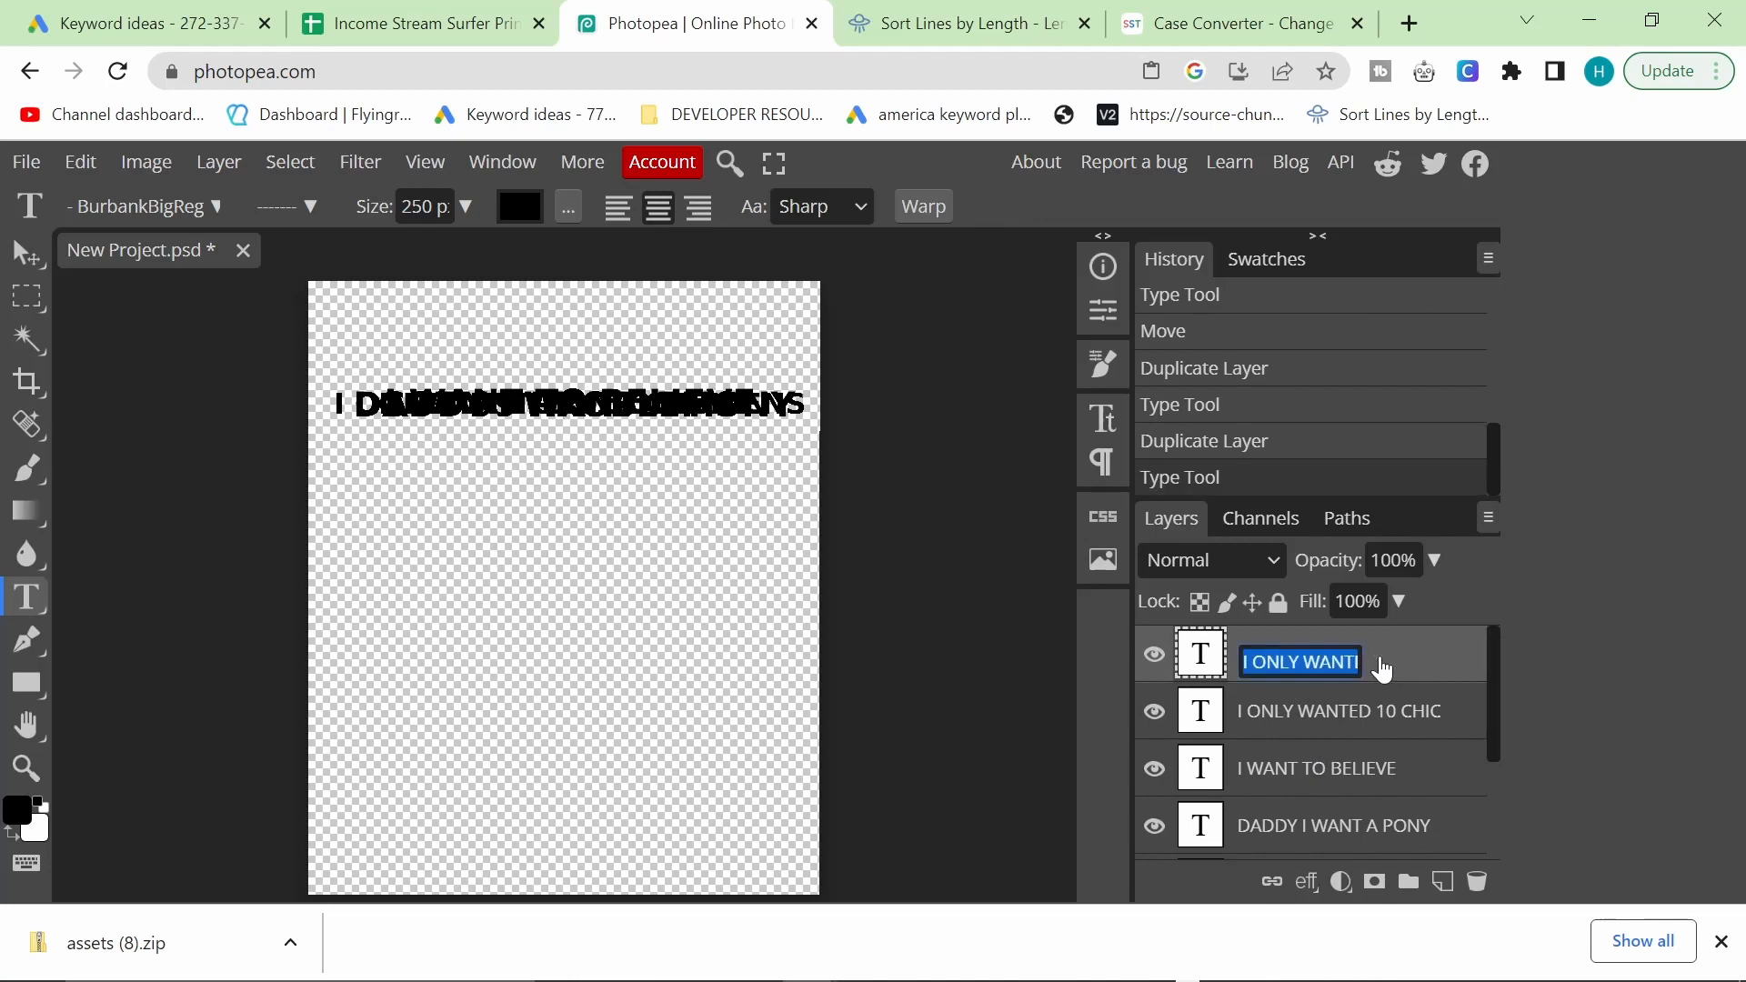
{"action": "double_click", "coordinate": [1330, 661]}
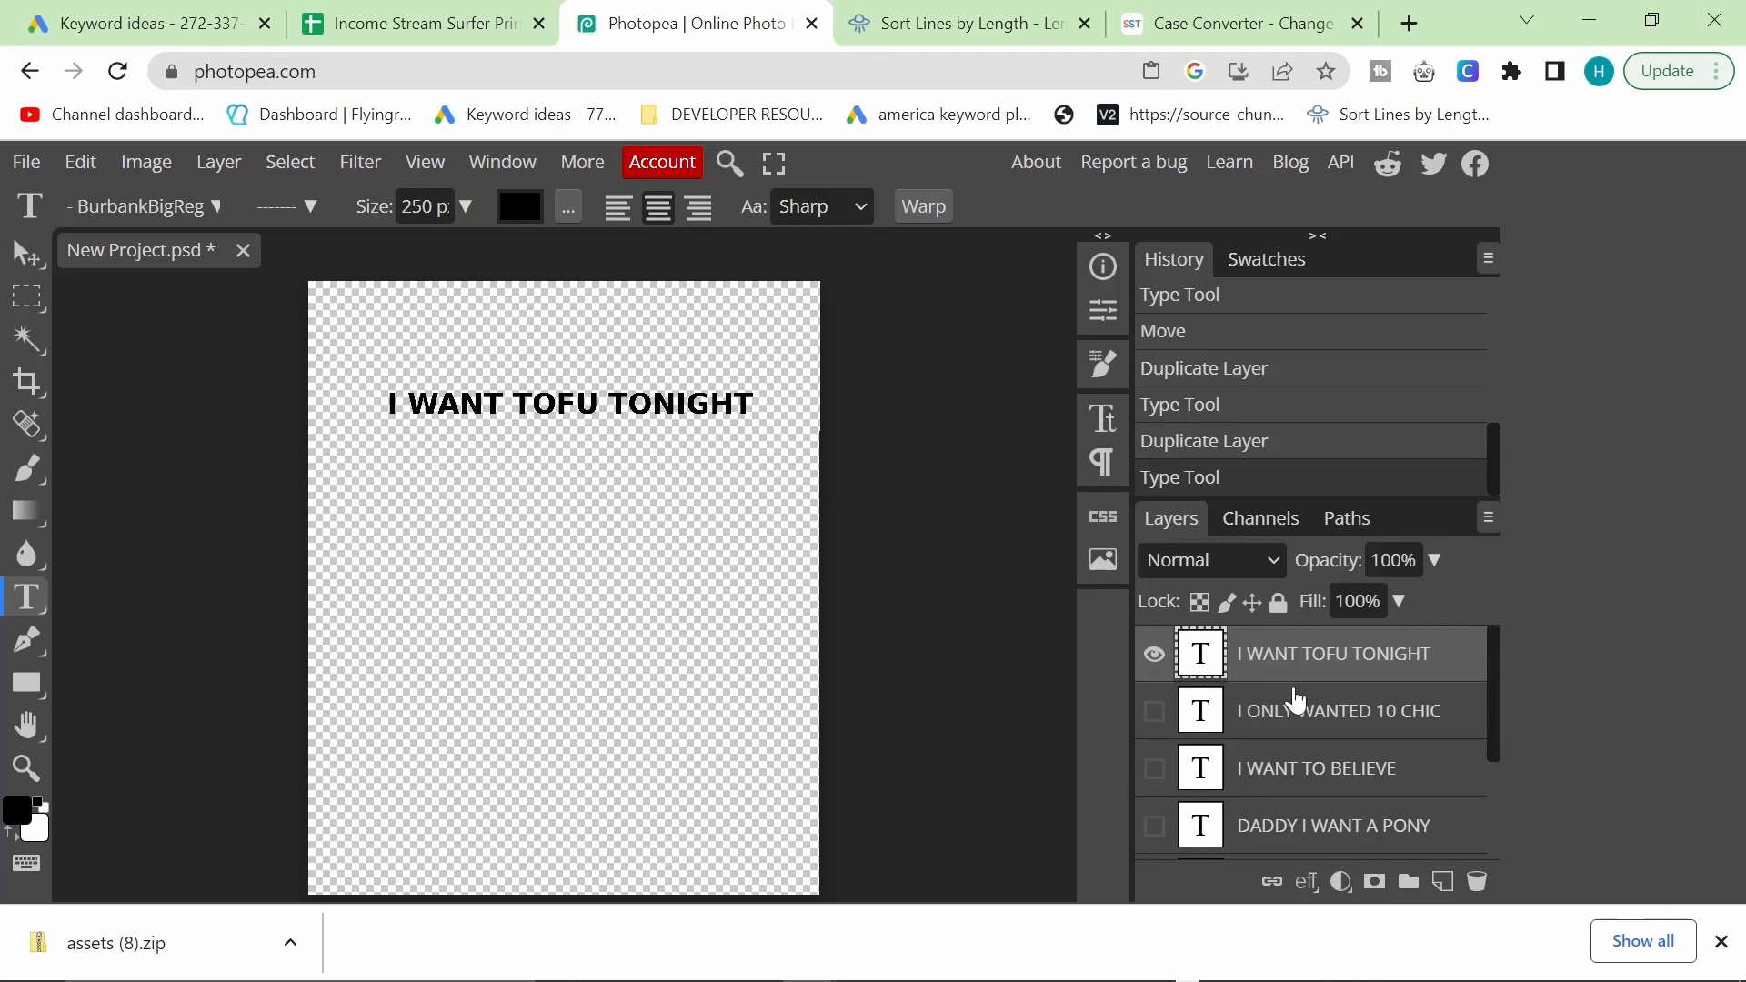
{"action": "left_click", "coordinate": [1153, 710]}
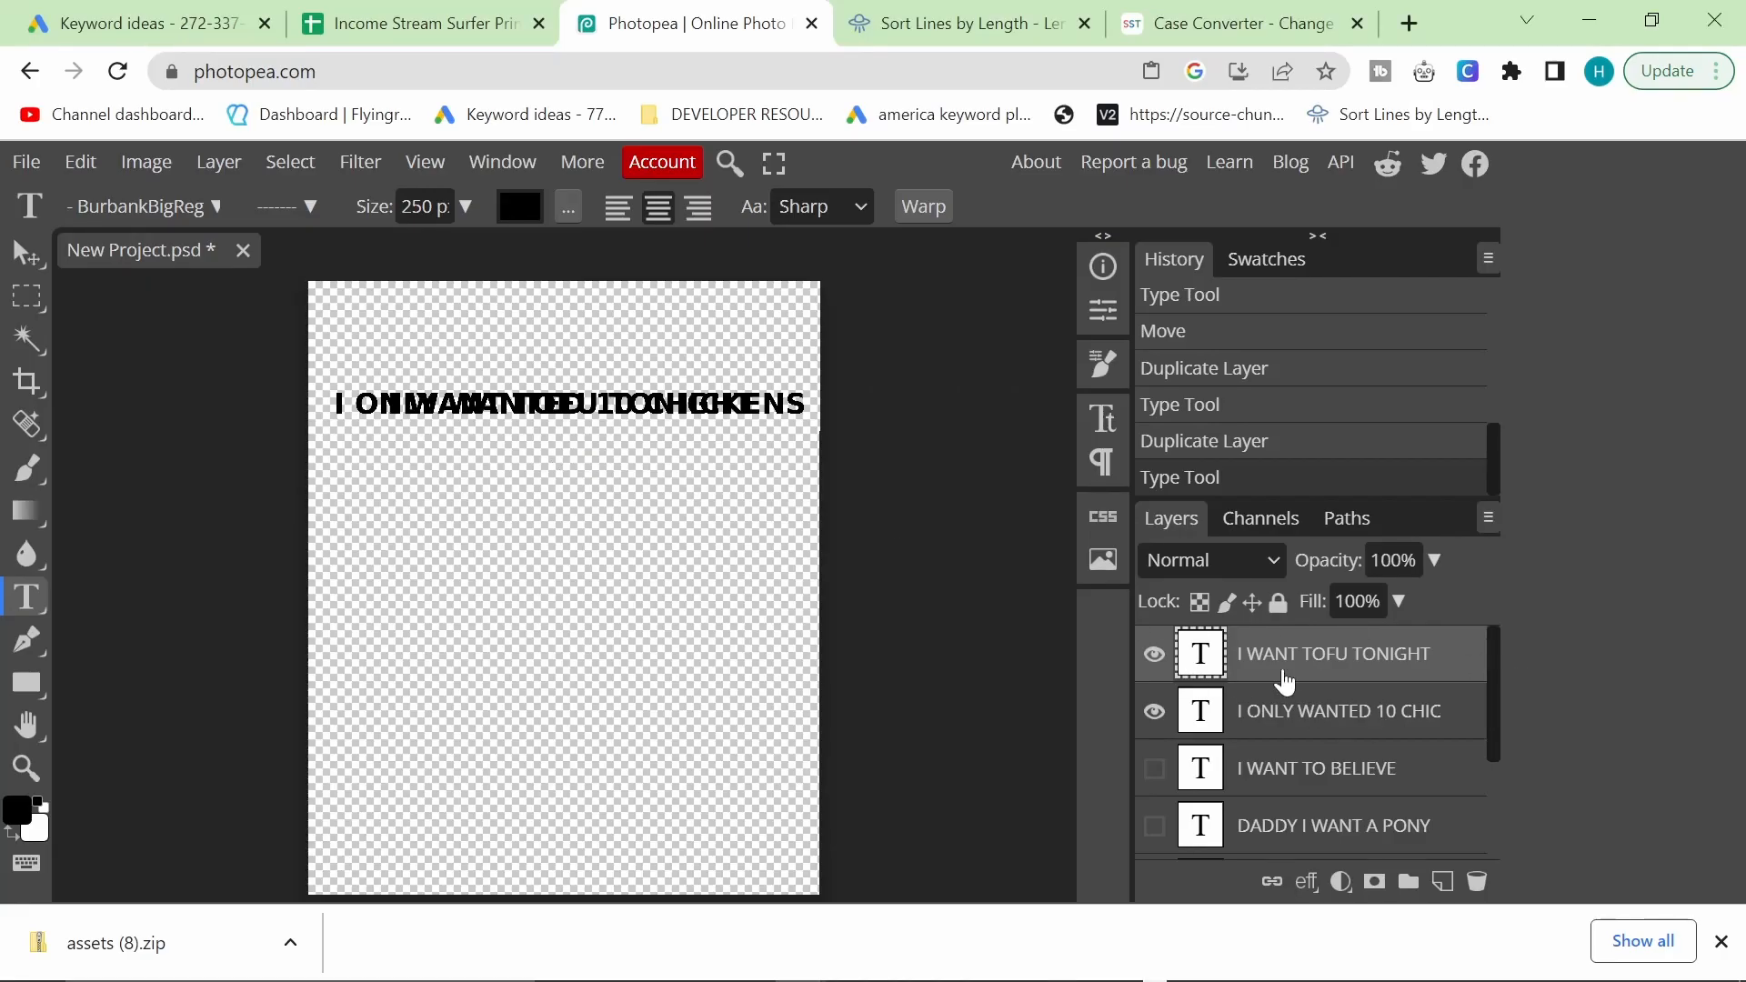
Step: Edit the layer below, typing '10 CHICKENS?' as its text
{"action": "left_click", "coordinate": [1338, 710]}
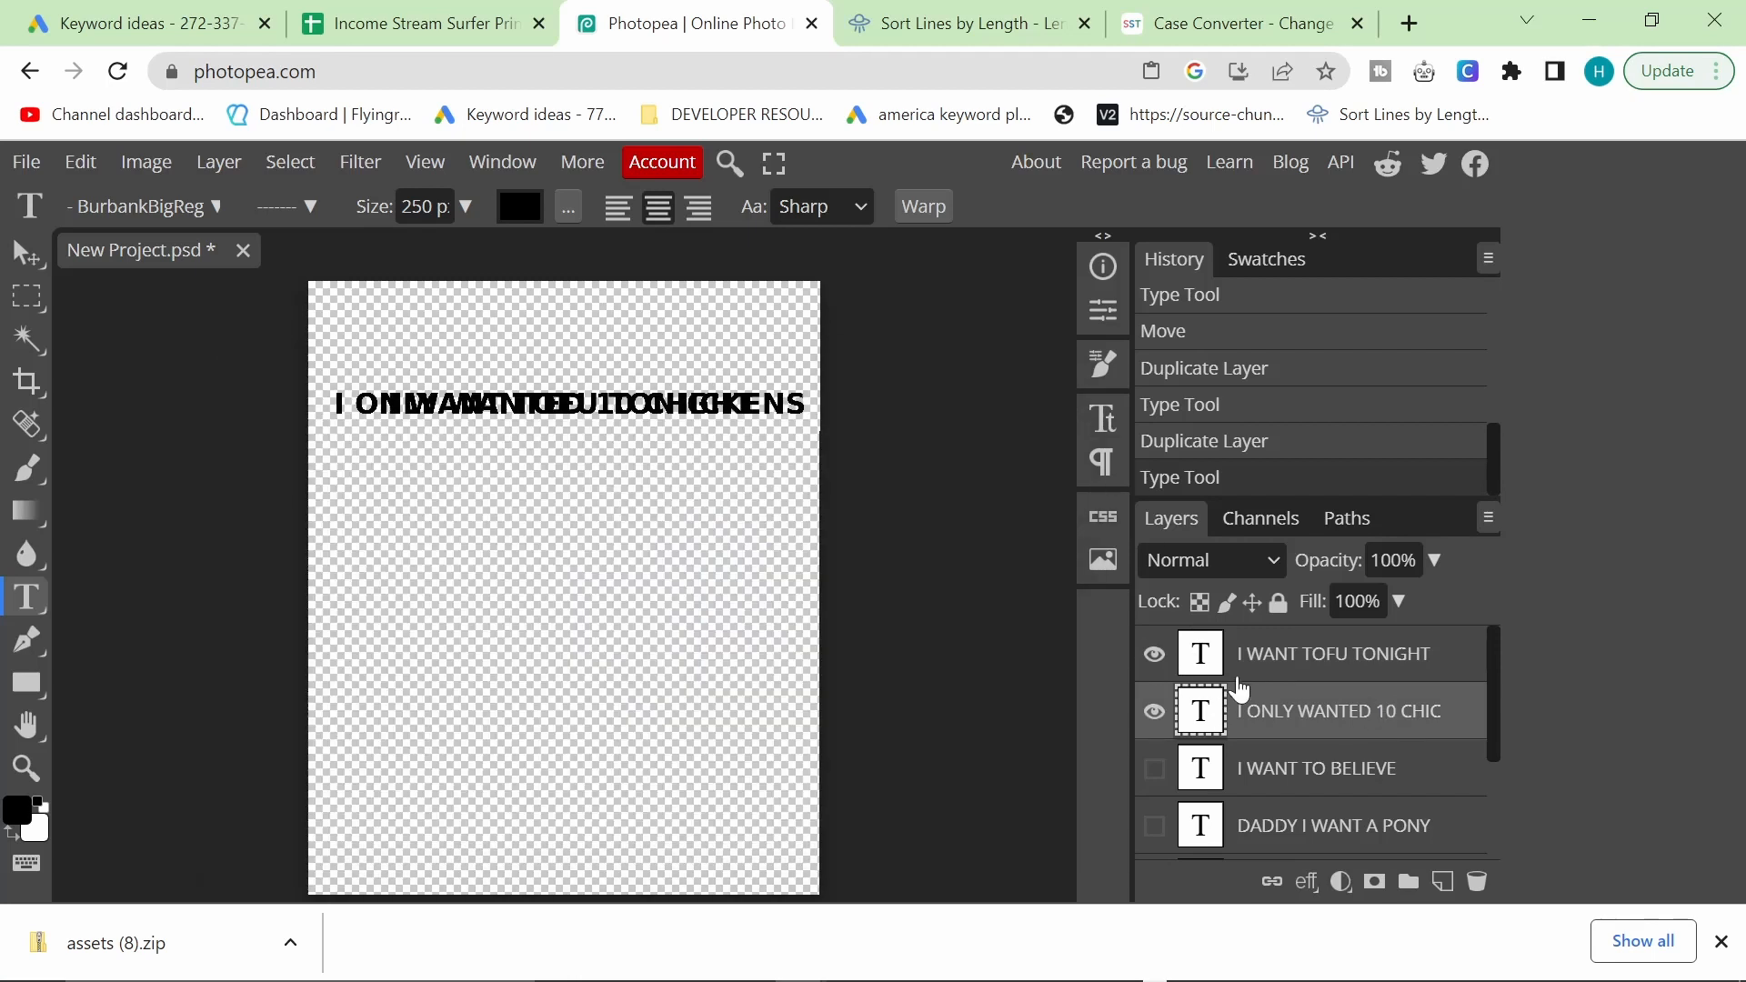
{"action": "mouse_move", "coordinate": [1300, 718]}
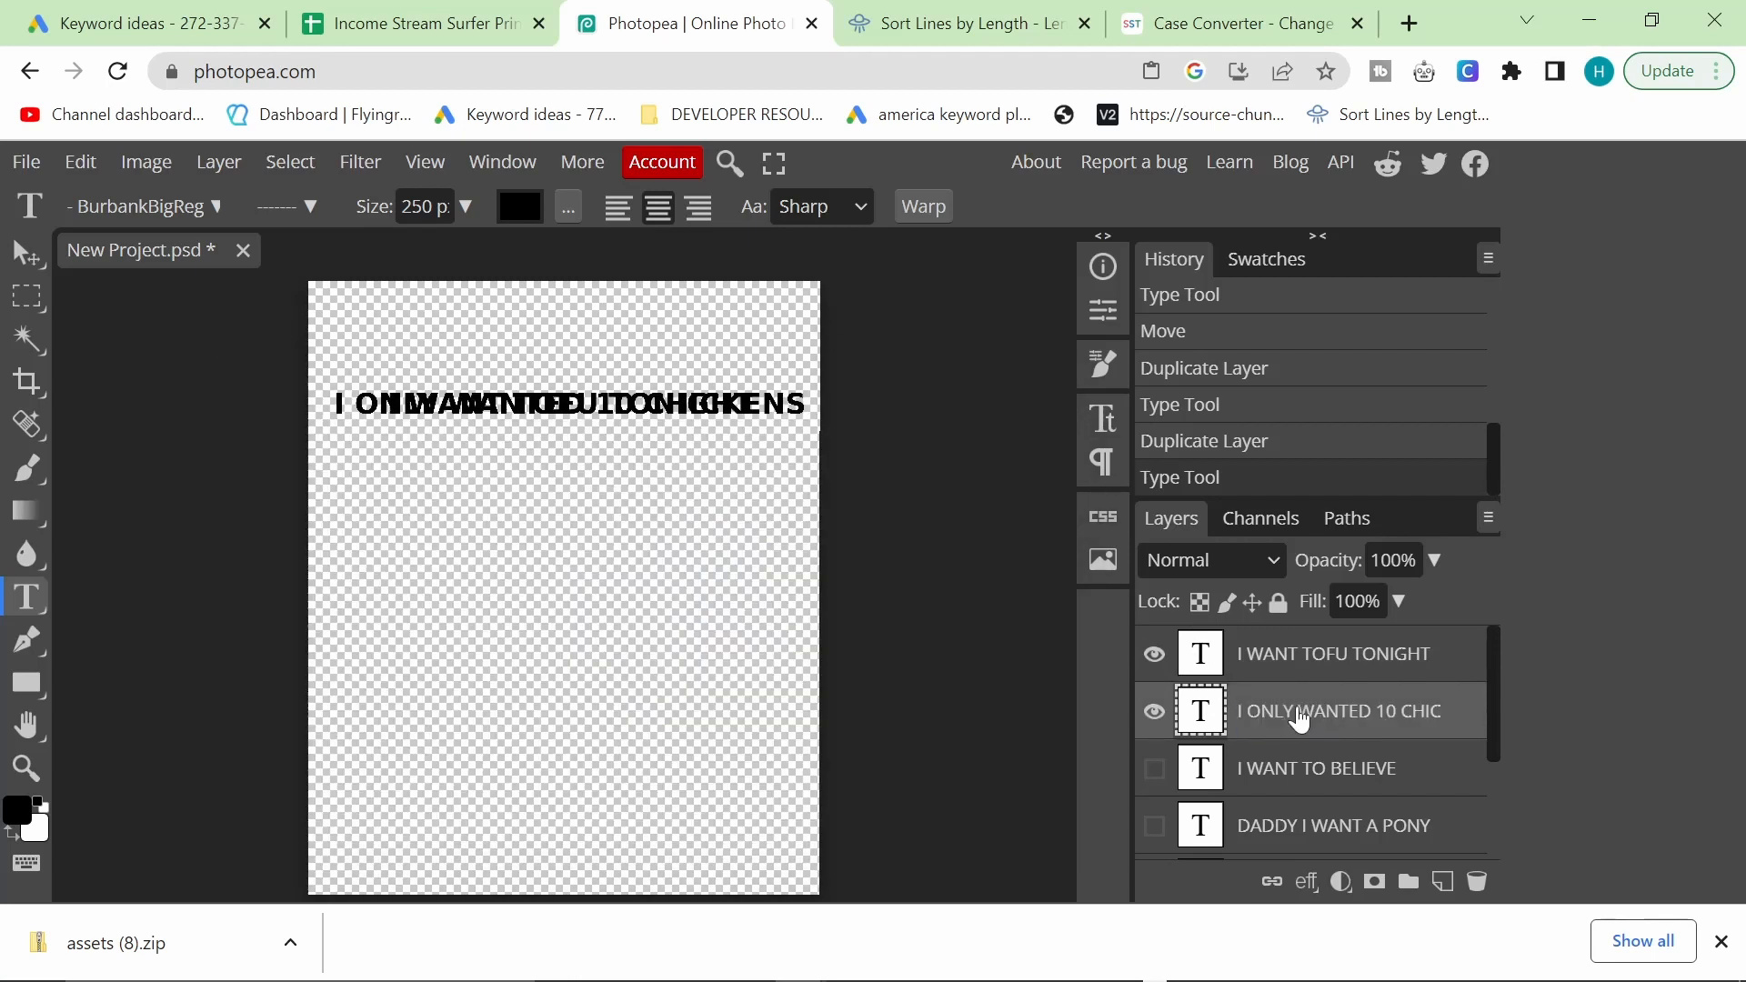
{"action": "double_click", "coordinate": [1335, 711]}
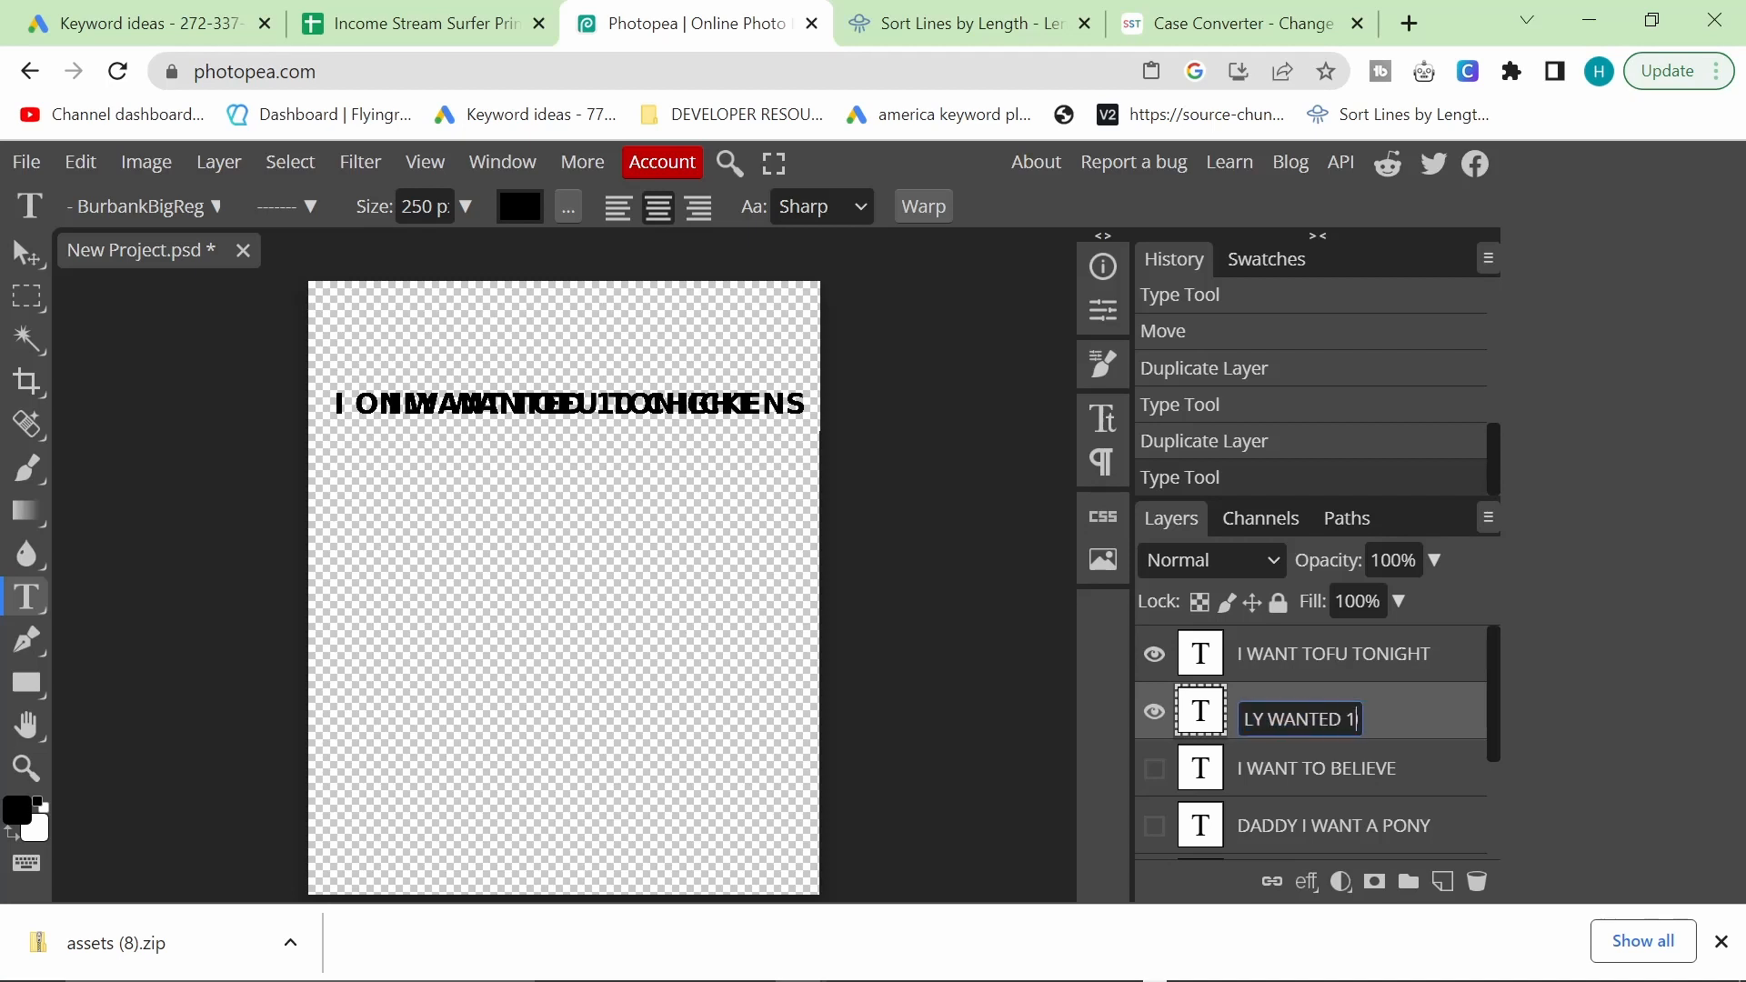
{"action": "type", "text": "10 CHICKENS"}
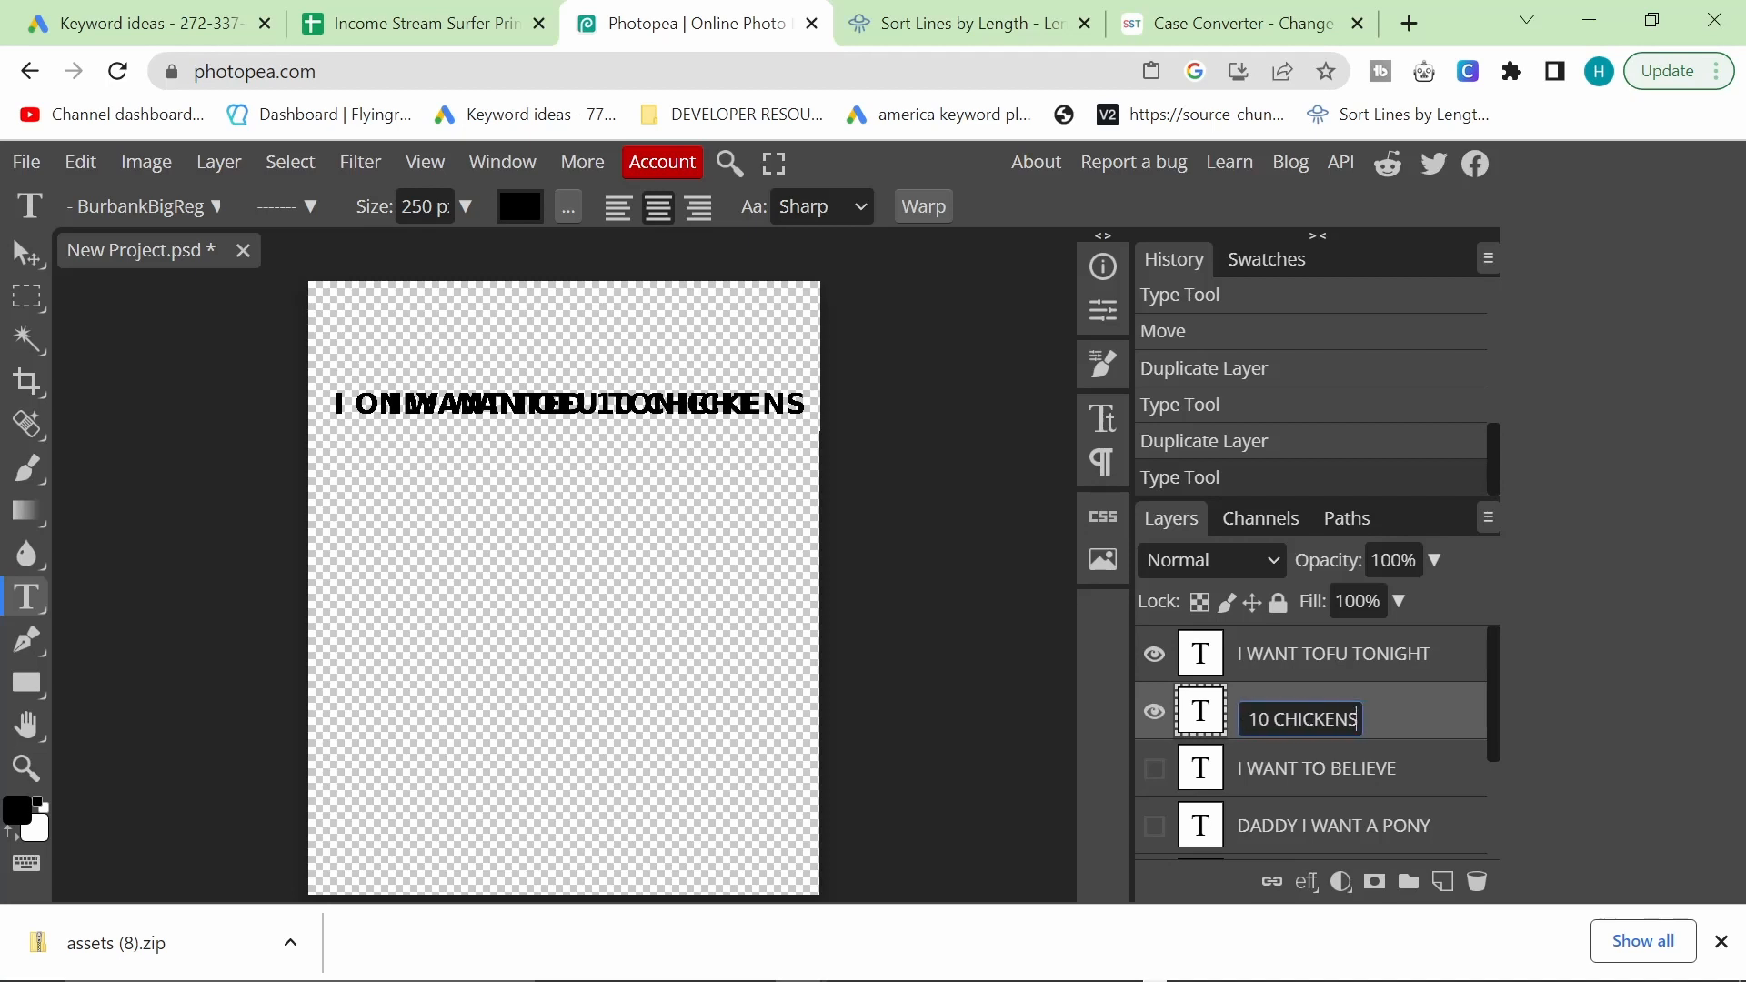
{"action": "type", "text": "?"}
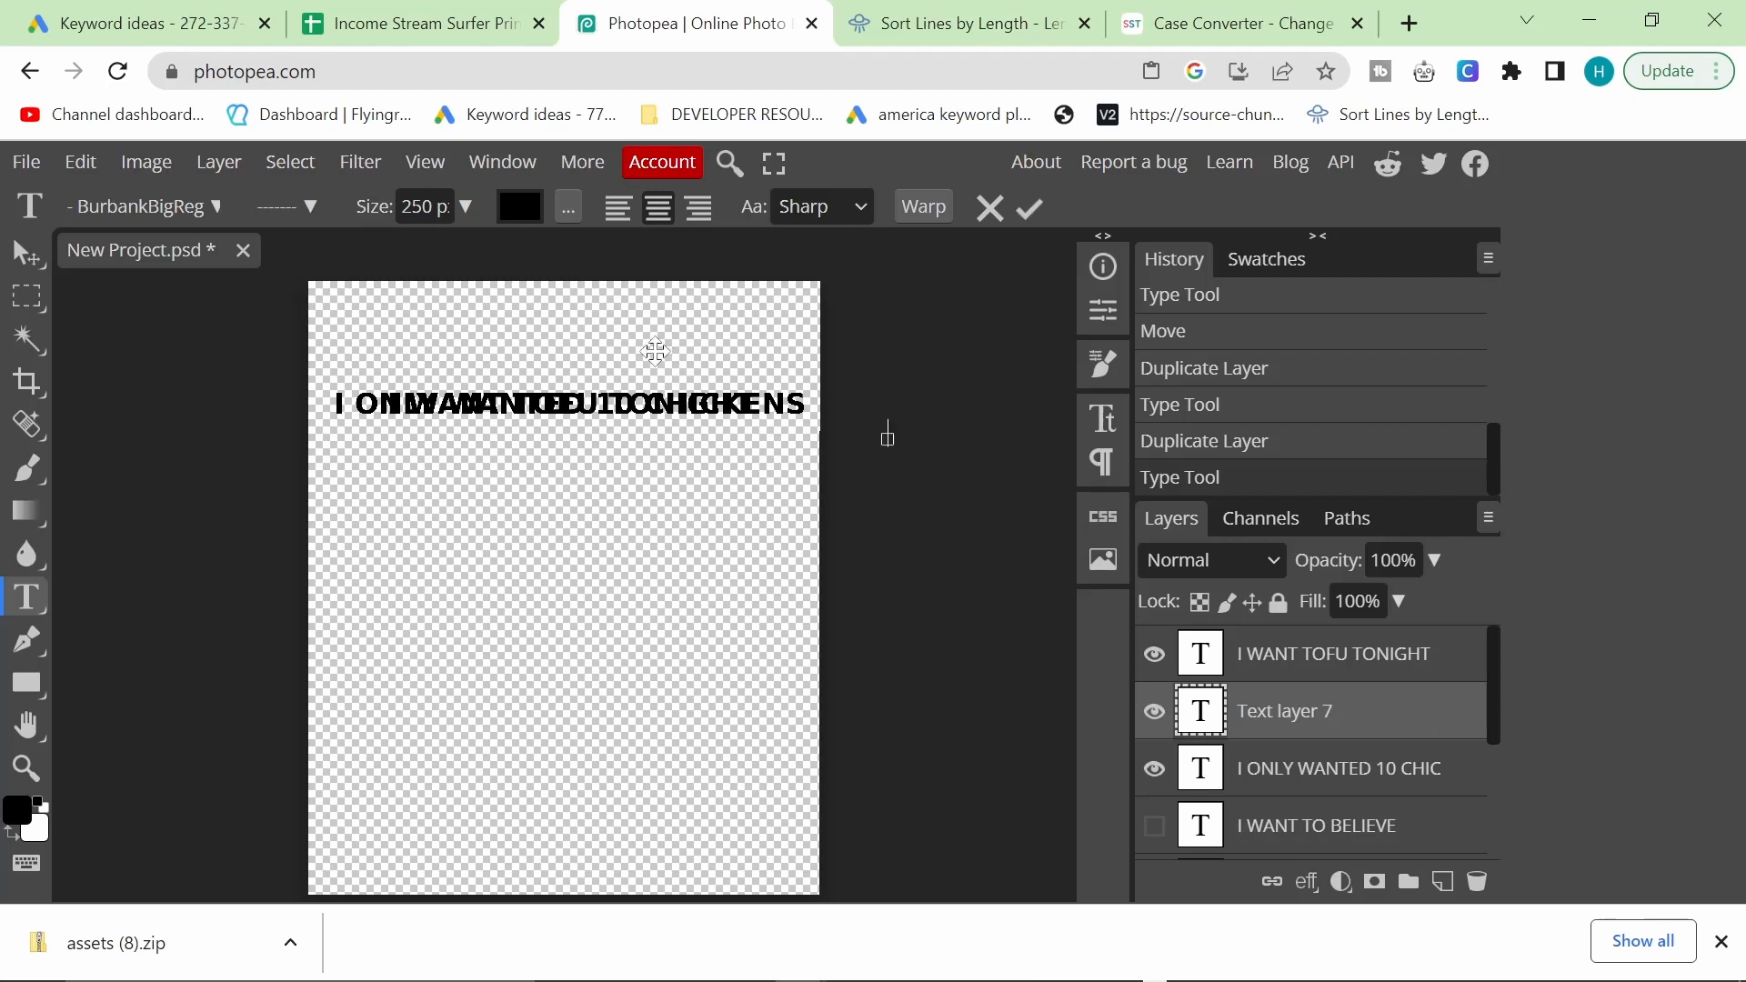
{"action": "mouse_move", "coordinate": [421, 22]}
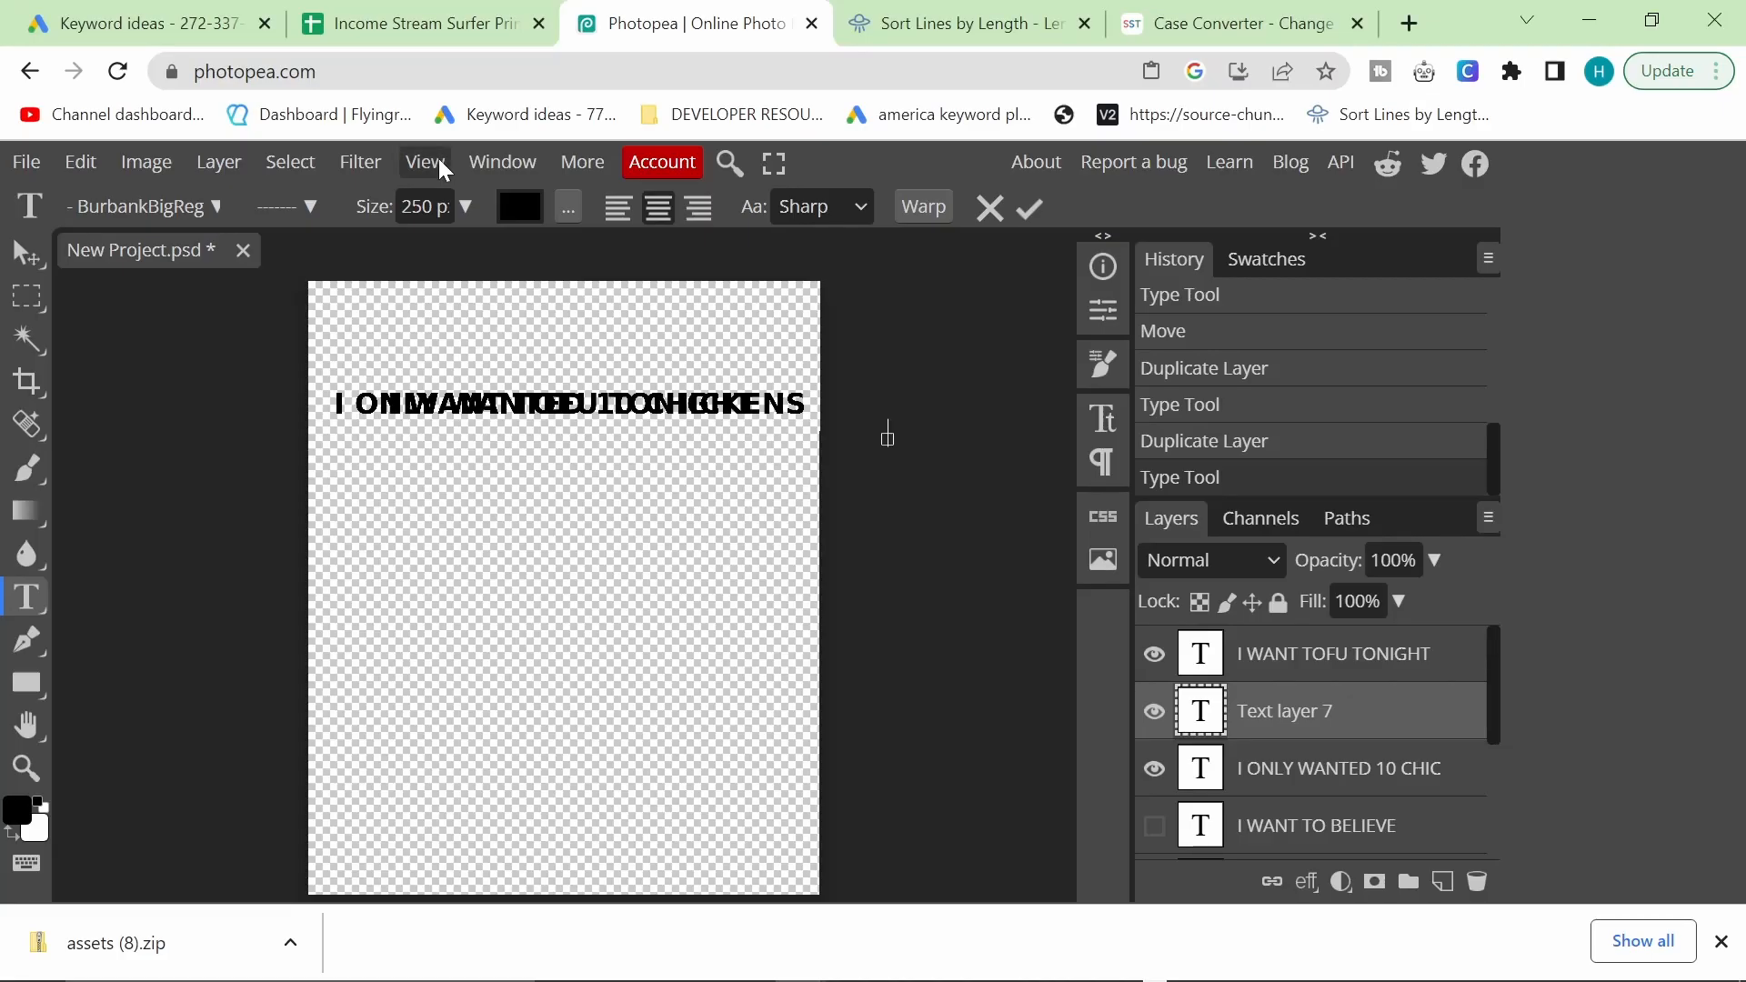
Step: Scroll through the keyword columns and make a copy of the masterplan spreadsheet
{"action": "left_click", "coordinate": [134, 22]}
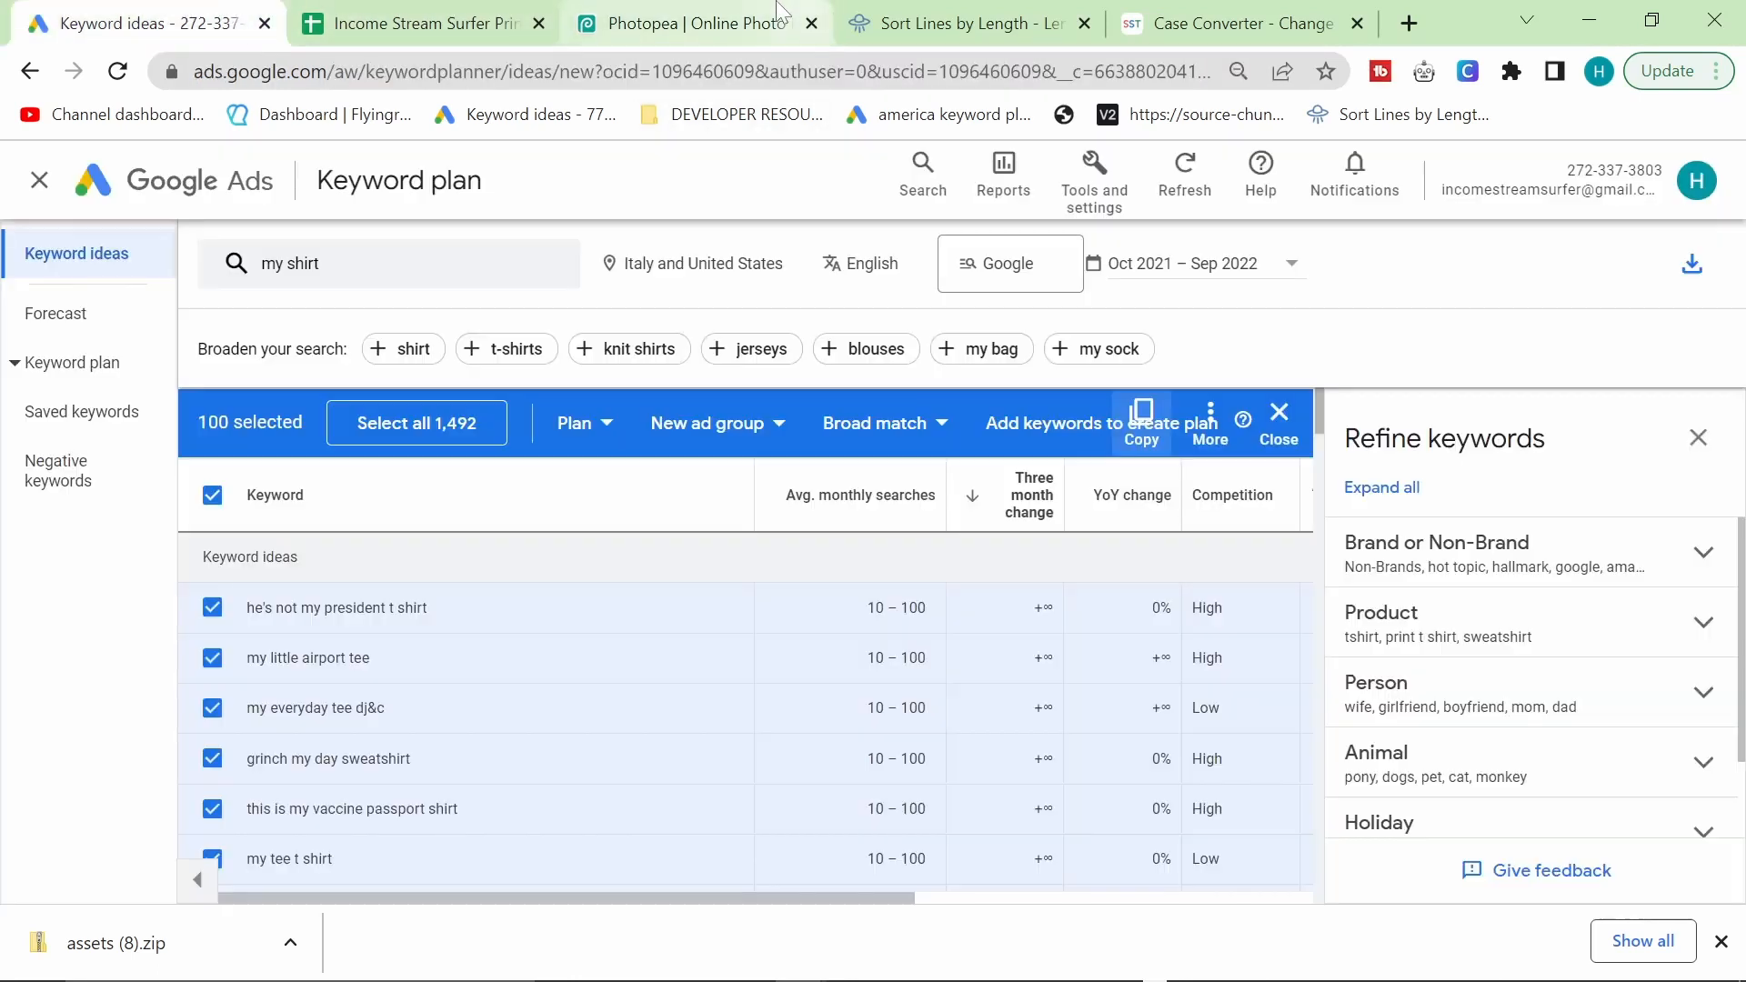
{"action": "mouse_move", "coordinate": [418, 22]}
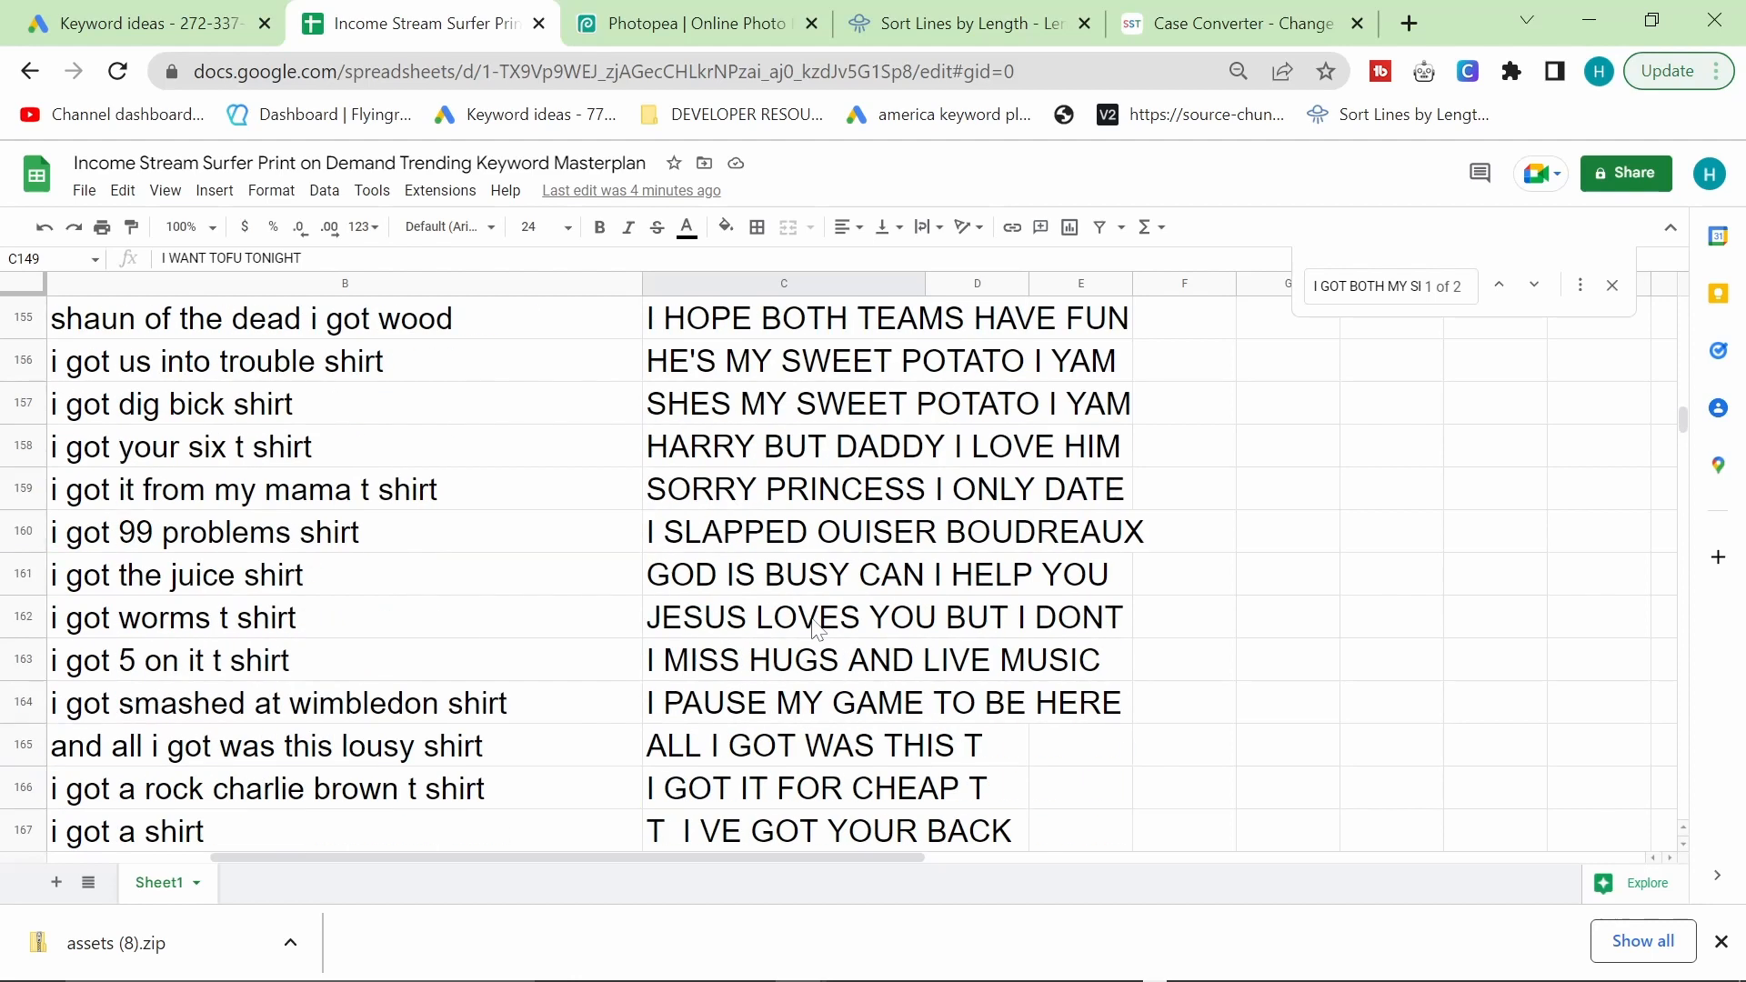
{"action": "scroll", "scroll_direction": "down", "scroll_amount": 3}
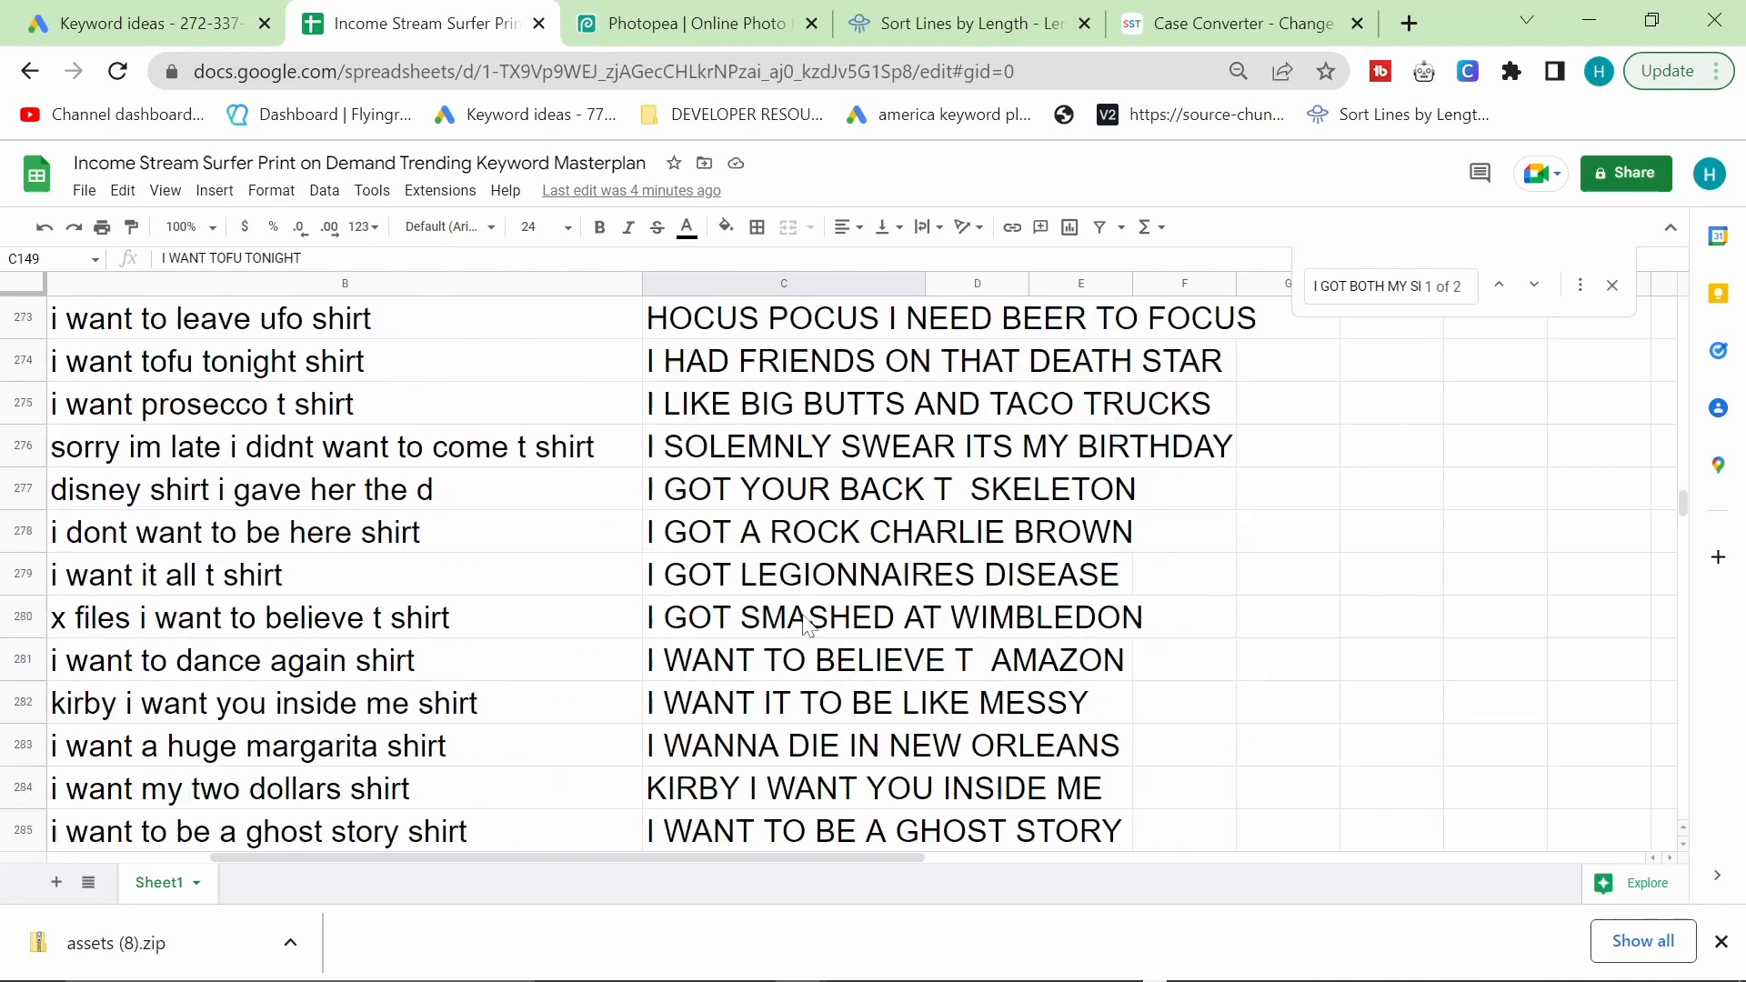
{"action": "scroll", "scroll_direction": "down", "scroll_amount": 3}
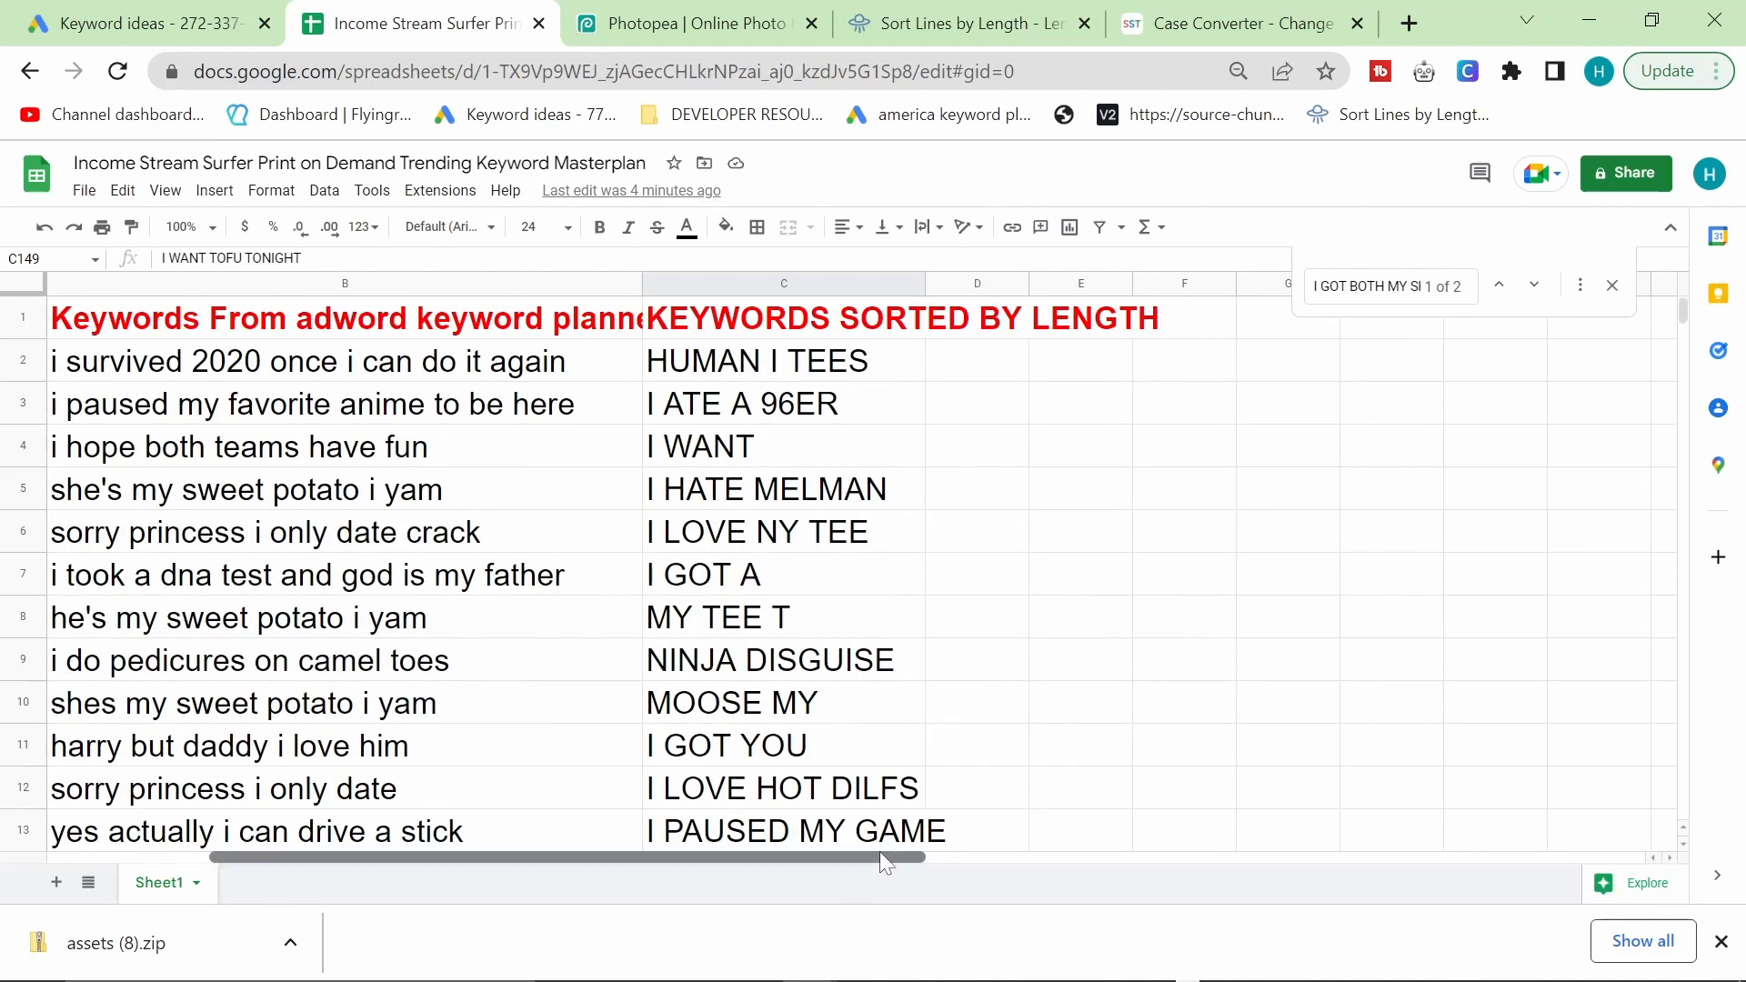
{"action": "left_click", "coordinate": [83, 190]}
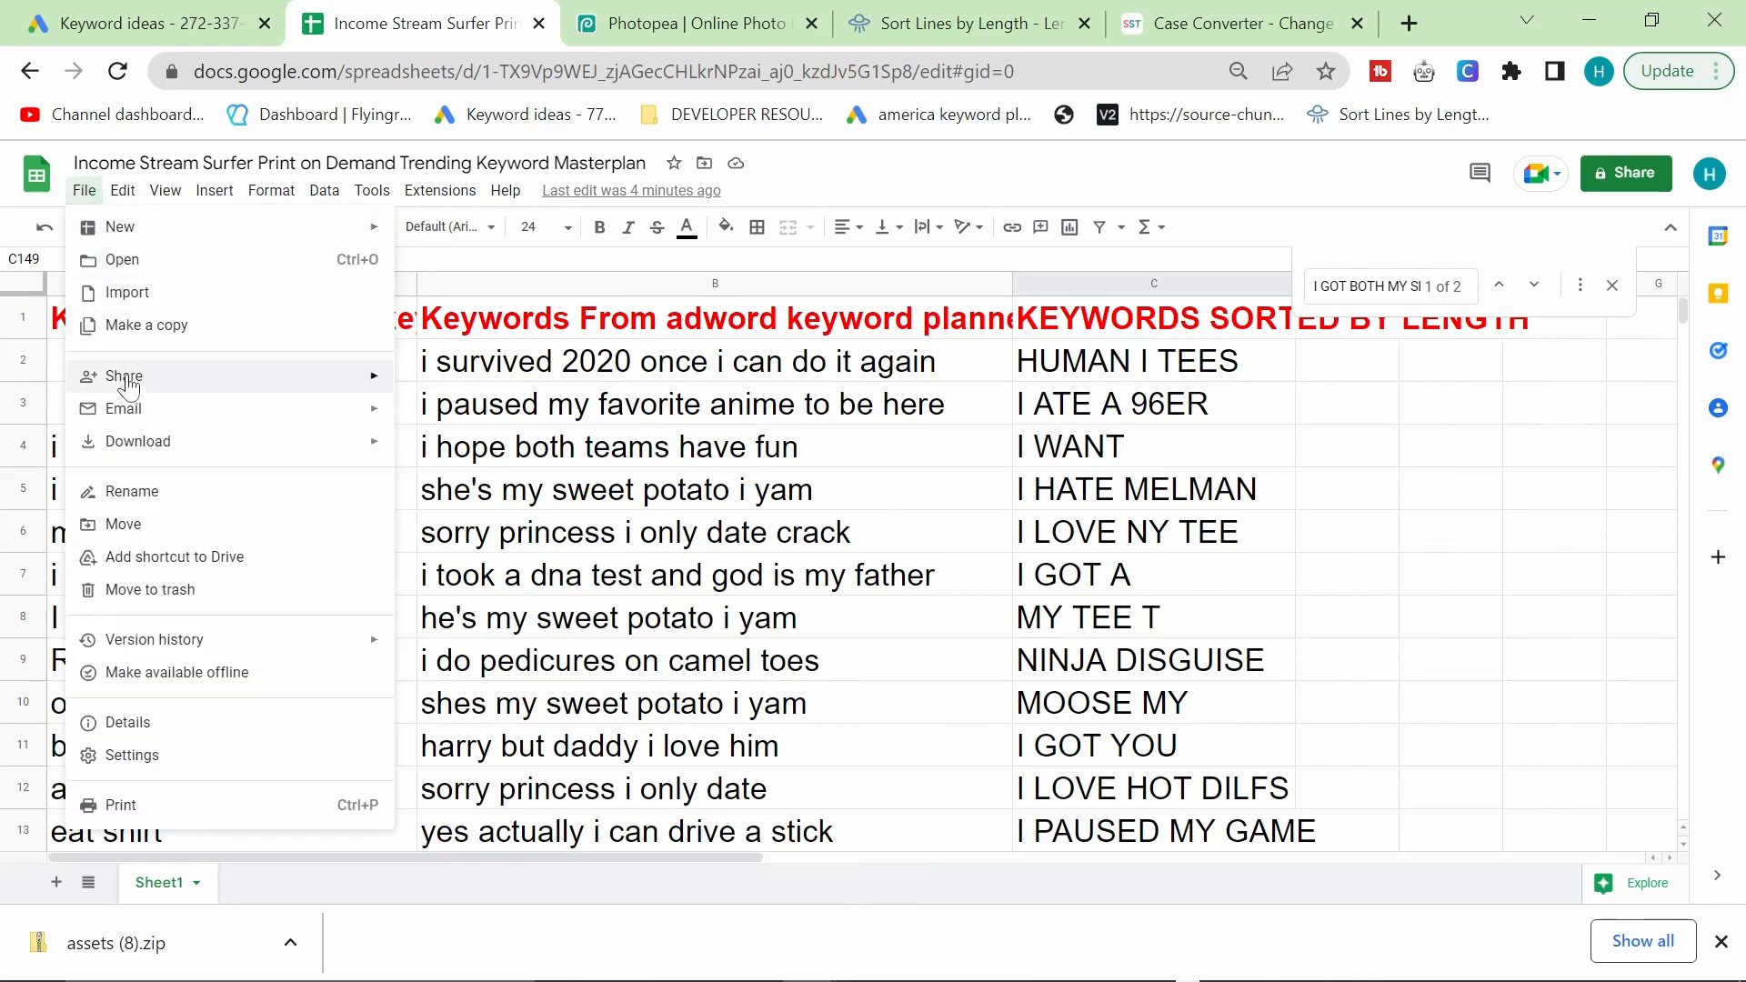
{"action": "left_click", "coordinate": [150, 325]}
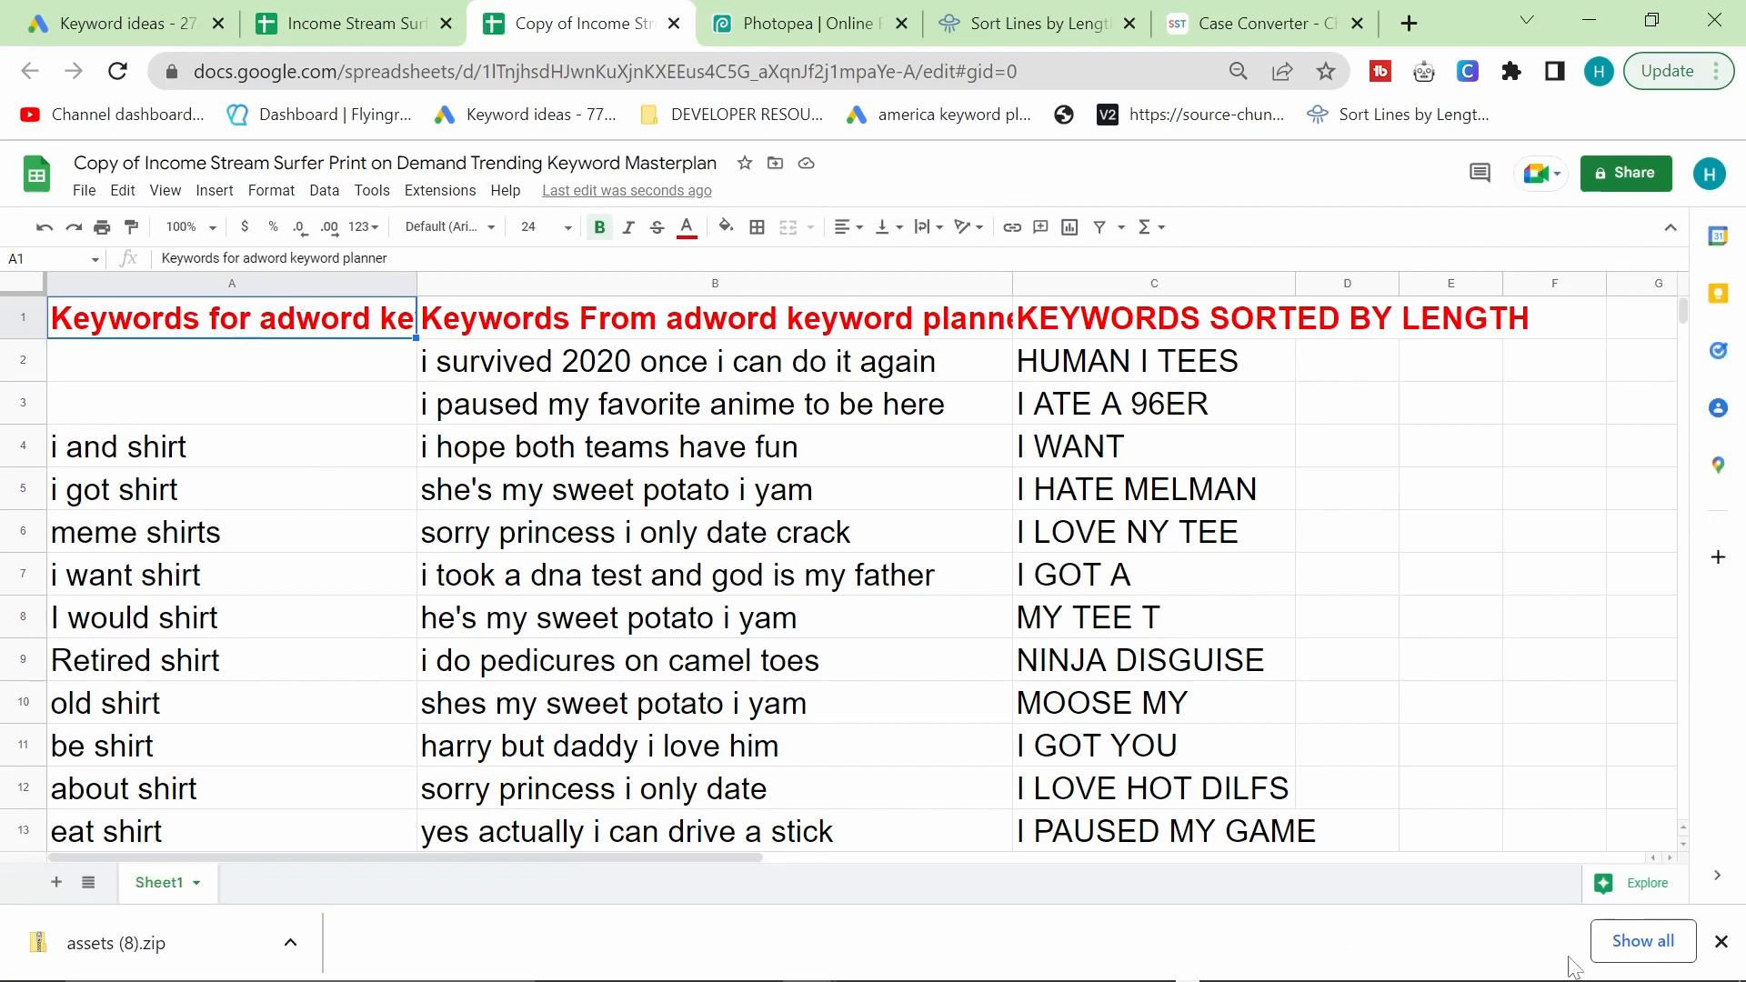
{"action": "mouse_move", "coordinate": [1176, 535]}
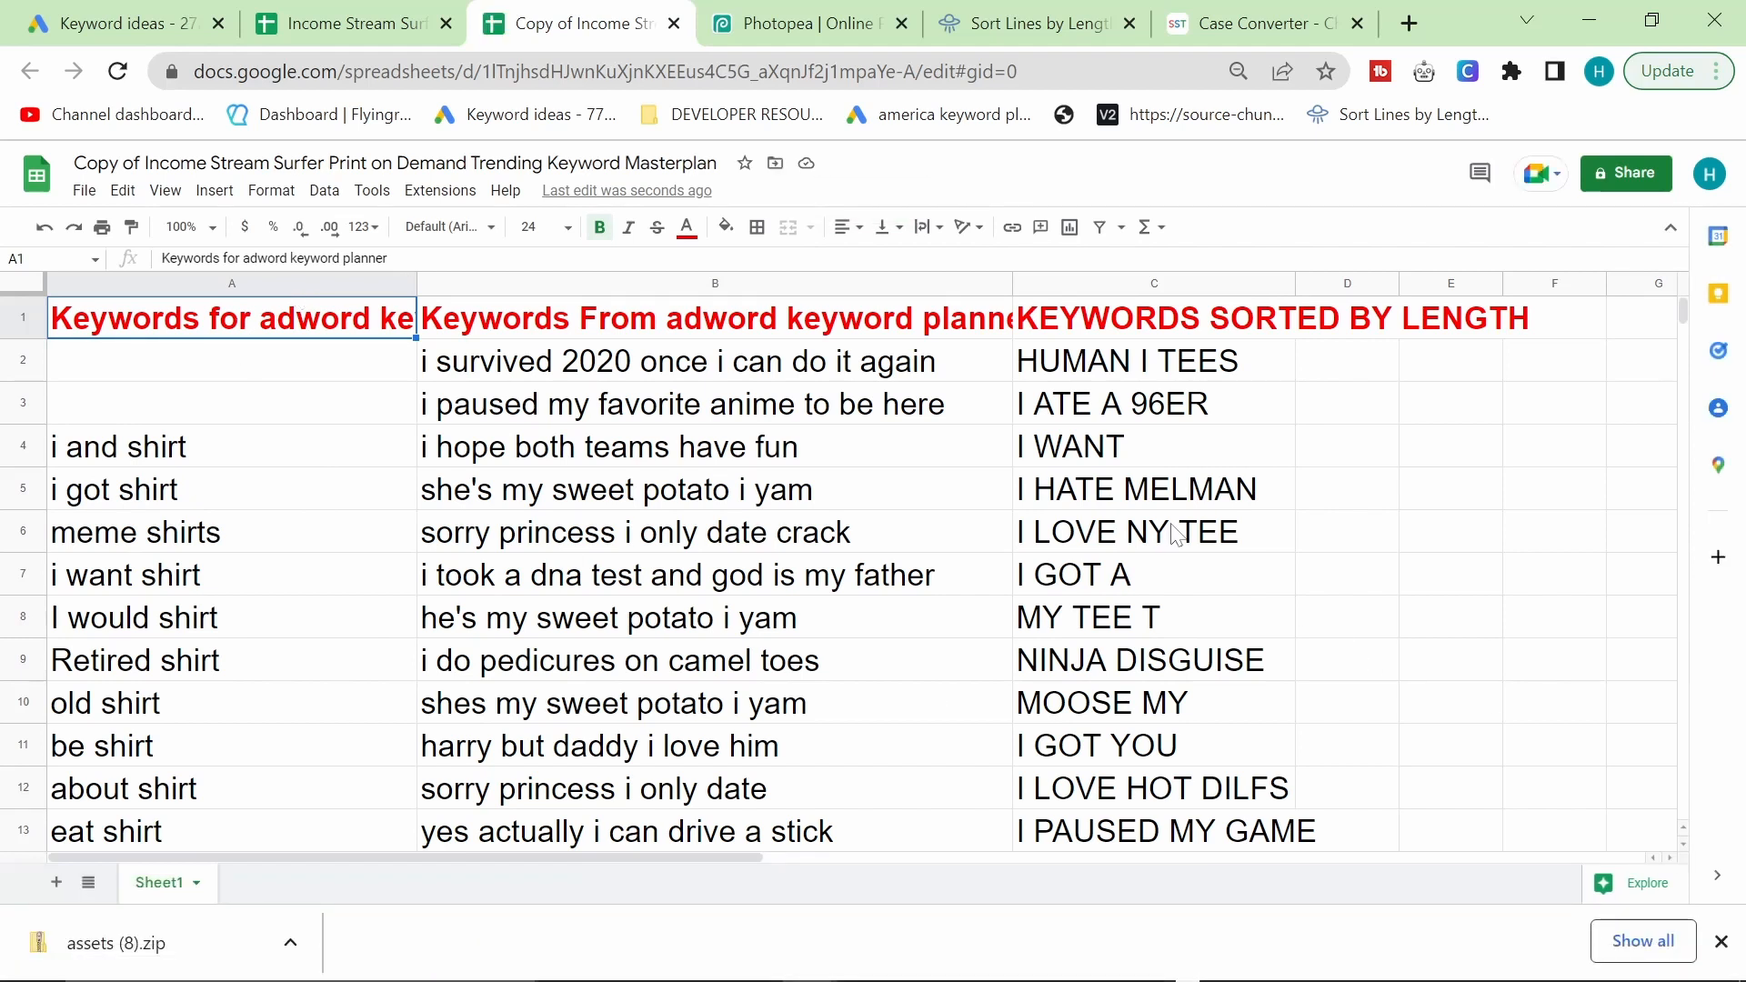